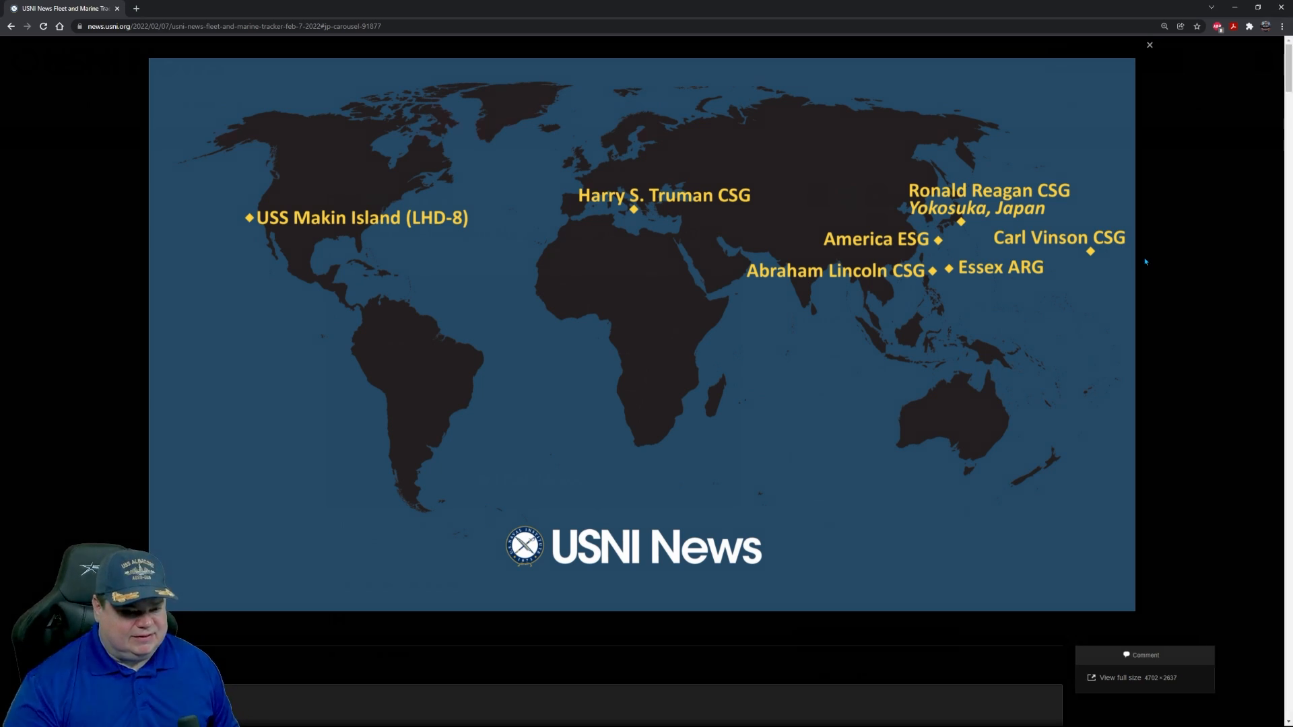
Step: Close the enlarged fleet map and scroll down to the Ships Deployed by Fleet table
{"action": "left_click", "coordinate": [1147, 45]}
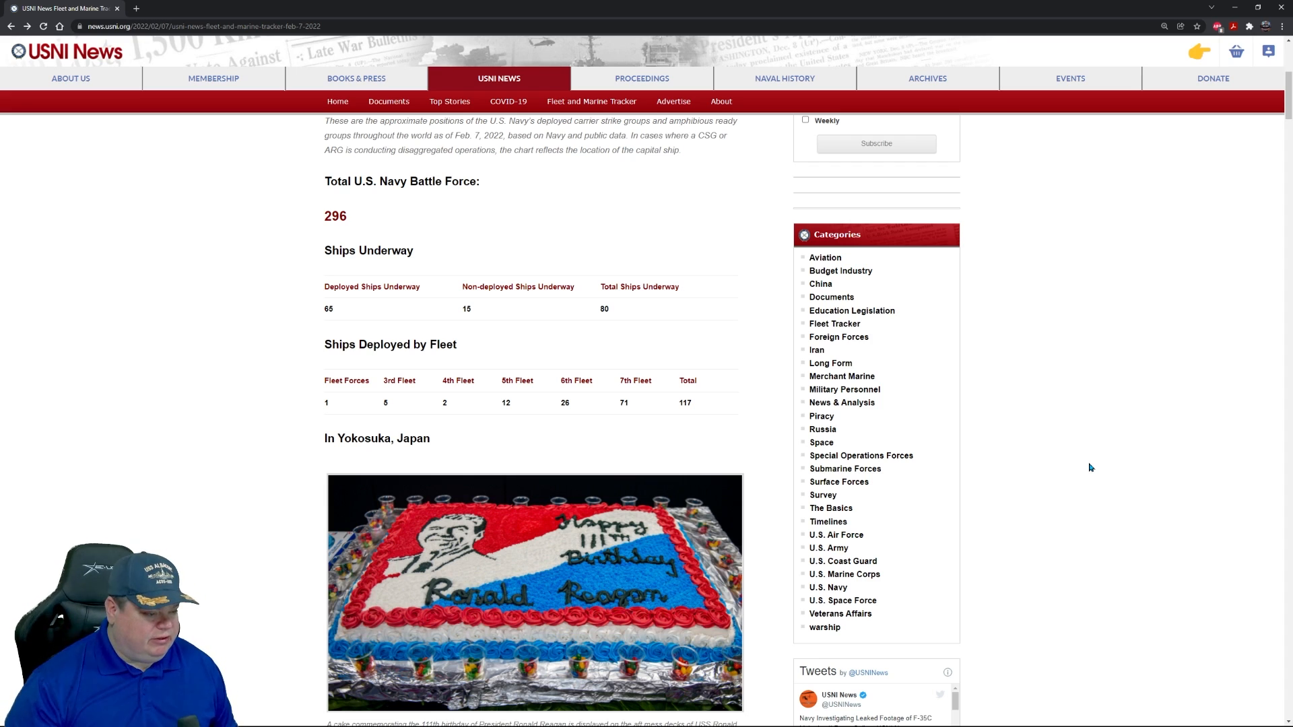
{"action": "mouse_move", "coordinate": [960, 493]}
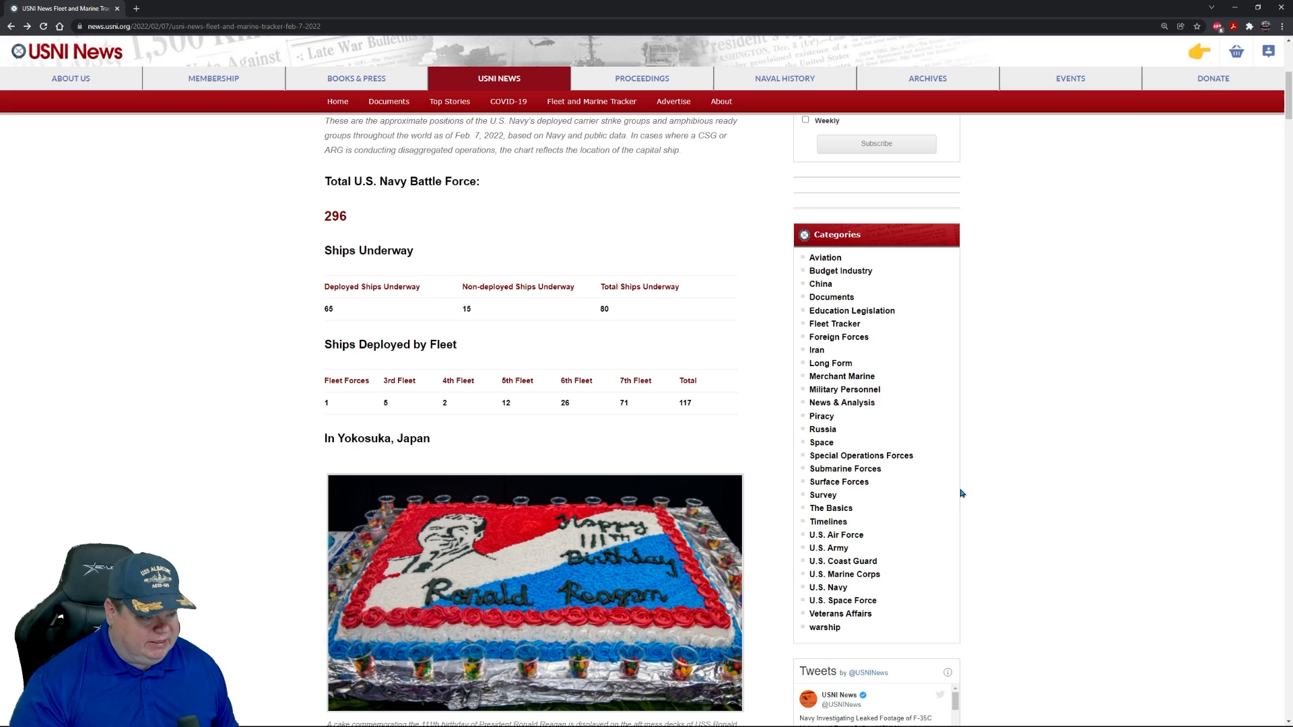
{"action": "scroll", "scroll_direction": "down", "scroll_amount": 3}
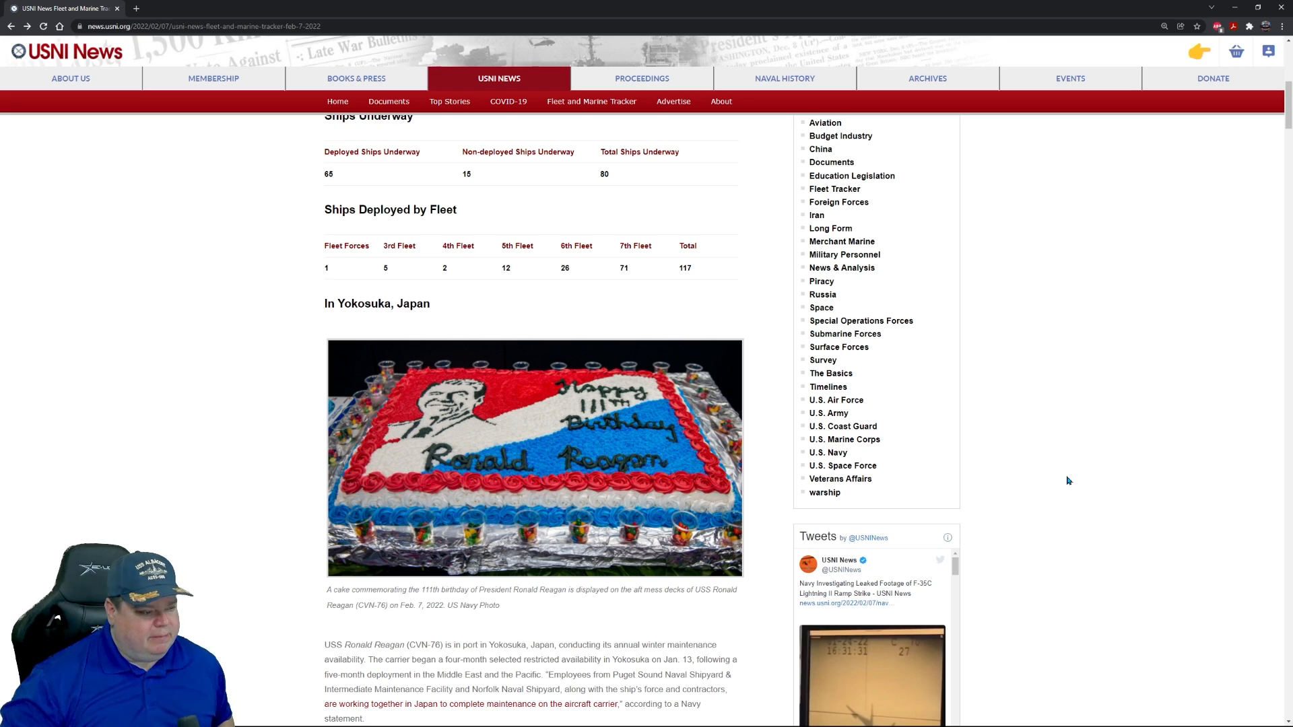
{"action": "mouse_move", "coordinate": [1037, 512]}
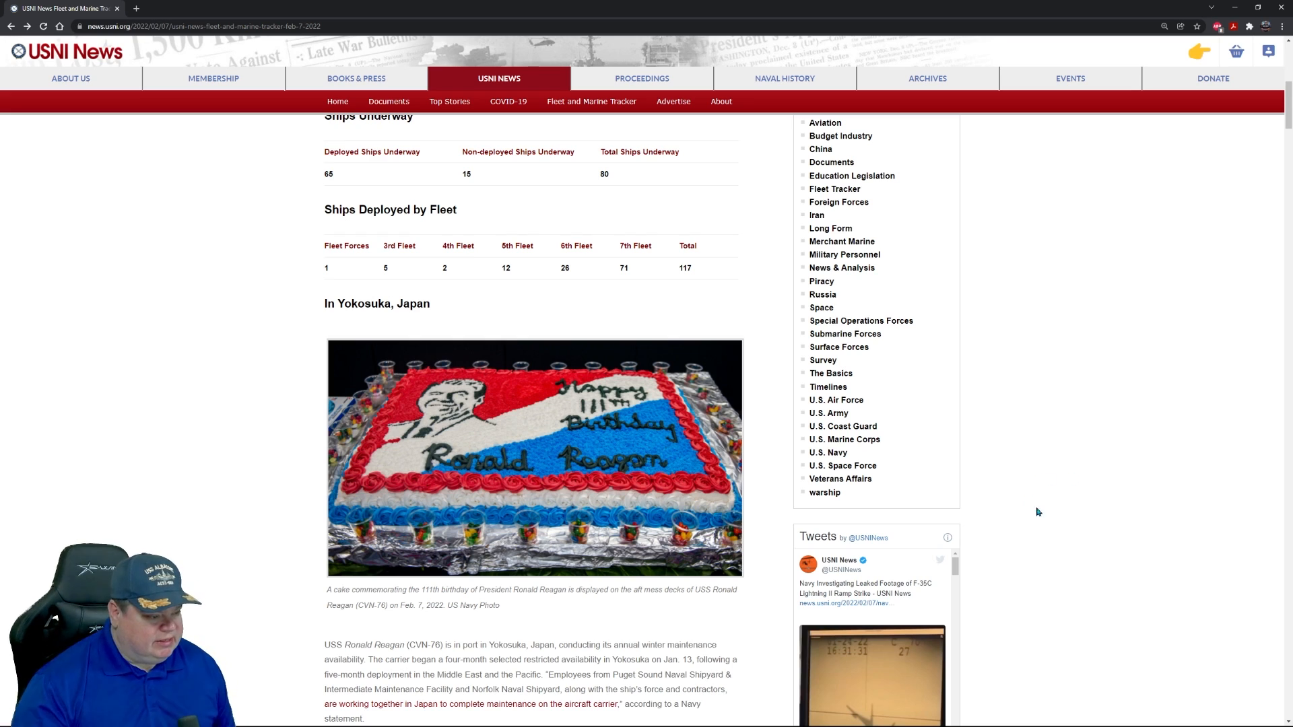
{"action": "mouse_move", "coordinate": [521, 268]}
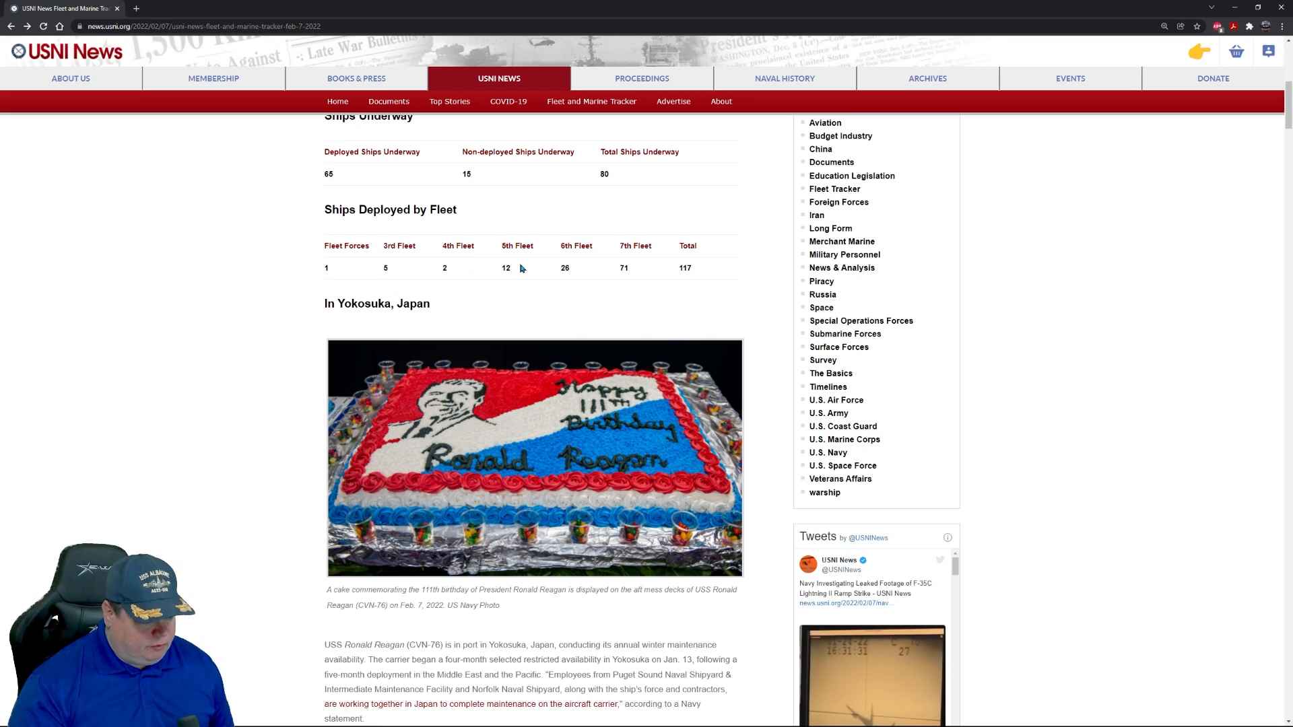
{"action": "mouse_move", "coordinate": [660, 301]}
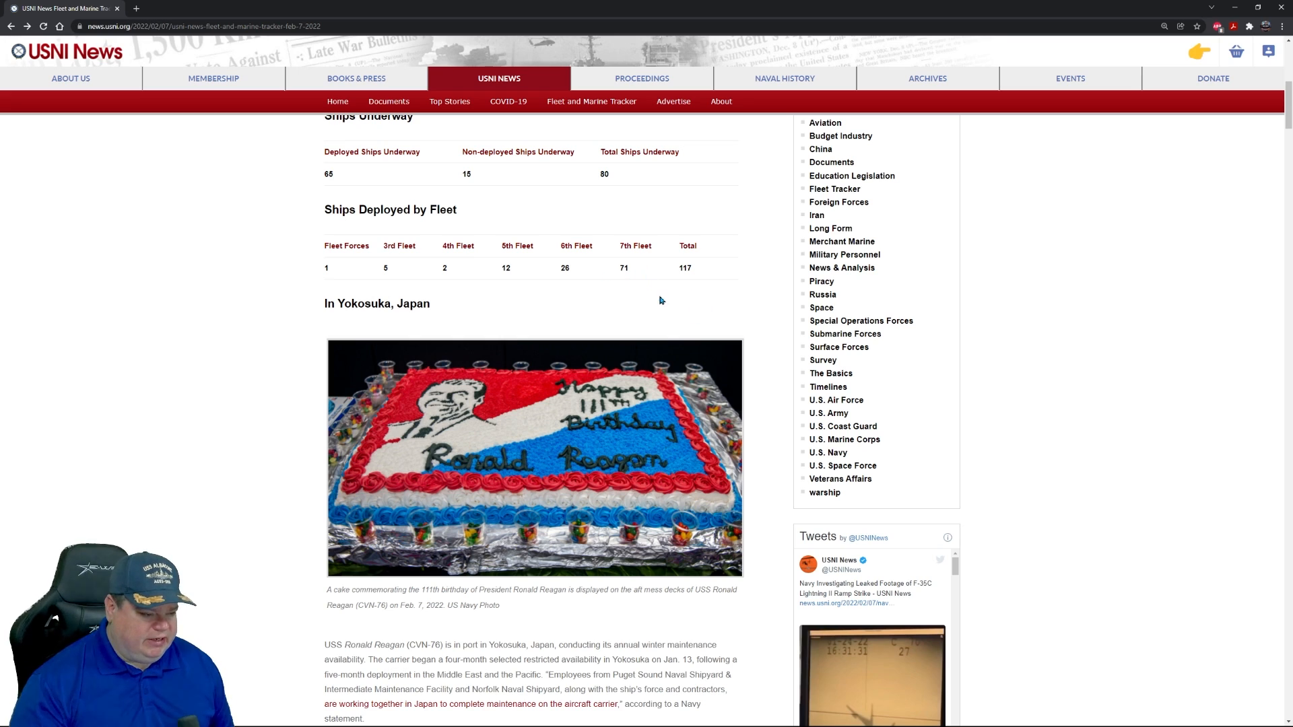
{"action": "mouse_move", "coordinate": [635, 316]}
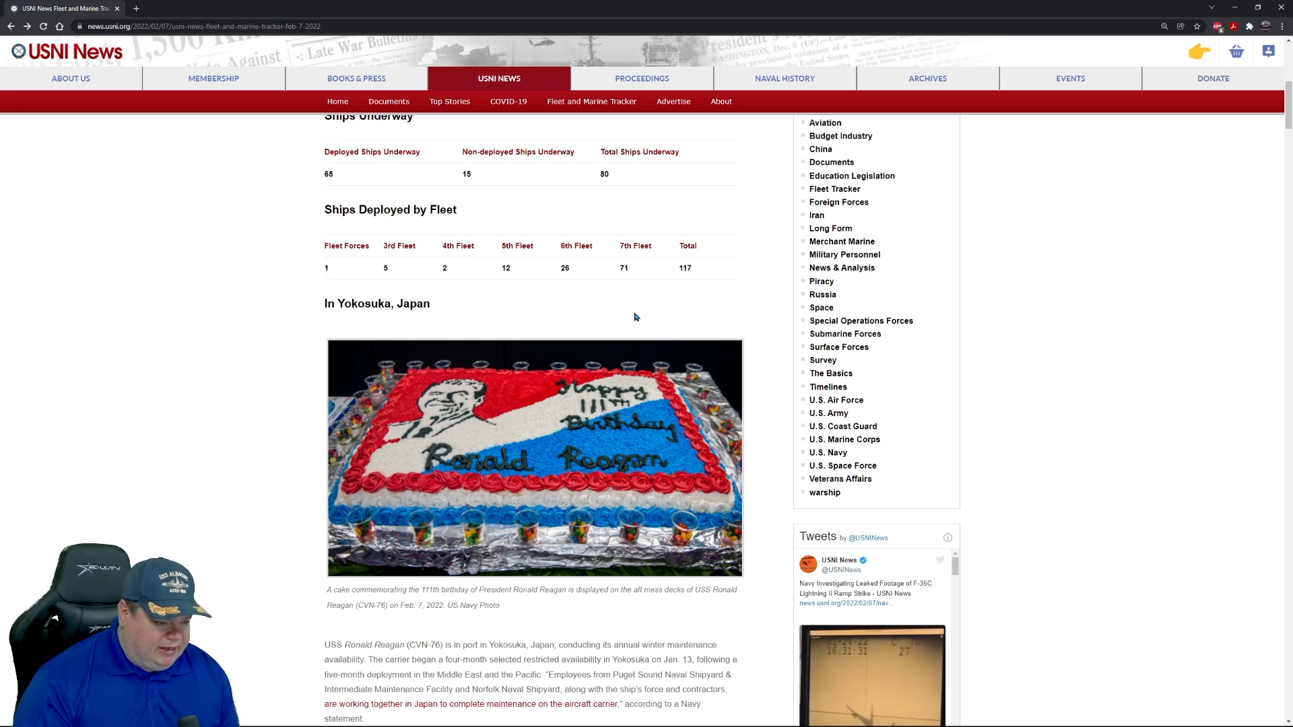
{"action": "mouse_move", "coordinate": [640, 272]}
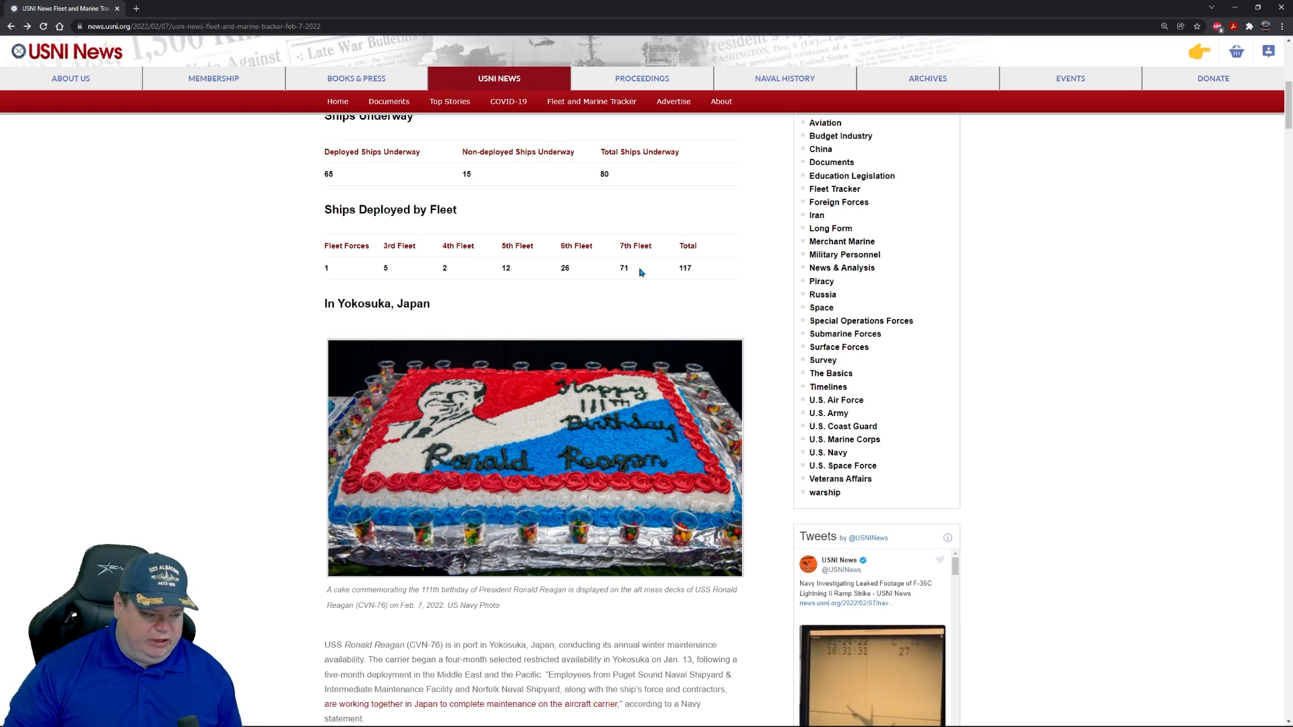
Step: Scroll to the Yokosuka paragraph and highlight 'deployment in the Middle East and the Pacific.'
{"action": "scroll", "scroll_direction": "down", "scroll_amount": 3}
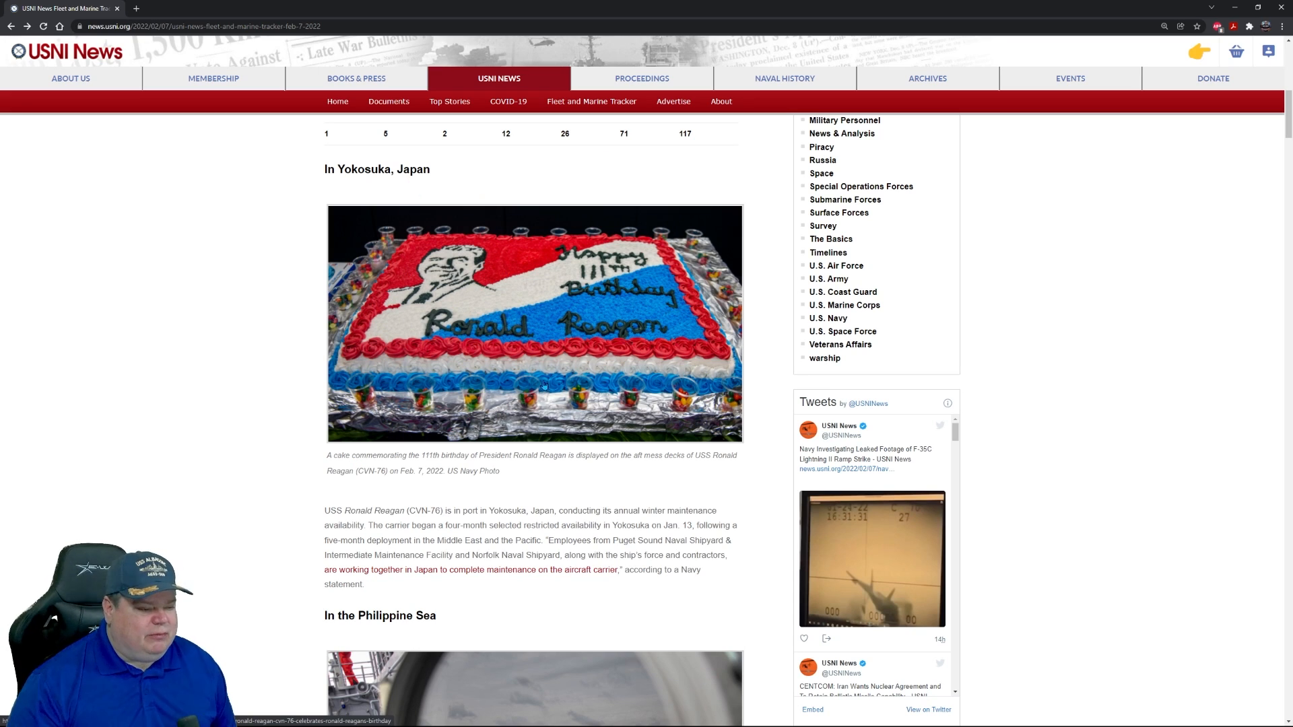
{"action": "mouse_move", "coordinate": [768, 582]}
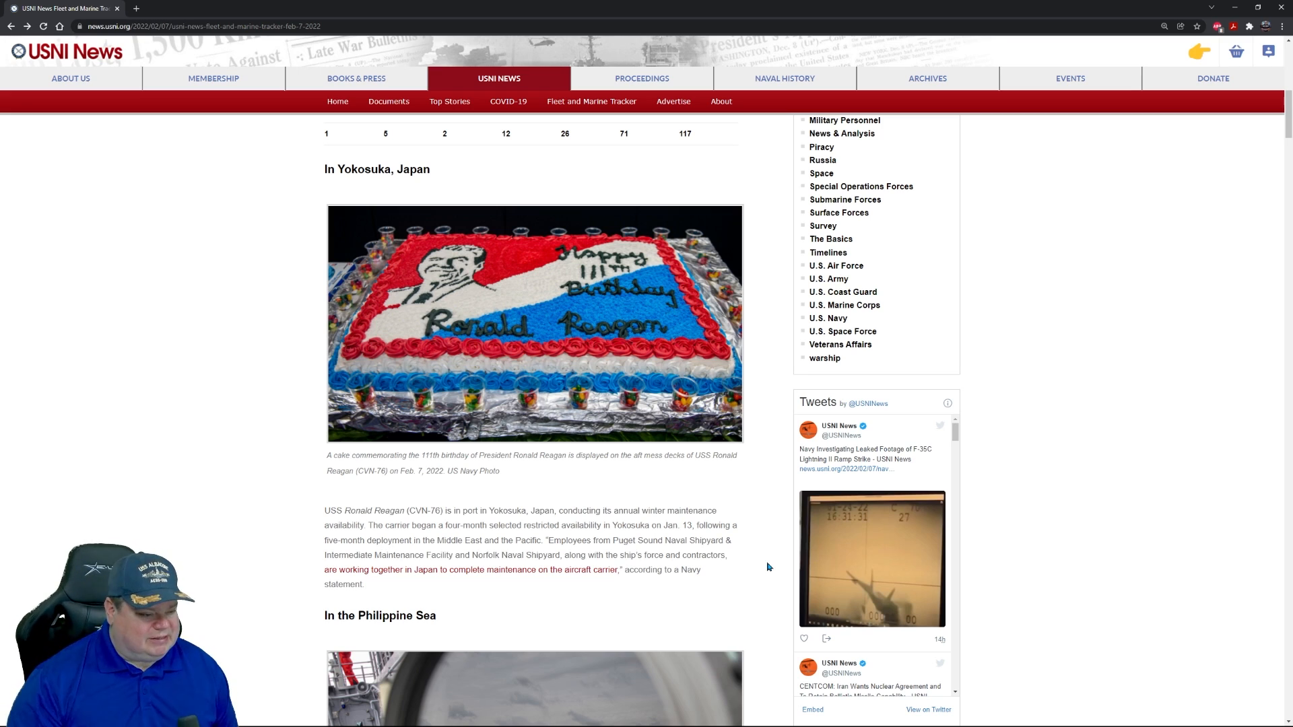
{"action": "mouse_move", "coordinate": [506, 482]}
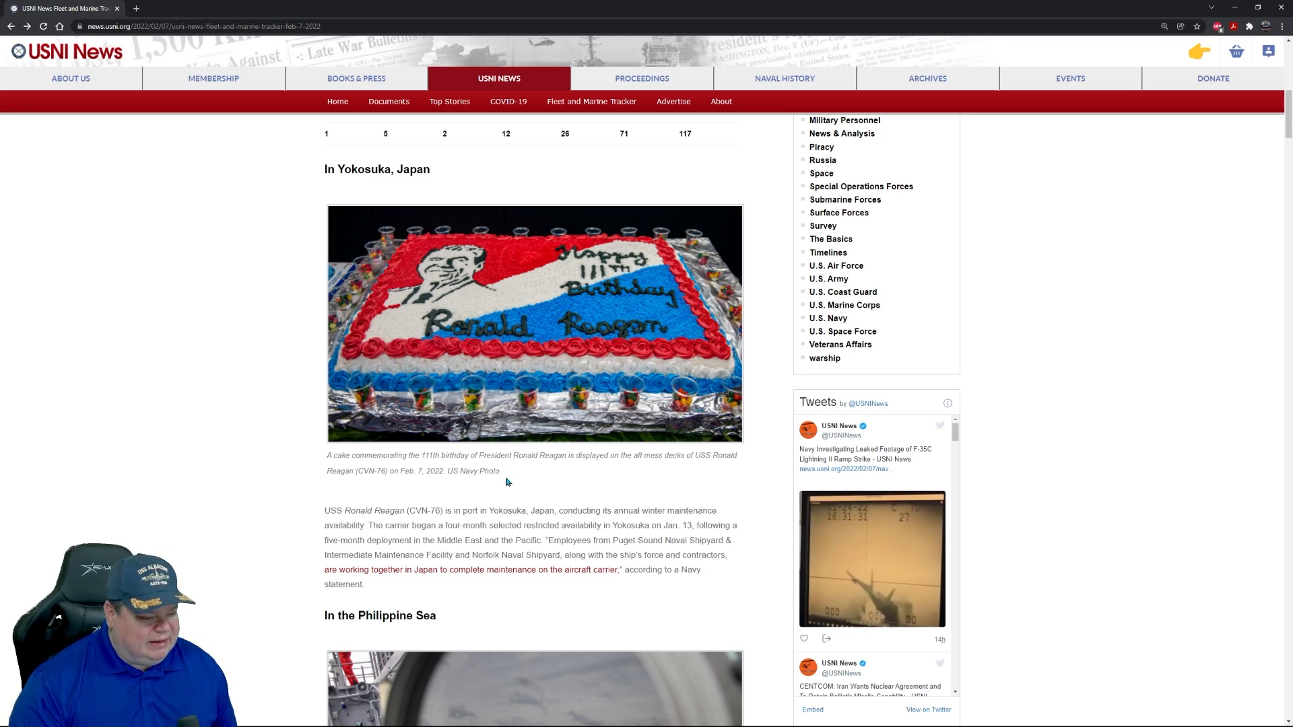
{"action": "mouse_move", "coordinate": [447, 509]}
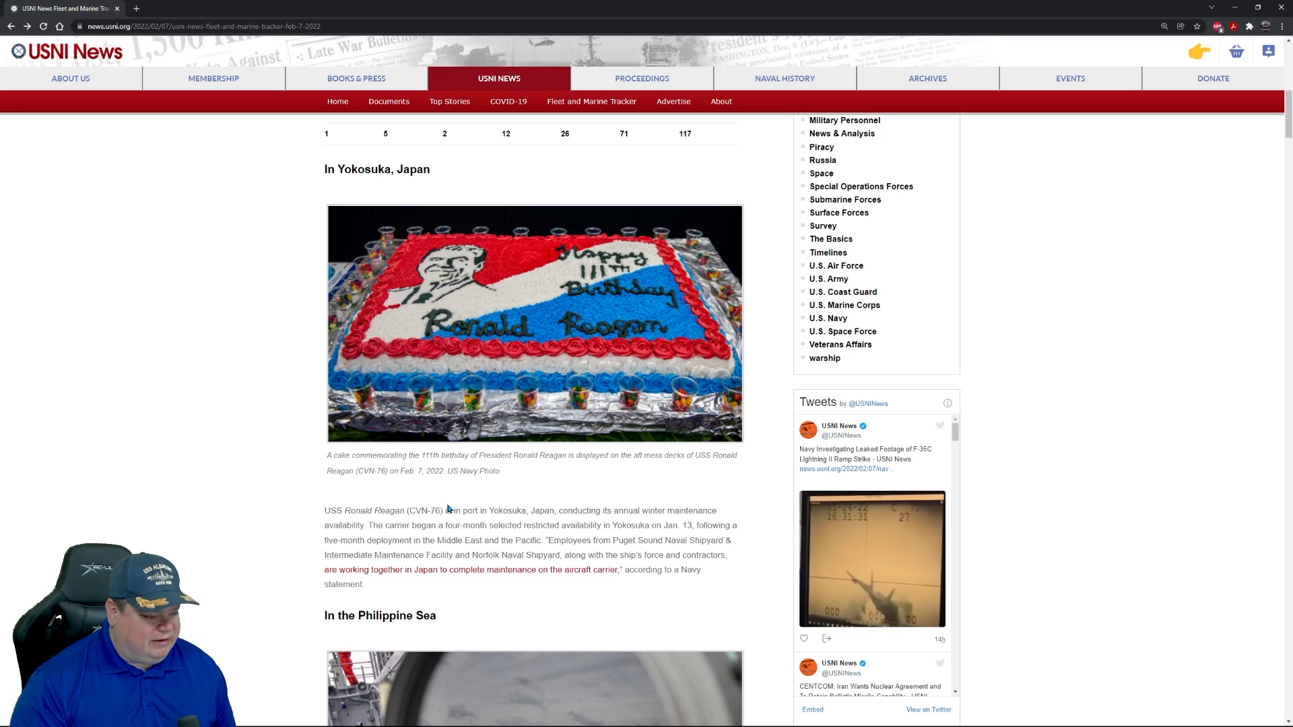
{"action": "mouse_move", "coordinate": [495, 534]}
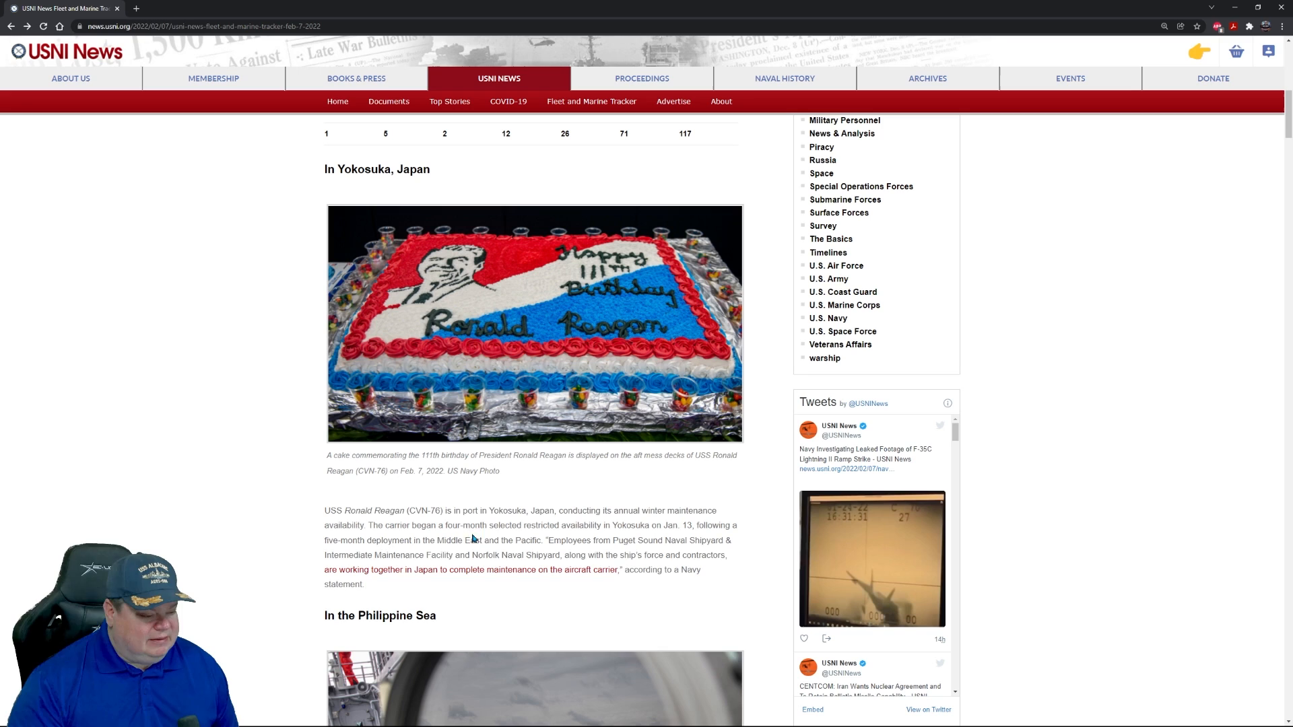
{"action": "mouse_move", "coordinate": [606, 534]}
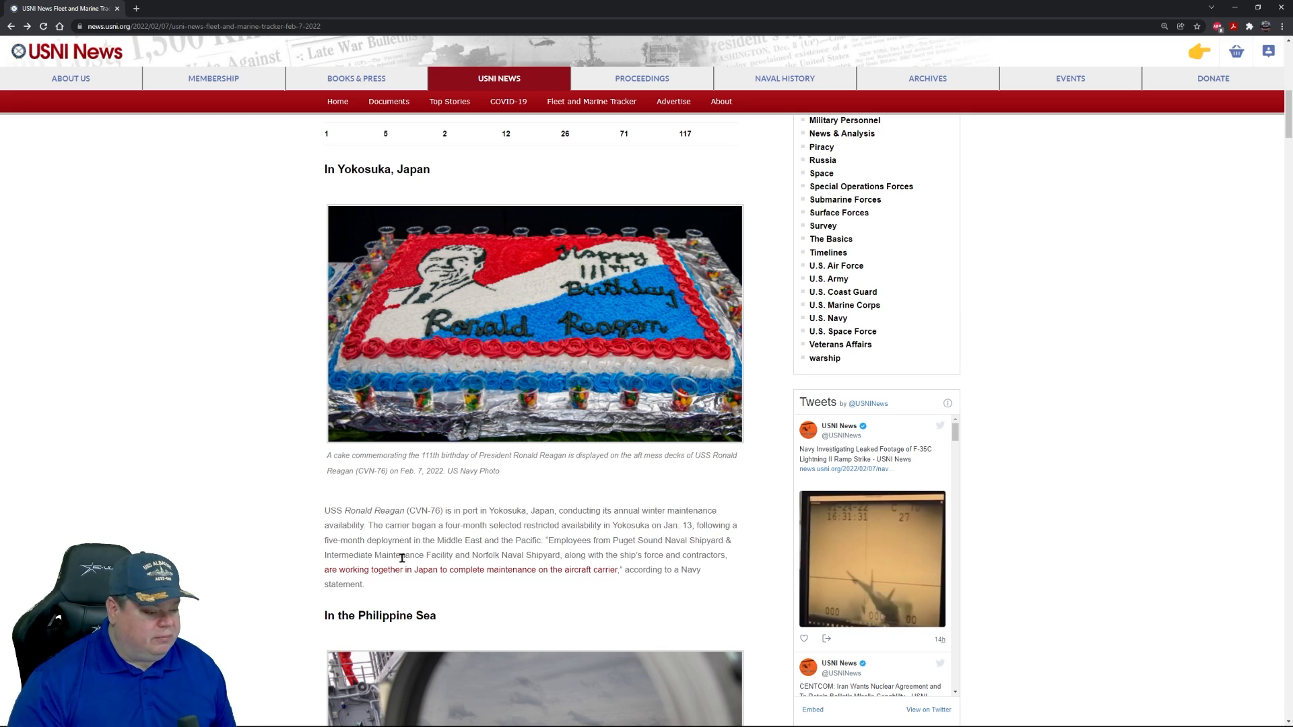
{"action": "mouse_move", "coordinate": [486, 551]}
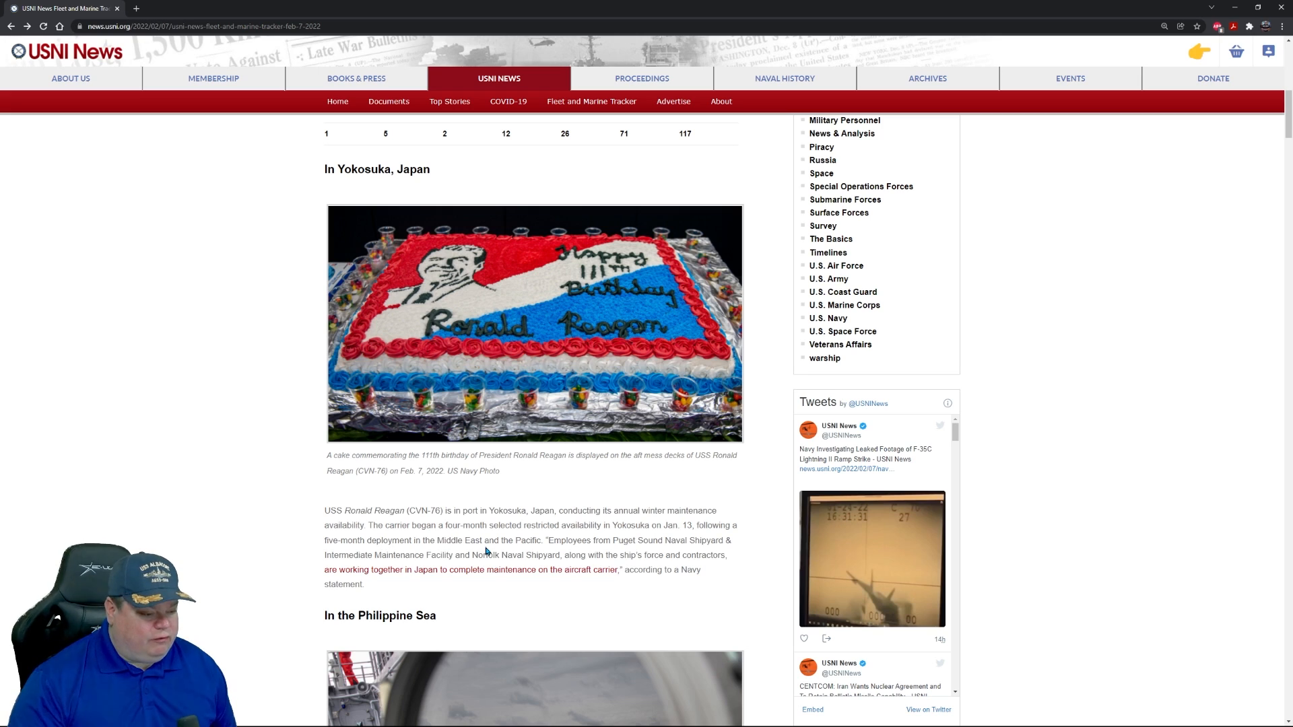
{"action": "mouse_move", "coordinate": [632, 540]}
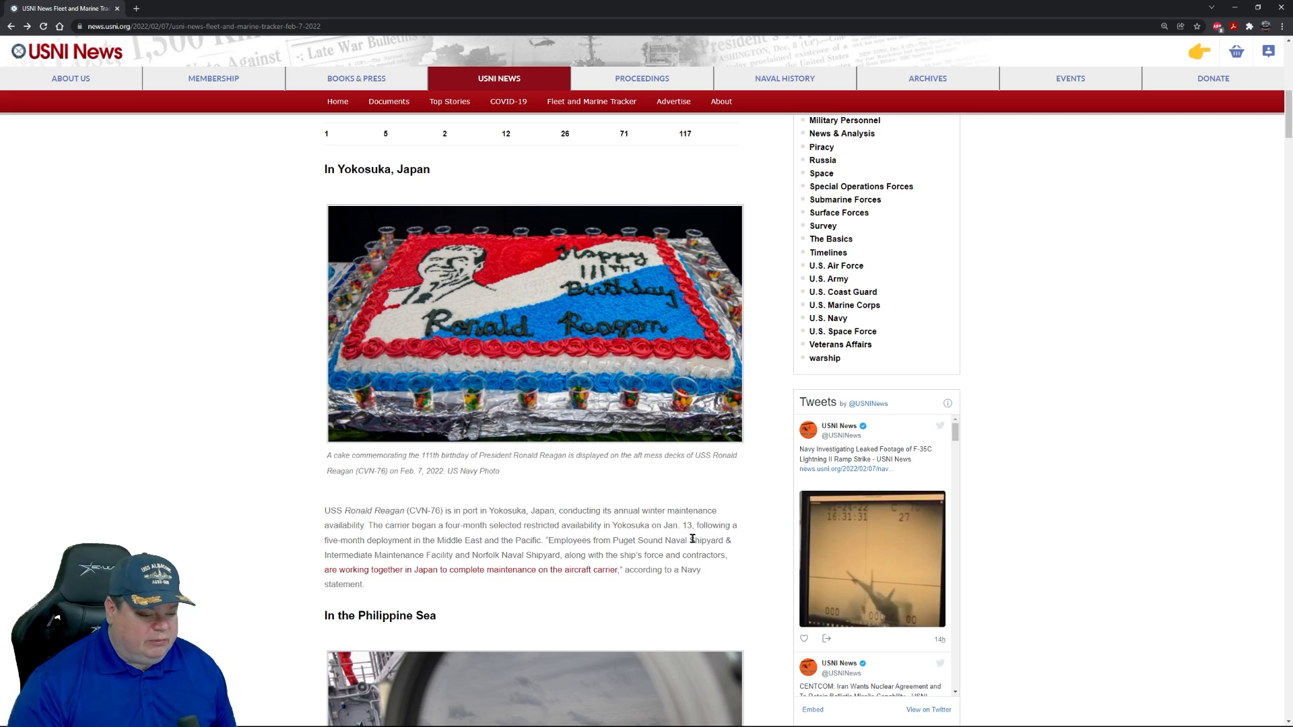
{"action": "double_click", "coordinate": [400, 540]}
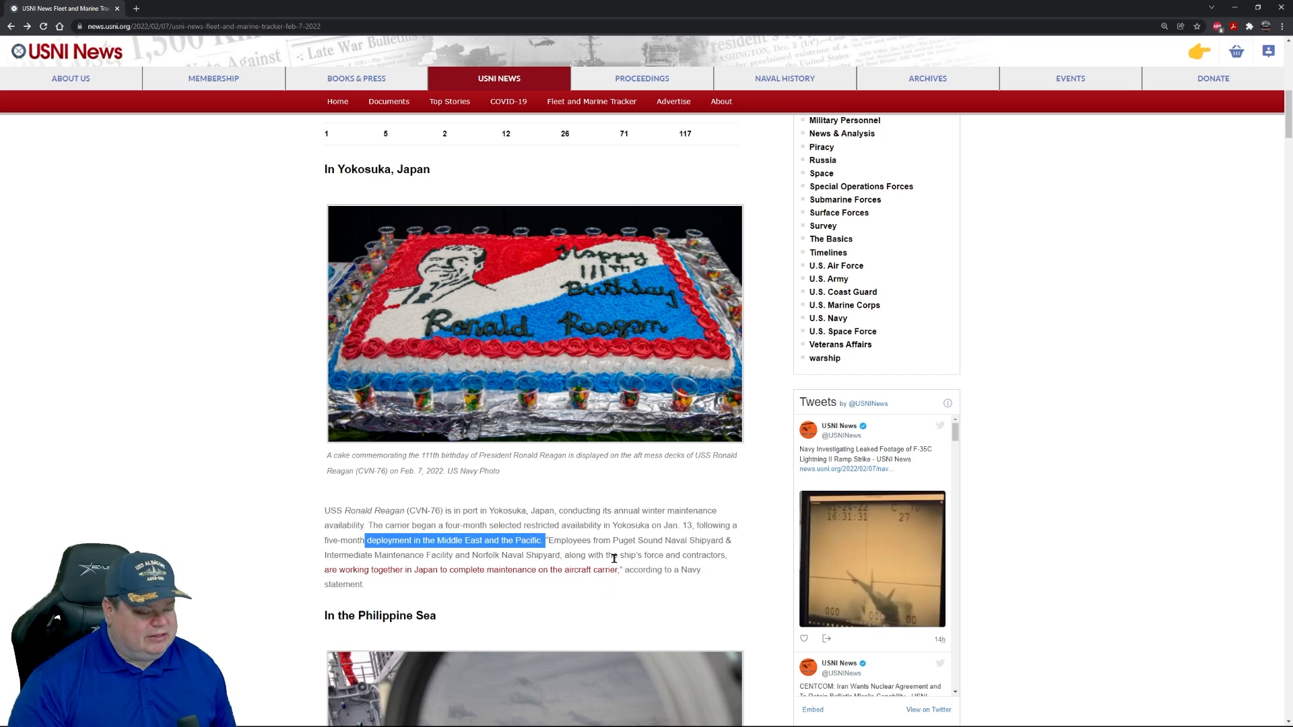
{"action": "mouse_move", "coordinate": [566, 395]}
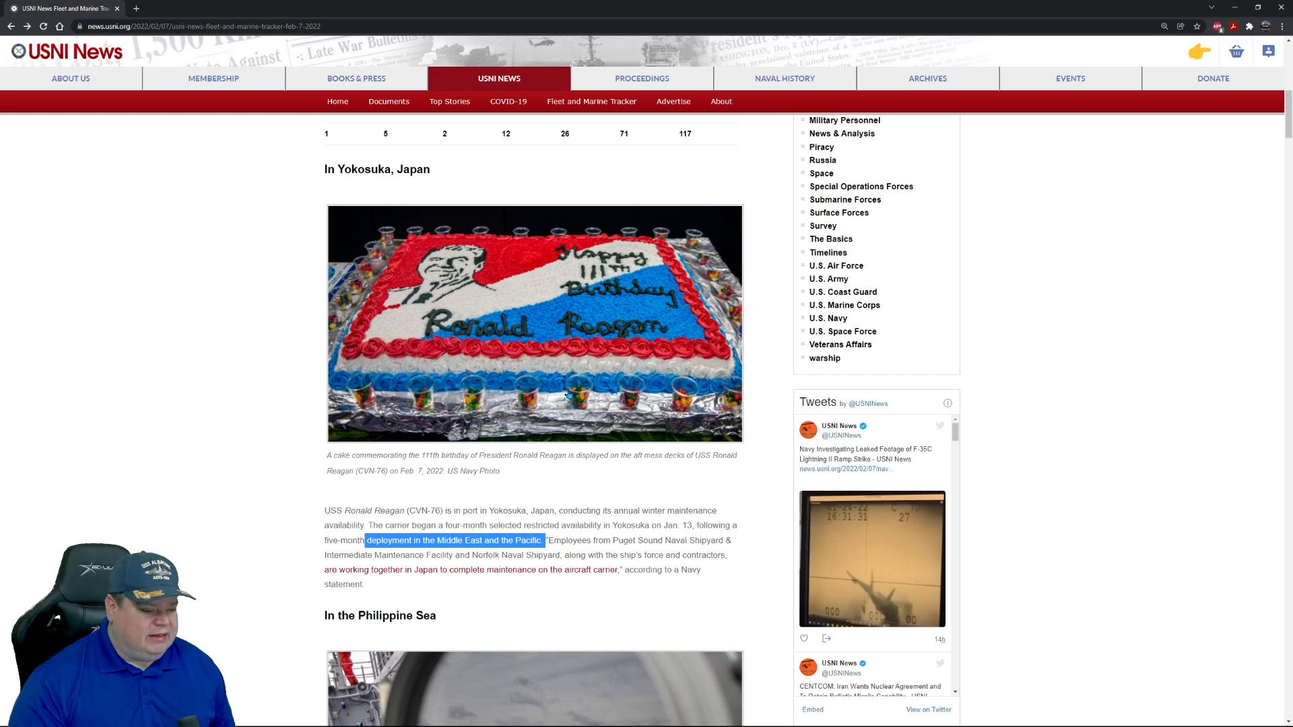
{"action": "mouse_move", "coordinate": [577, 509]}
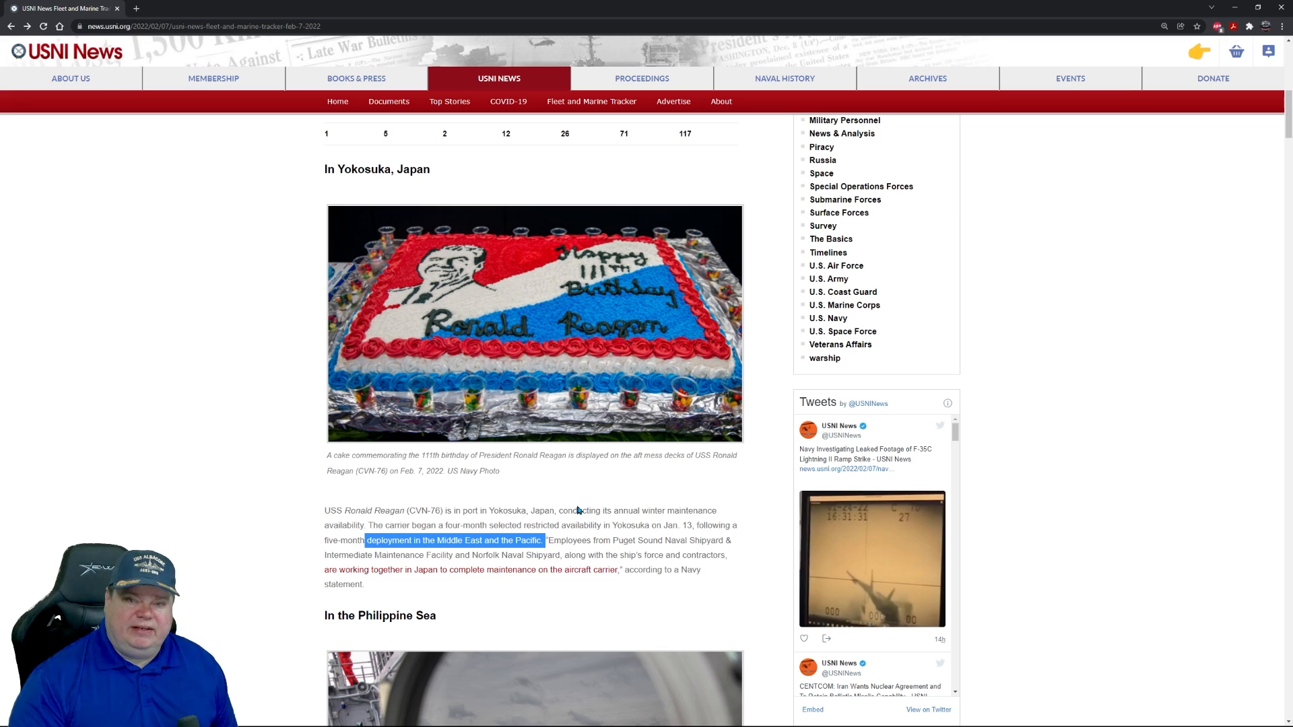
{"action": "mouse_move", "coordinate": [574, 507]}
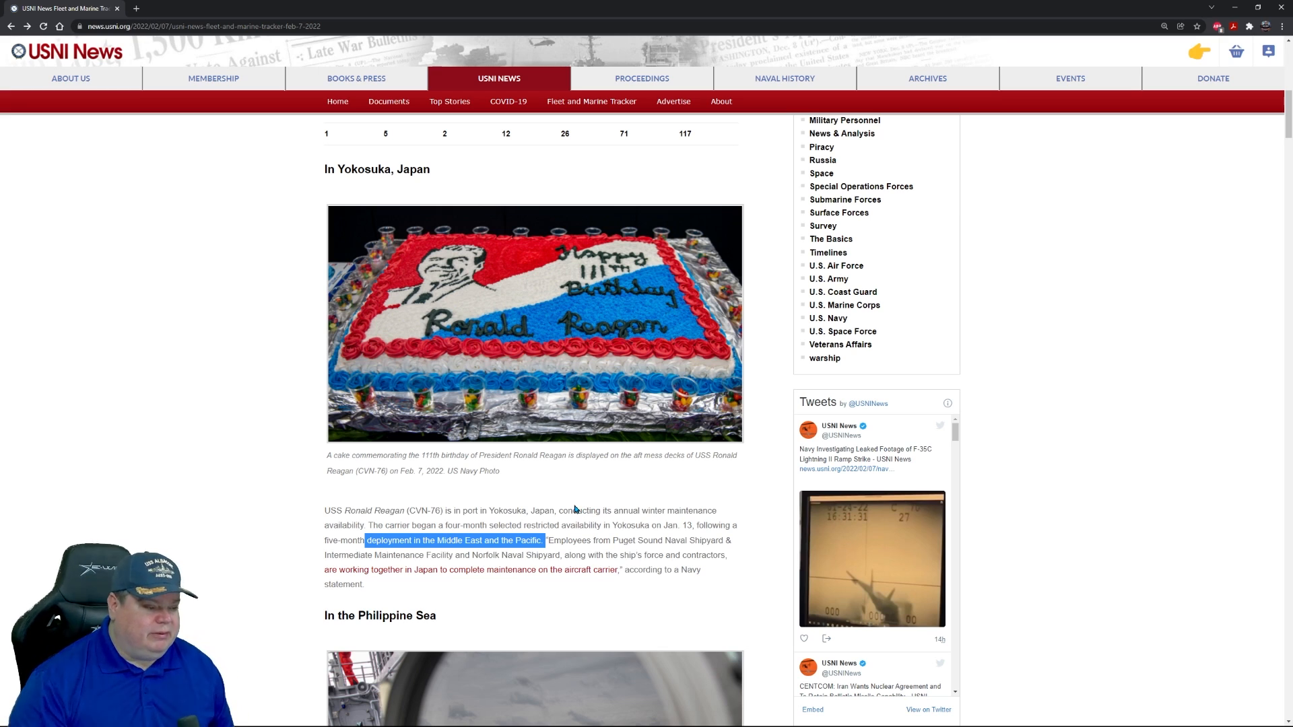
Step: Scroll down to the Philippine Sea section and the Abraham Lincoln Carrier Strike Group paragraph
{"action": "scroll", "scroll_direction": "down", "scroll_amount": 3}
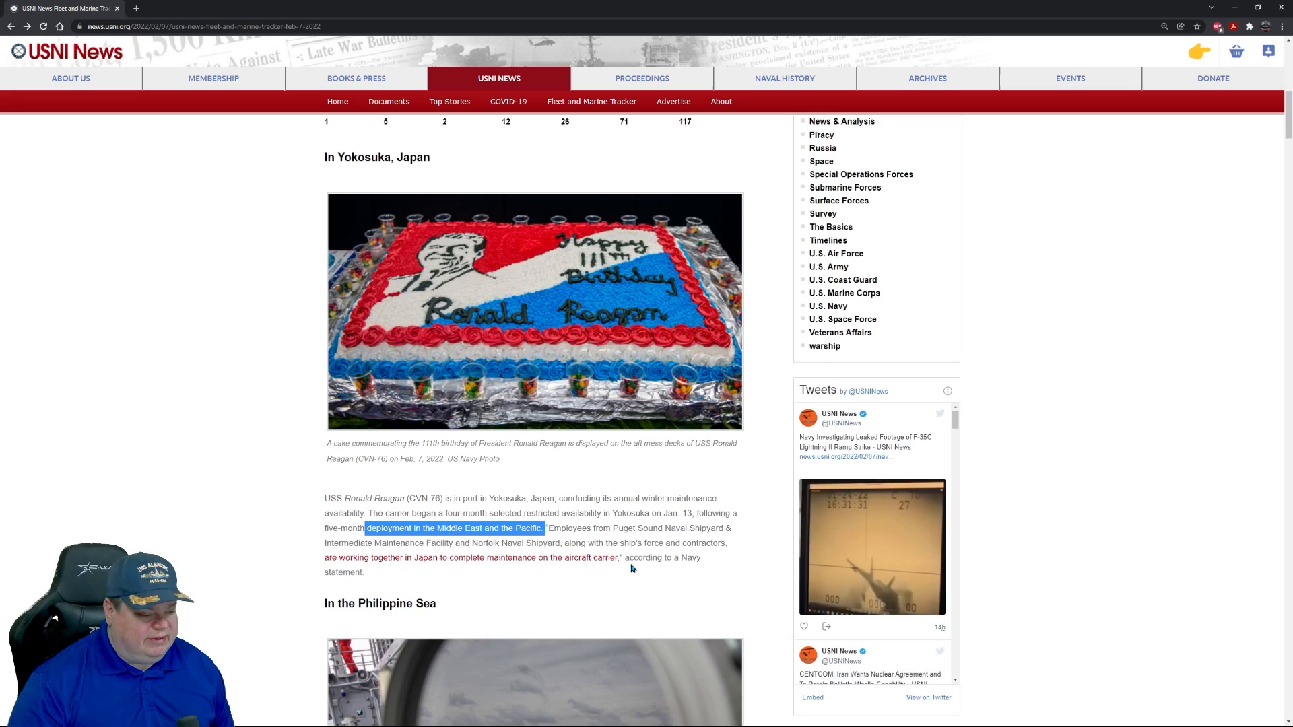
{"action": "scroll", "scroll_direction": "down", "scroll_amount": 3}
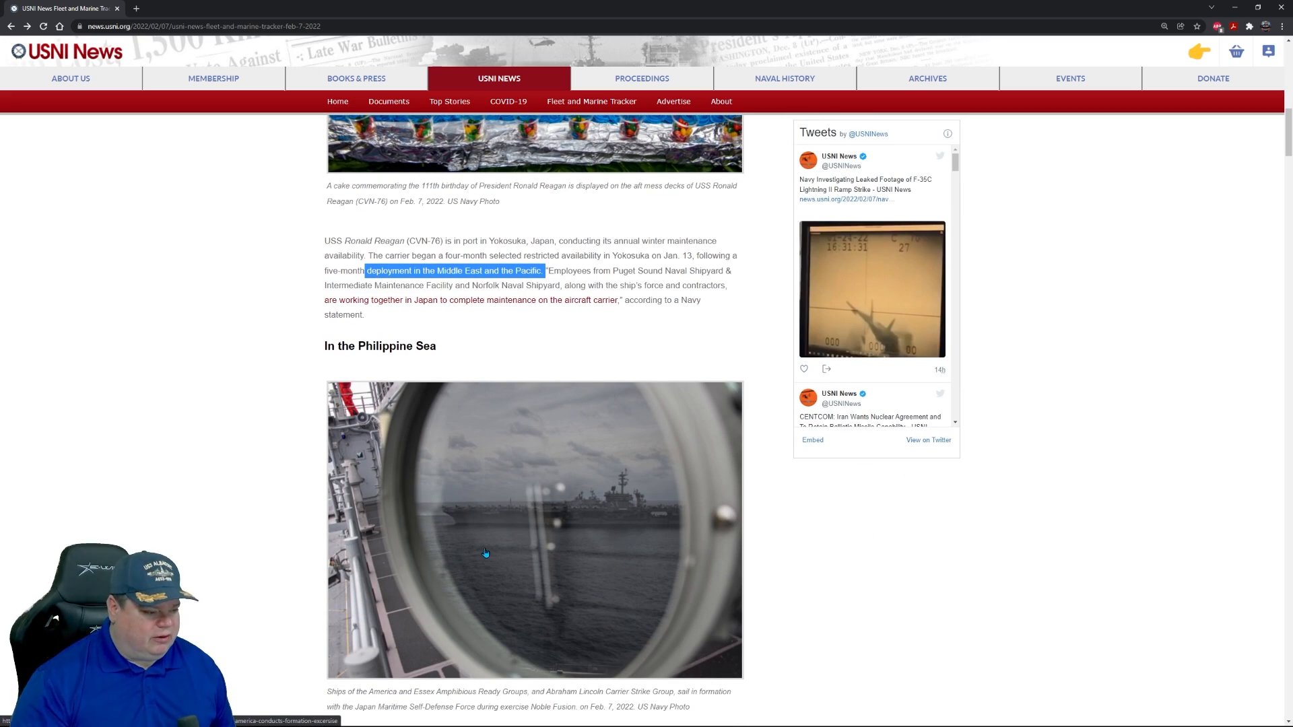
{"action": "scroll", "scroll_direction": "down", "scroll_amount": 3}
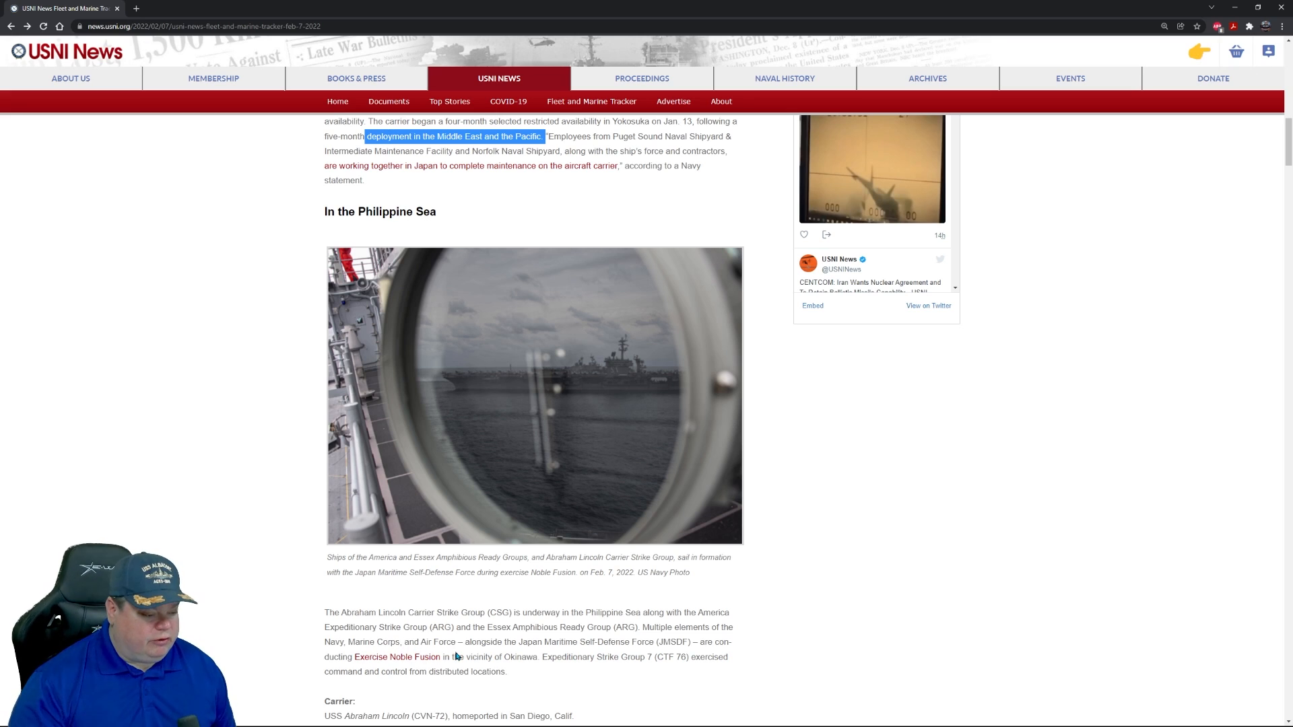
{"action": "mouse_move", "coordinate": [526, 654]}
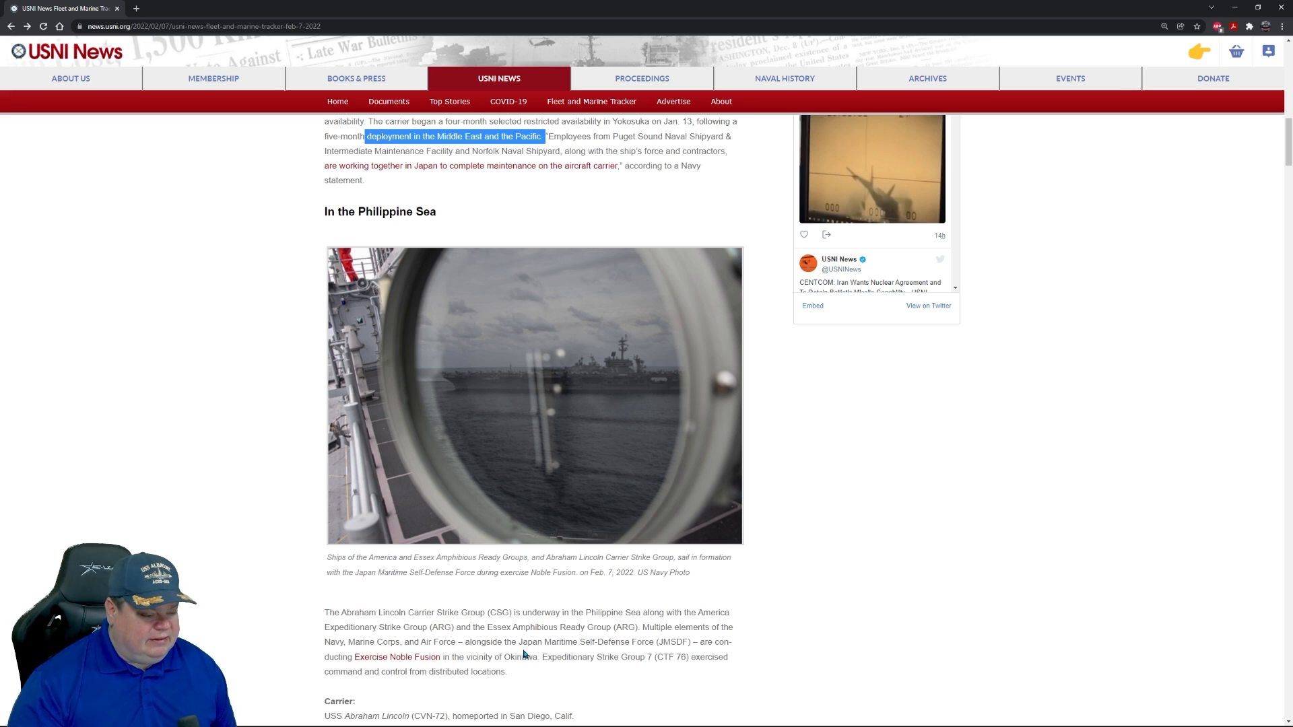
{"action": "mouse_move", "coordinate": [662, 646]}
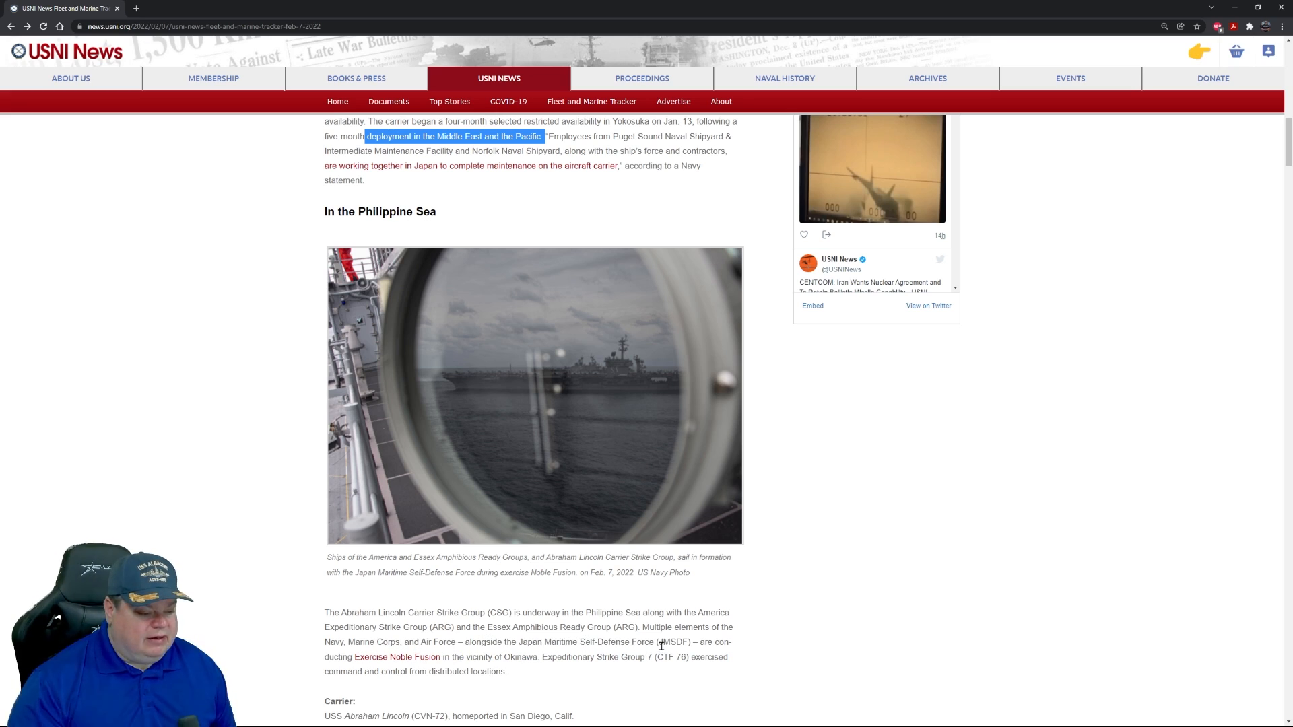
{"action": "mouse_move", "coordinate": [480, 654]}
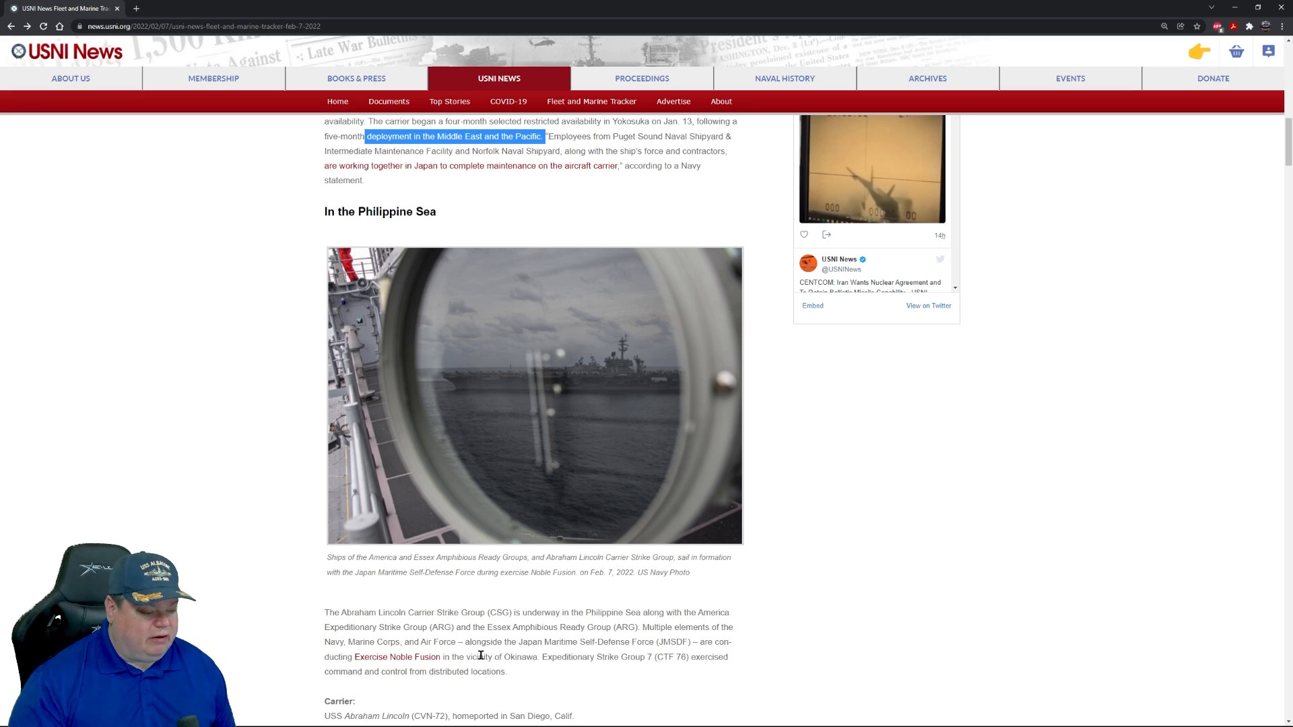
{"action": "mouse_move", "coordinate": [840, 646]}
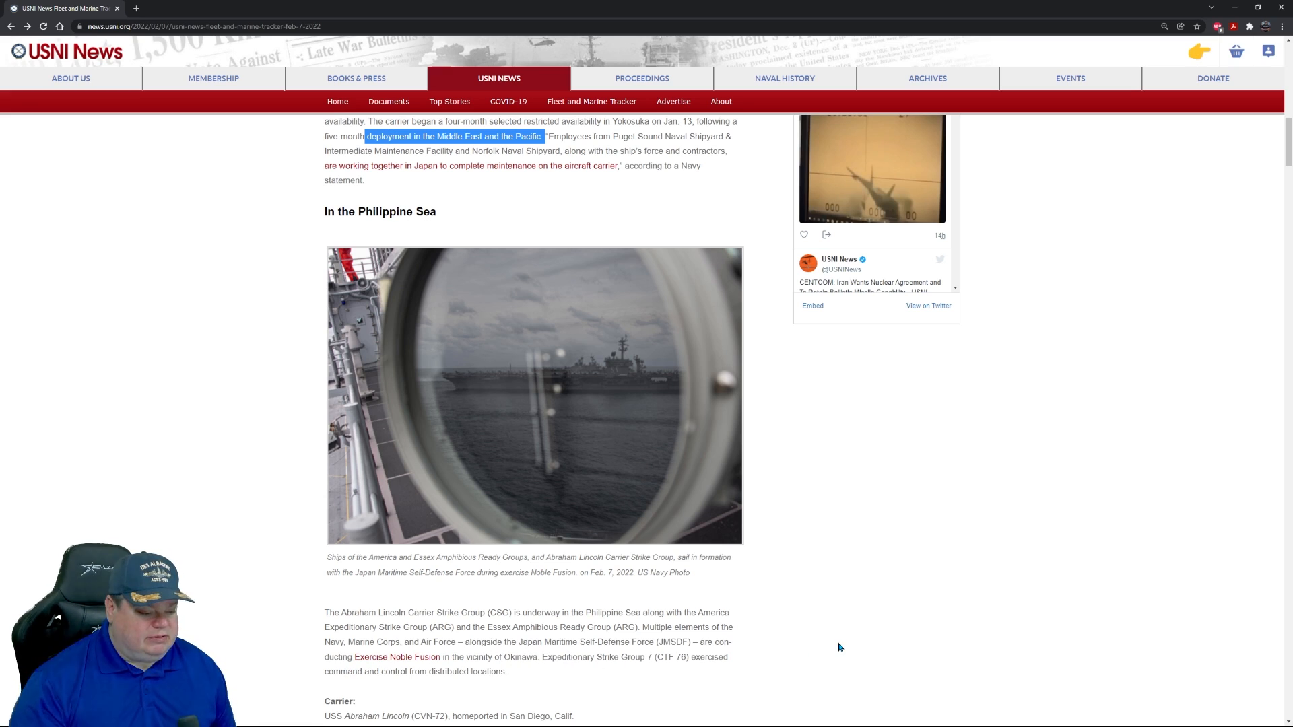
Step: Scroll past the Carrier Air Wing 9 squadron list down to the Cruiser section photo
{"action": "scroll", "scroll_direction": "down", "scroll_amount": 3}
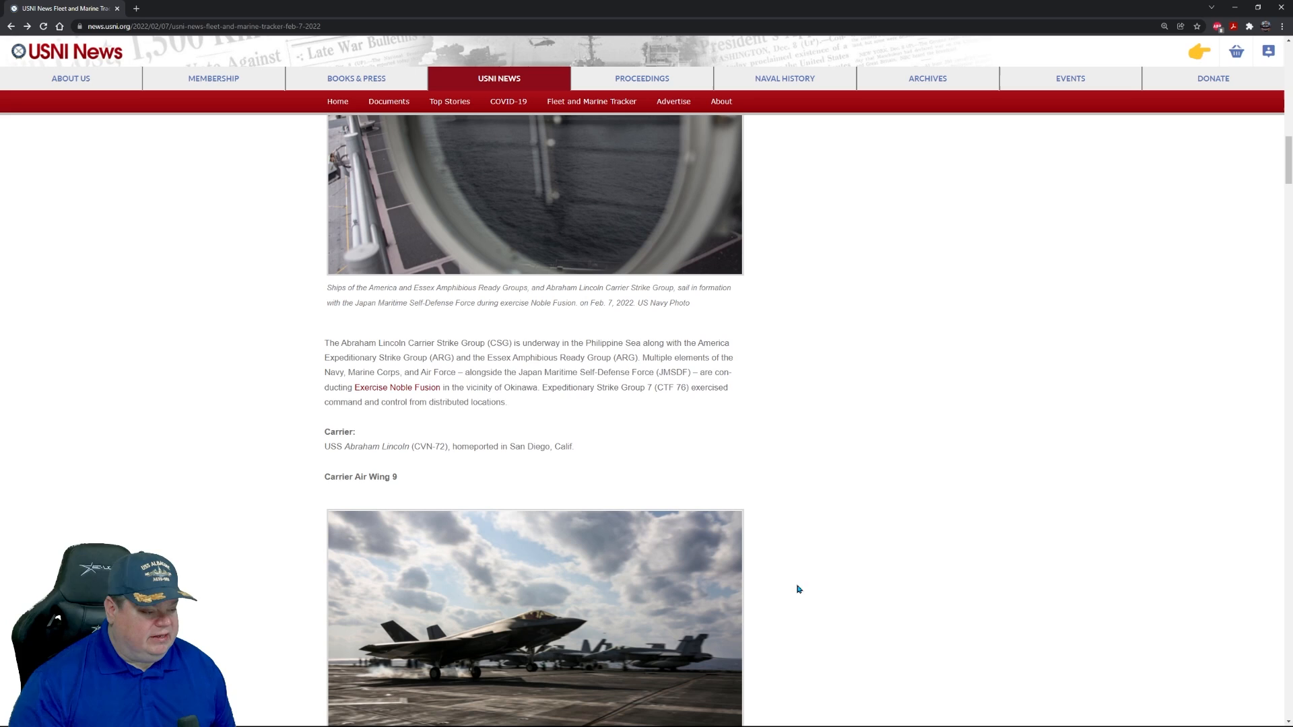
{"action": "mouse_move", "coordinate": [791, 518]}
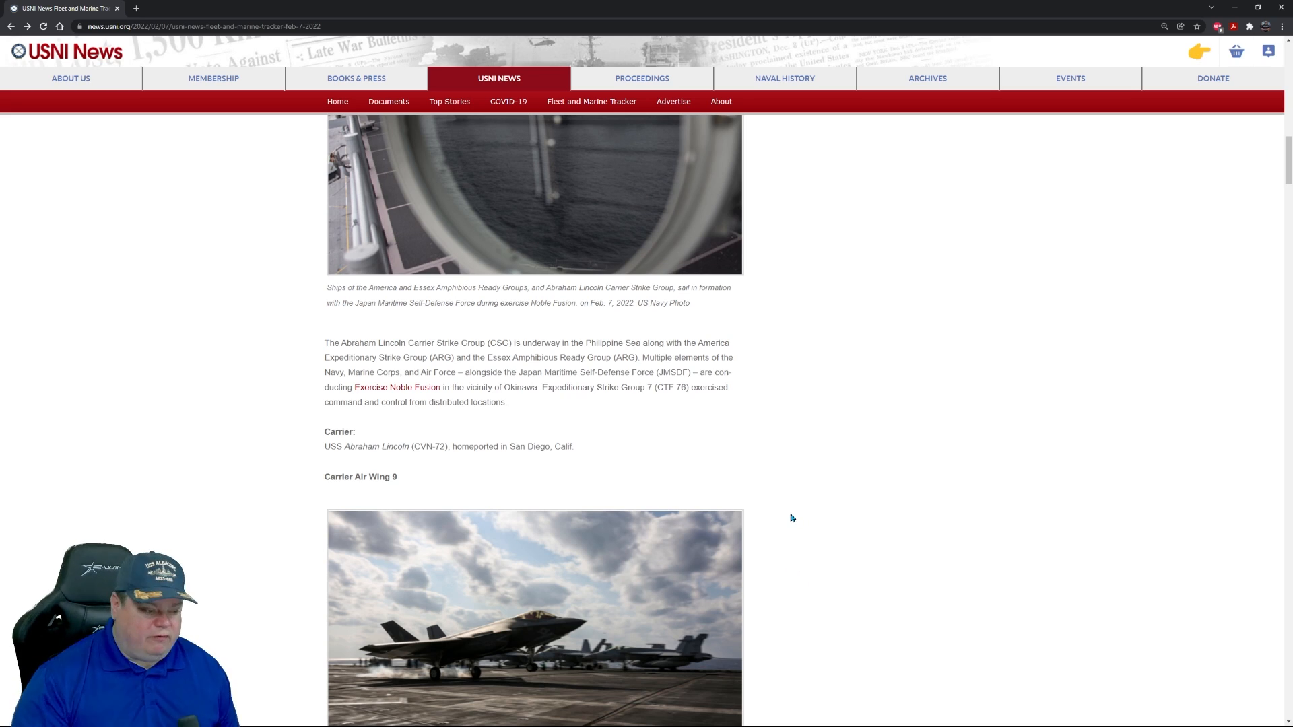
{"action": "mouse_move", "coordinate": [787, 477]}
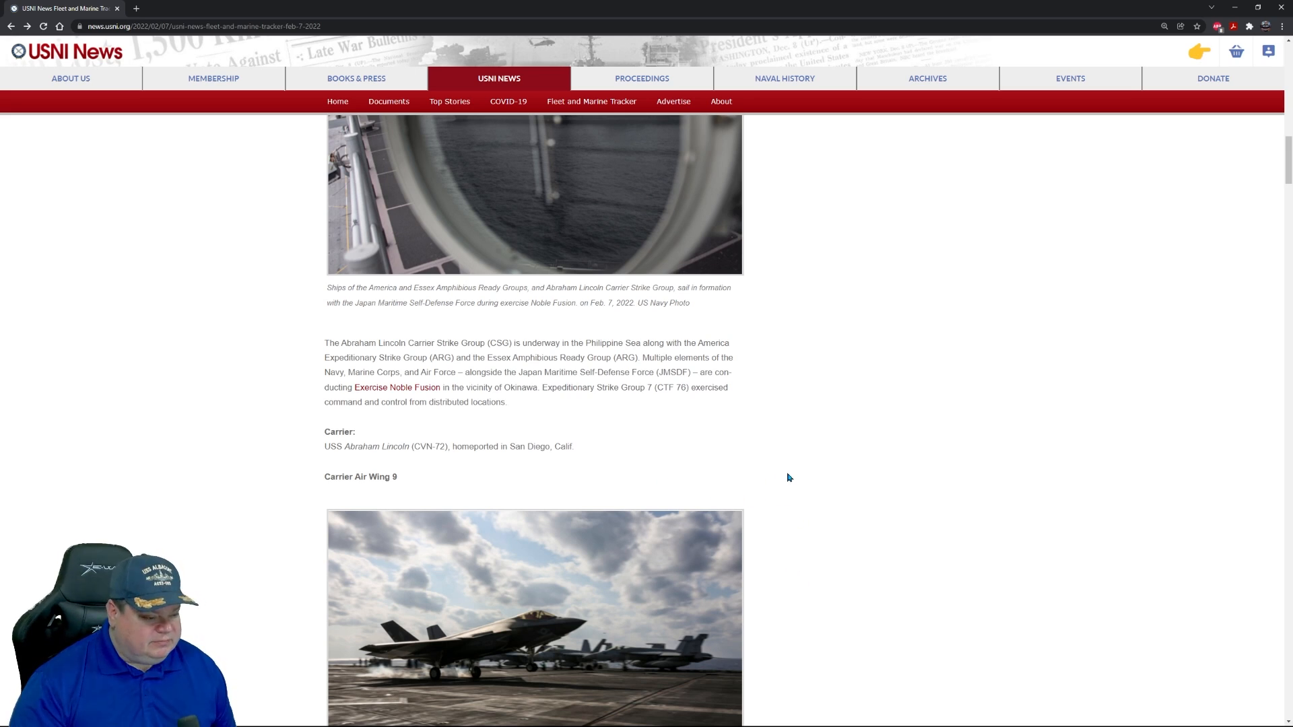
{"action": "scroll", "scroll_direction": "down", "scroll_amount": 3}
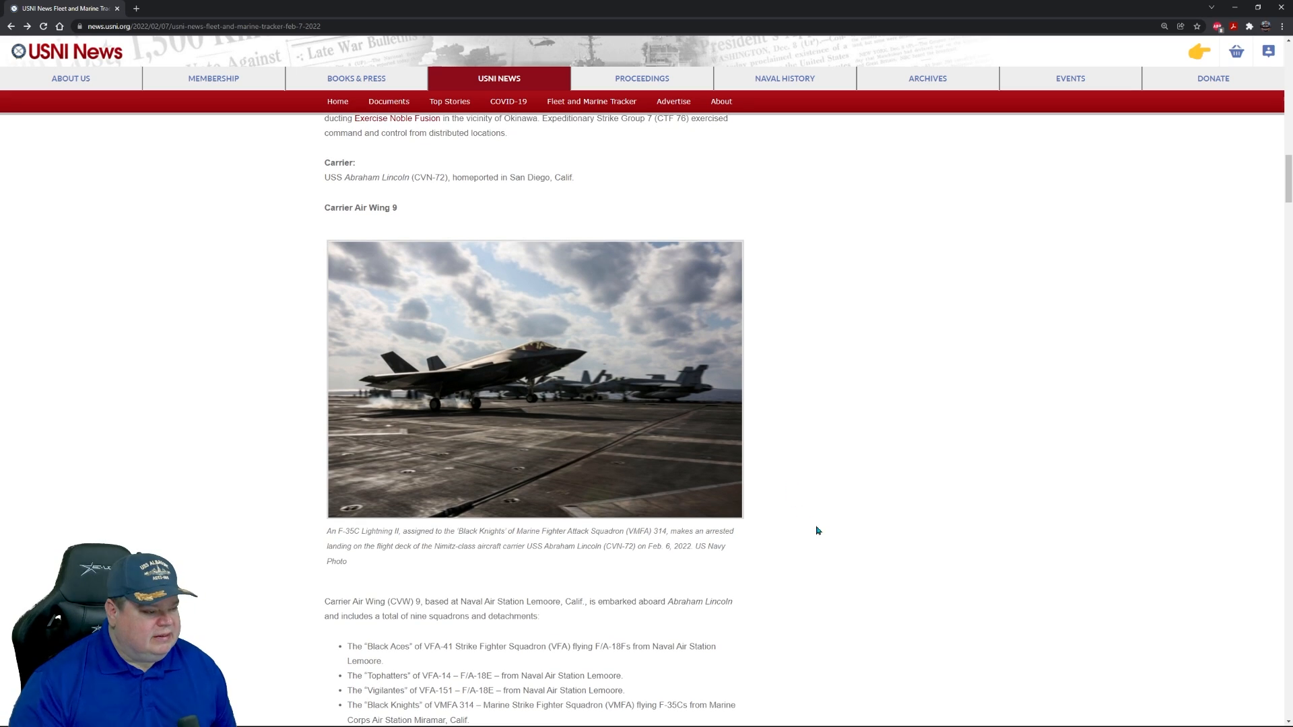
{"action": "mouse_move", "coordinate": [246, 461]}
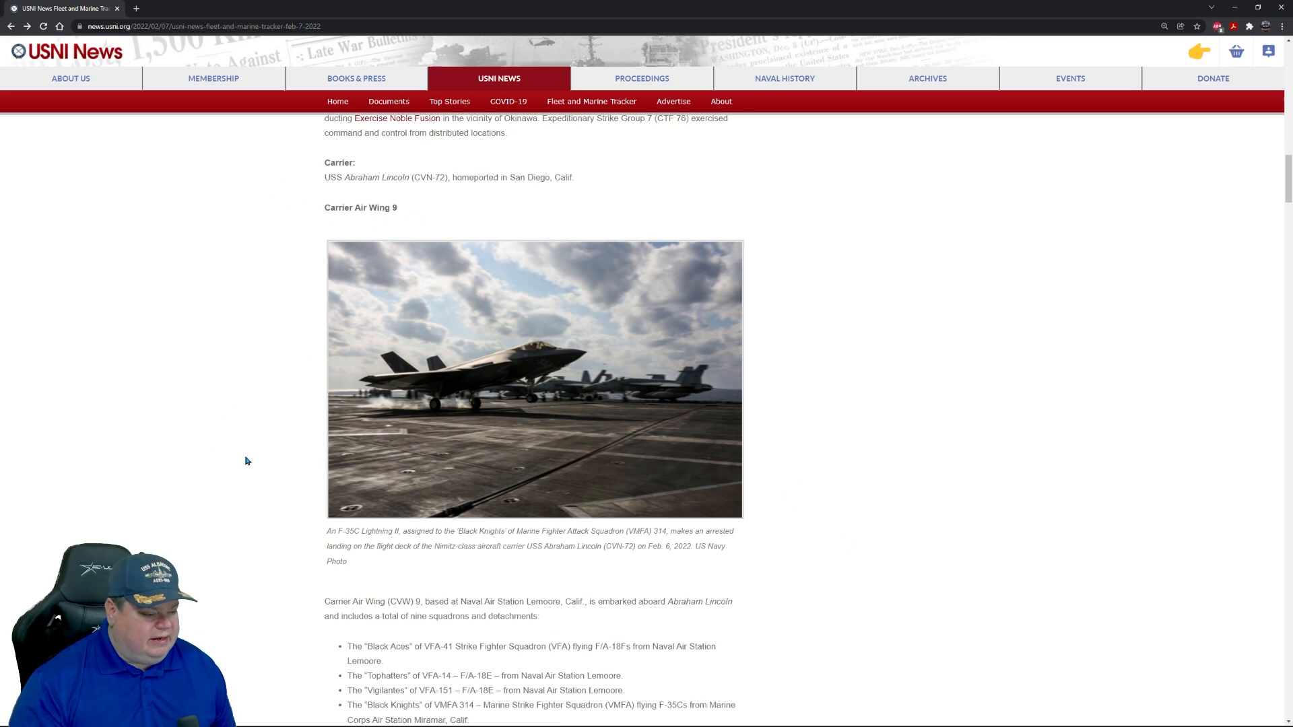
{"action": "scroll", "scroll_direction": "down", "scroll_amount": 3}
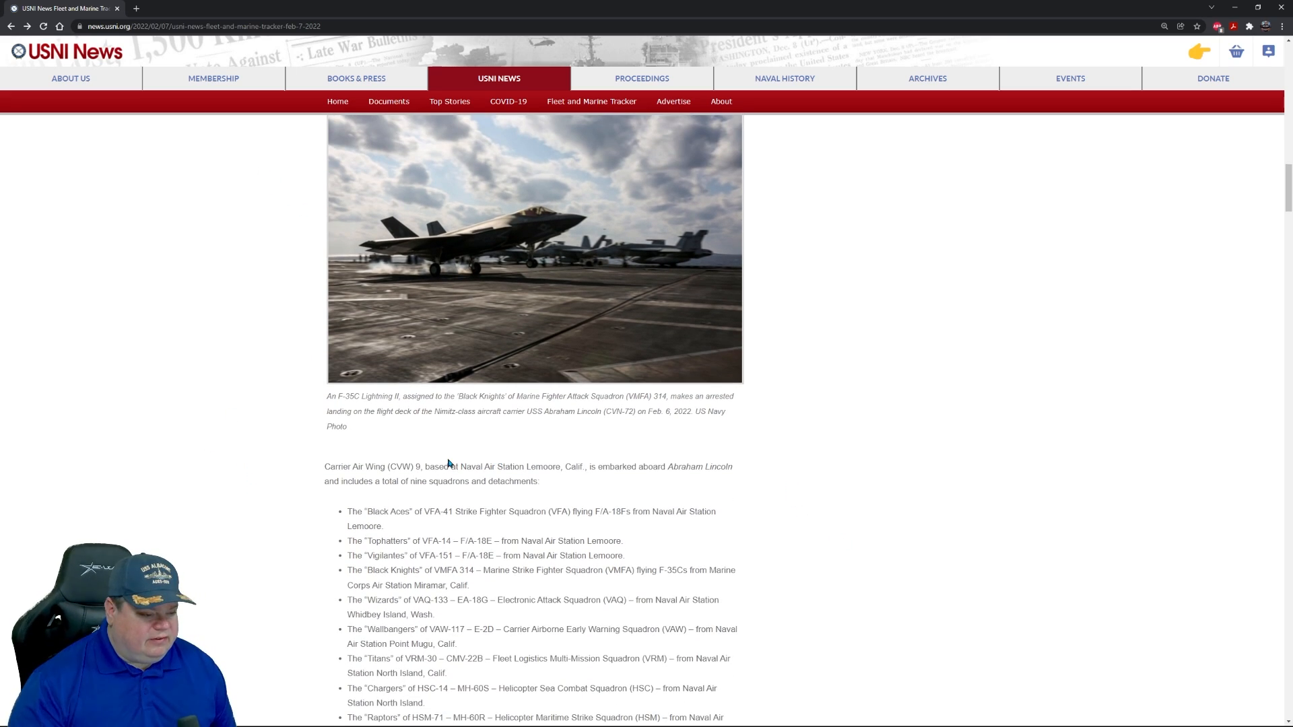
{"action": "mouse_move", "coordinate": [472, 478]}
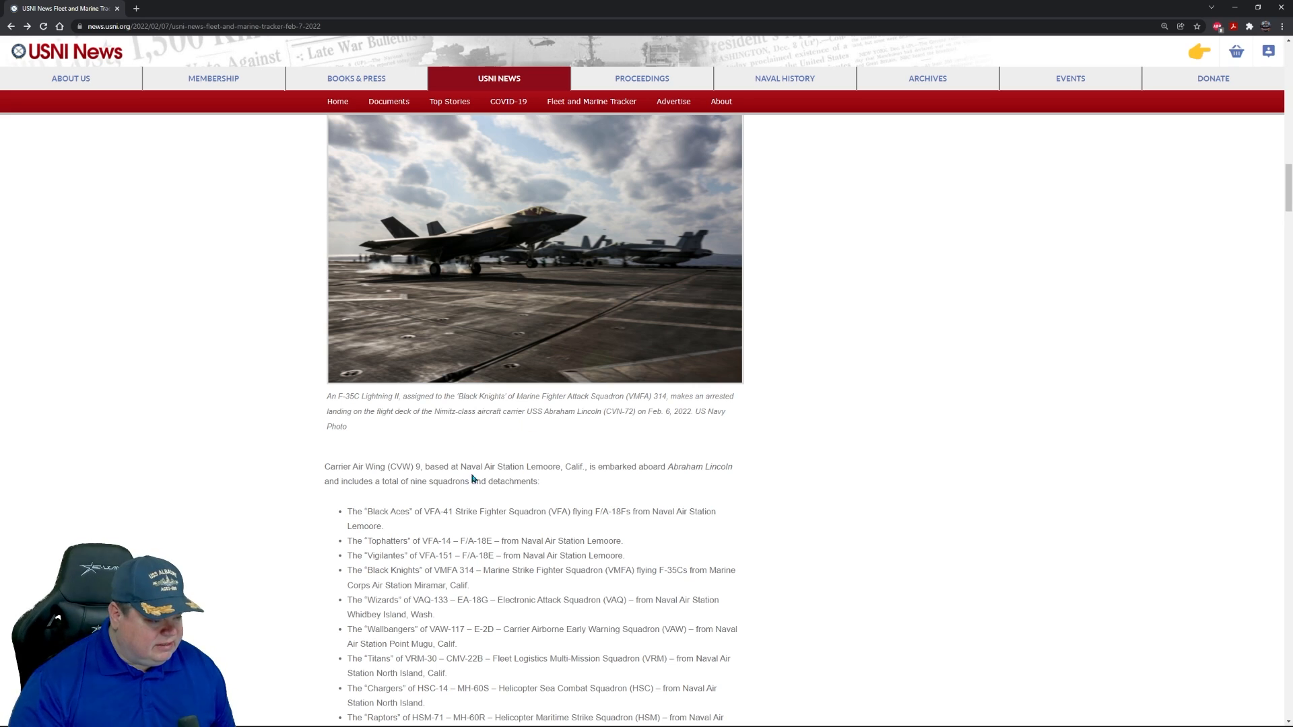
{"action": "scroll", "scroll_direction": "down", "scroll_amount": 3}
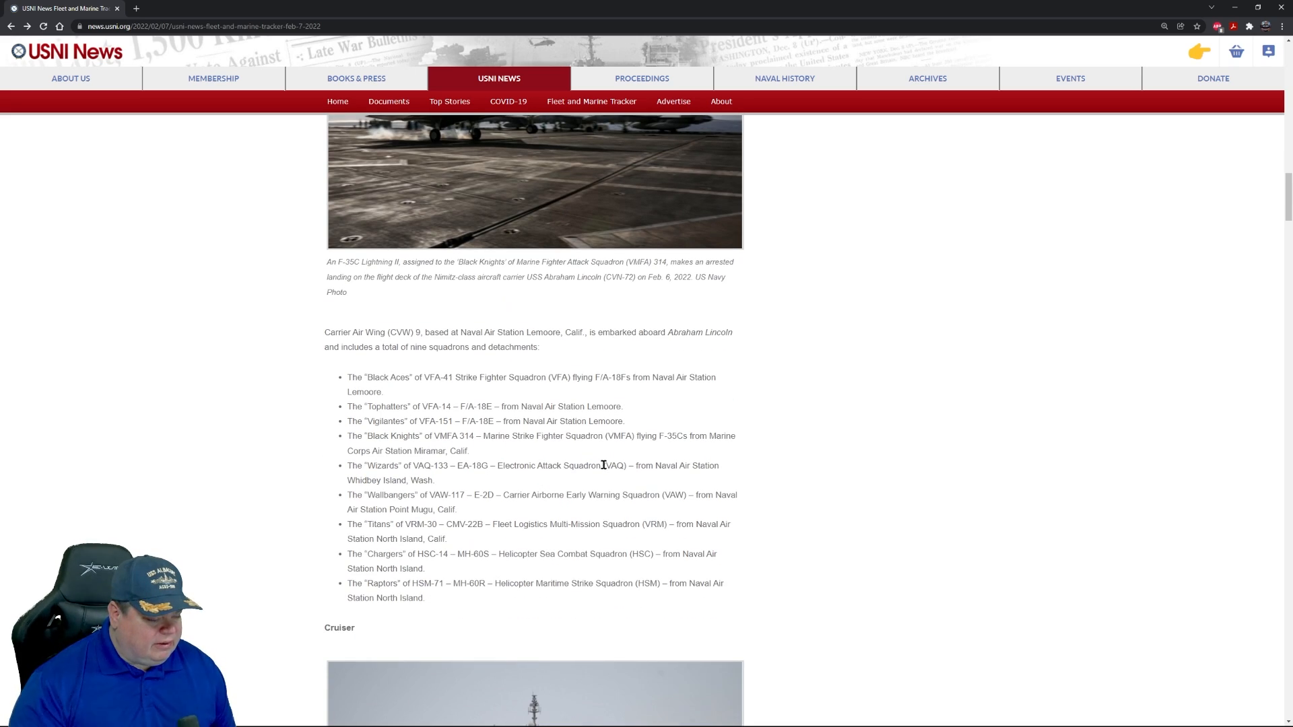
{"action": "scroll", "scroll_direction": "up", "scroll_amount": 3}
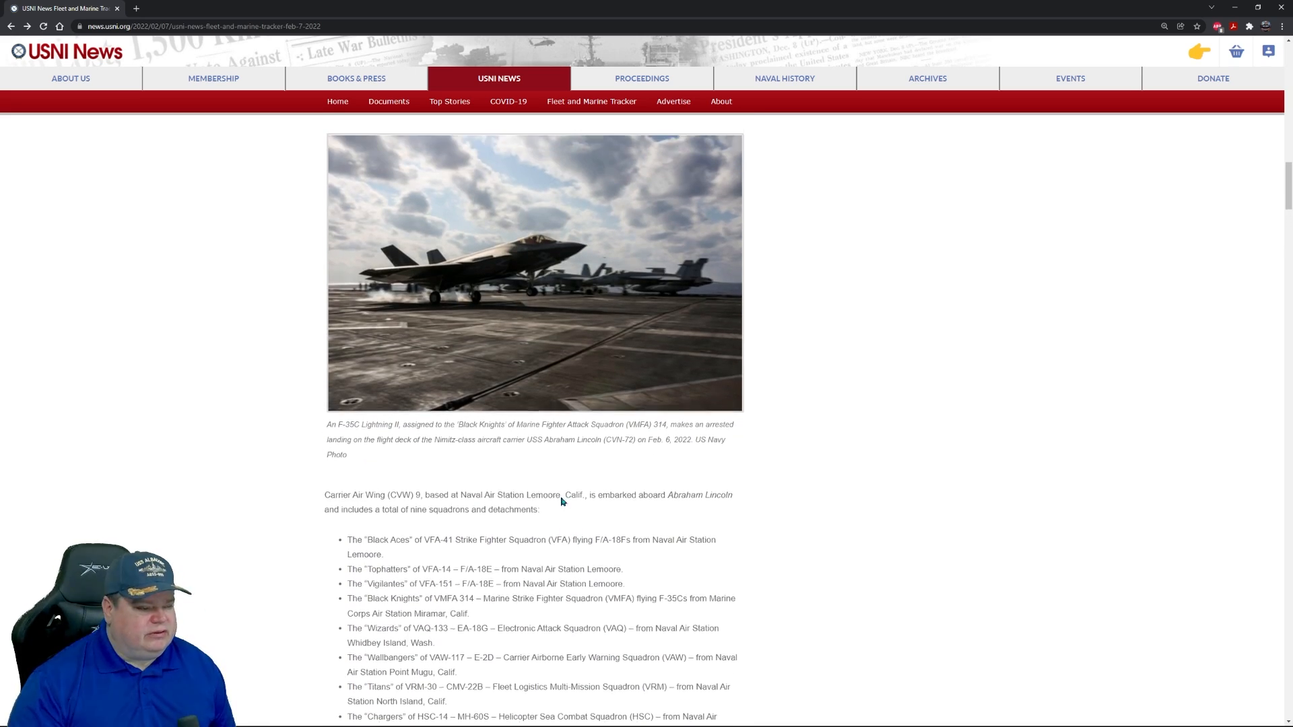
{"action": "scroll", "scroll_direction": "up", "scroll_amount": 3}
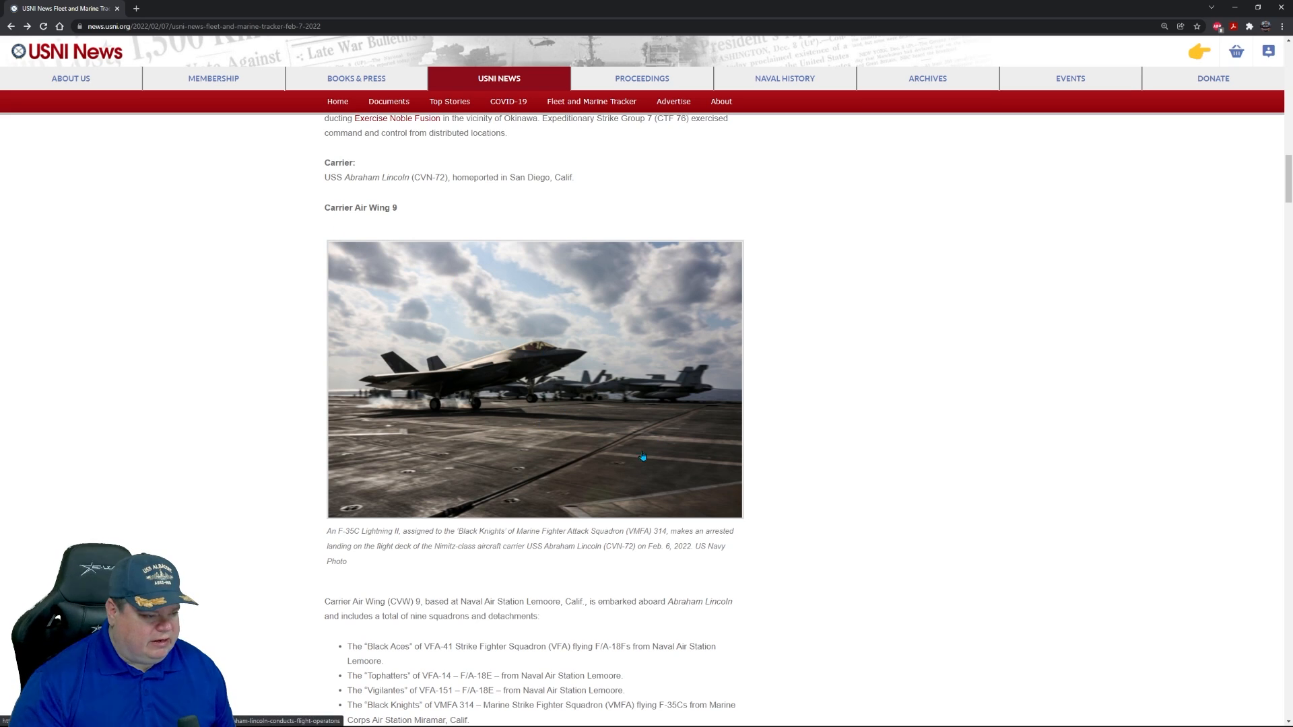
{"action": "scroll", "scroll_direction": "down", "scroll_amount": 3}
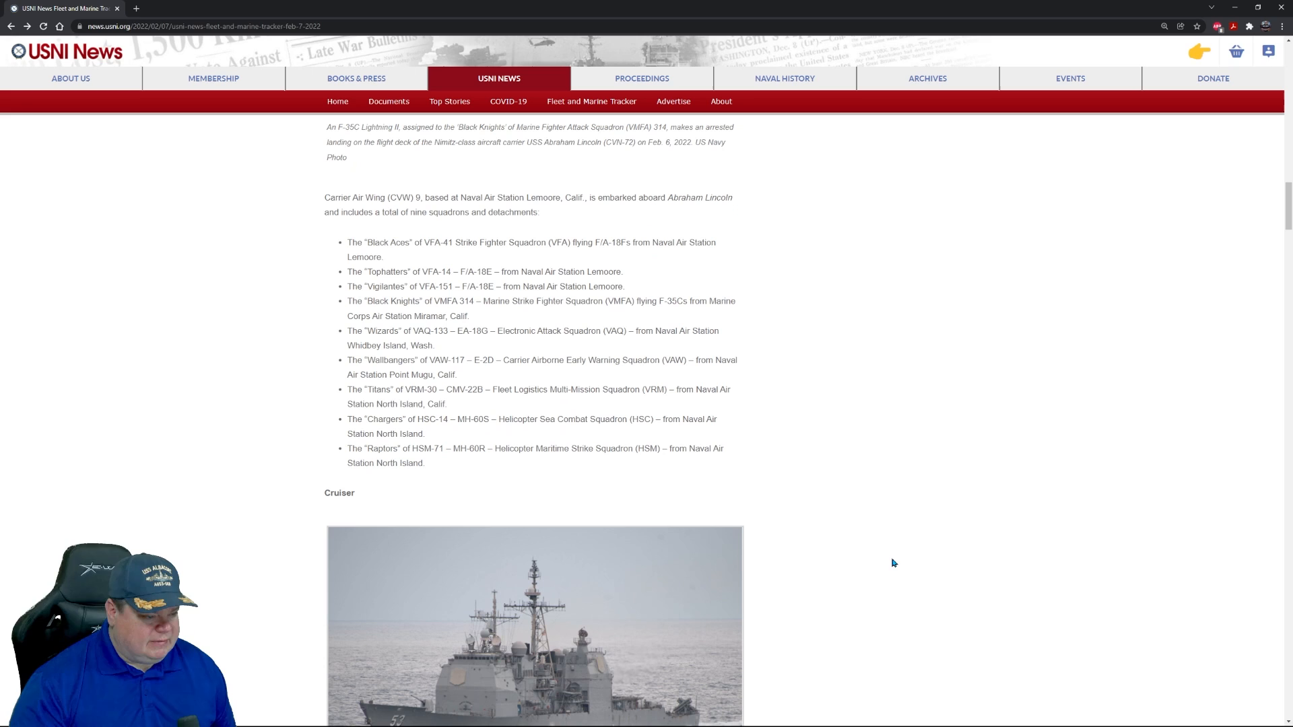
{"action": "scroll", "scroll_direction": "down", "scroll_amount": 3}
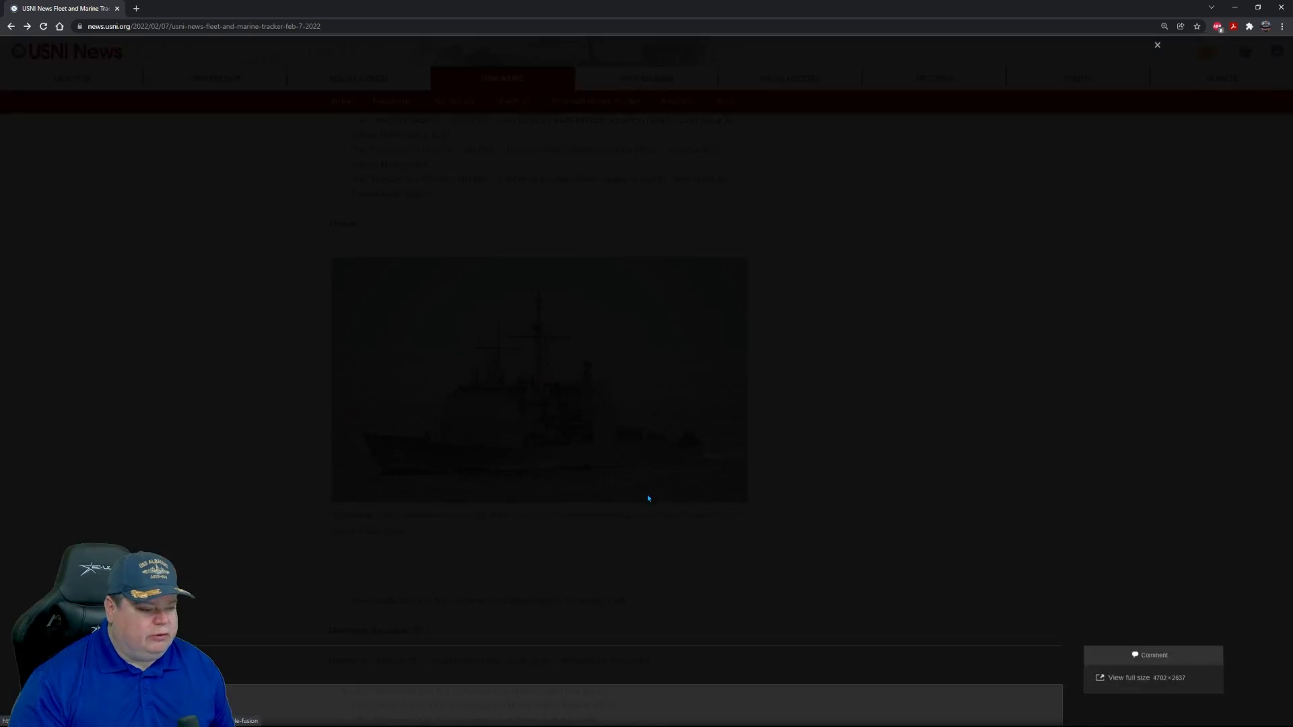
Step: Enlarge the USS Mobile Bay cruiser photo, marked 53, in the lightbox
{"action": "left_click", "coordinate": [539, 380]}
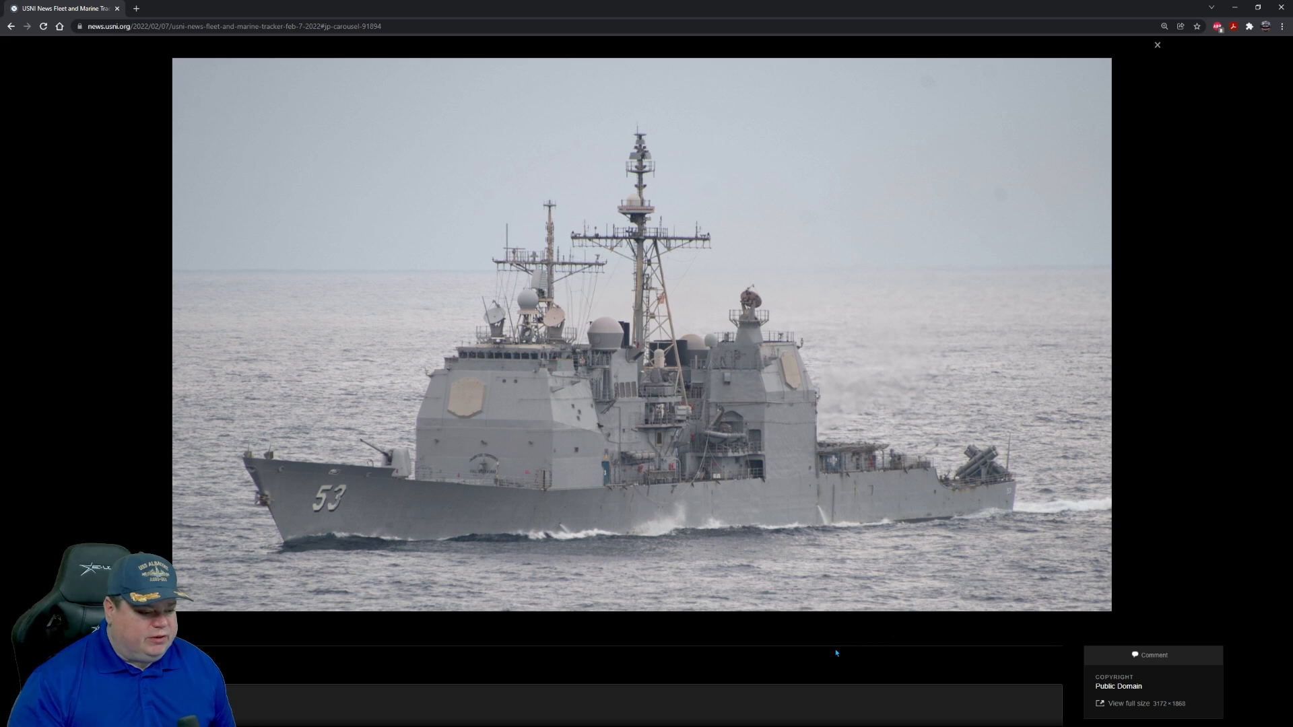
{"action": "mouse_move", "coordinate": [811, 499]}
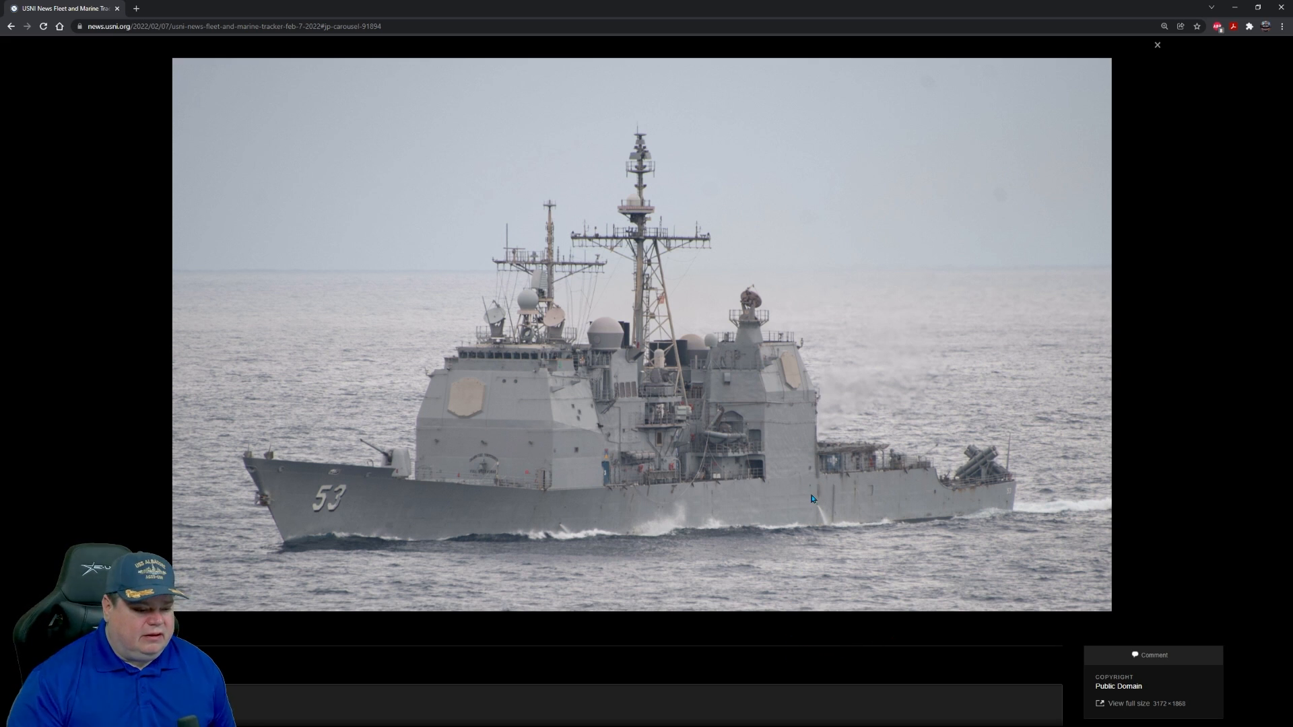
{"action": "mouse_move", "coordinate": [916, 551]}
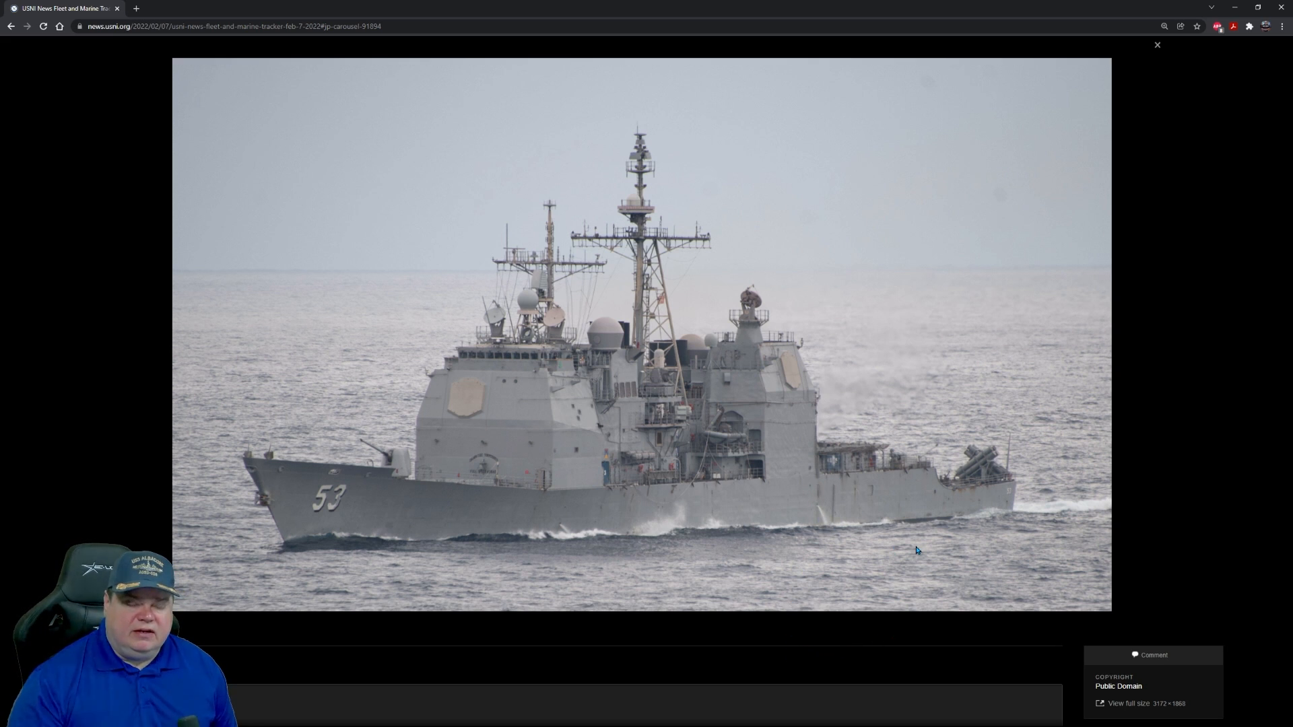
{"action": "mouse_move", "coordinate": [753, 628]}
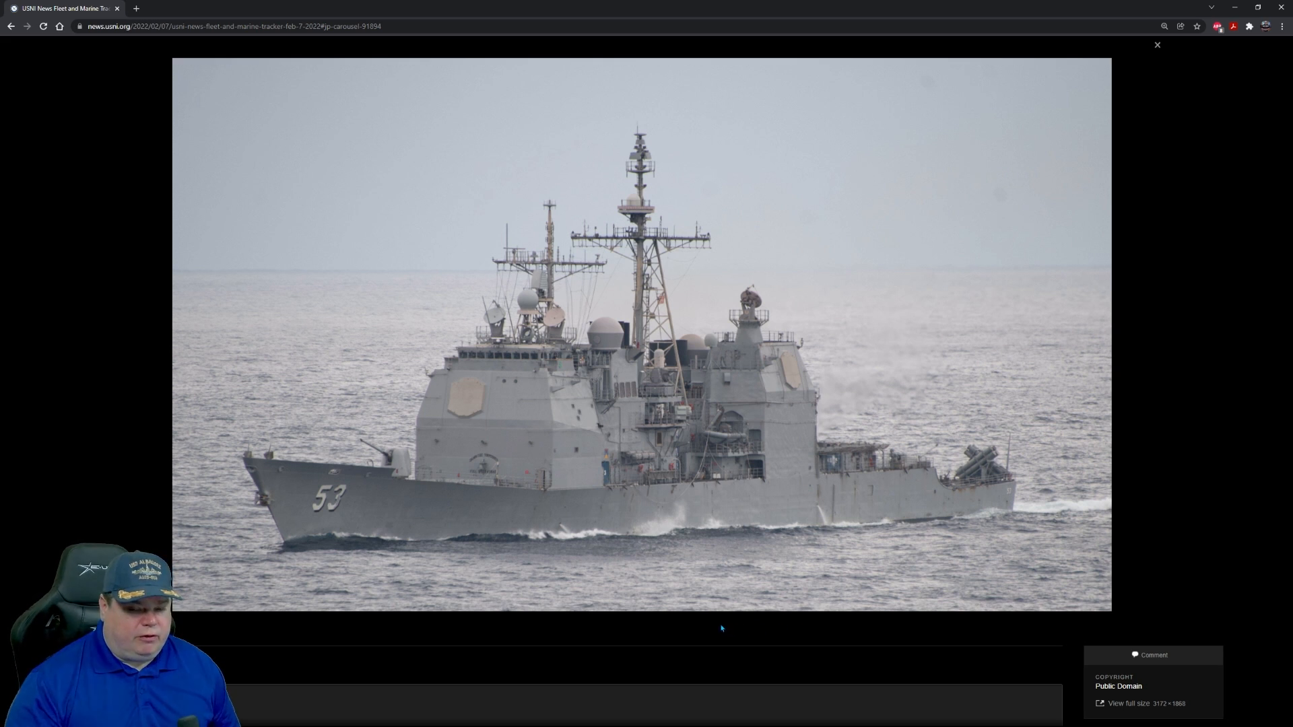
{"action": "mouse_move", "coordinate": [736, 645]}
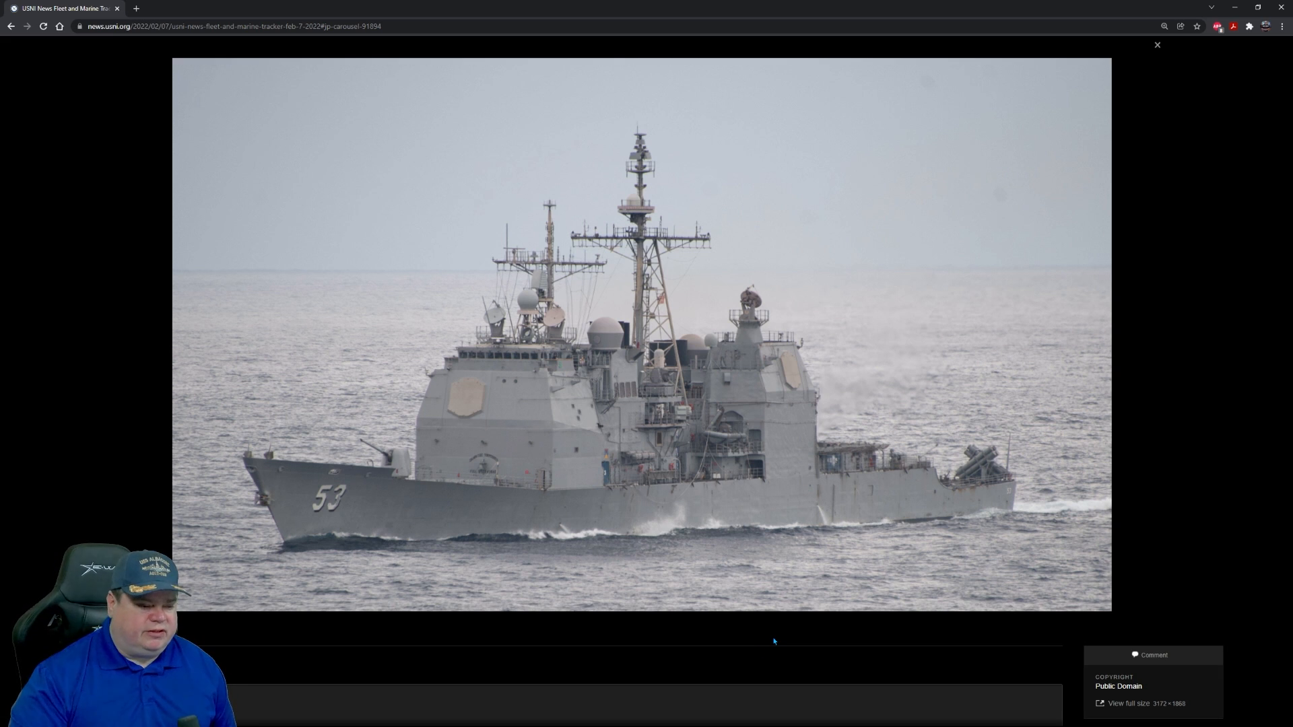
{"action": "mouse_move", "coordinate": [718, 629]}
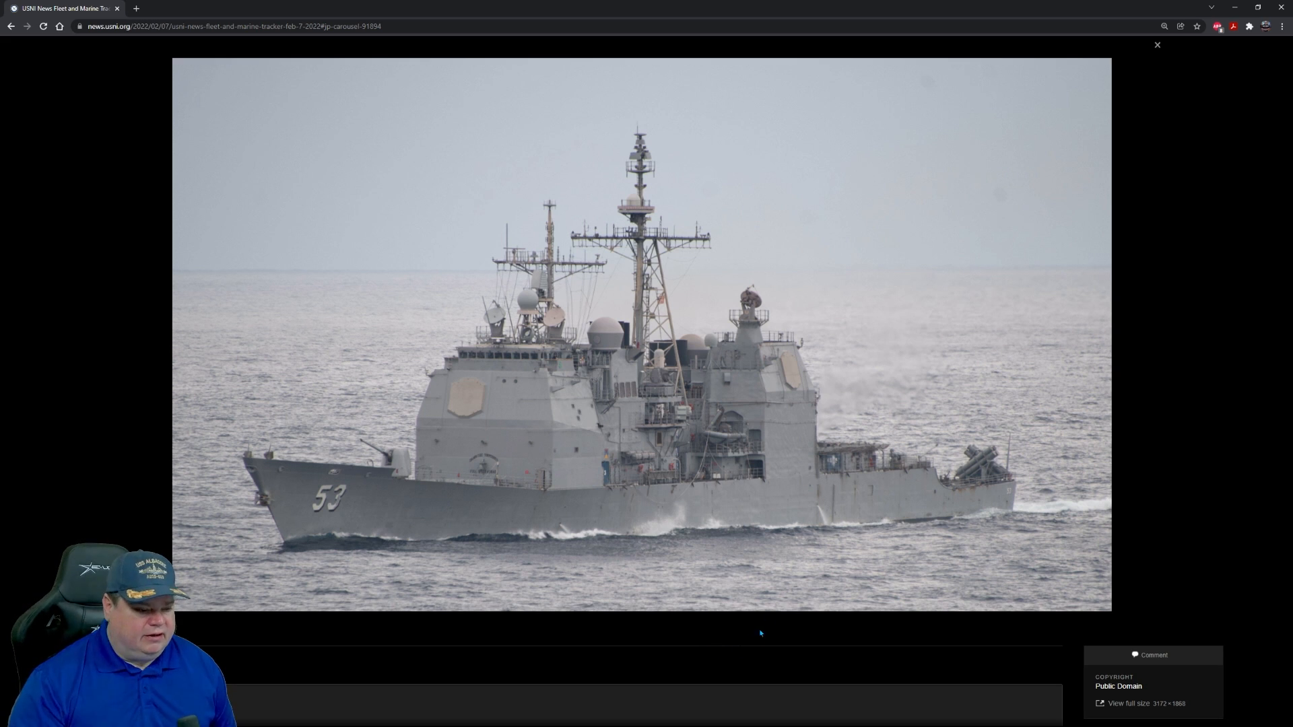
{"action": "mouse_move", "coordinate": [864, 533]}
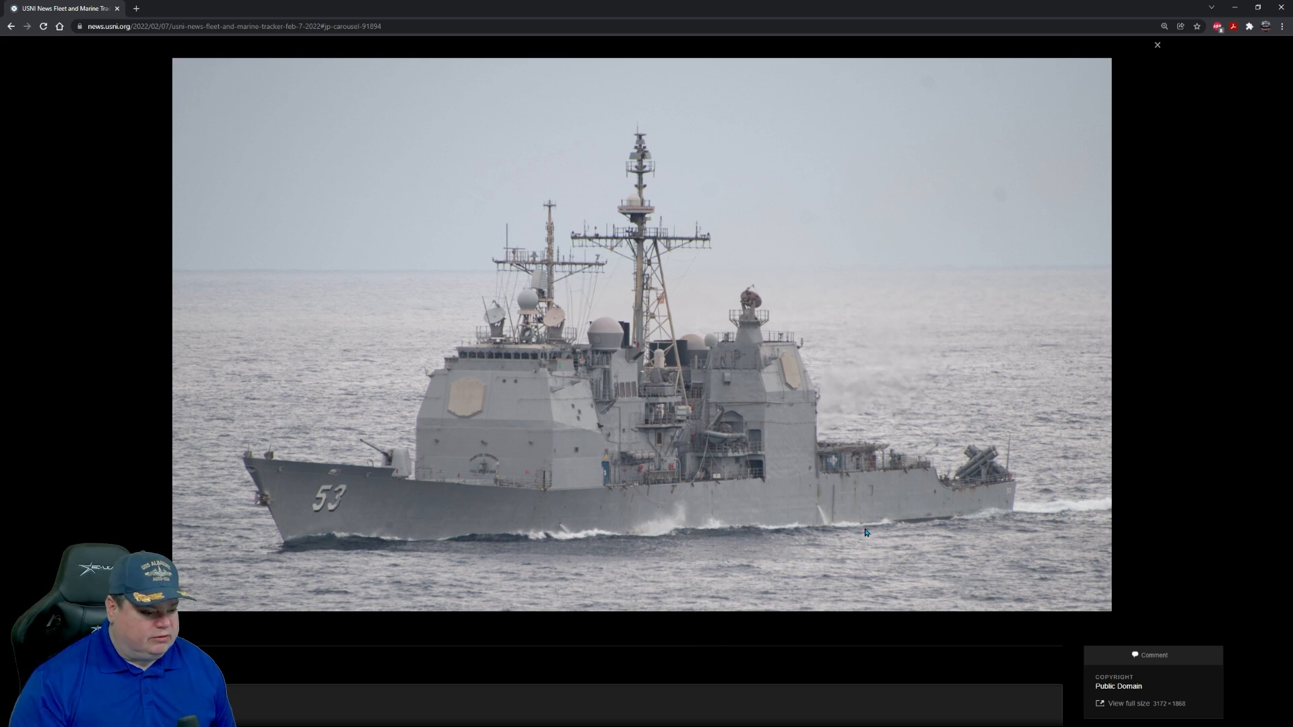
{"action": "mouse_move", "coordinate": [1157, 46]}
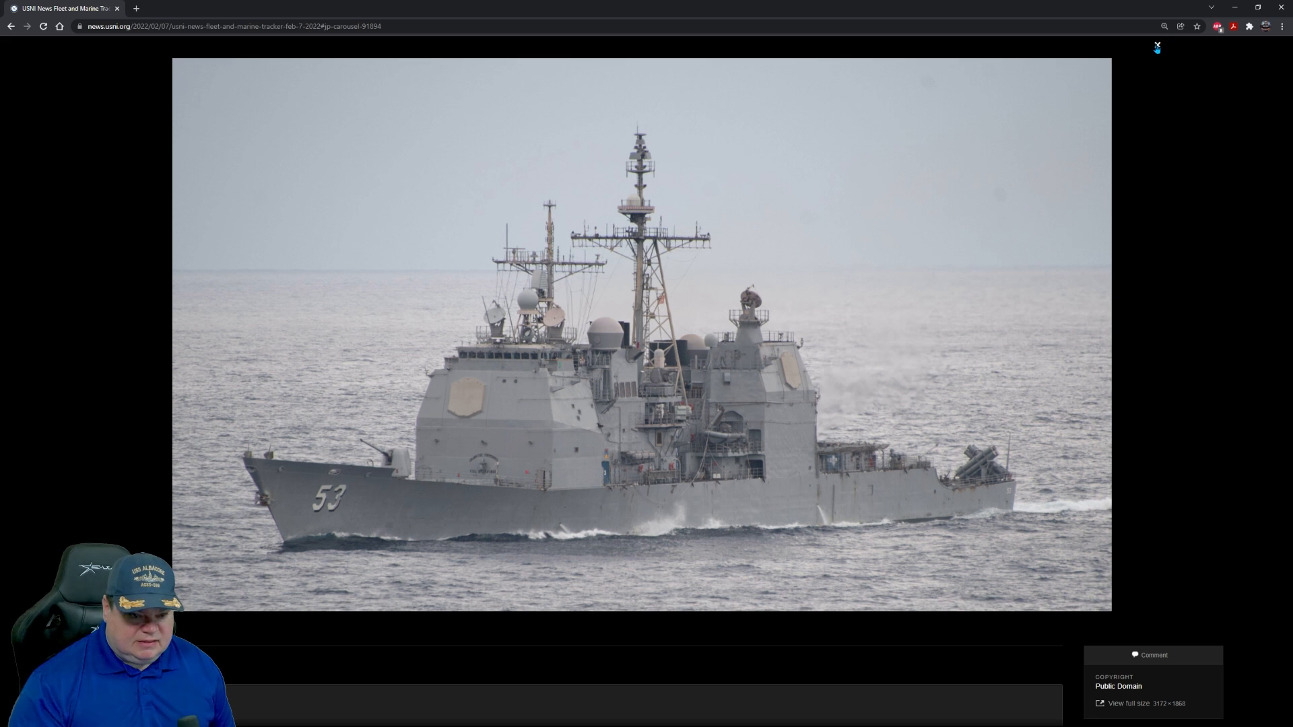
Step: Close the cruiser photo and scroll down to the America Expeditionary Strike Group section
{"action": "left_click", "coordinate": [1157, 45]}
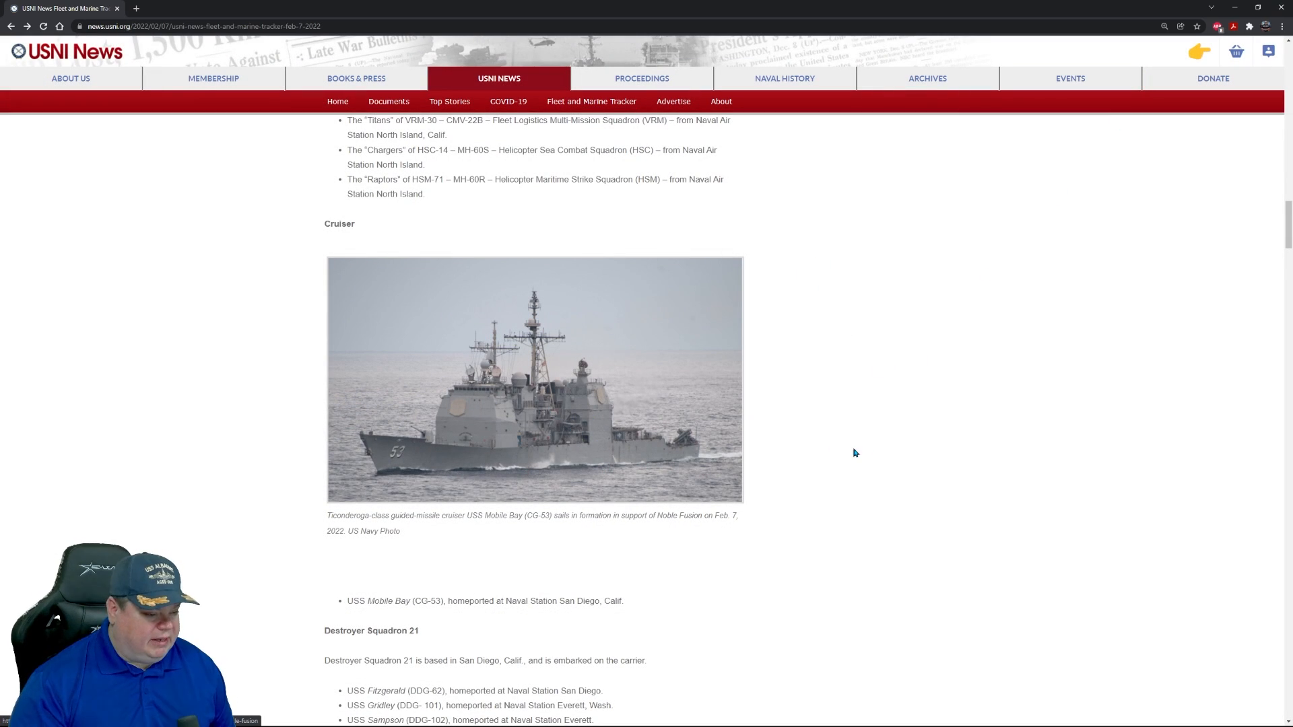
{"action": "mouse_move", "coordinate": [826, 481]}
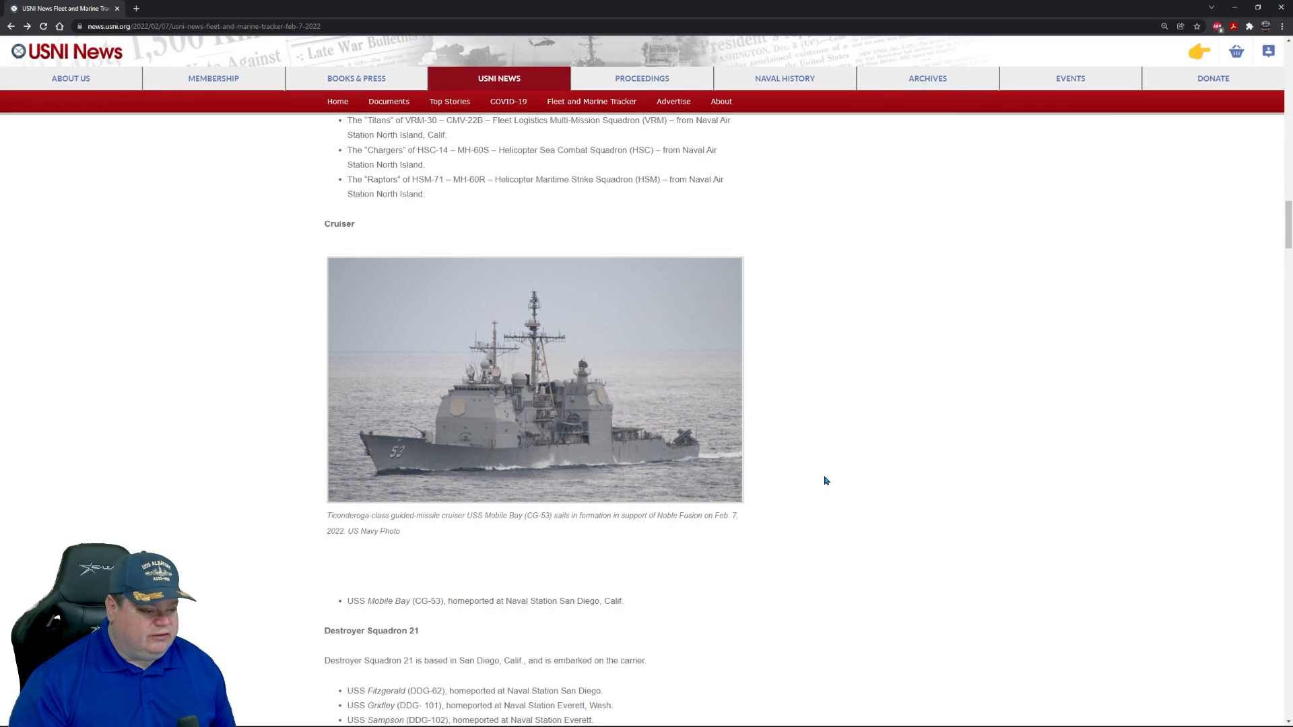
{"action": "scroll", "scroll_direction": "down", "scroll_amount": 3}
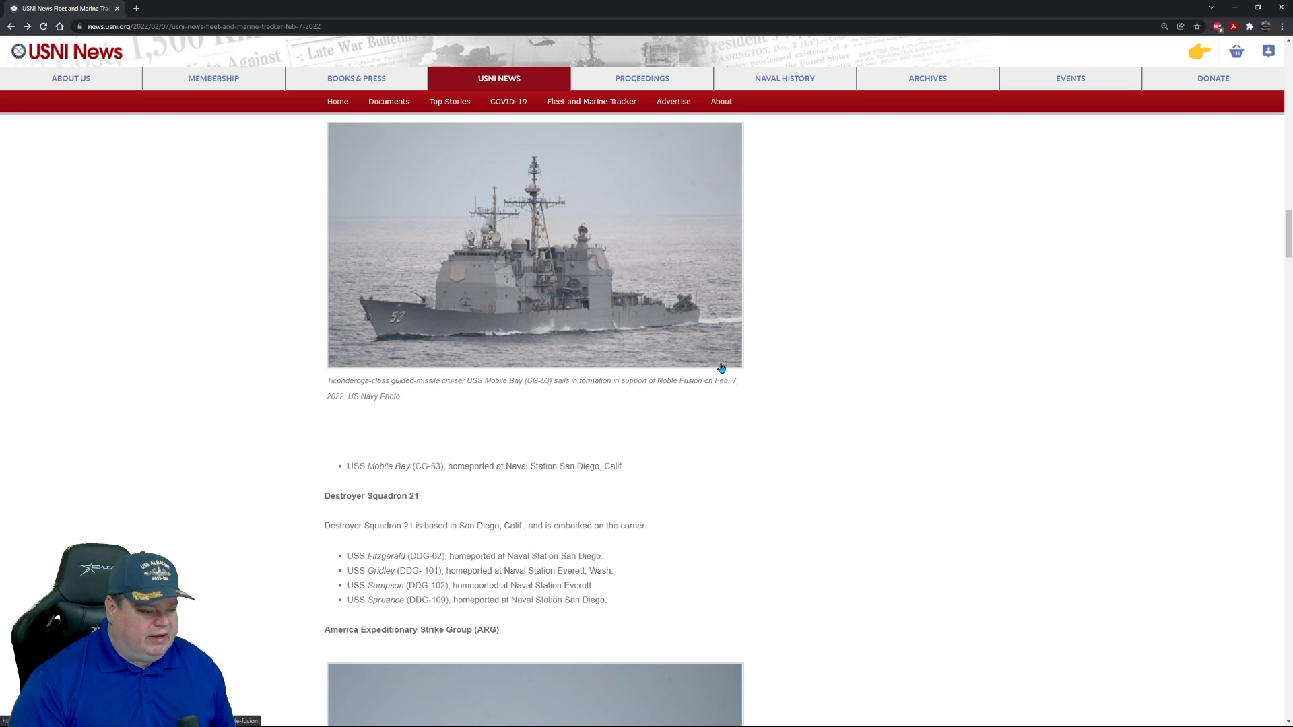
{"action": "mouse_move", "coordinate": [486, 346]}
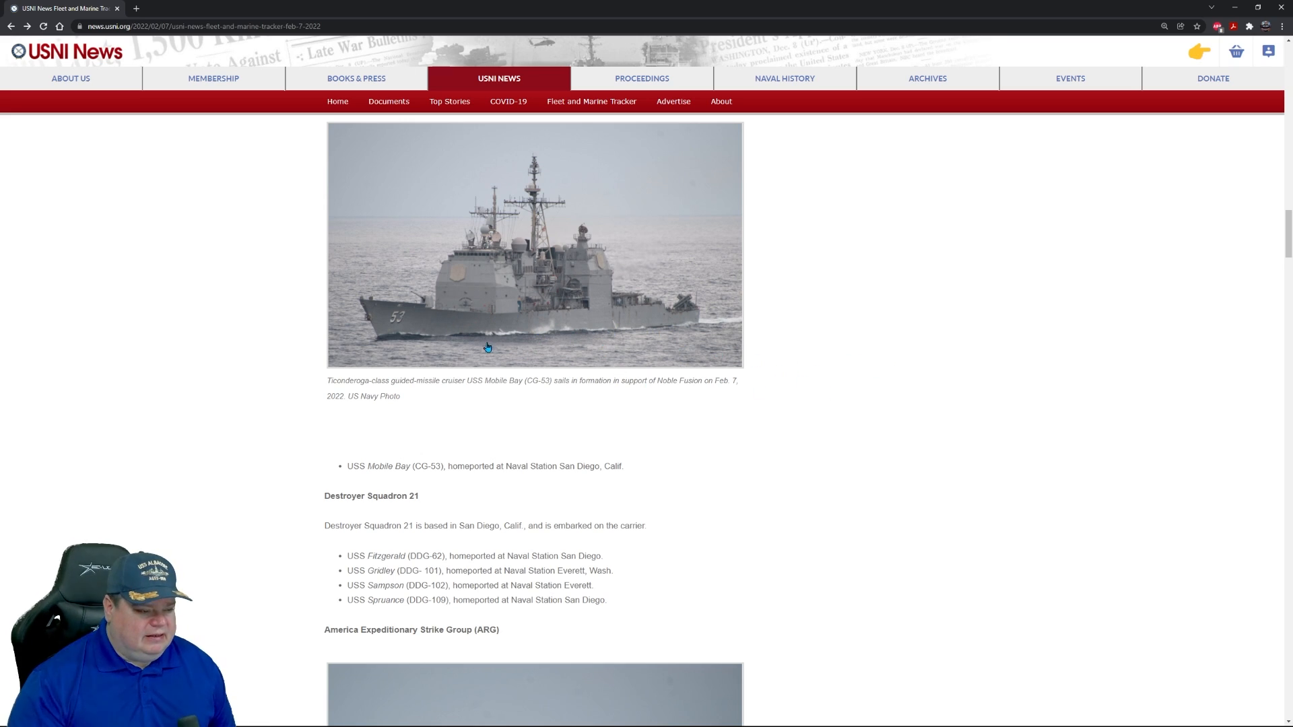
{"action": "mouse_move", "coordinate": [767, 416]}
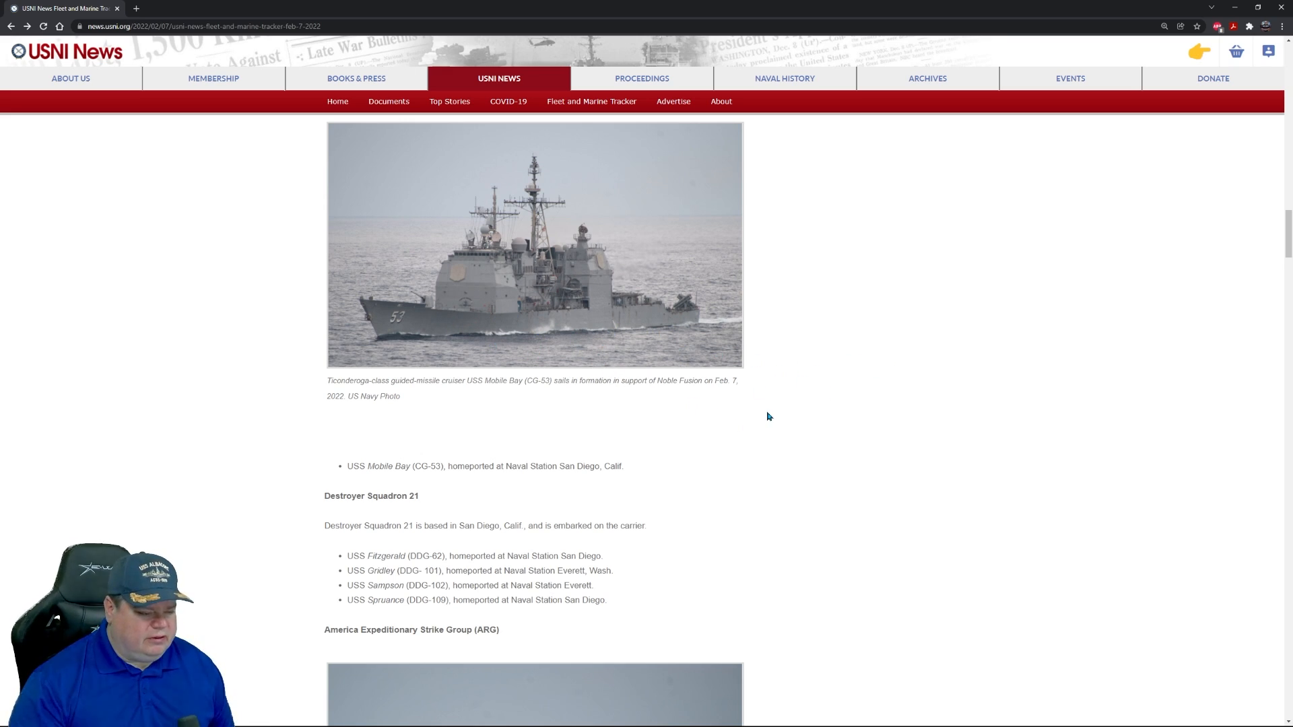
{"action": "mouse_move", "coordinate": [852, 461]}
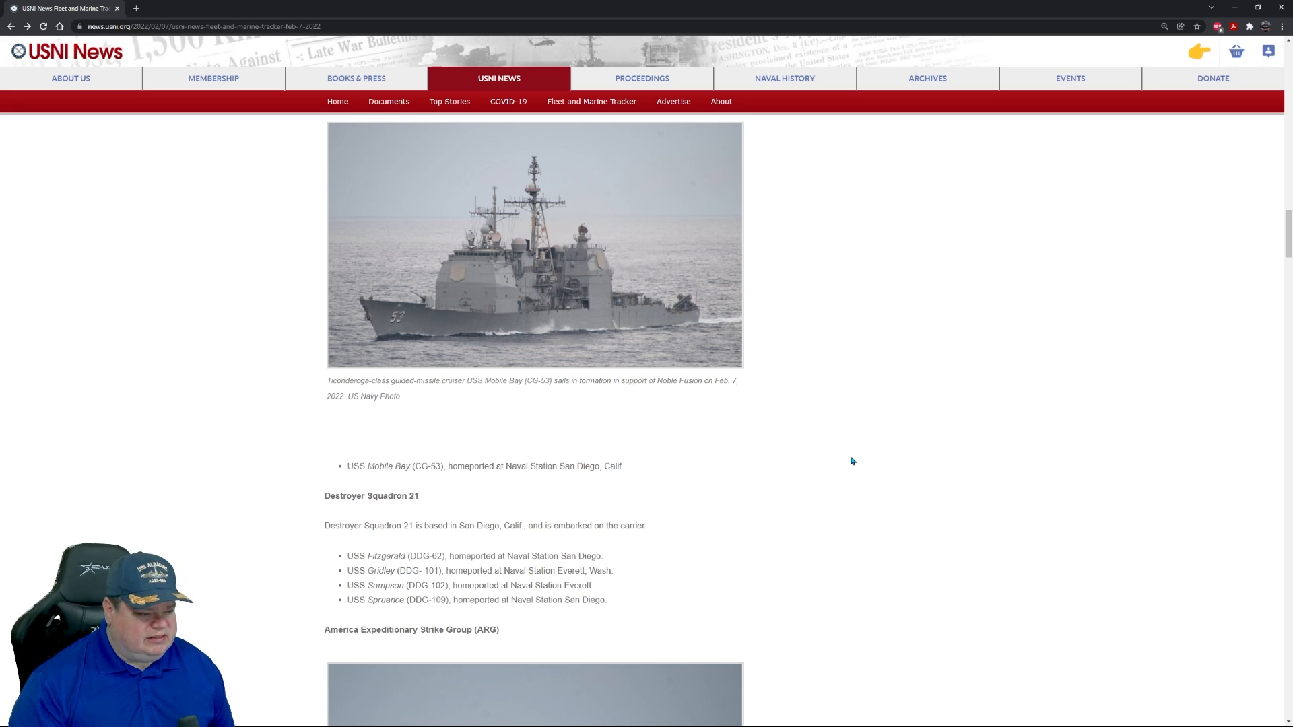
{"action": "scroll", "scroll_direction": "down", "scroll_amount": 3}
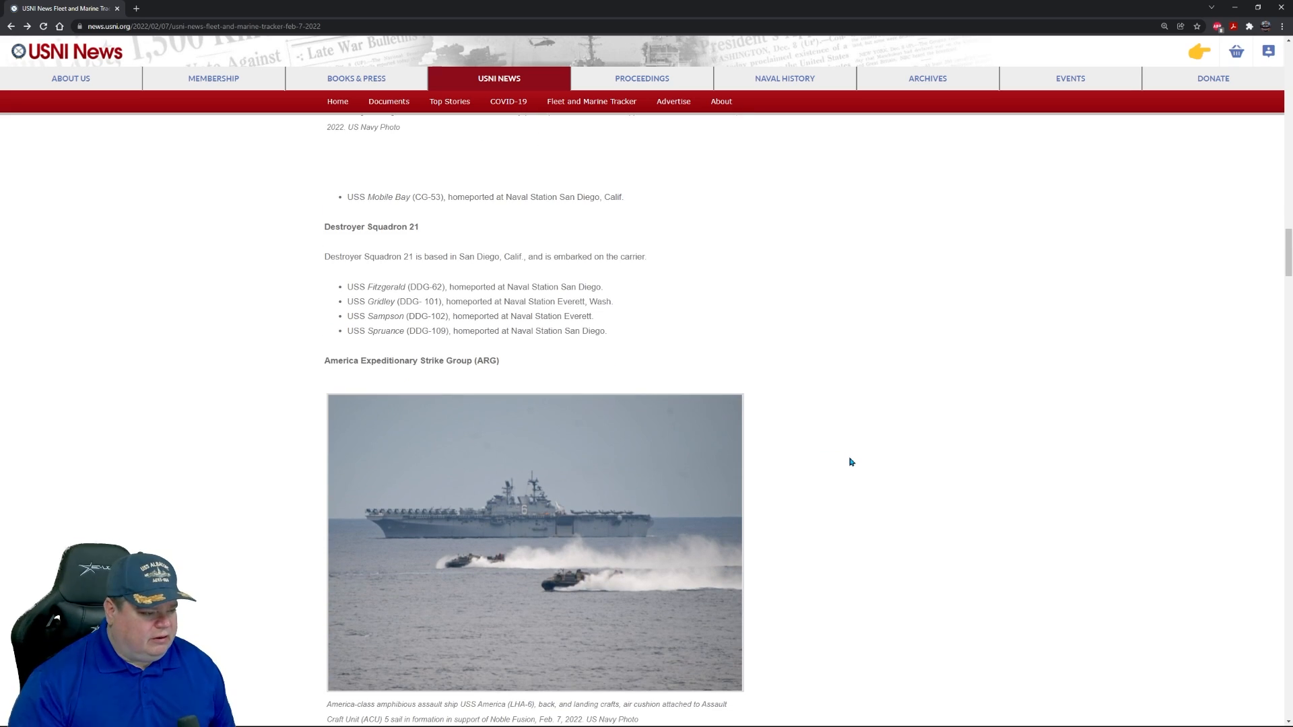
{"action": "mouse_move", "coordinate": [377, 316]}
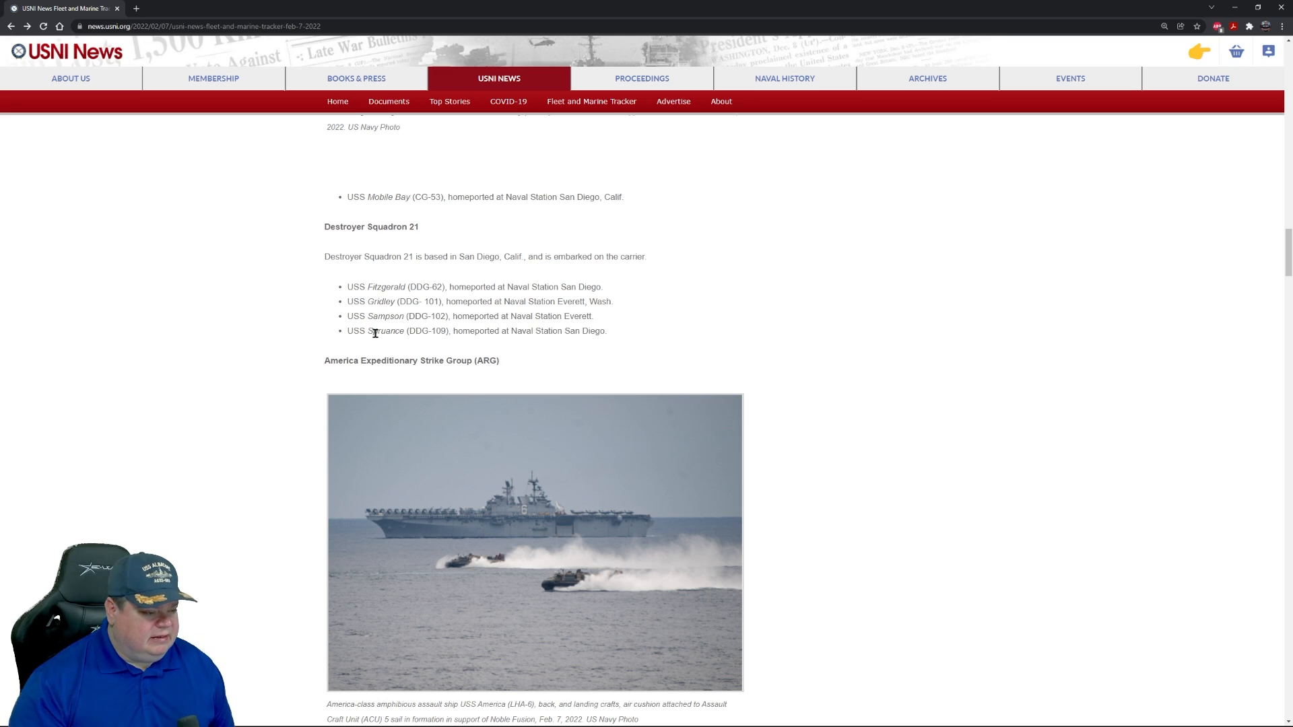
{"action": "mouse_move", "coordinate": [449, 346]}
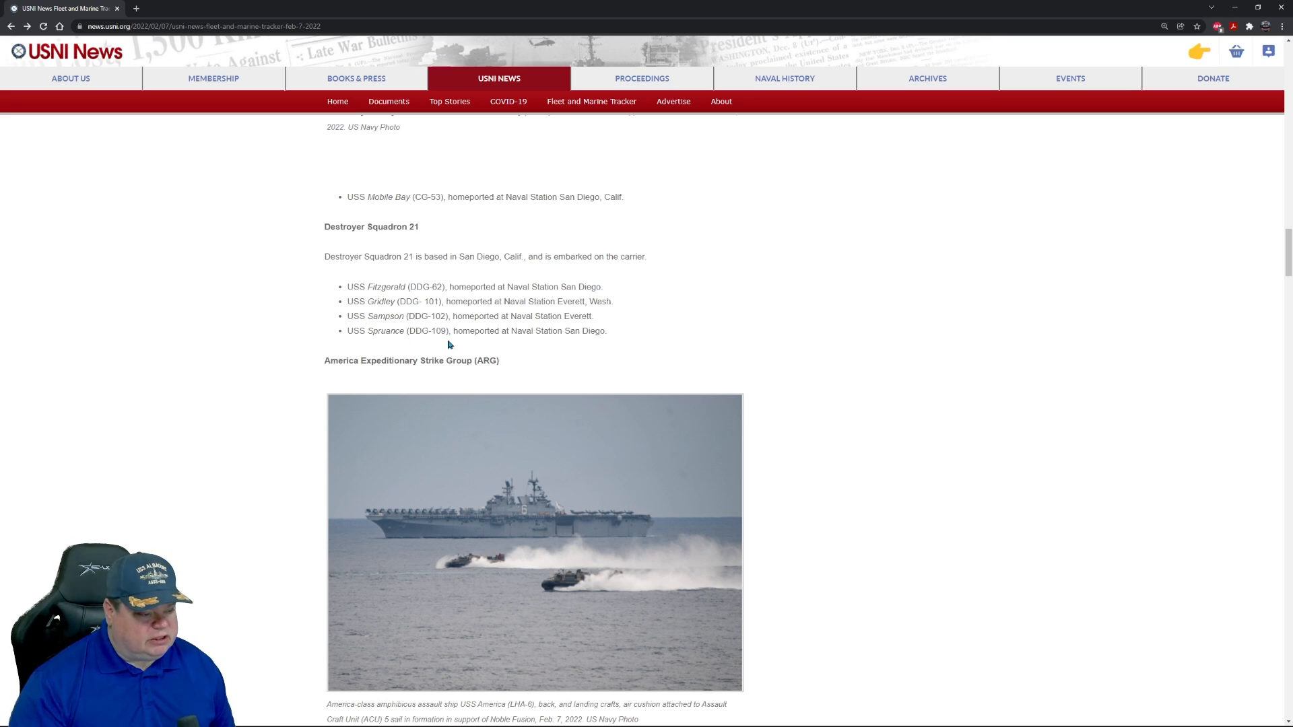
{"action": "mouse_move", "coordinate": [546, 328]}
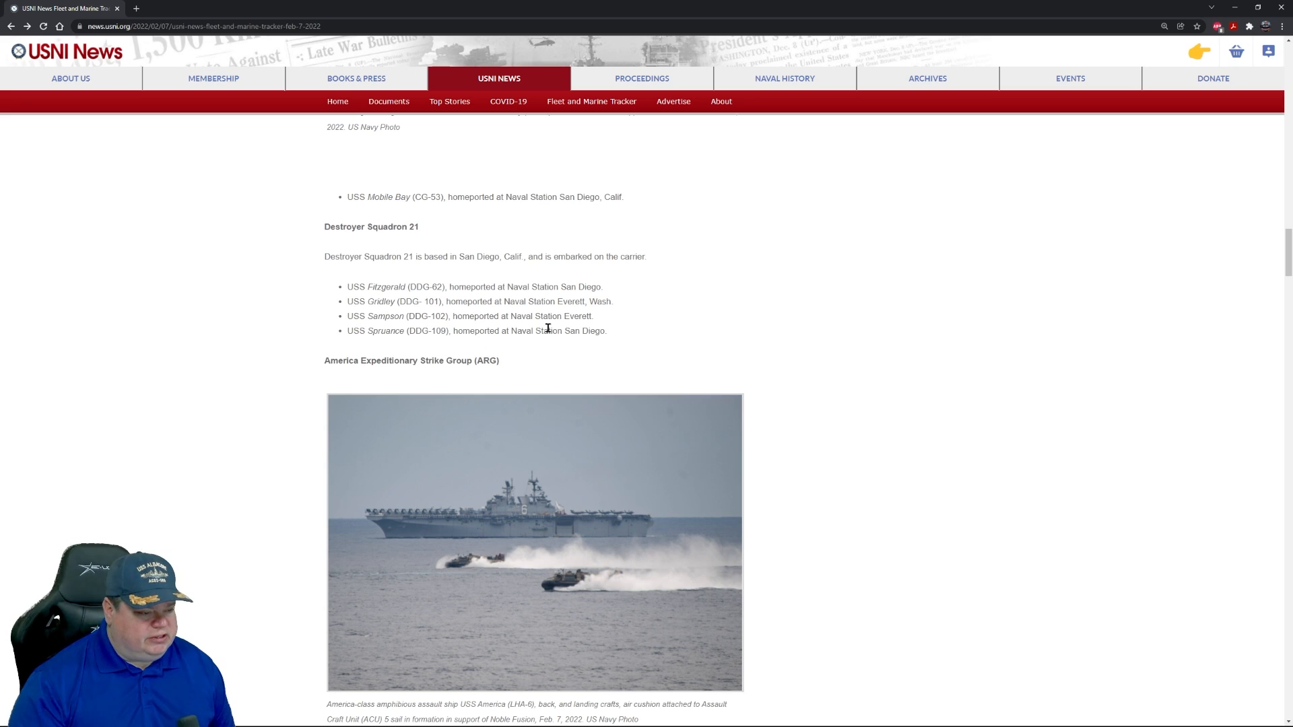
{"action": "scroll", "scroll_direction": "down", "scroll_amount": 3}
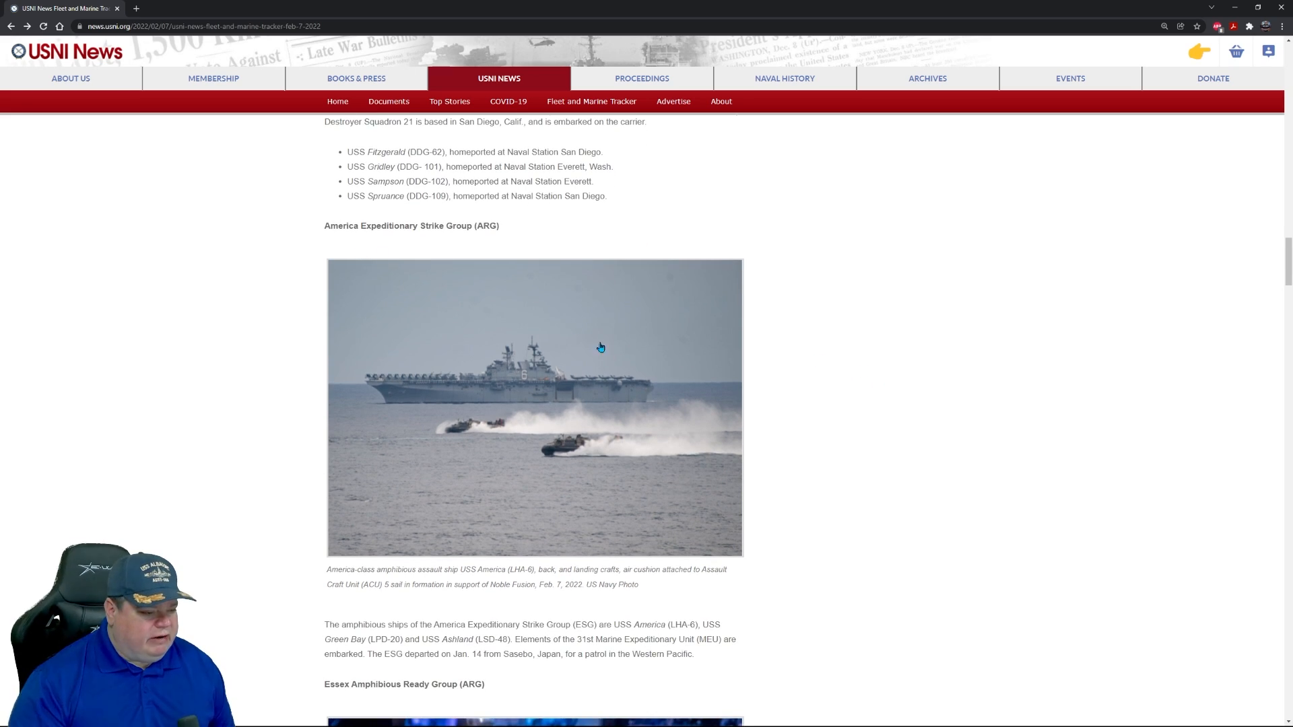
{"action": "mouse_move", "coordinate": [643, 430]}
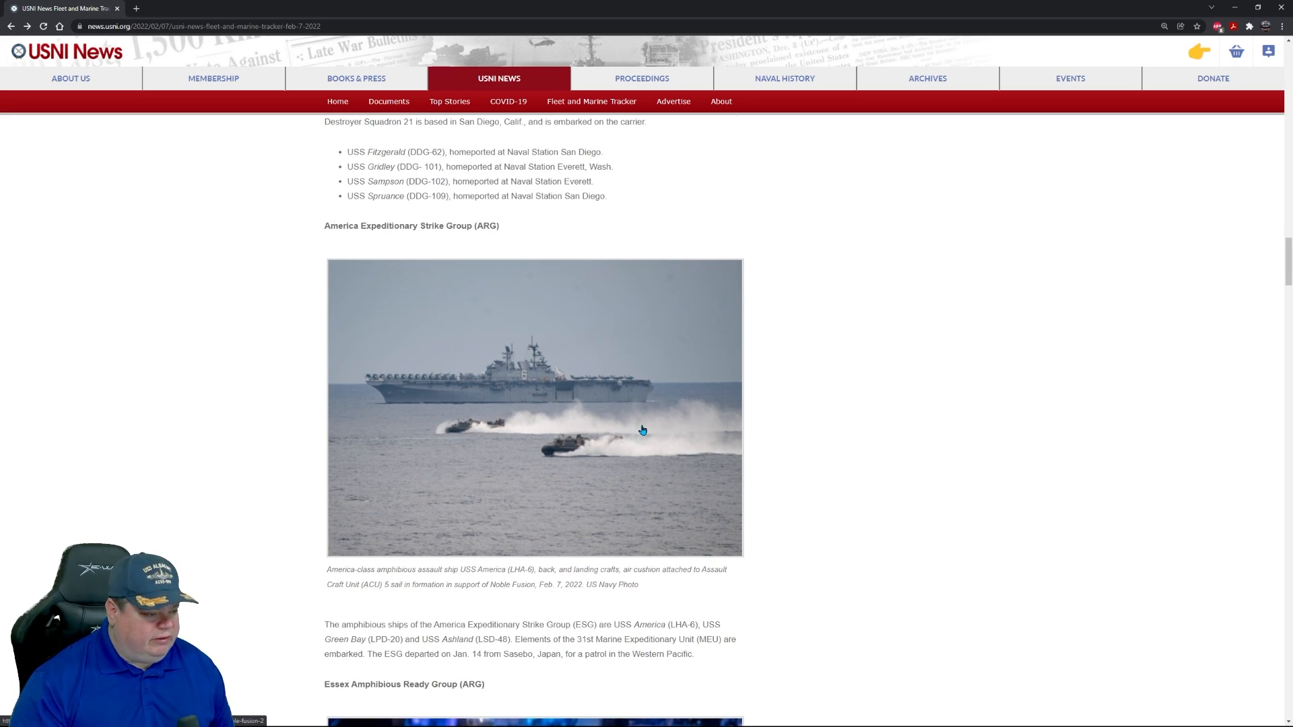
Step: Enlarge the USS America amphibious assault ship photo with its landing craft
{"action": "left_click", "coordinate": [534, 407]}
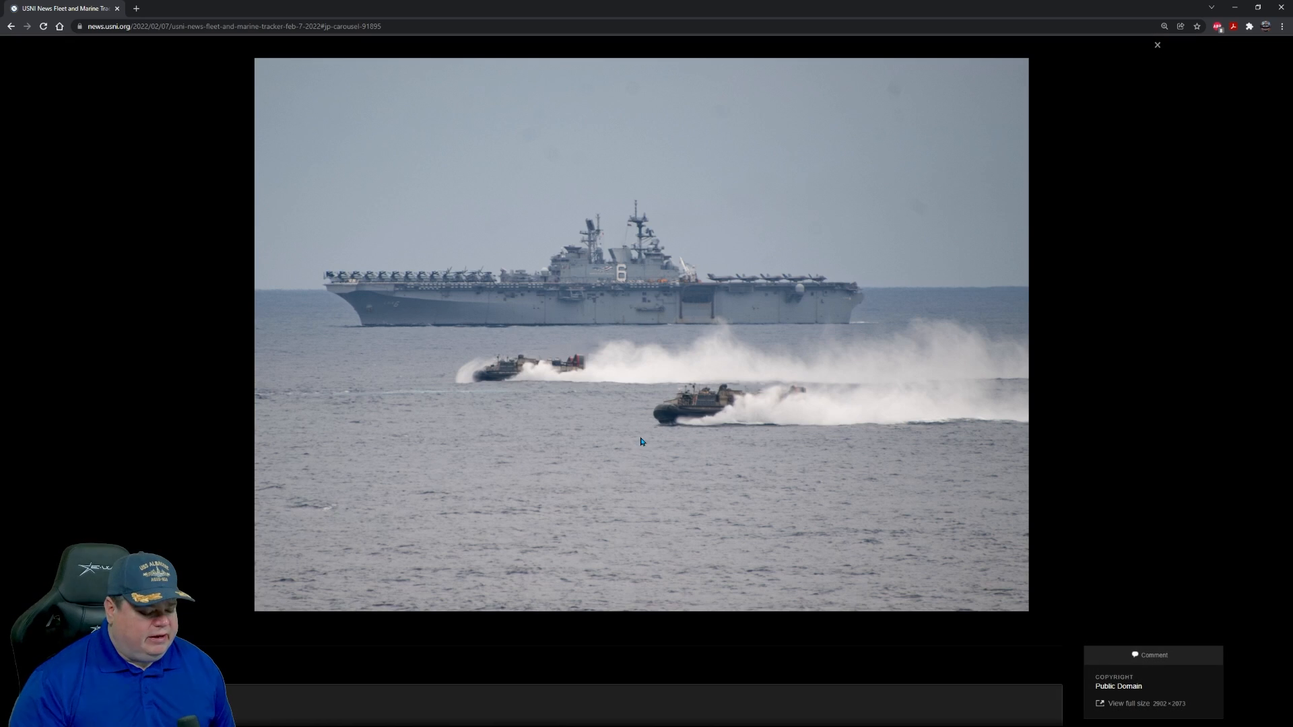
{"action": "mouse_move", "coordinate": [966, 518]}
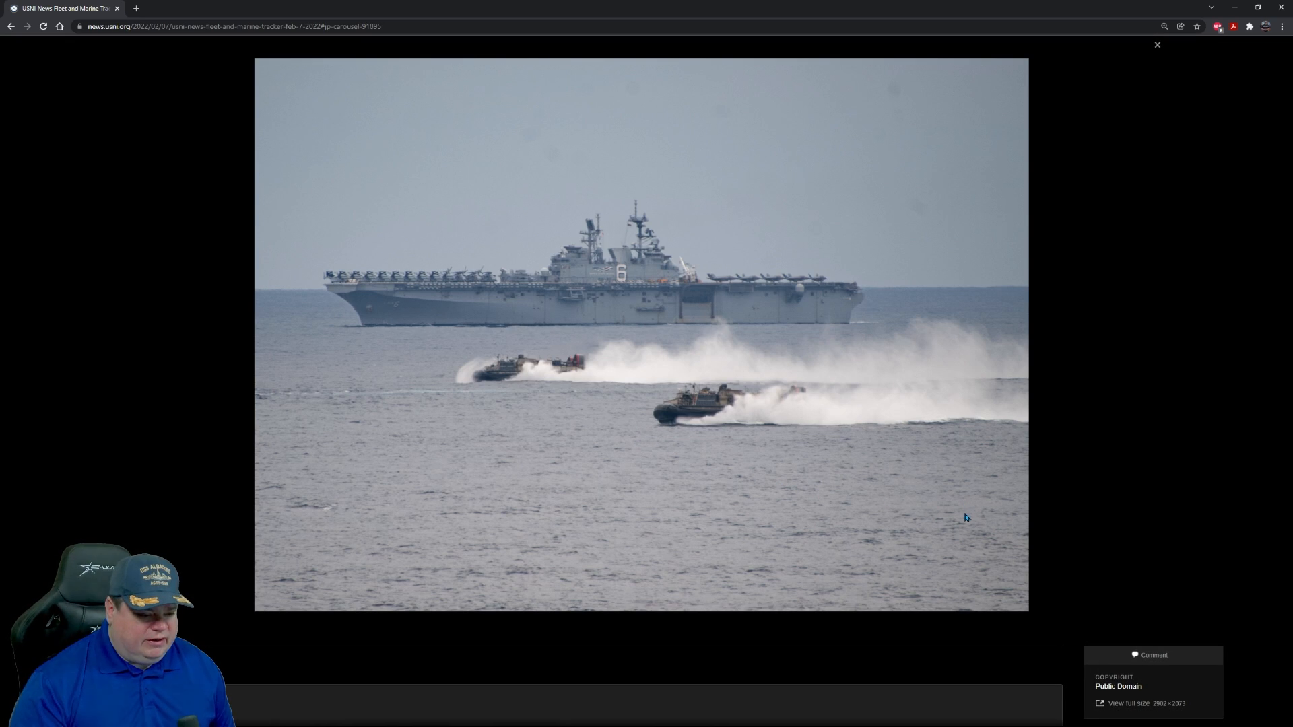
{"action": "mouse_move", "coordinate": [911, 507]}
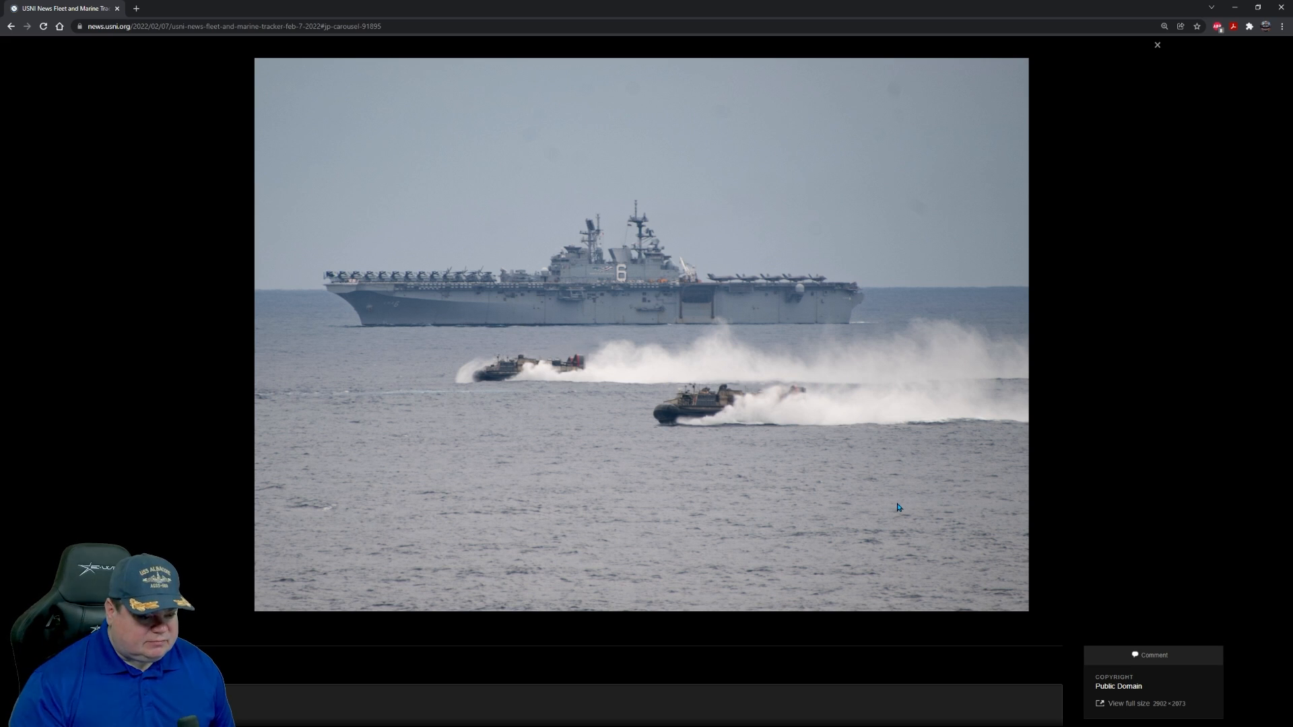
{"action": "mouse_move", "coordinate": [1108, 431]}
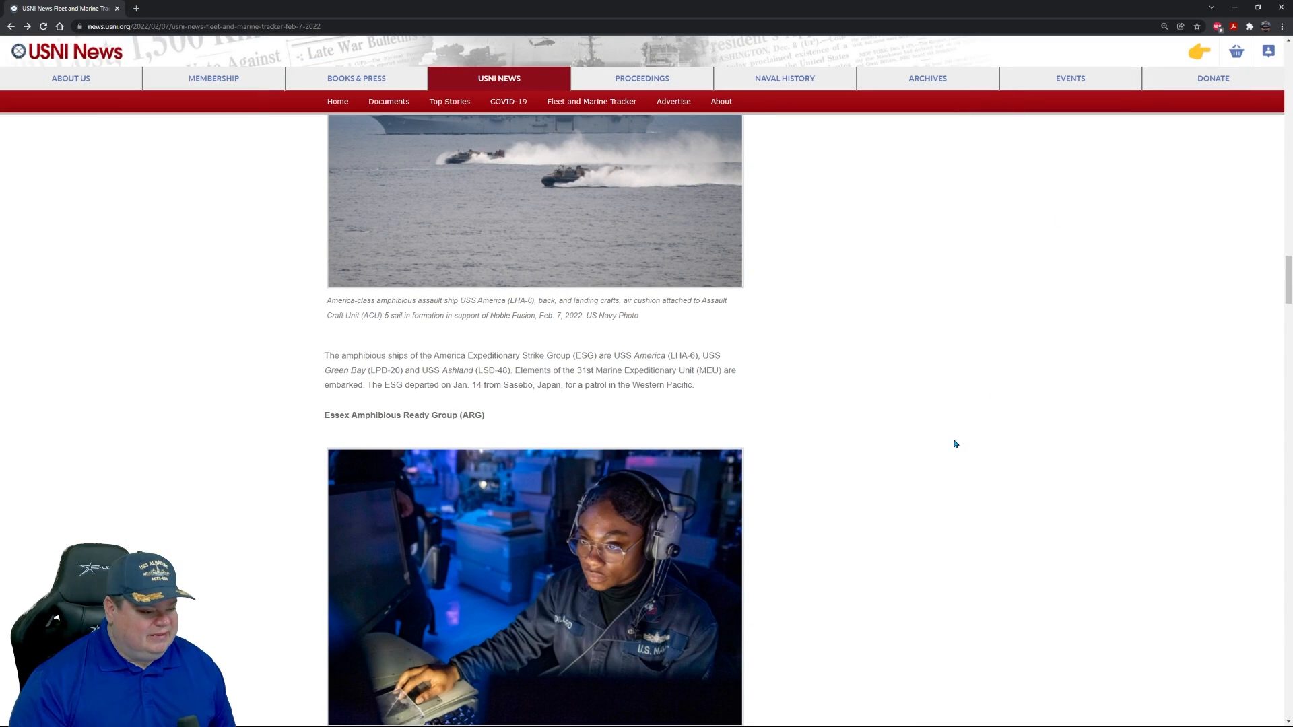
{"action": "scroll", "scroll_direction": "down", "scroll_amount": 3}
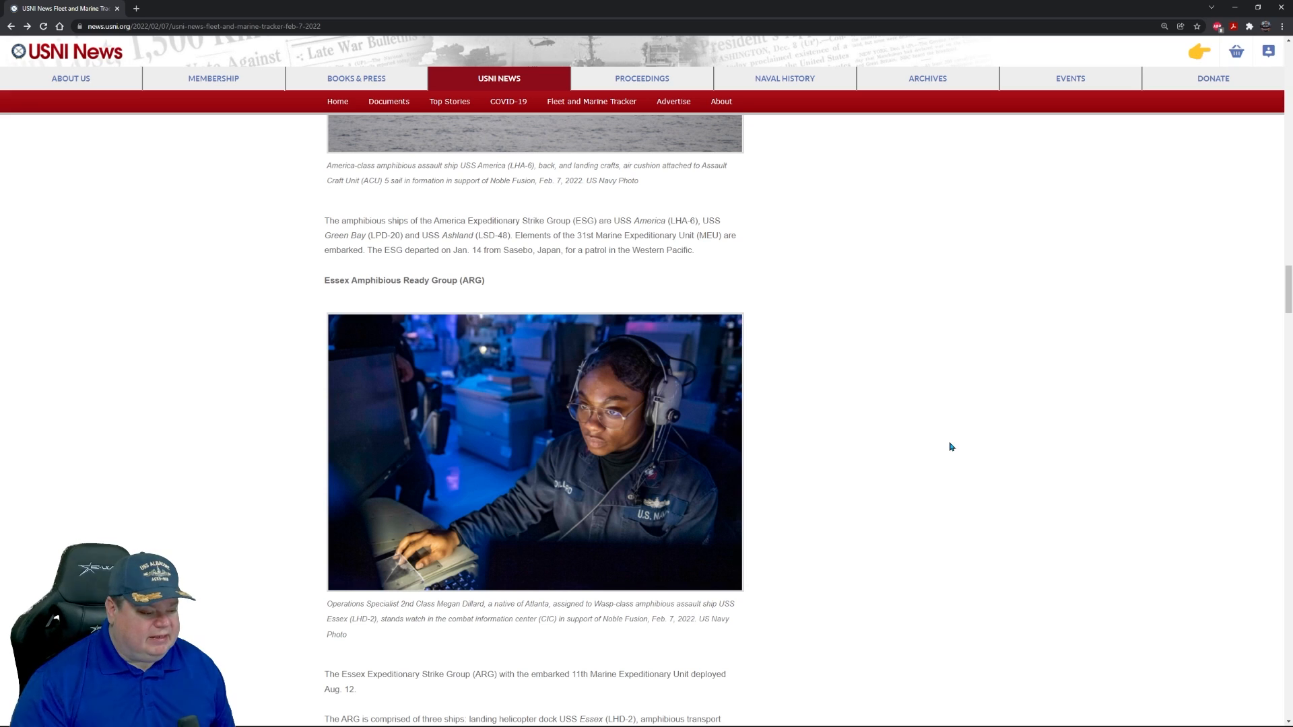
{"action": "mouse_move", "coordinate": [890, 497]}
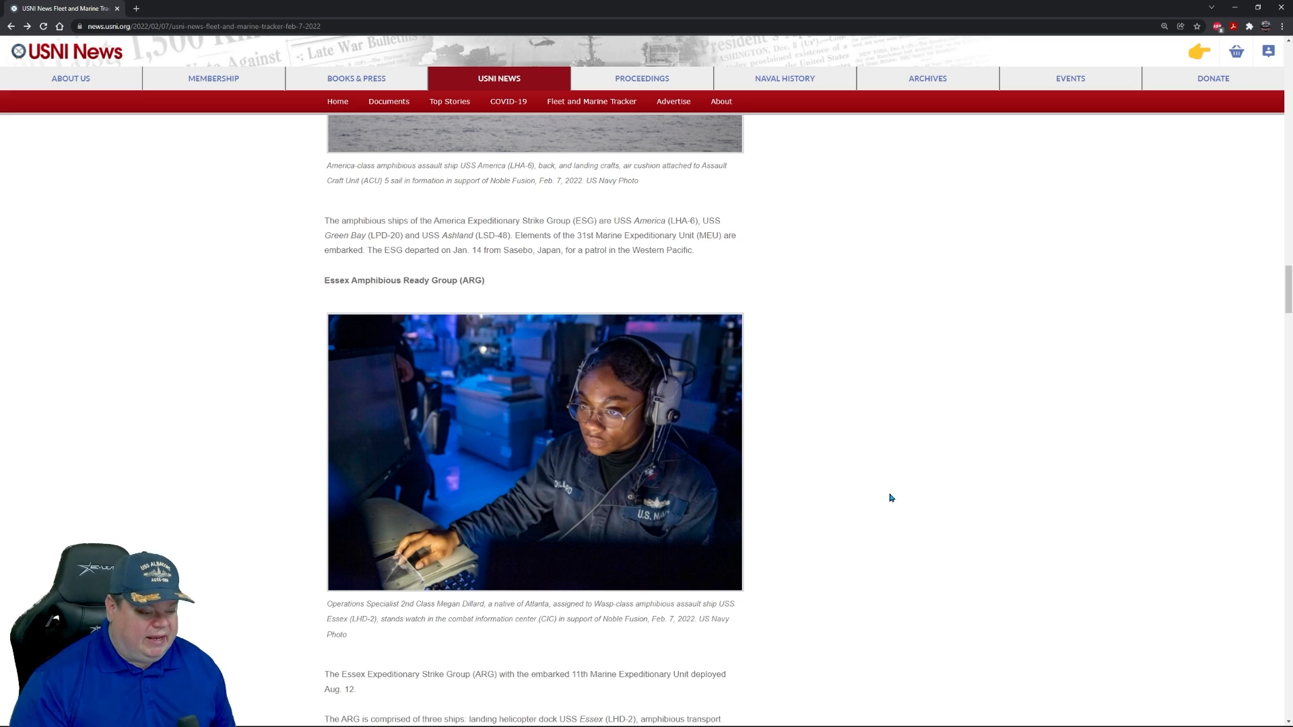
{"action": "mouse_move", "coordinate": [819, 561]}
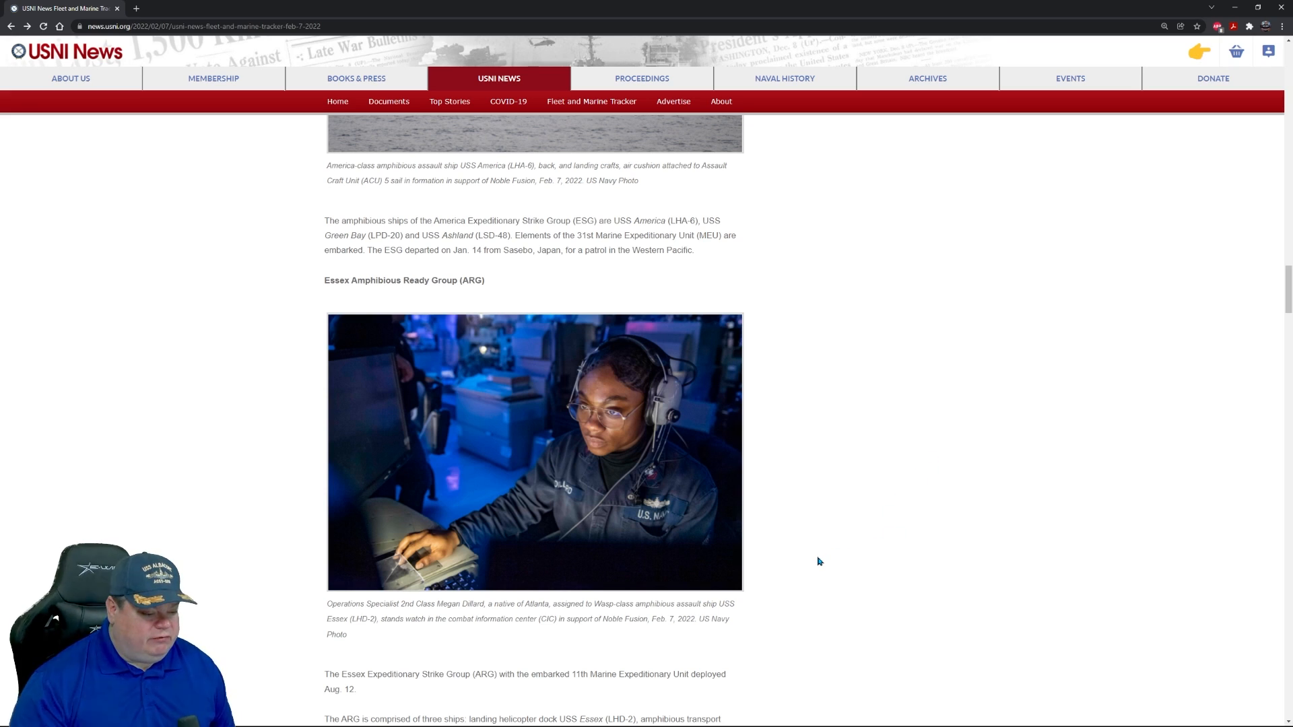
{"action": "mouse_move", "coordinate": [394, 639]}
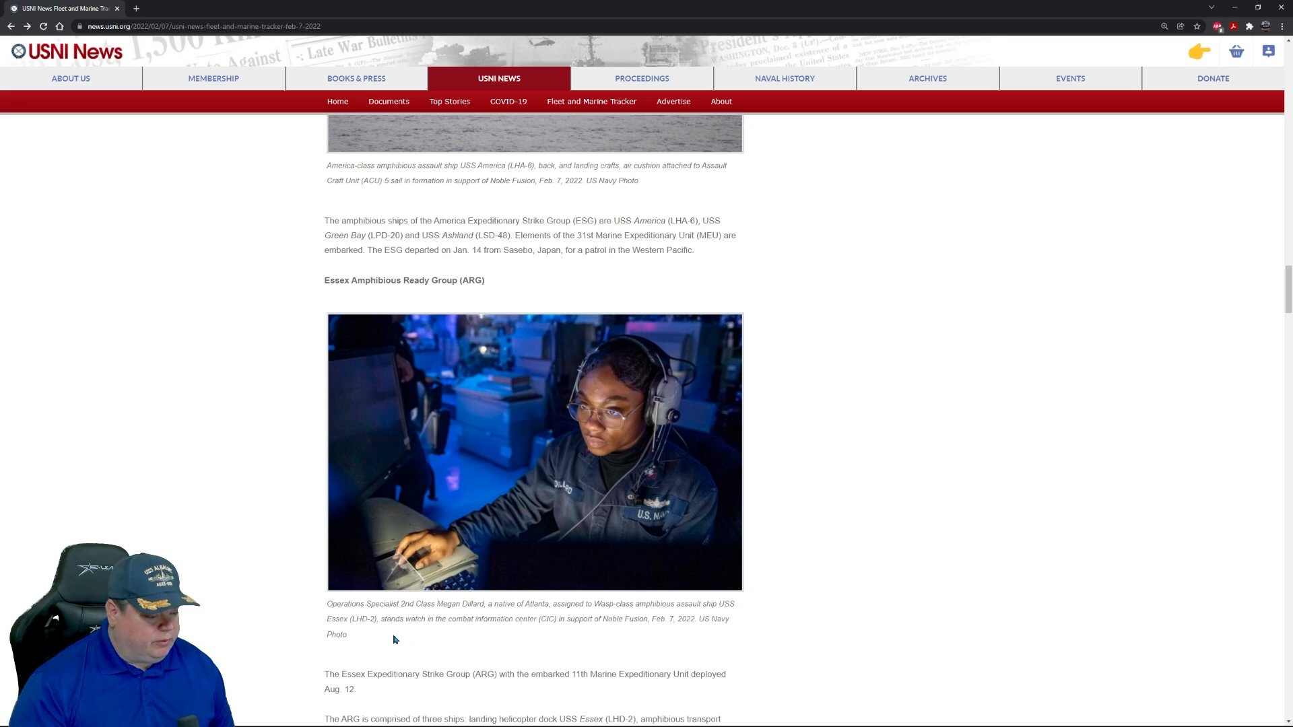
{"action": "mouse_move", "coordinate": [463, 636]}
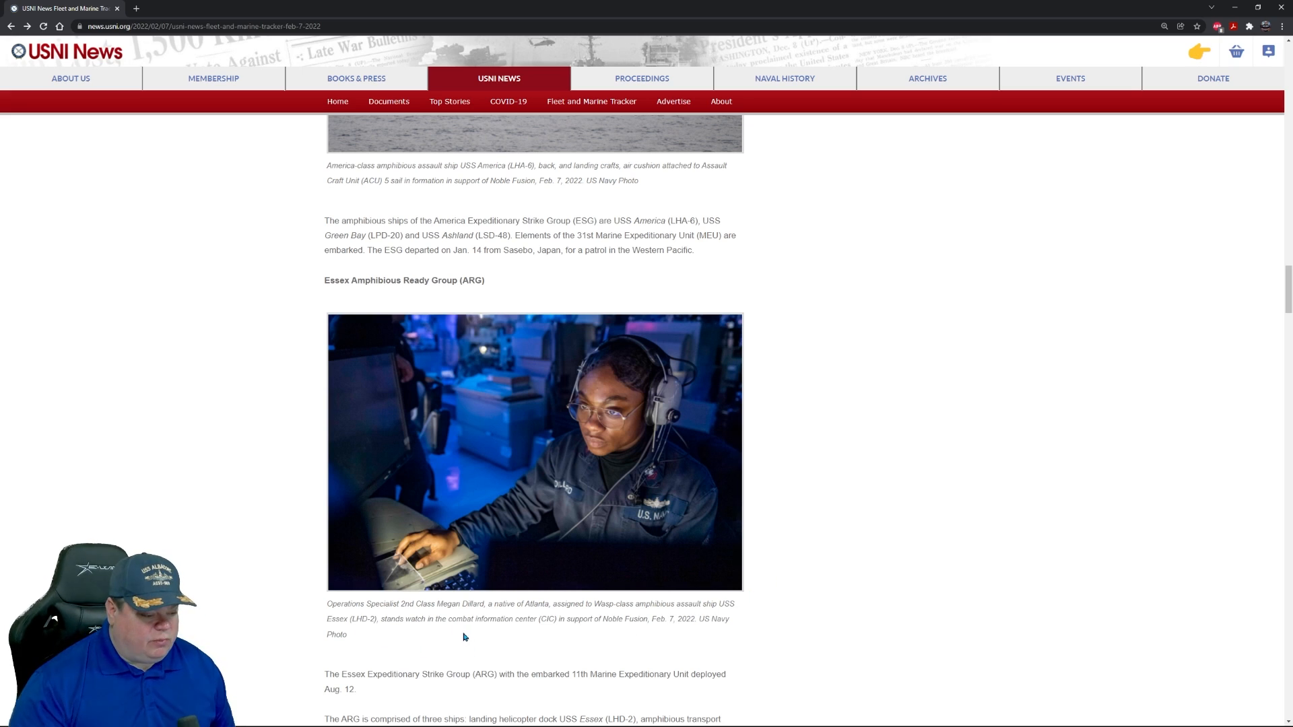
{"action": "mouse_move", "coordinate": [594, 635]}
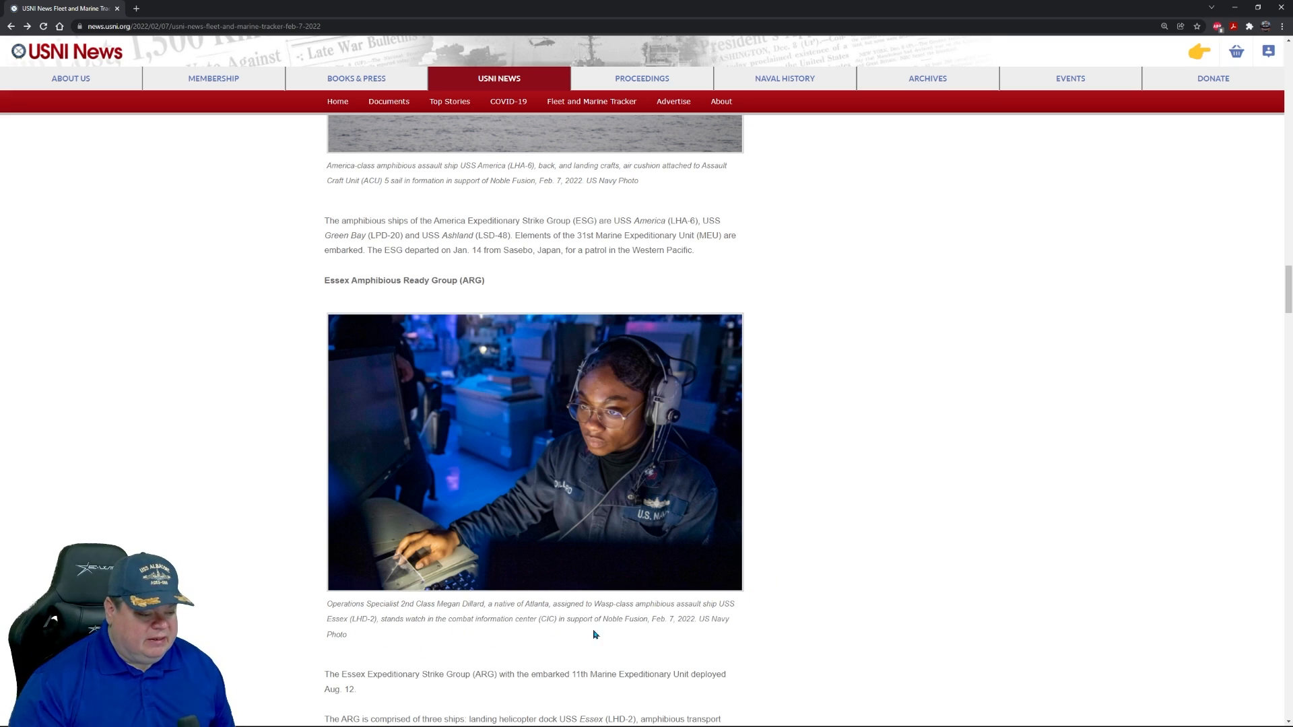
Step: Enlarge the Essex combat information center photo of the sailor on watch
{"action": "left_click", "coordinate": [533, 451]}
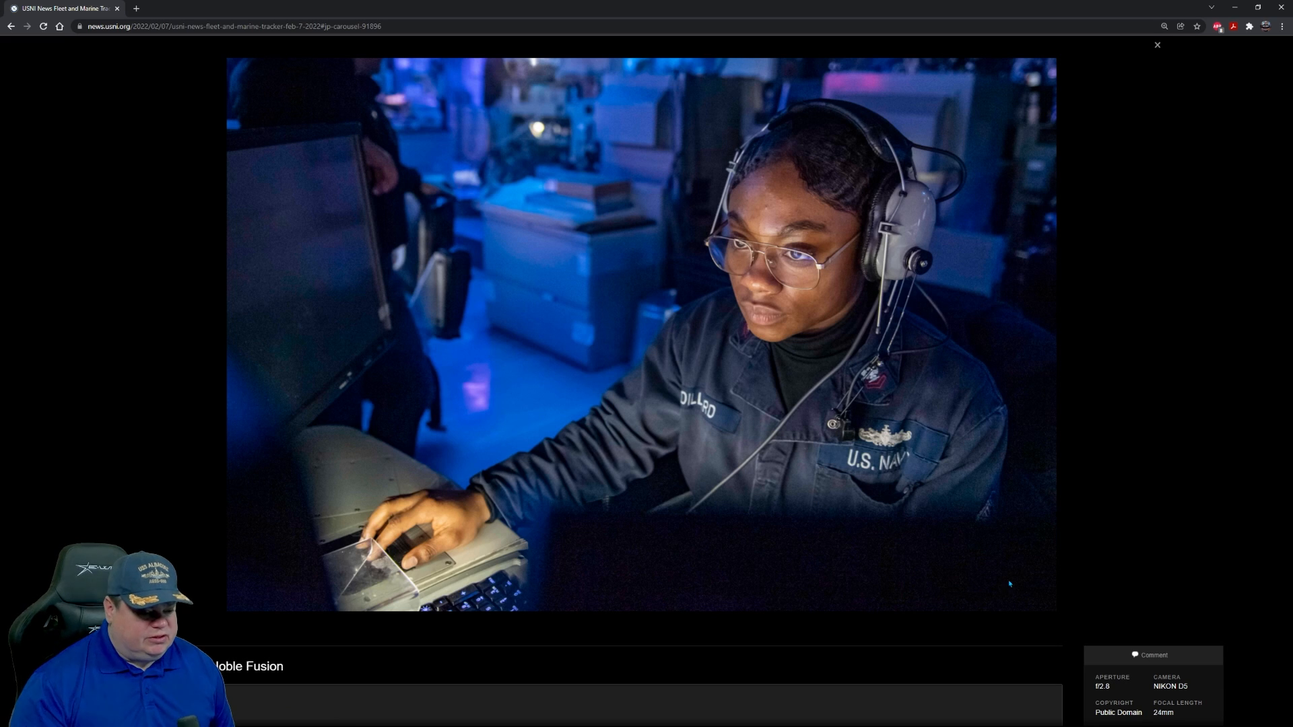
{"action": "mouse_move", "coordinate": [1070, 534]}
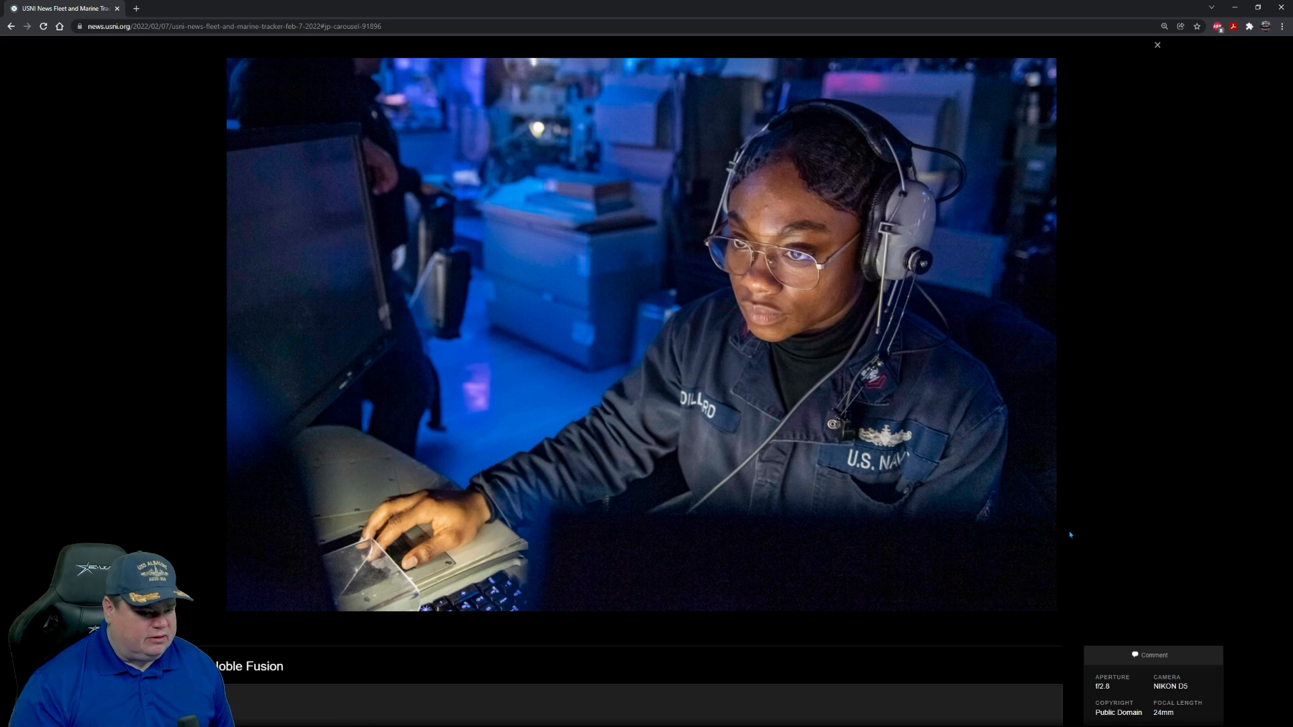
{"action": "mouse_move", "coordinate": [1132, 506]}
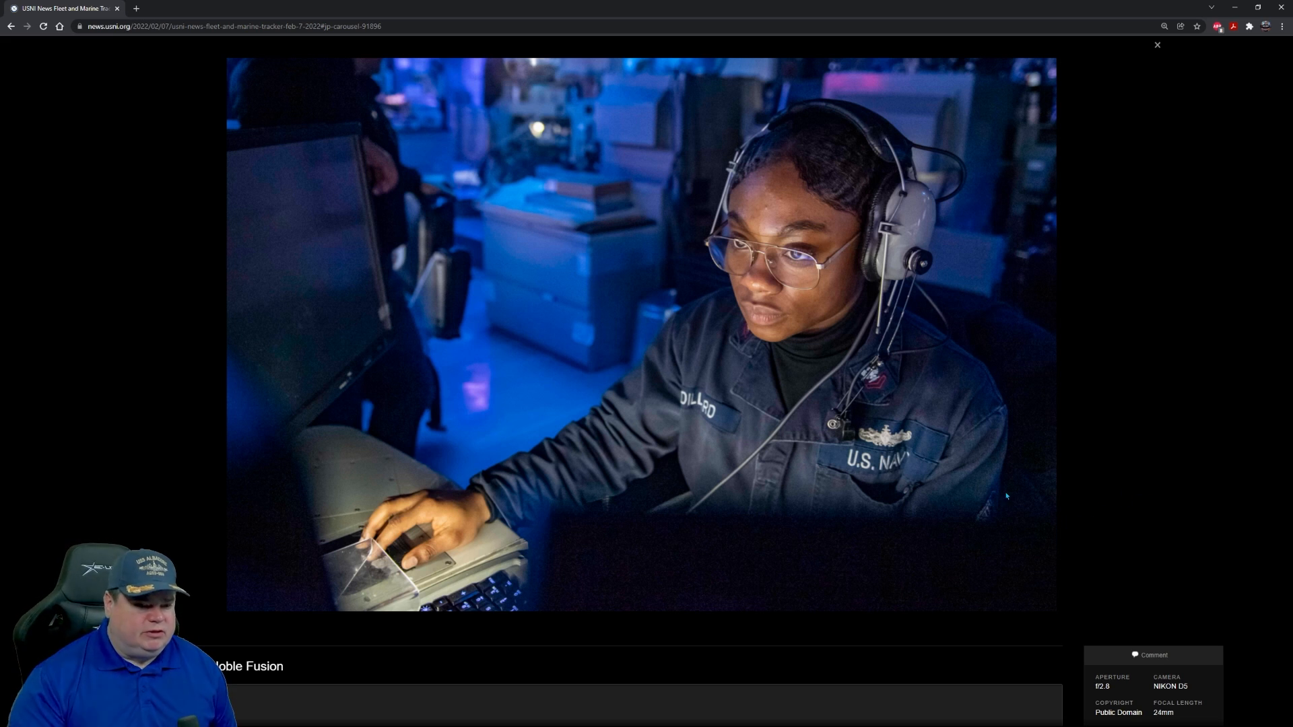
{"action": "mouse_move", "coordinate": [1109, 501]}
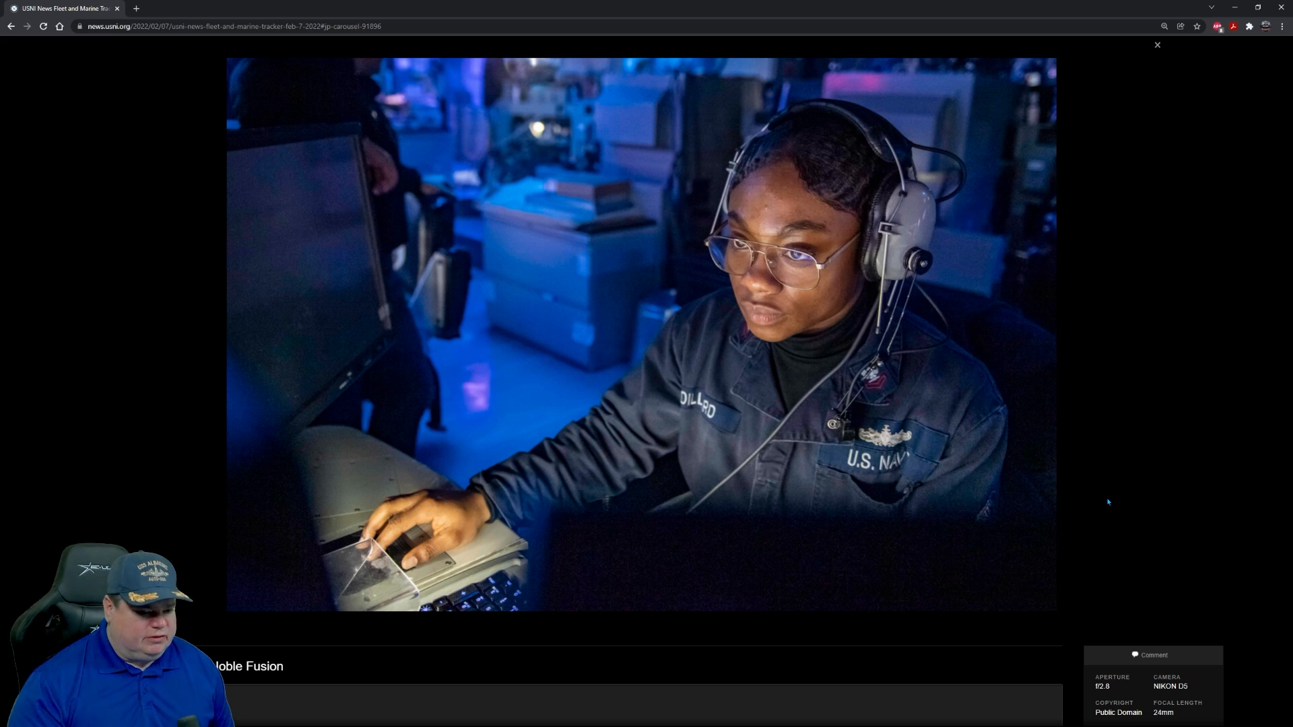
{"action": "mouse_move", "coordinate": [980, 350]}
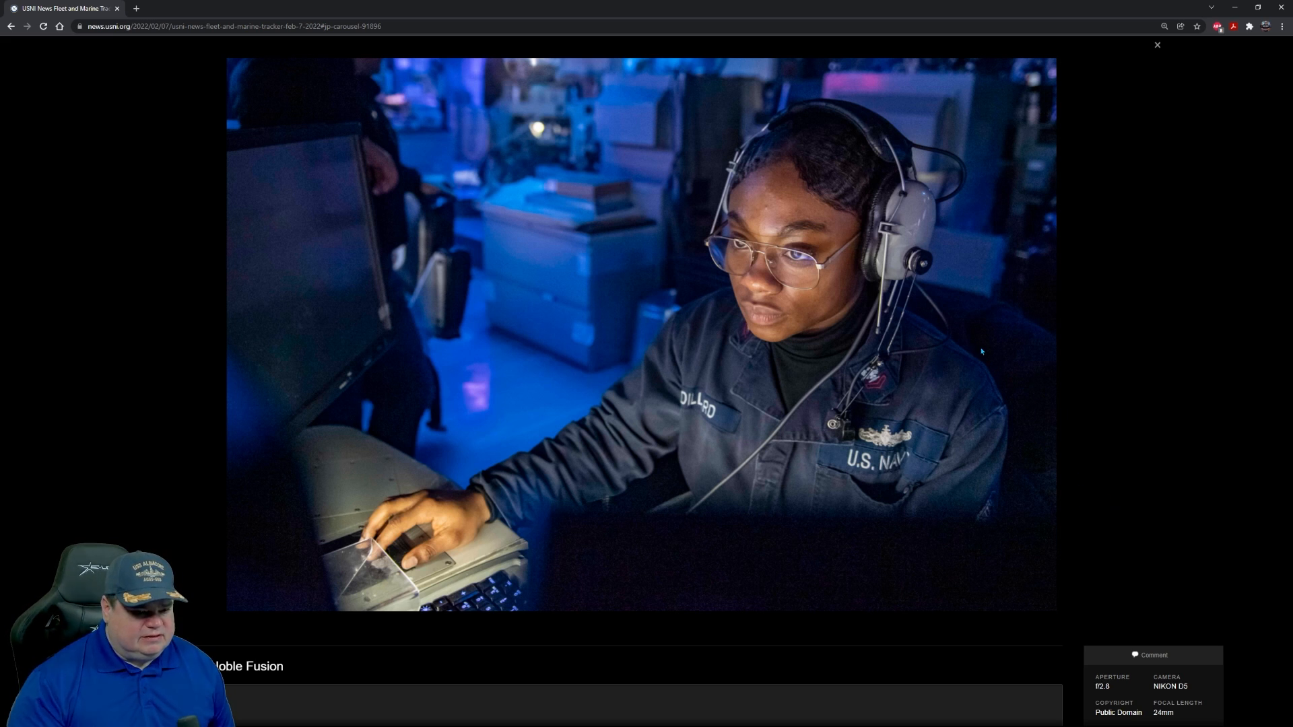
{"action": "mouse_move", "coordinate": [1045, 458]}
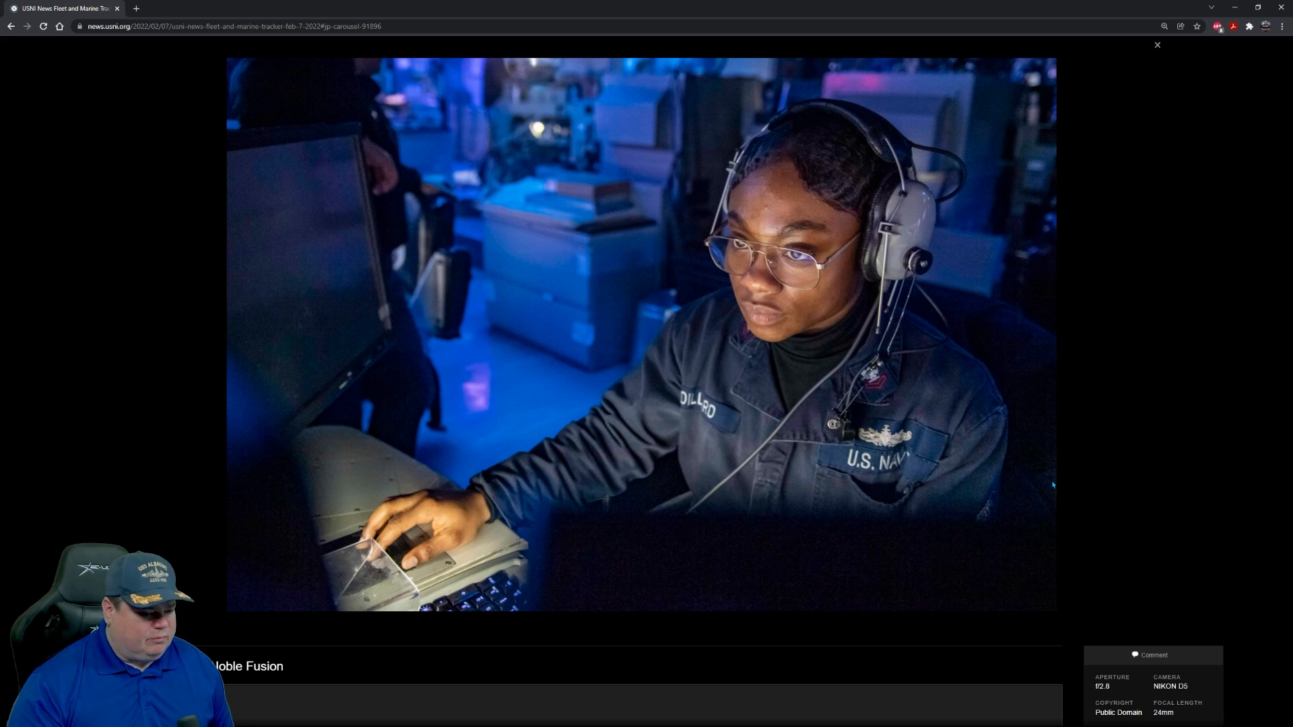
{"action": "mouse_move", "coordinate": [1092, 503]}
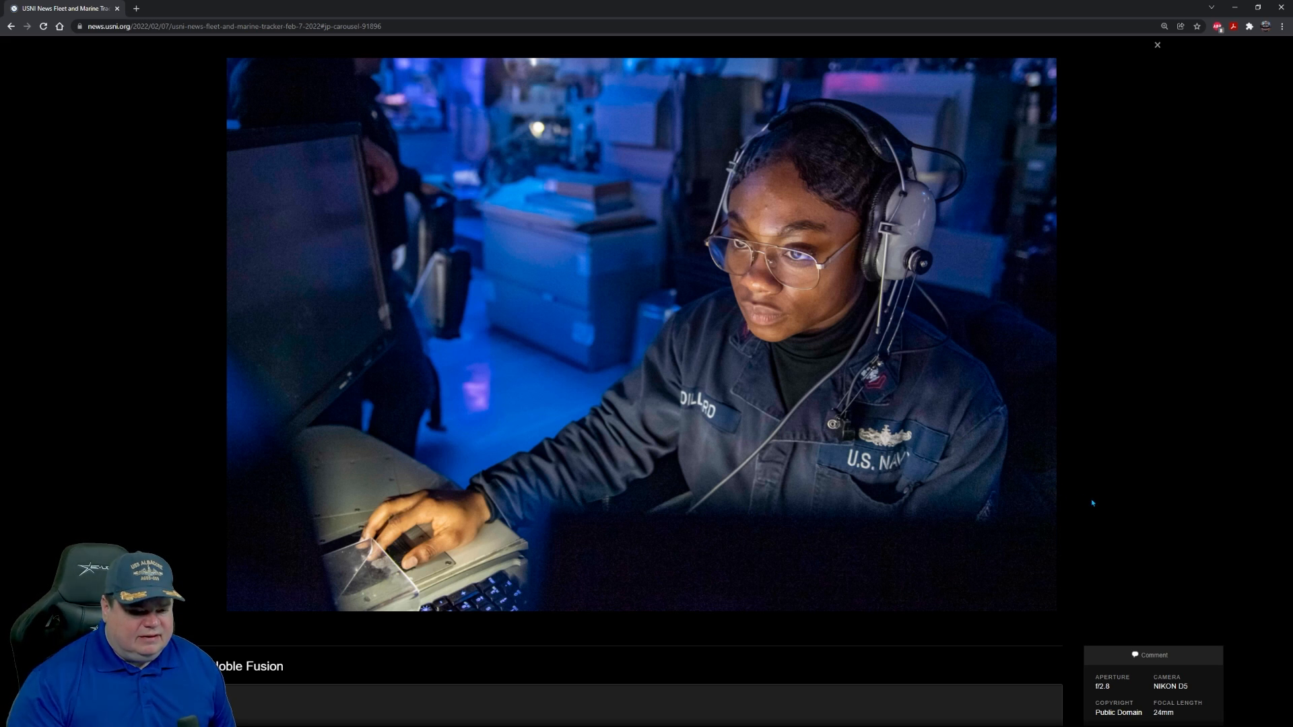
{"action": "mouse_move", "coordinate": [981, 486]}
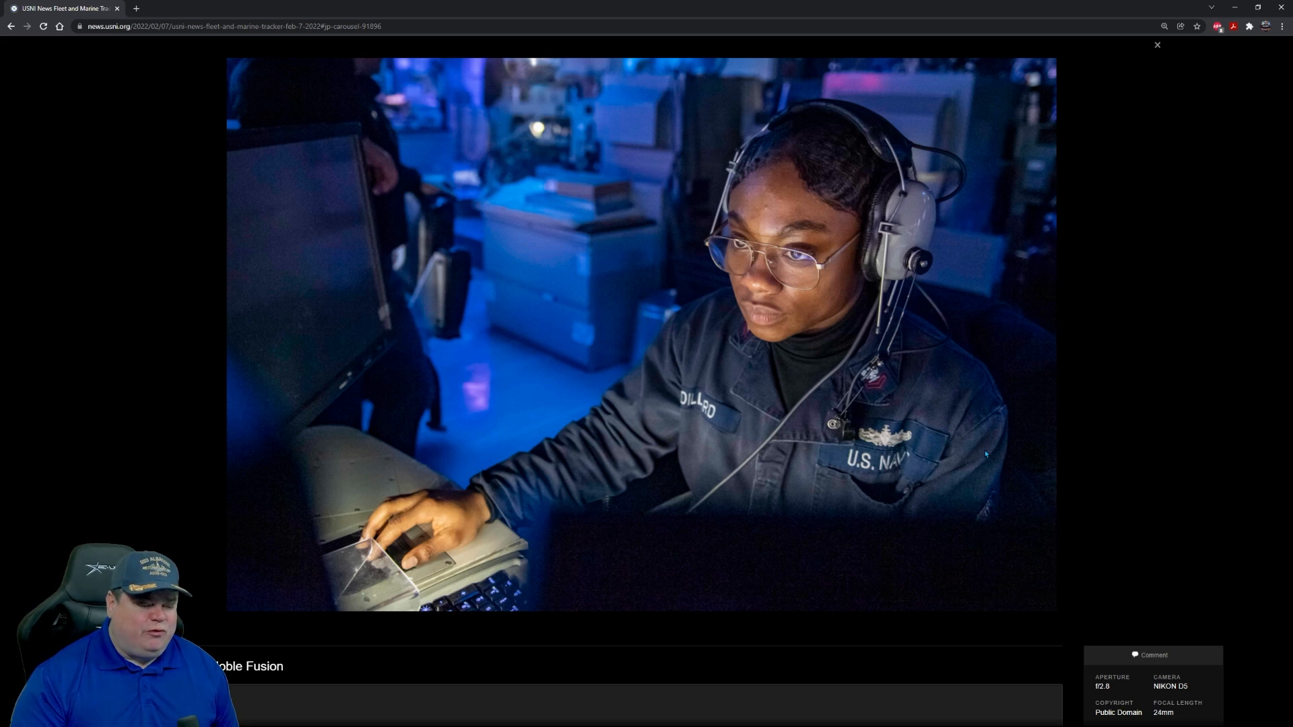
{"action": "mouse_move", "coordinate": [1006, 489]}
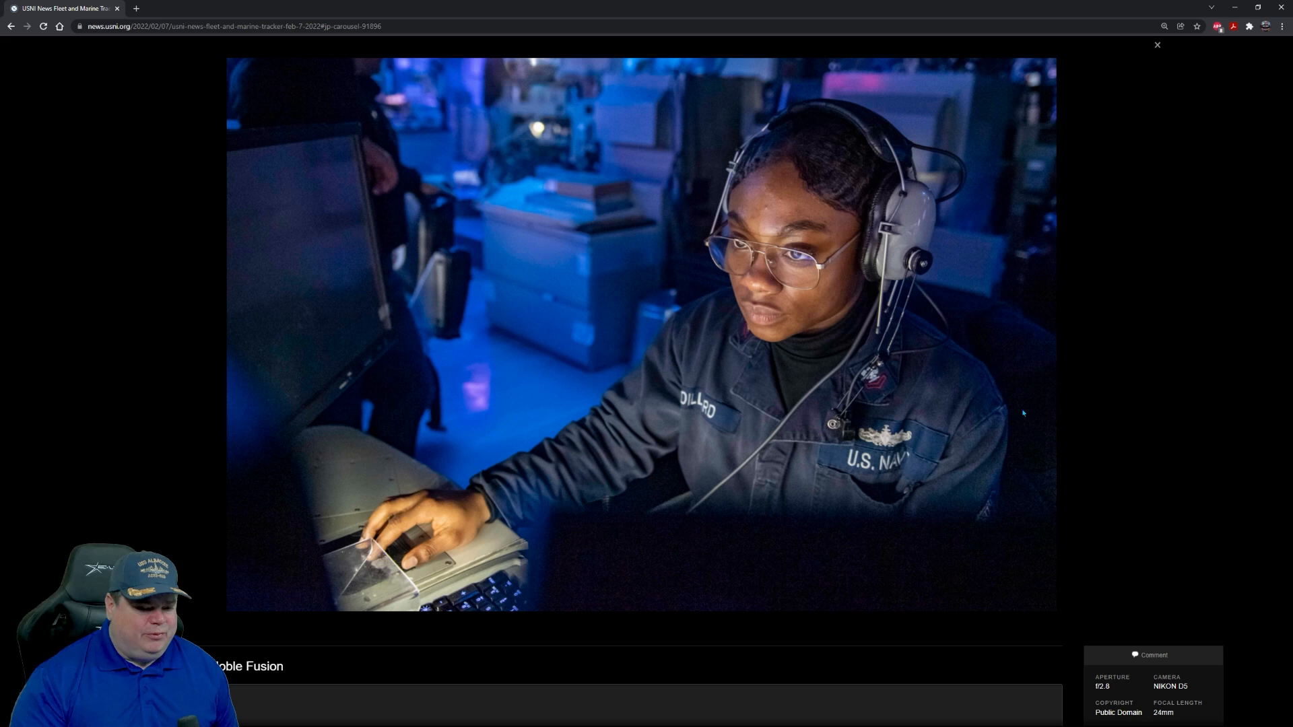
{"action": "mouse_move", "coordinate": [1072, 449]}
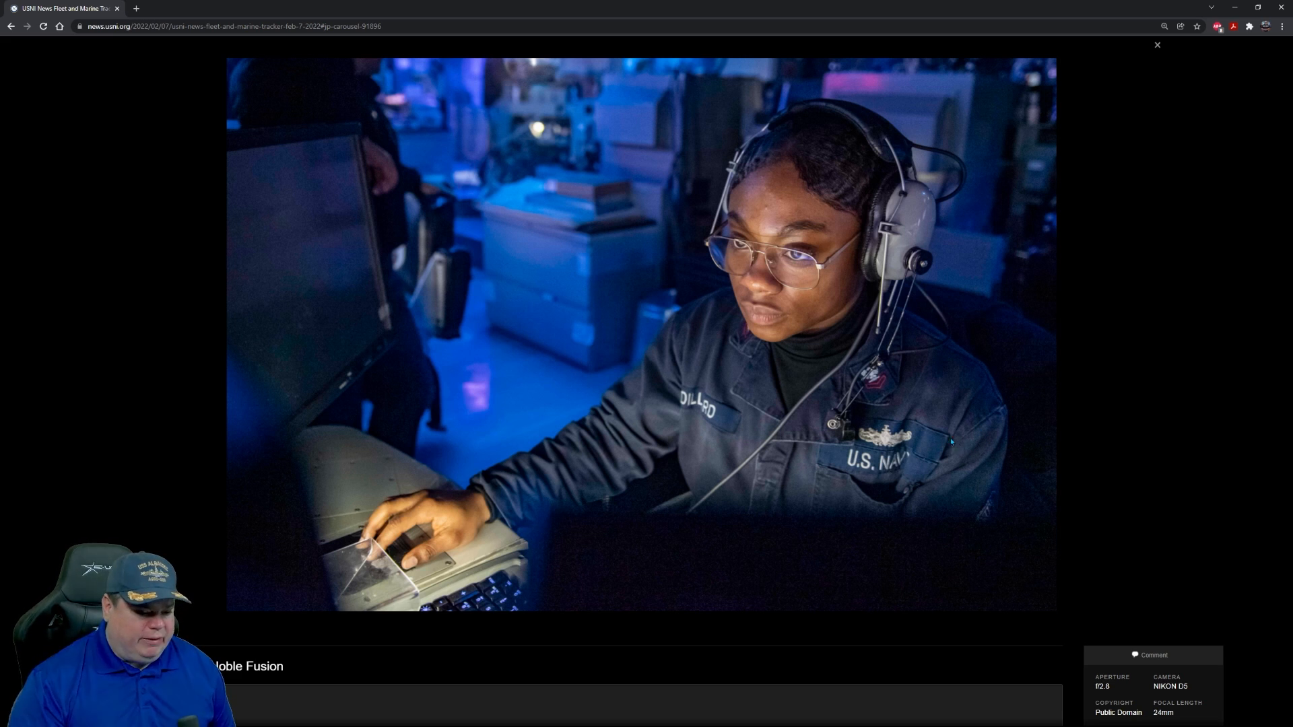
{"action": "mouse_move", "coordinate": [1114, 466]}
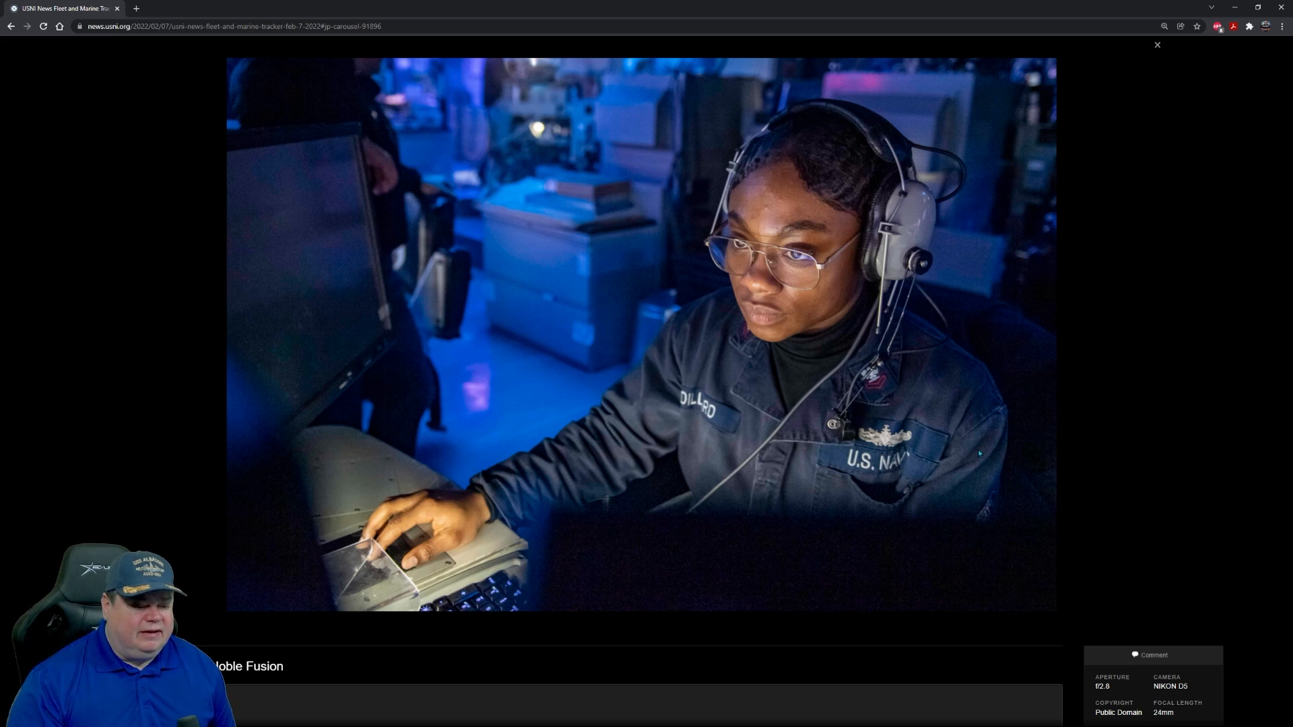
{"action": "mouse_move", "coordinate": [1024, 463]}
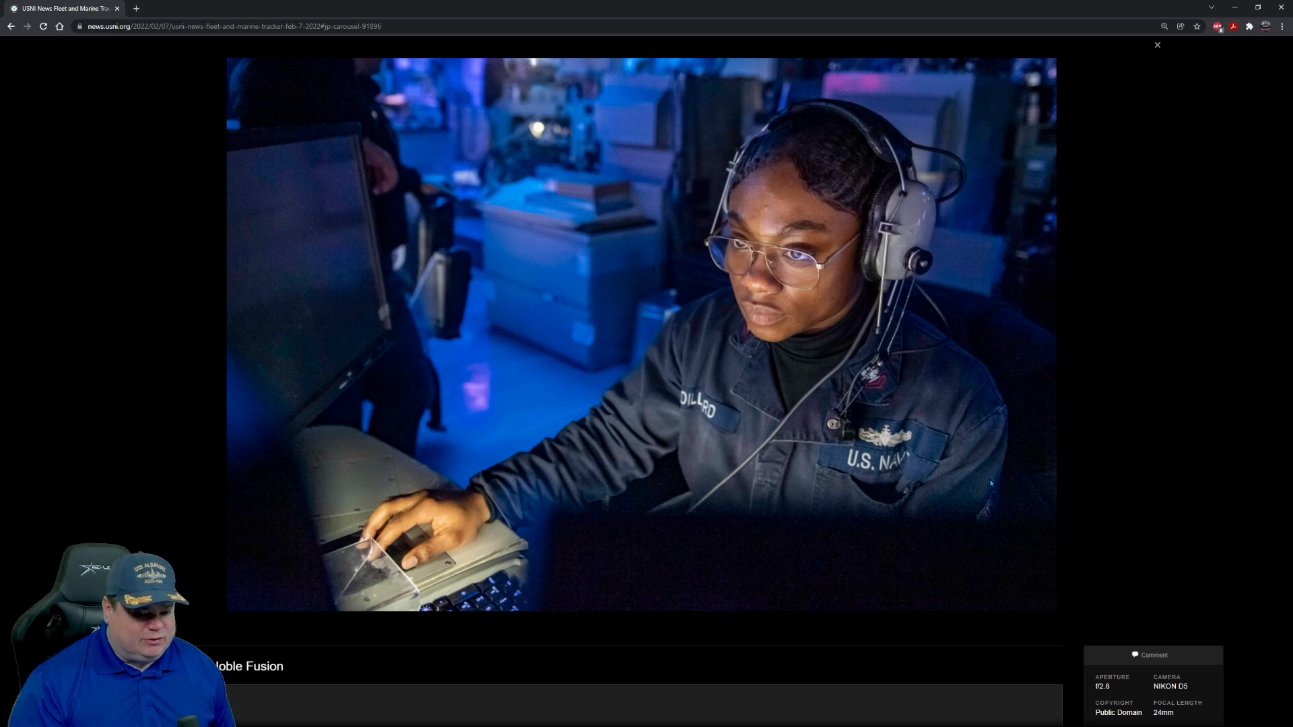
{"action": "mouse_move", "coordinate": [890, 526]}
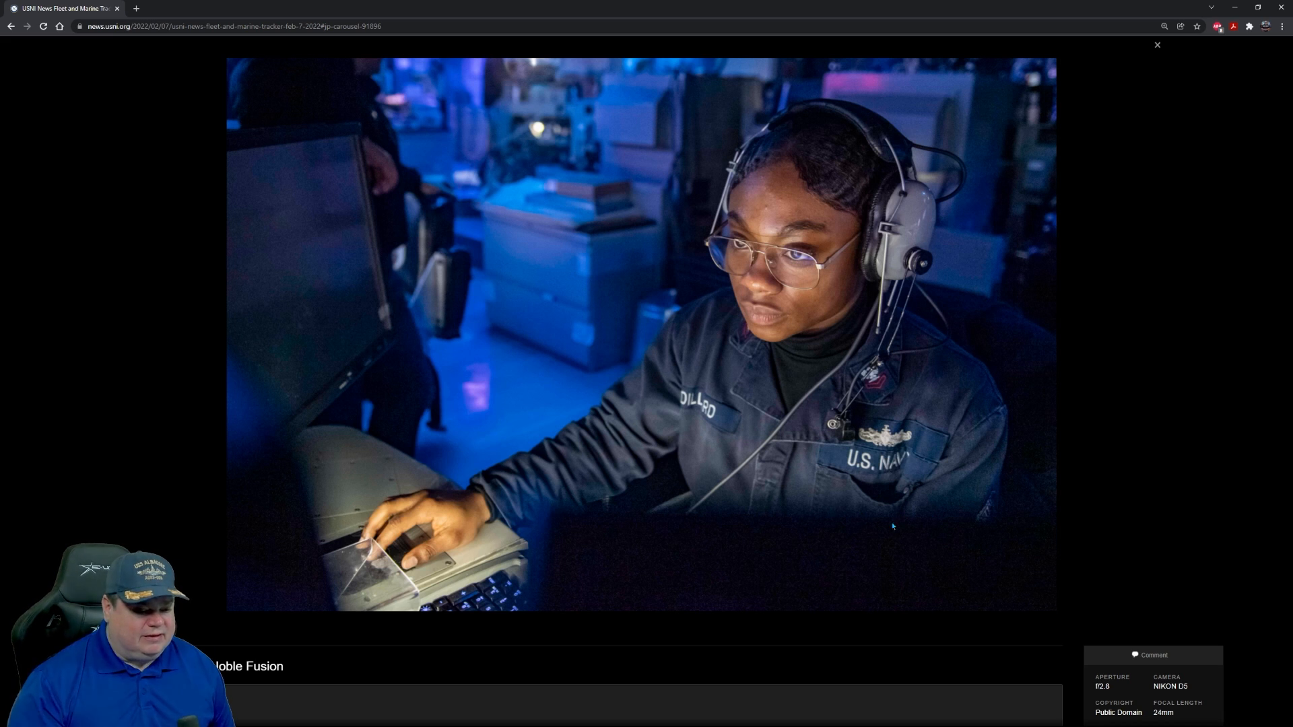
{"action": "mouse_move", "coordinate": [988, 429]}
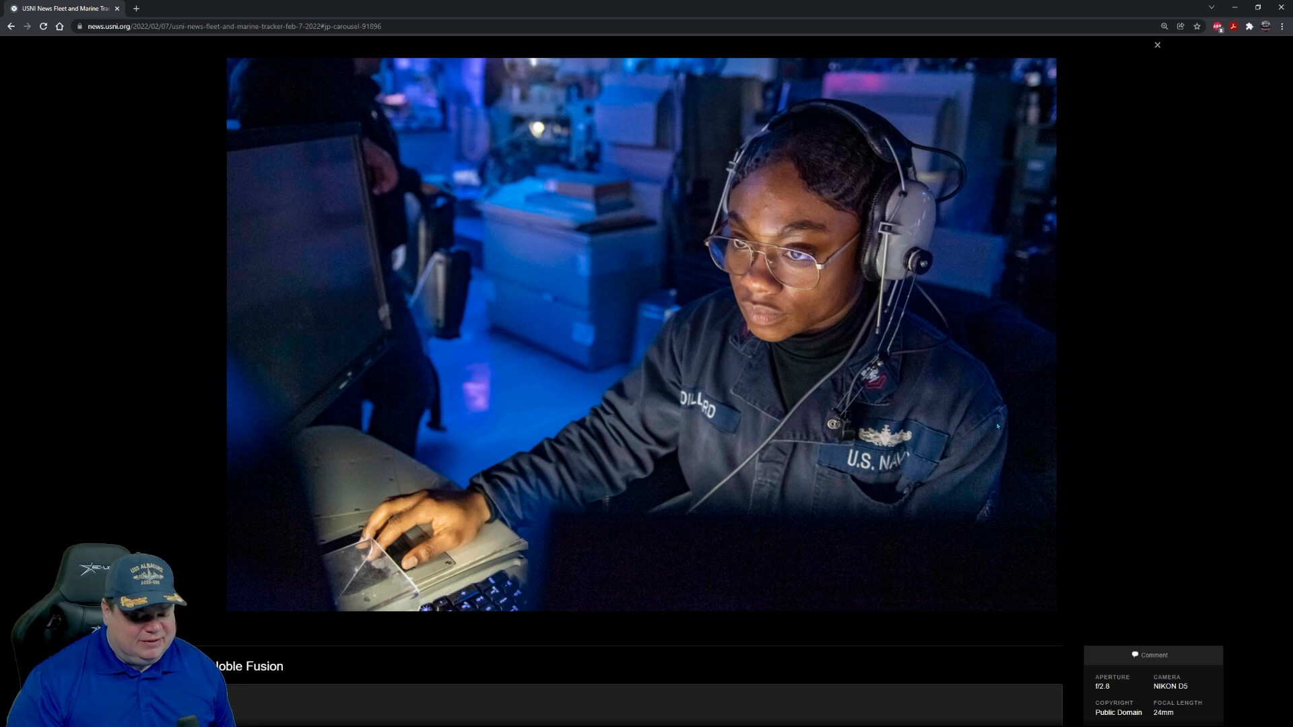
{"action": "mouse_move", "coordinate": [1076, 524]}
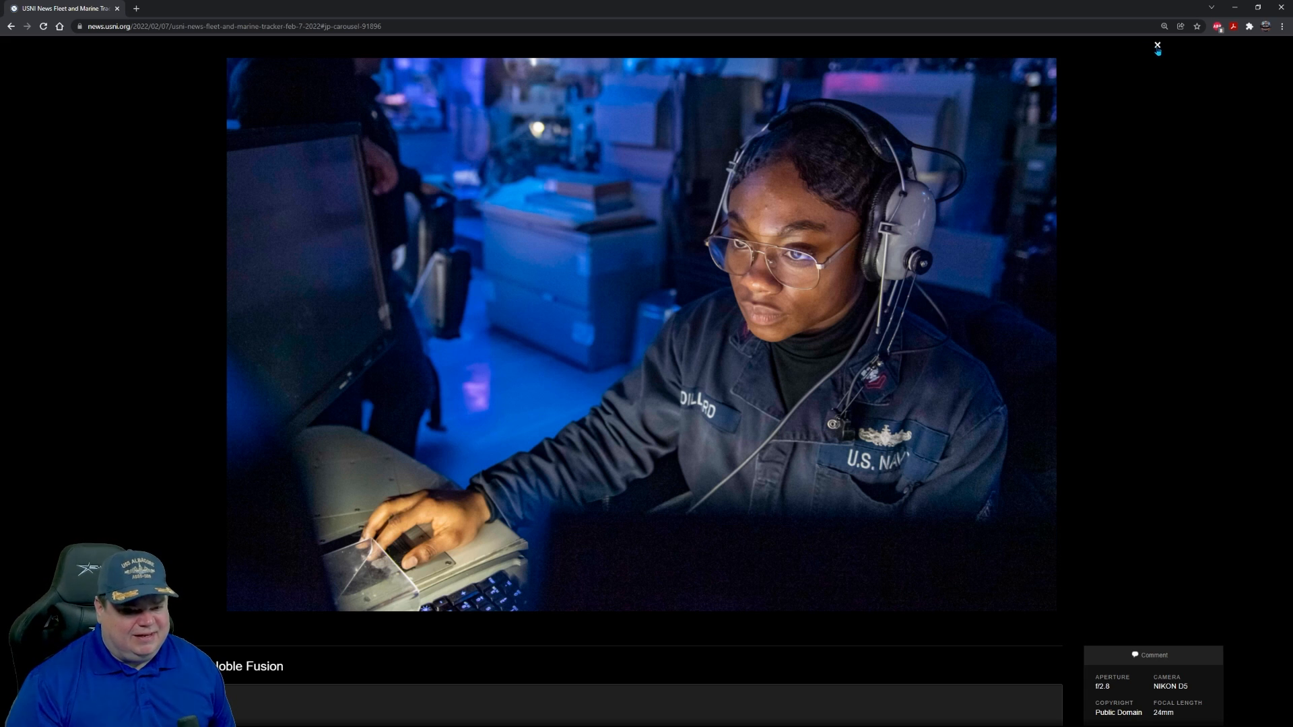
Step: Close the photo, glance at the hangar bay photo, and scroll to Carl Vinson
{"action": "left_click", "coordinate": [1157, 45]}
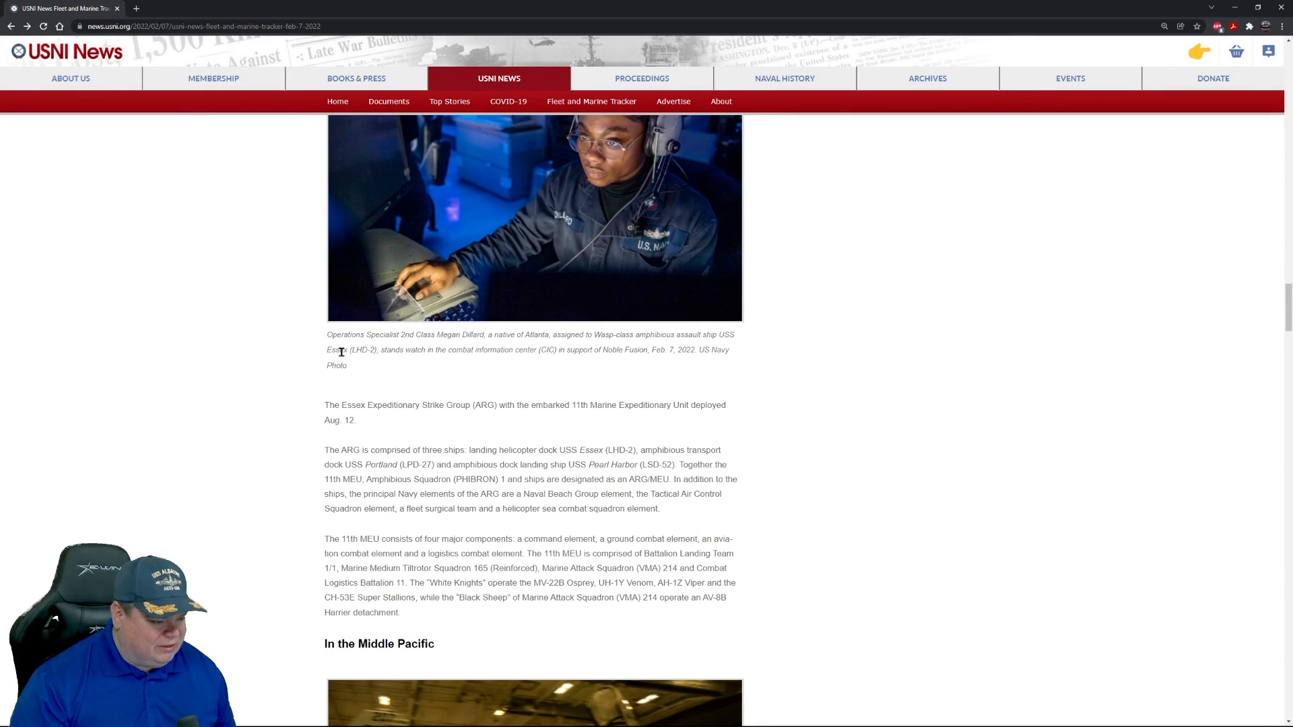
{"action": "mouse_move", "coordinate": [592, 440]}
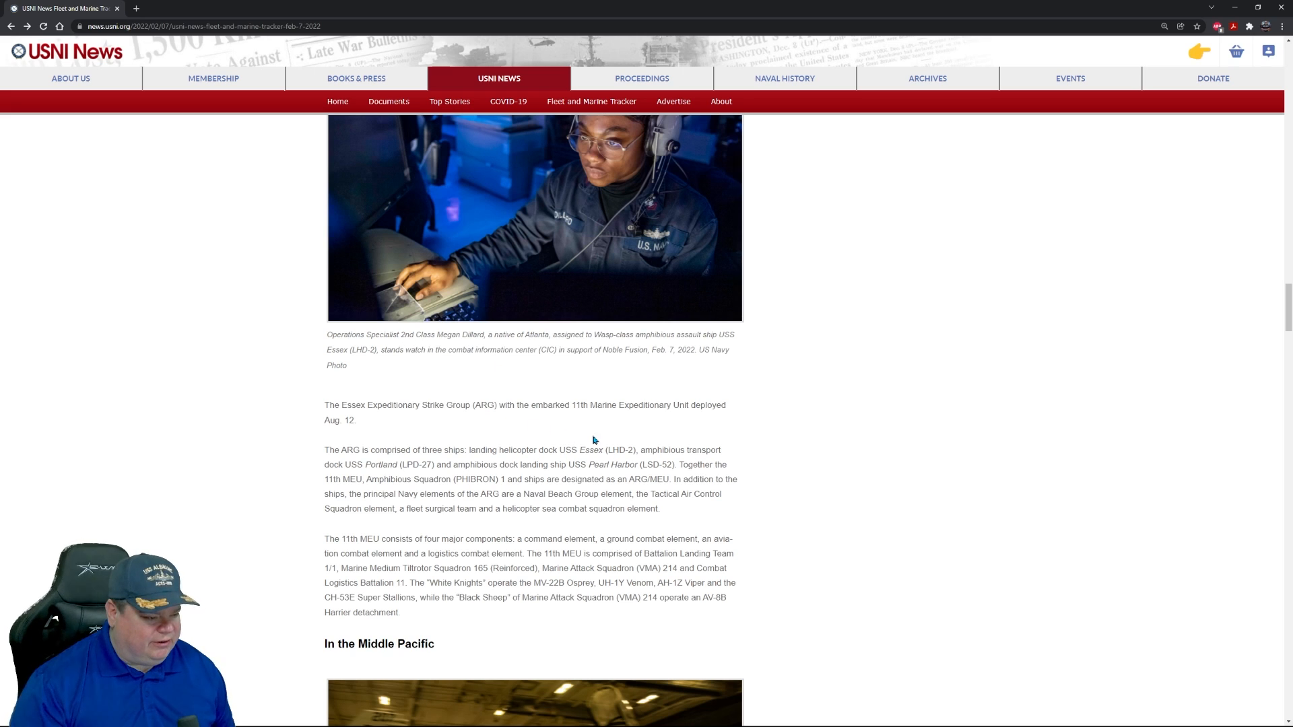
{"action": "scroll", "scroll_direction": "down", "scroll_amount": 3}
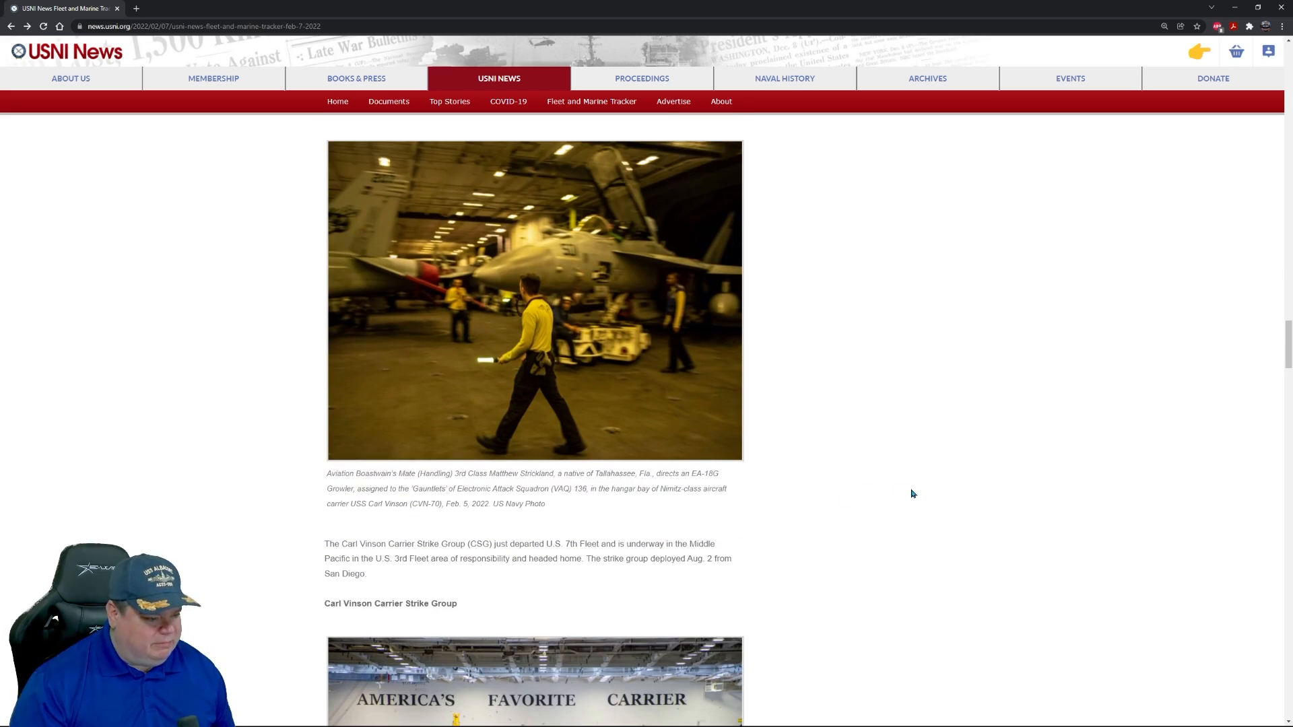
{"action": "left_click", "coordinate": [534, 301]}
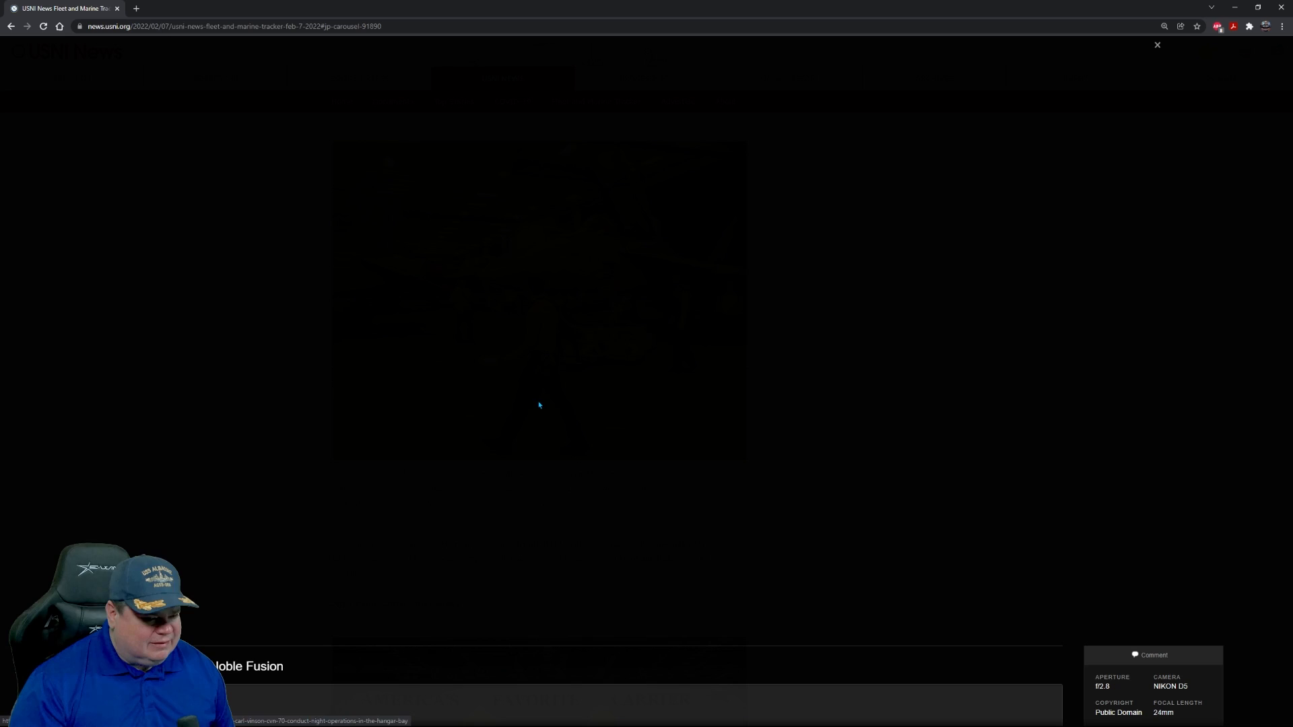
{"action": "left_click", "coordinate": [1157, 44]}
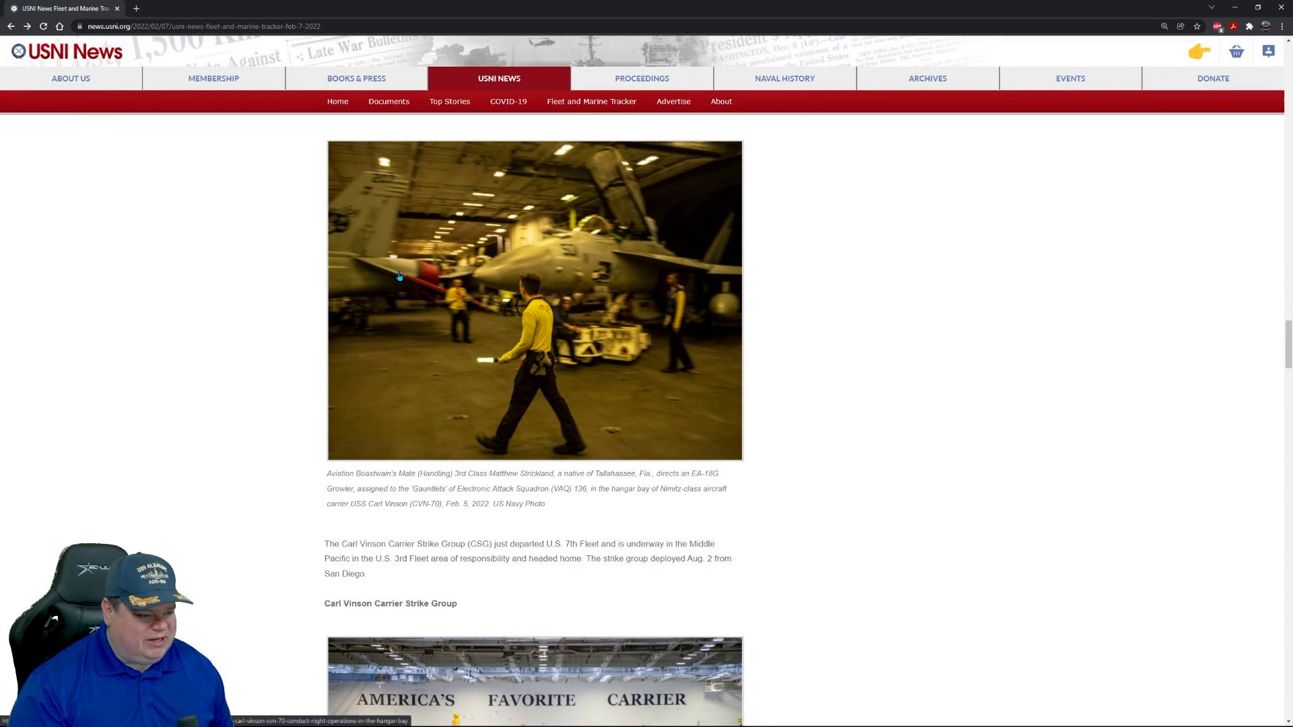
{"action": "scroll", "scroll_direction": "down", "scroll_amount": 3}
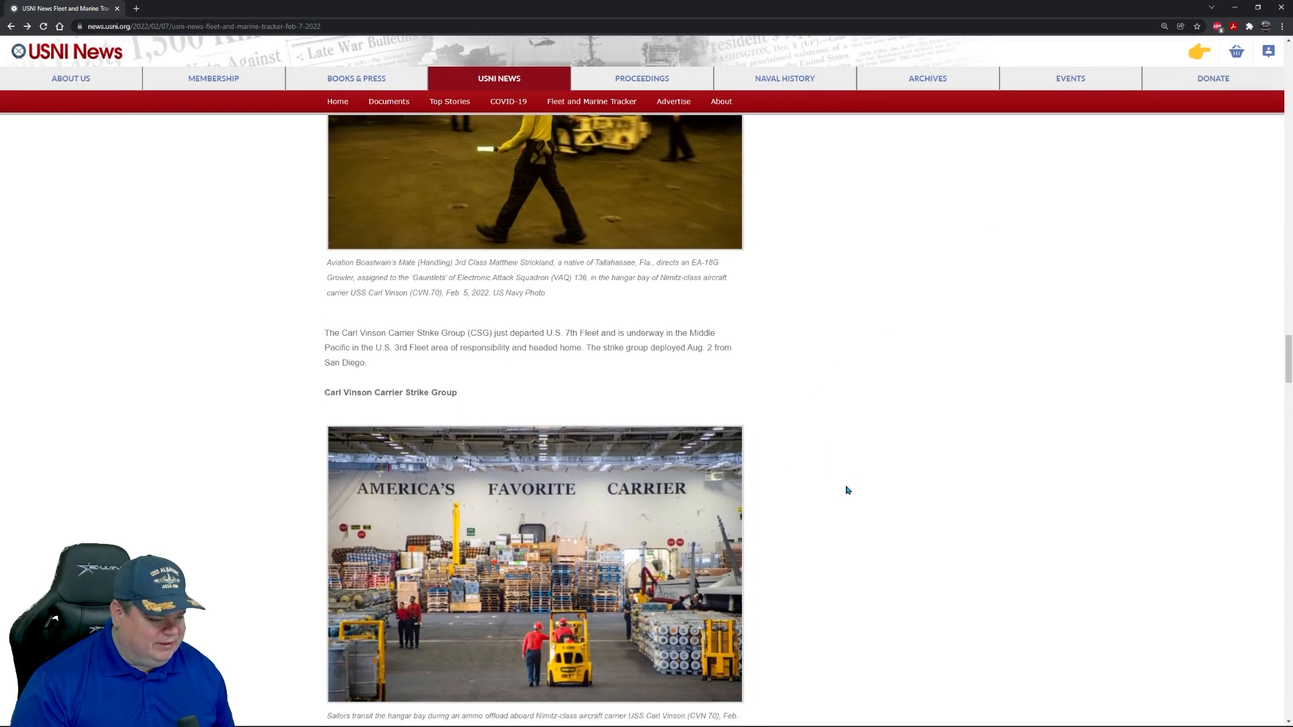
{"action": "scroll", "scroll_direction": "down", "scroll_amount": 3}
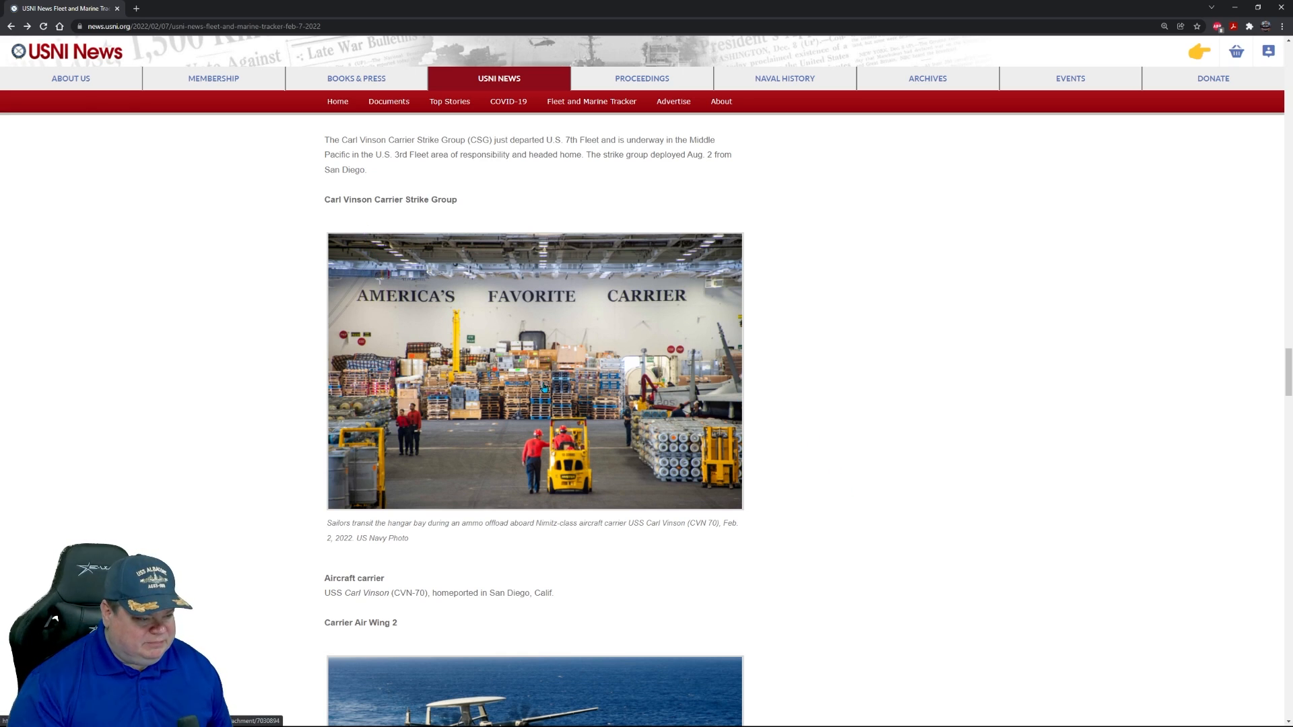
Step: Enlarge the Carl Vinson hangar bay ammo offload photo, then close it
{"action": "left_click", "coordinate": [534, 371]}
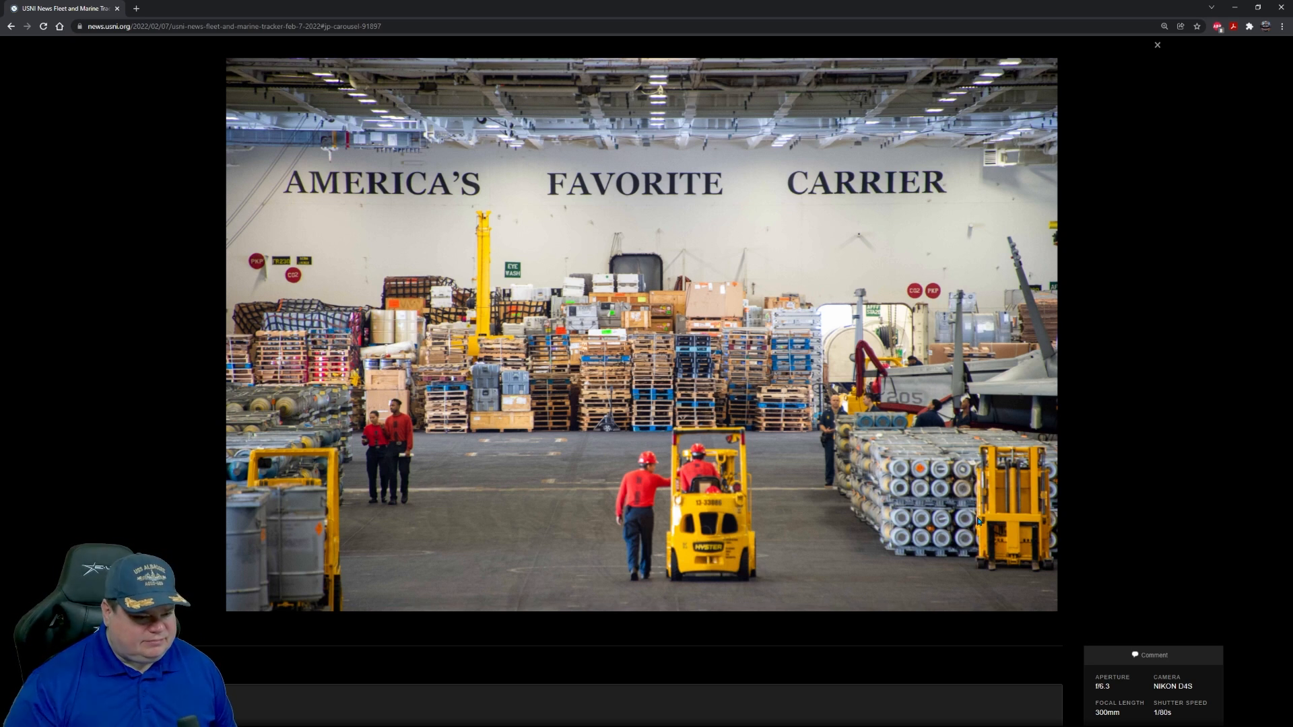
{"action": "mouse_move", "coordinate": [730, 438]}
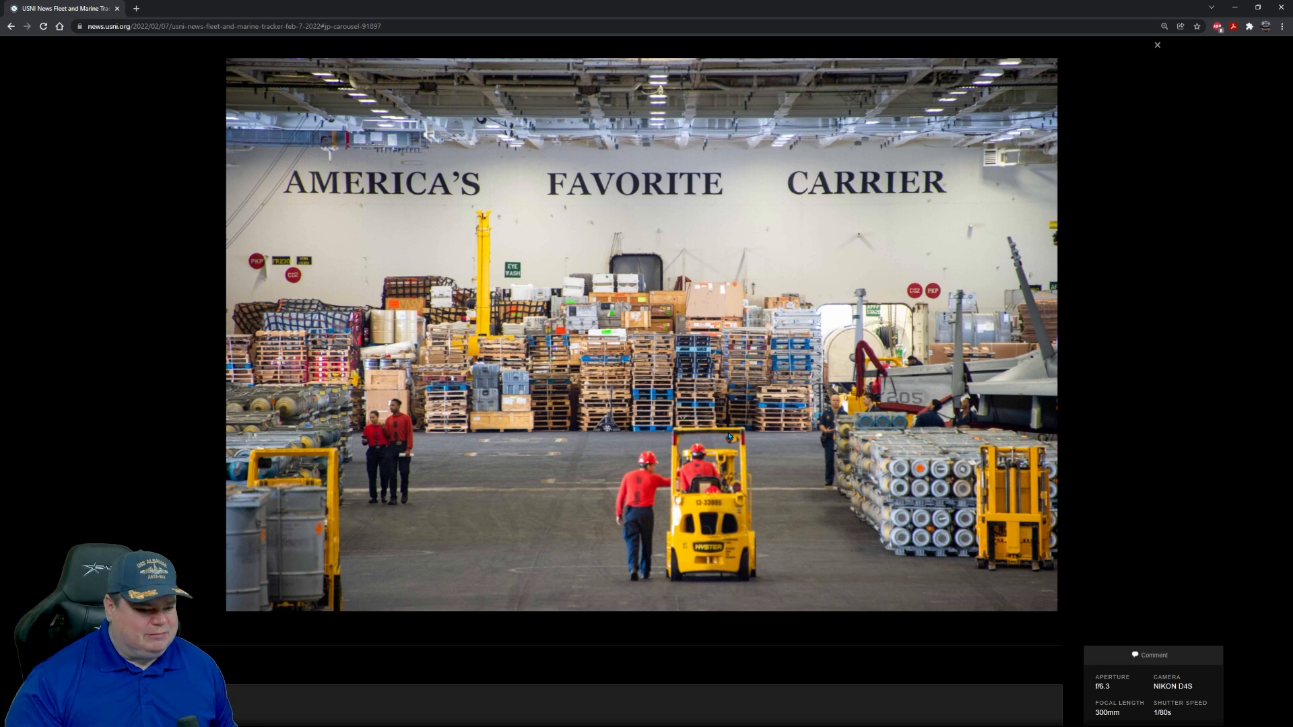
{"action": "mouse_move", "coordinate": [786, 425]}
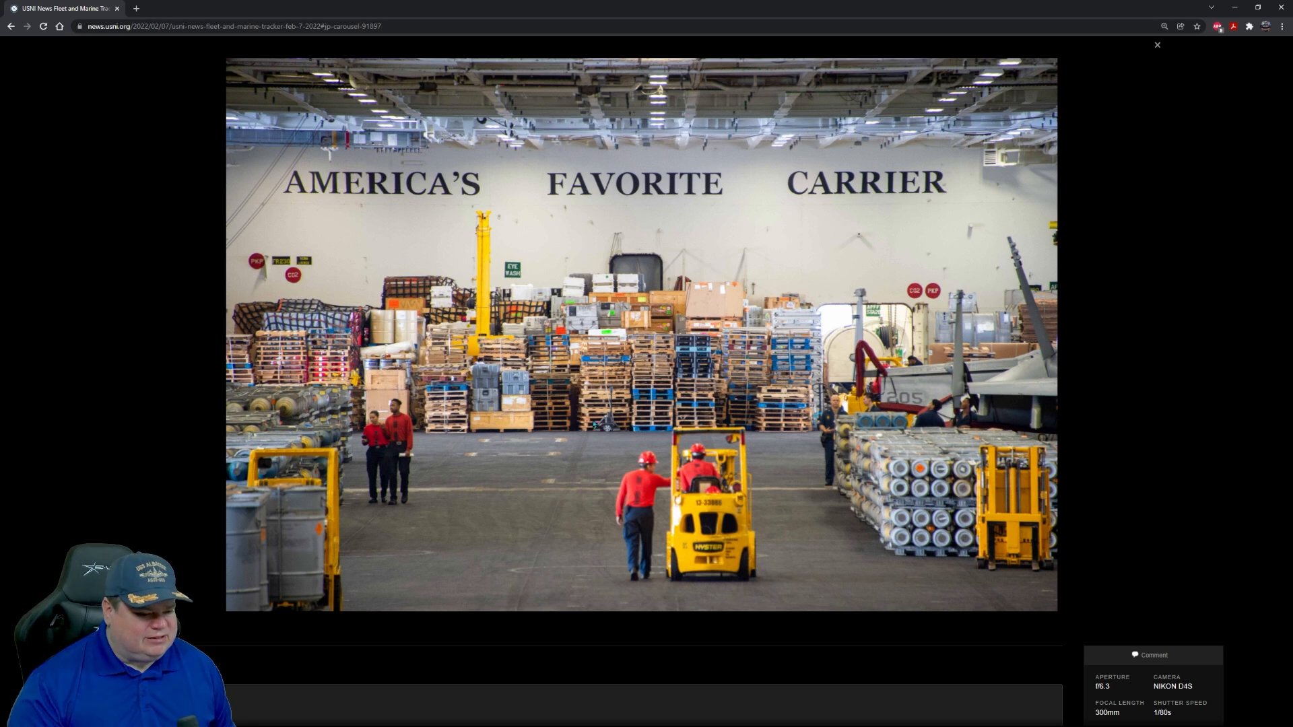
{"action": "mouse_move", "coordinate": [506, 496]}
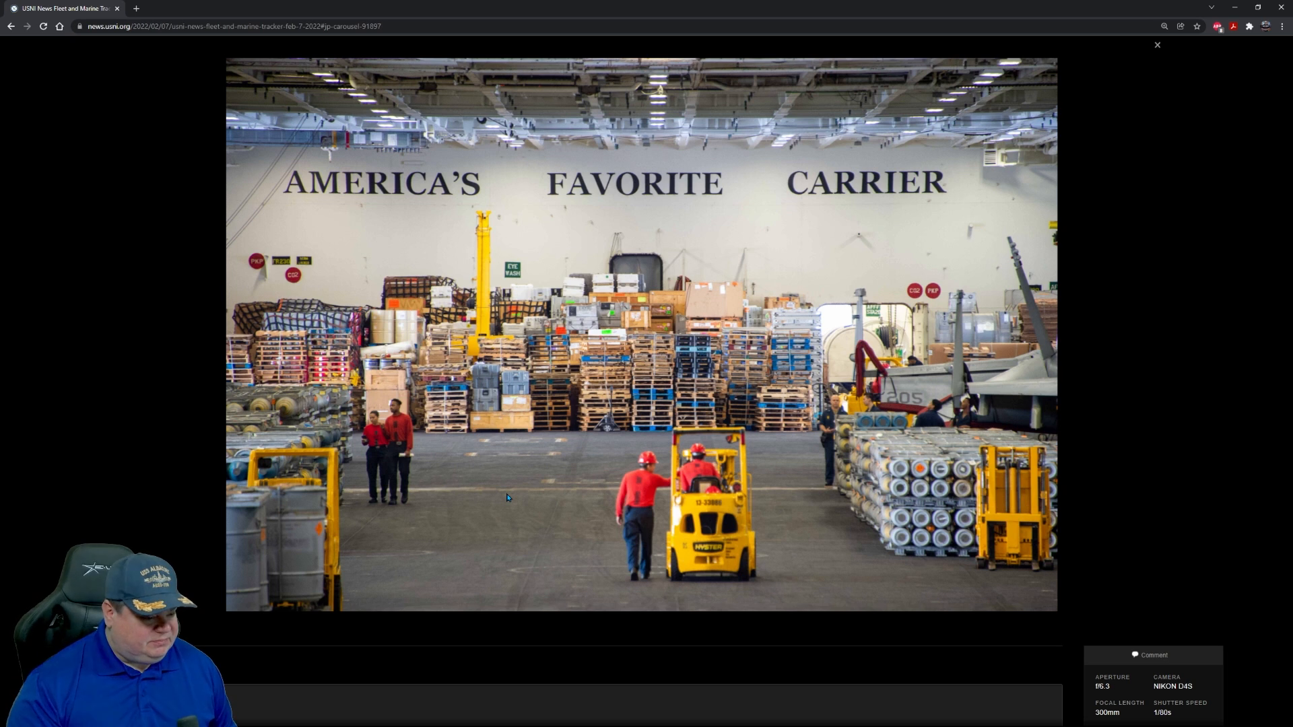
{"action": "mouse_move", "coordinate": [593, 532]}
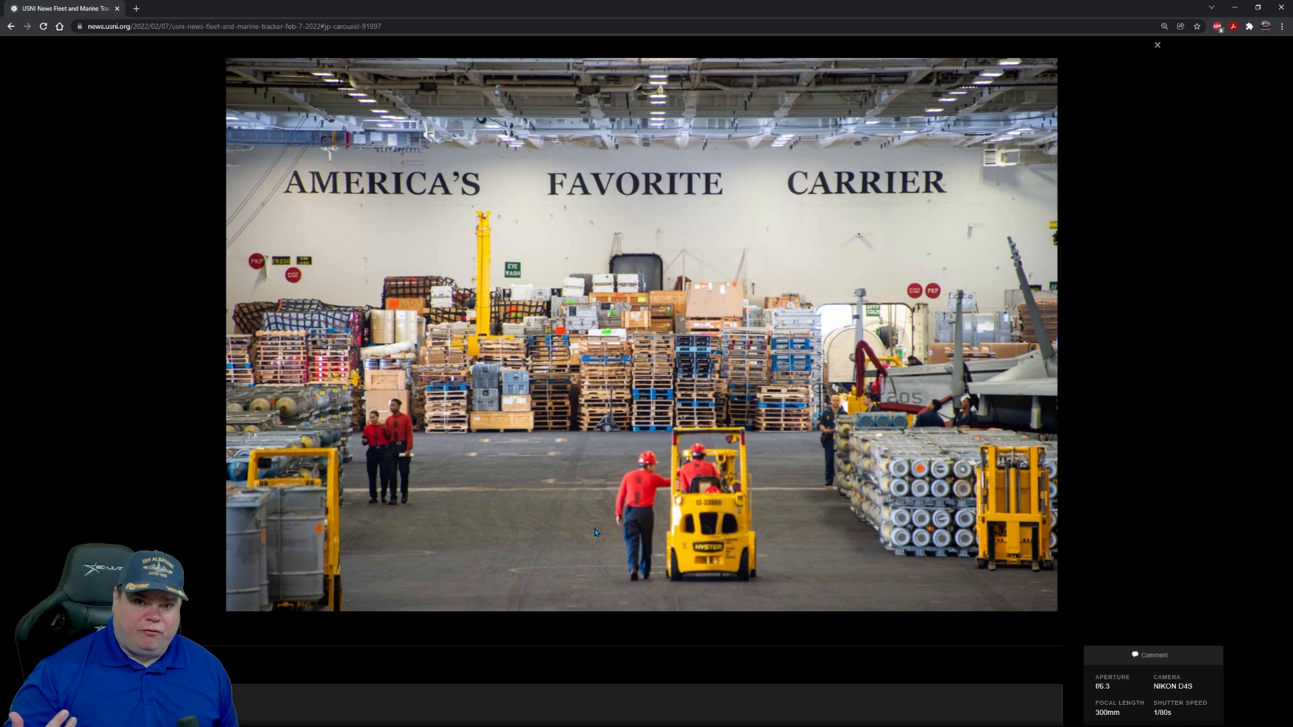
{"action": "mouse_move", "coordinate": [569, 279]}
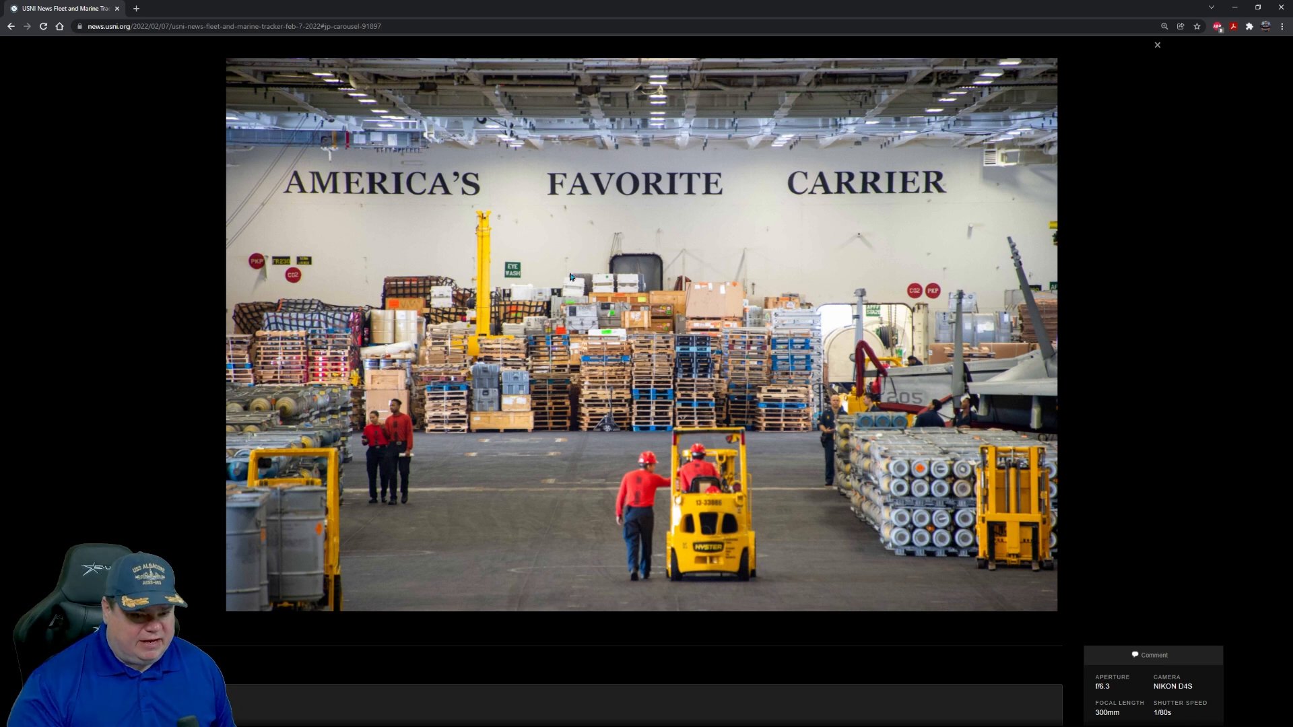
{"action": "mouse_move", "coordinate": [1026, 313]}
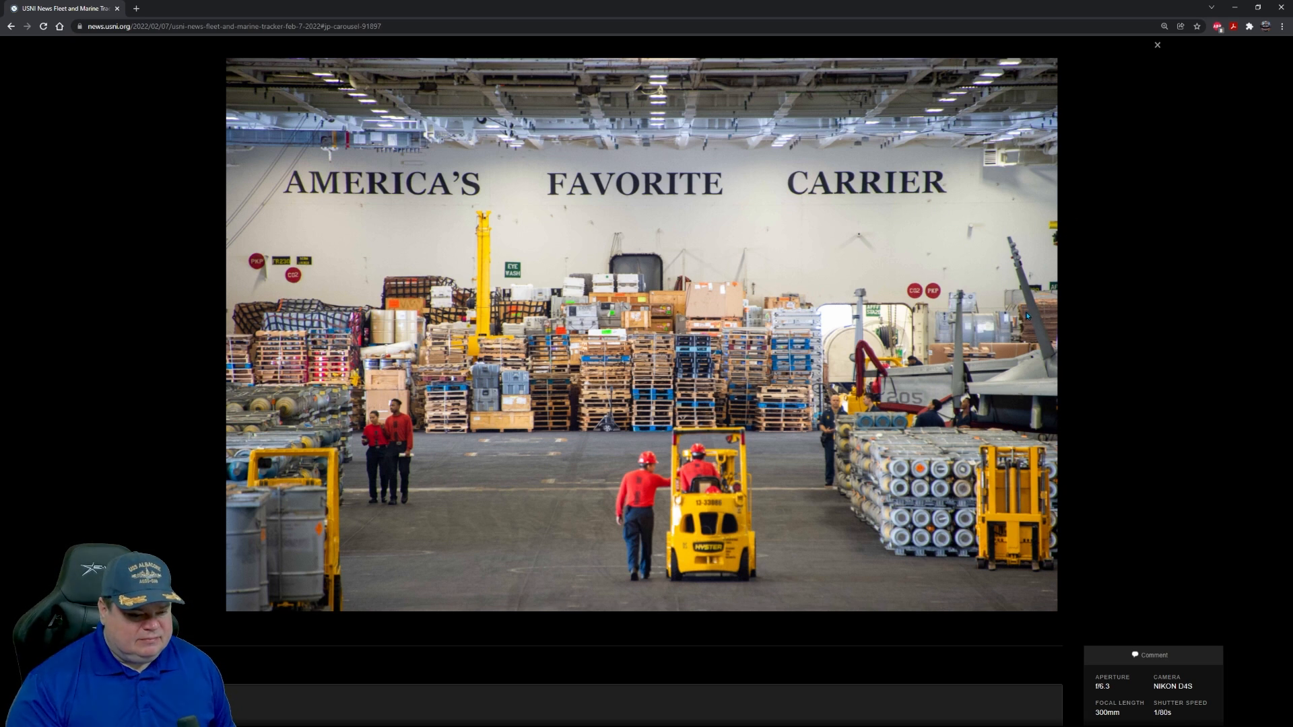
{"action": "mouse_move", "coordinate": [754, 476]}
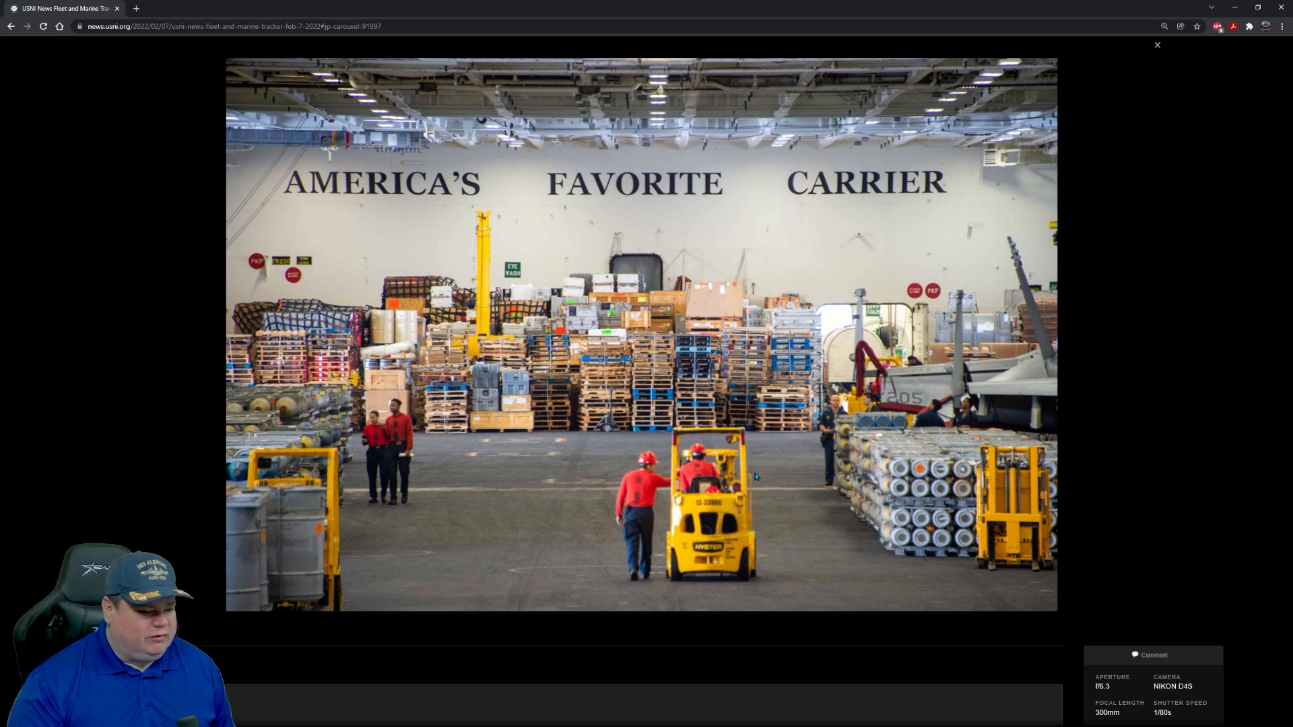
{"action": "mouse_move", "coordinate": [1131, 97]}
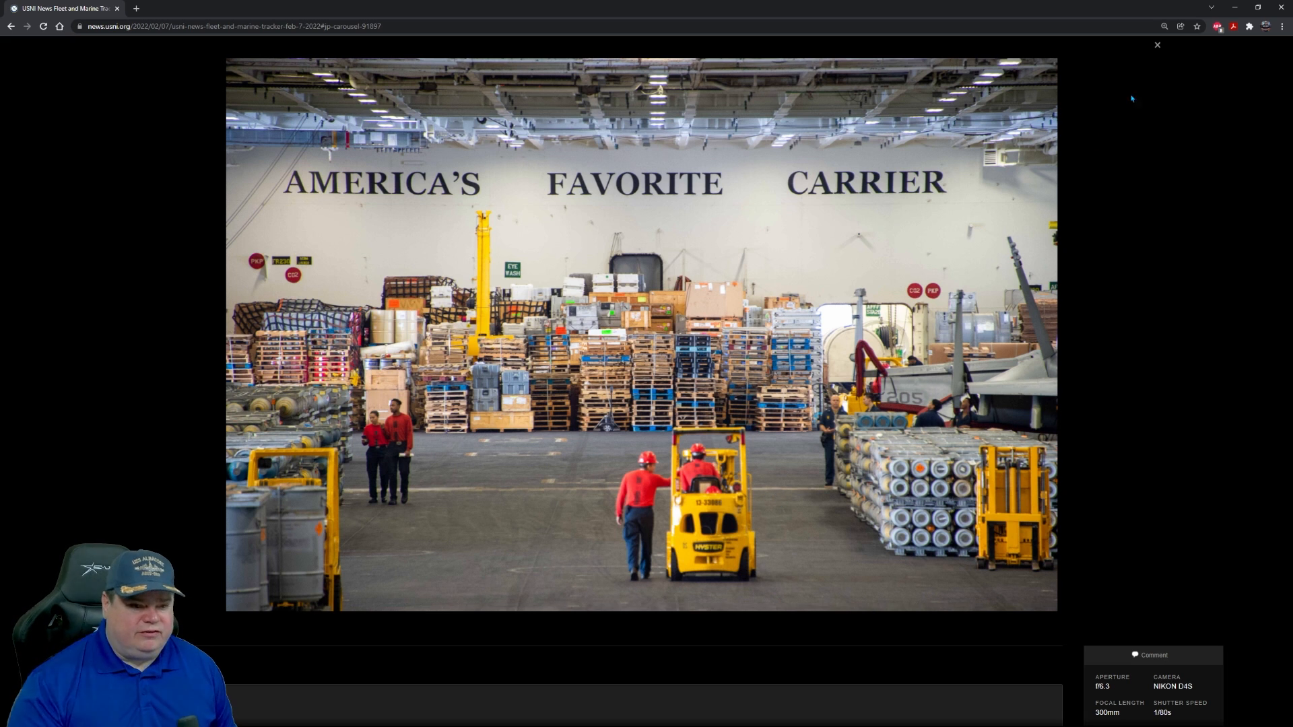
{"action": "left_click", "coordinate": [1156, 45]}
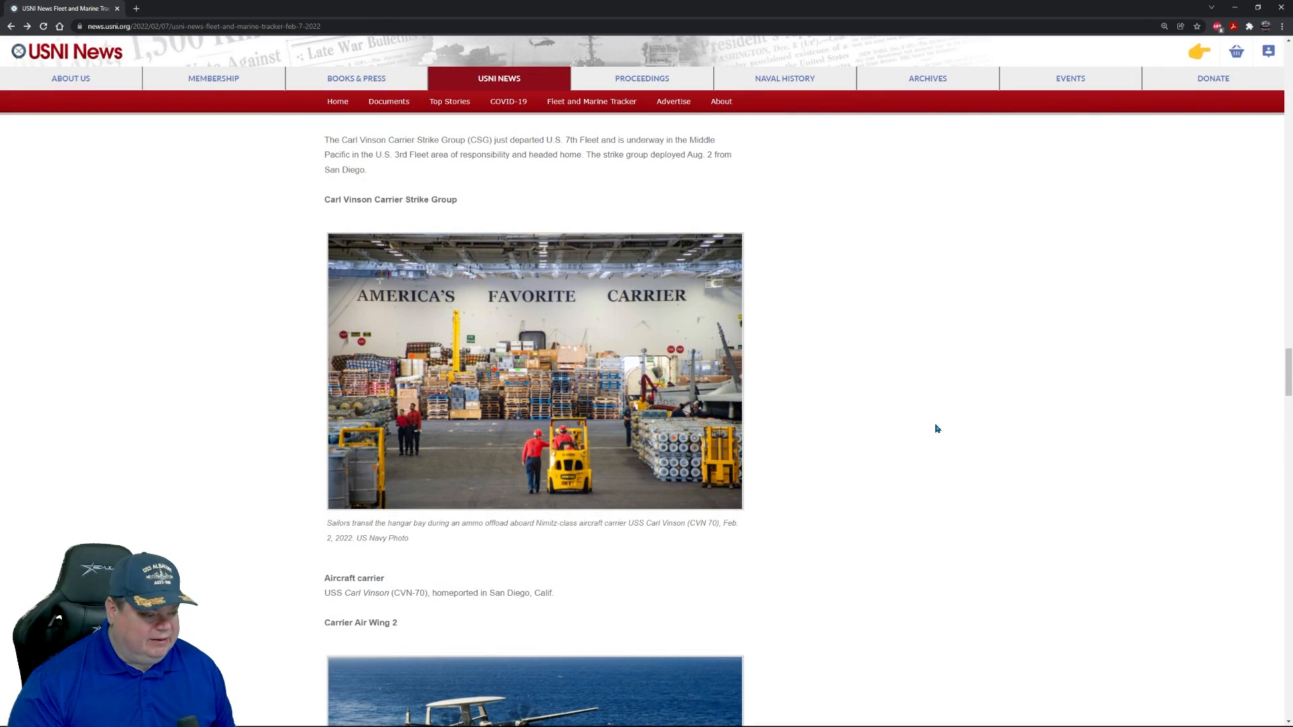
{"action": "scroll", "scroll_direction": "down", "scroll_amount": 3}
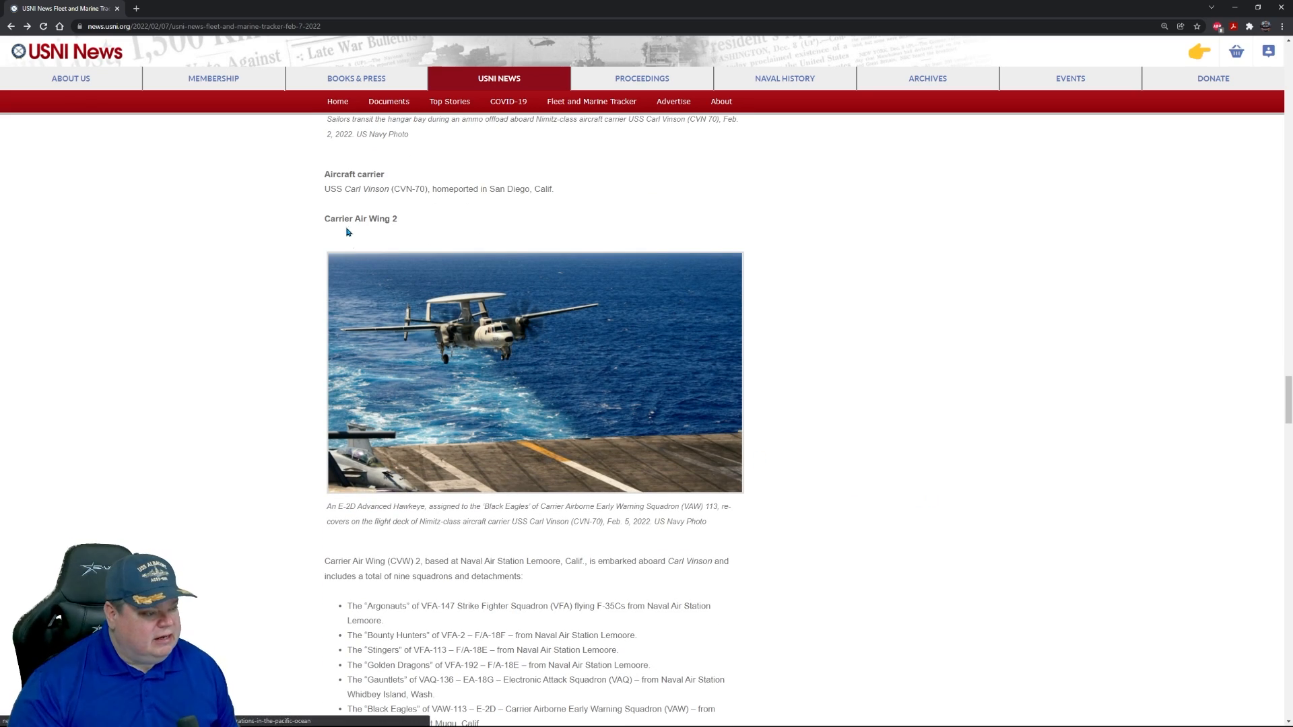
{"action": "mouse_move", "coordinate": [881, 465]}
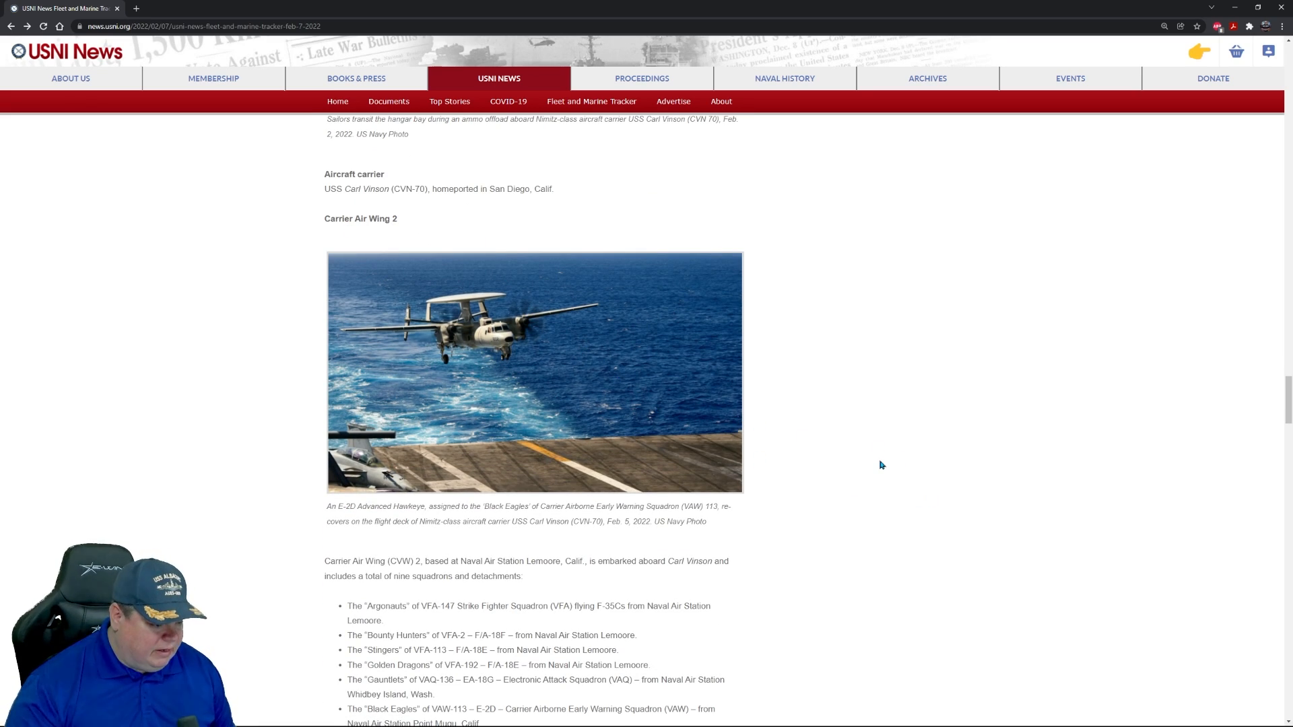
{"action": "scroll", "scroll_direction": "down", "scroll_amount": 3}
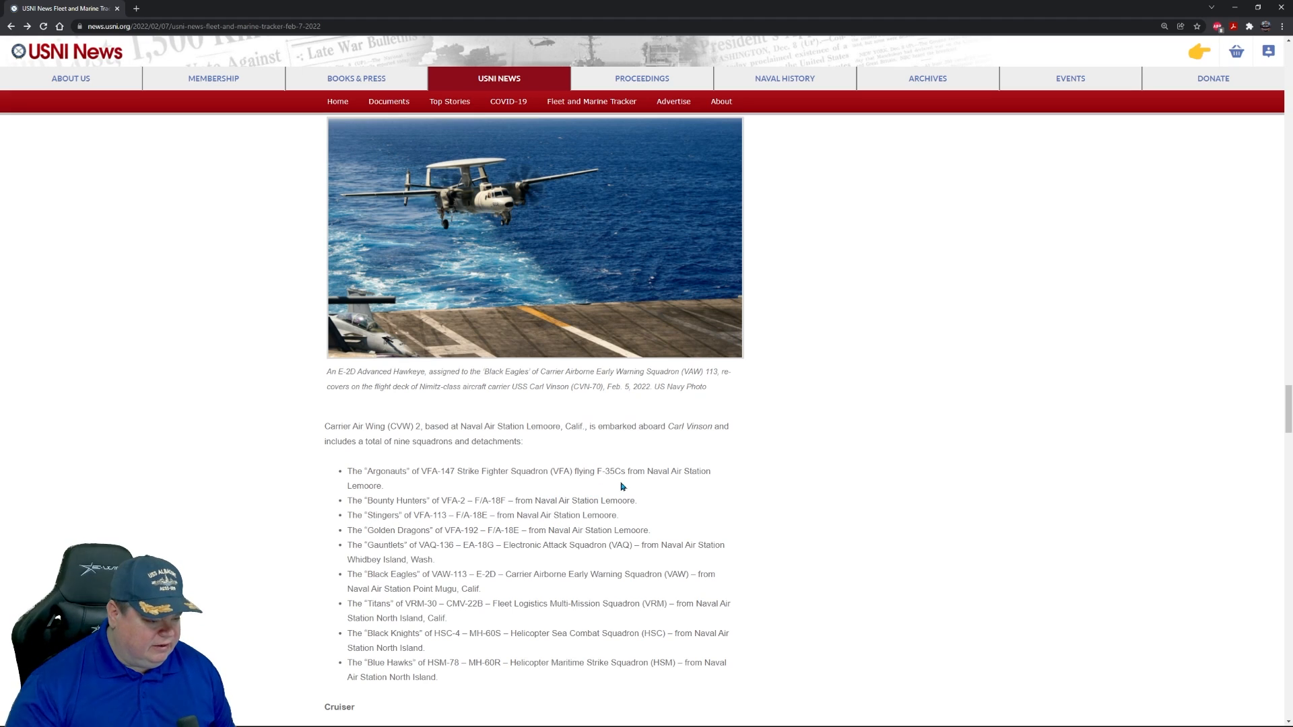
{"action": "mouse_move", "coordinate": [833, 525]}
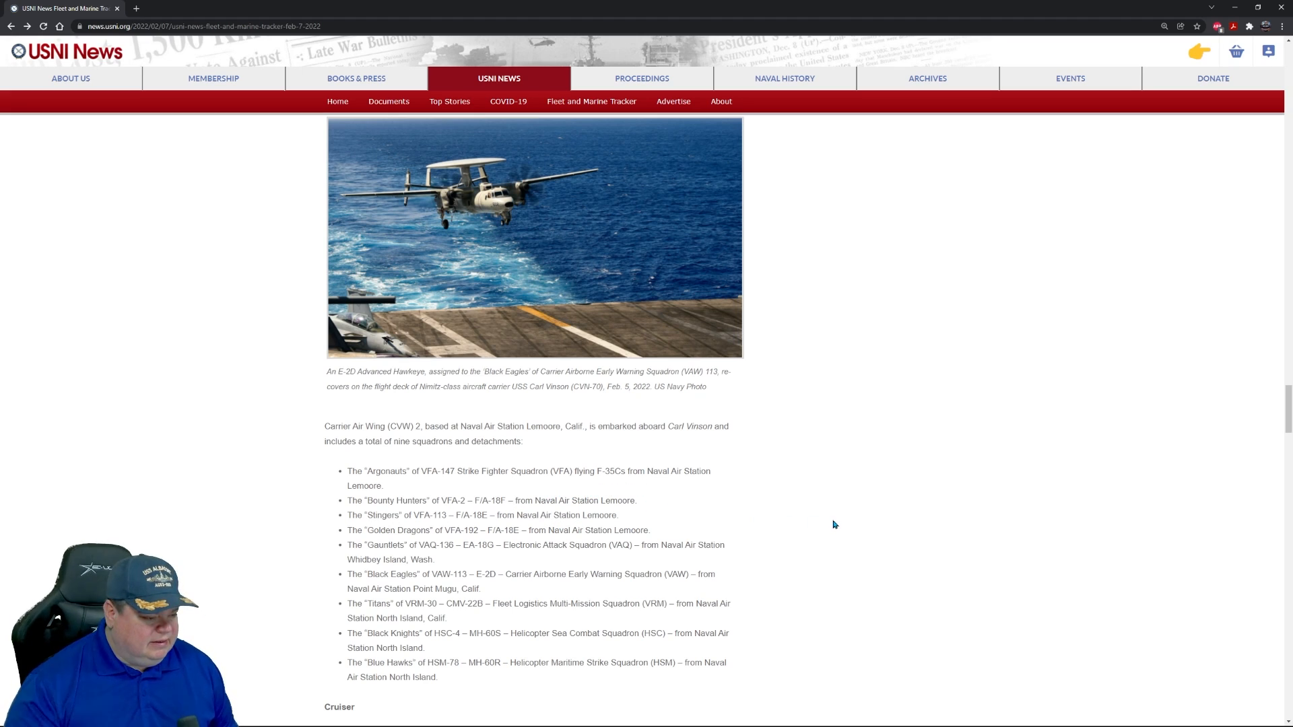
{"action": "mouse_move", "coordinate": [792, 529]}
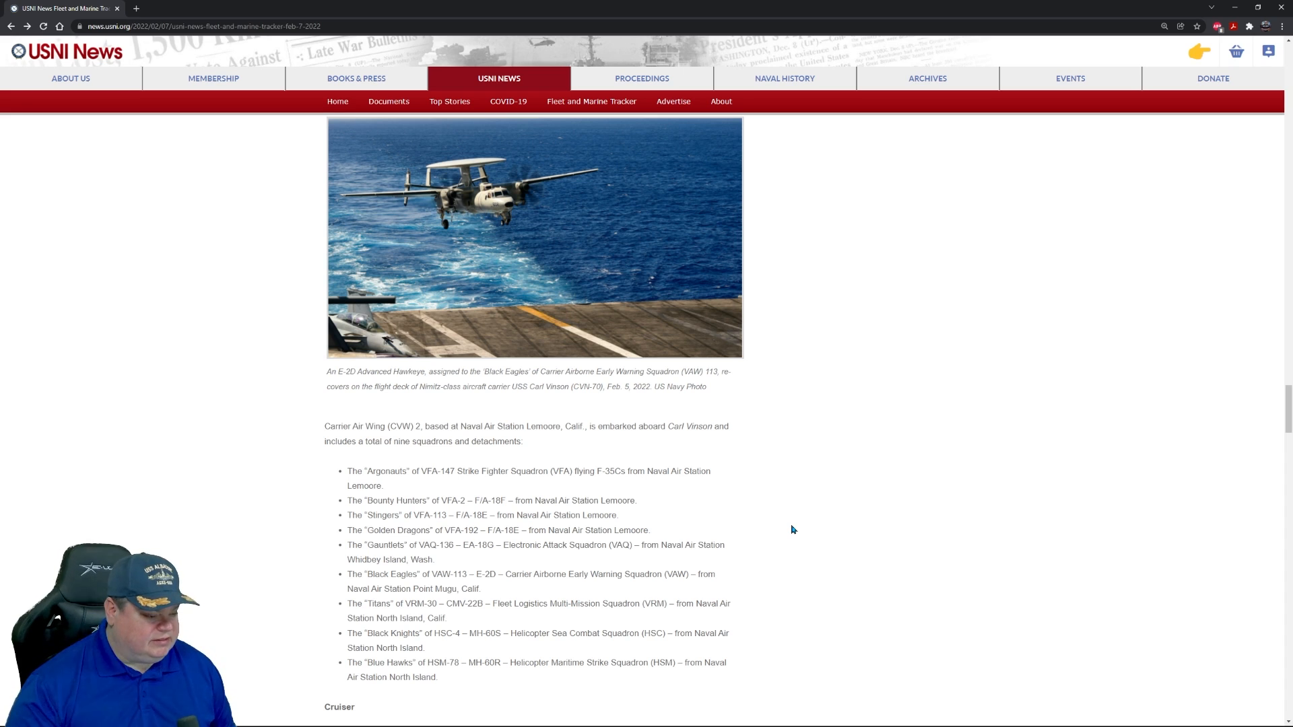
{"action": "scroll", "scroll_direction": "up", "scroll_amount": 3}
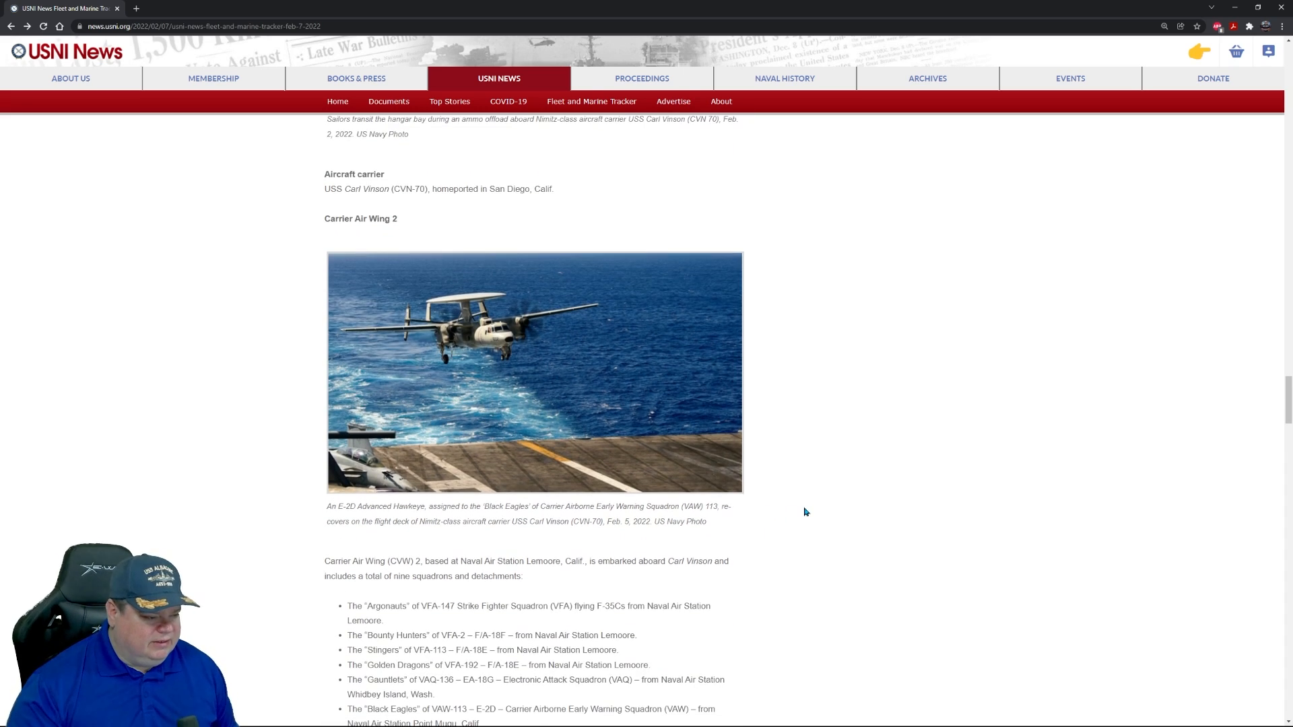
{"action": "left_click", "coordinate": [534, 372]}
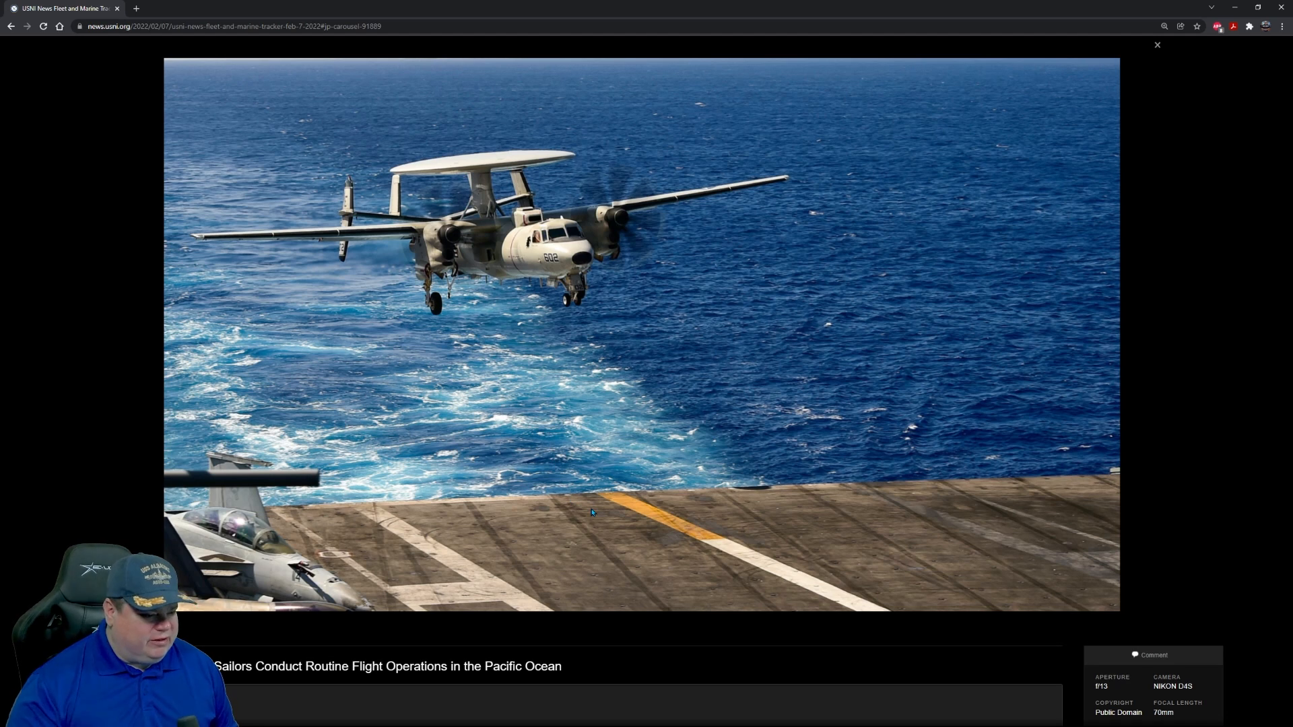
{"action": "mouse_move", "coordinate": [760, 566]}
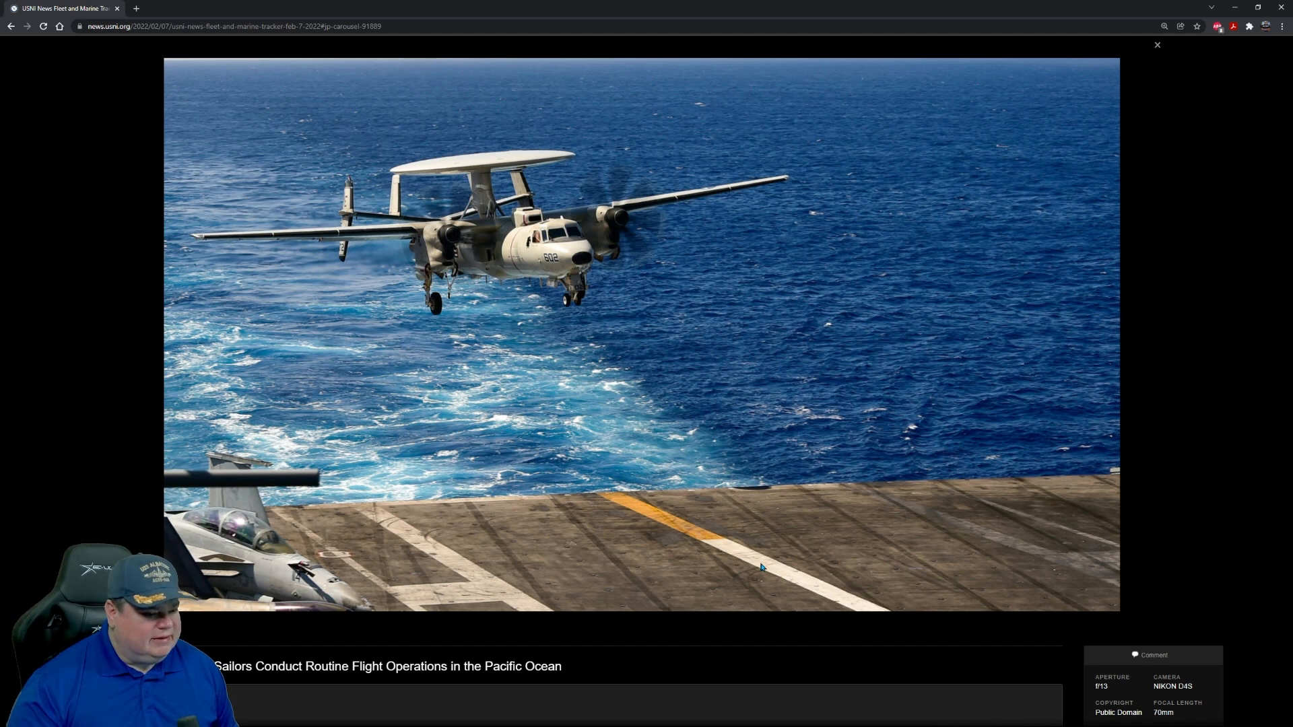
{"action": "mouse_move", "coordinate": [572, 617]}
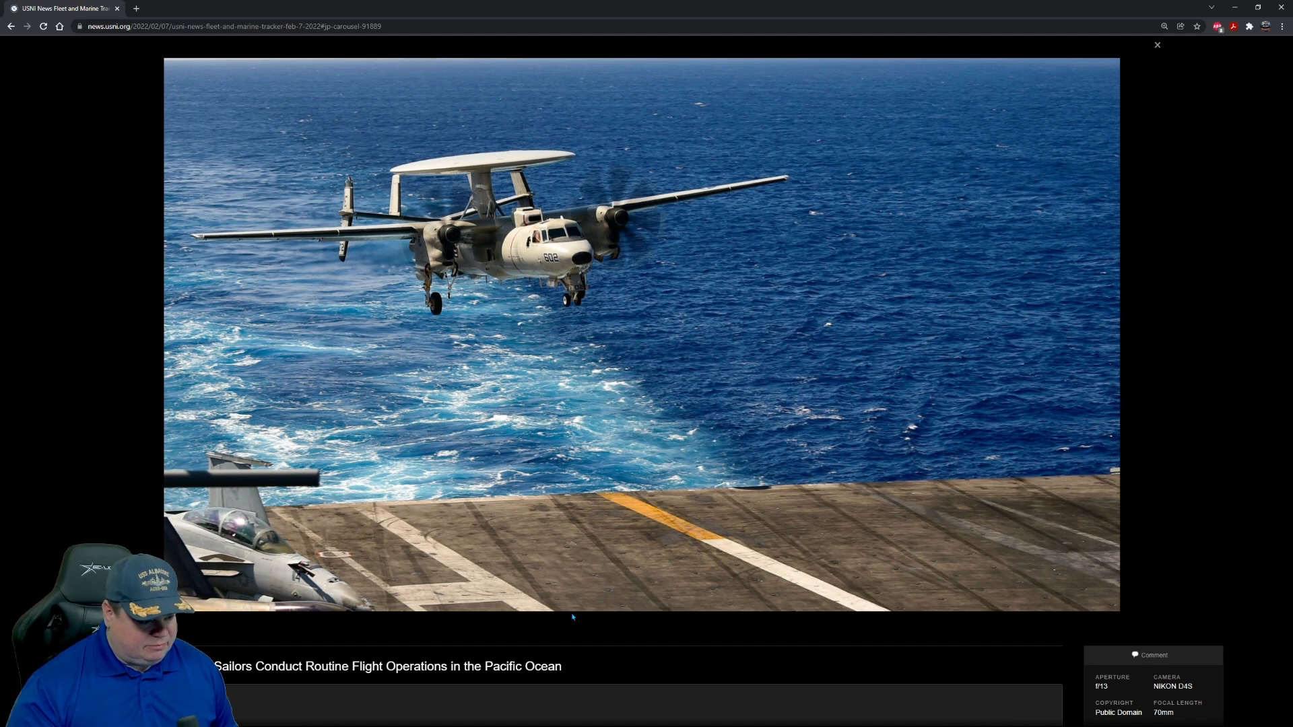
{"action": "mouse_move", "coordinate": [579, 671]}
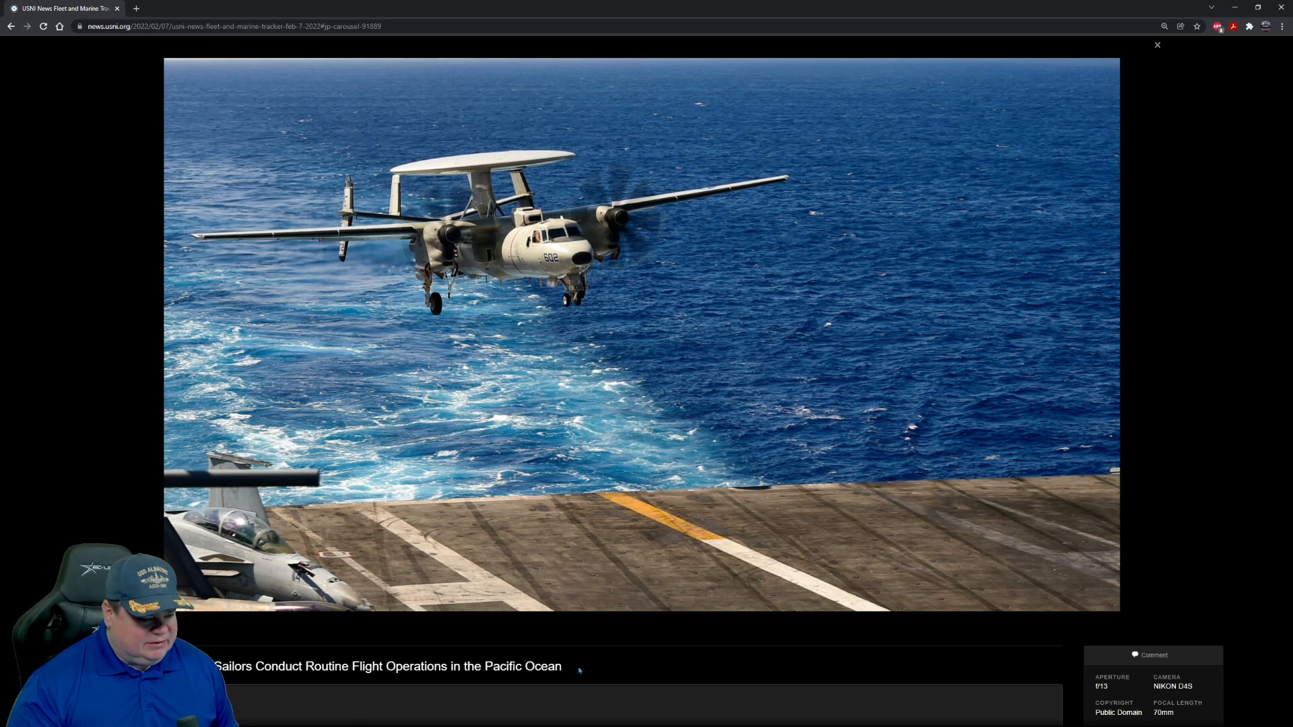
{"action": "mouse_move", "coordinate": [716, 499]}
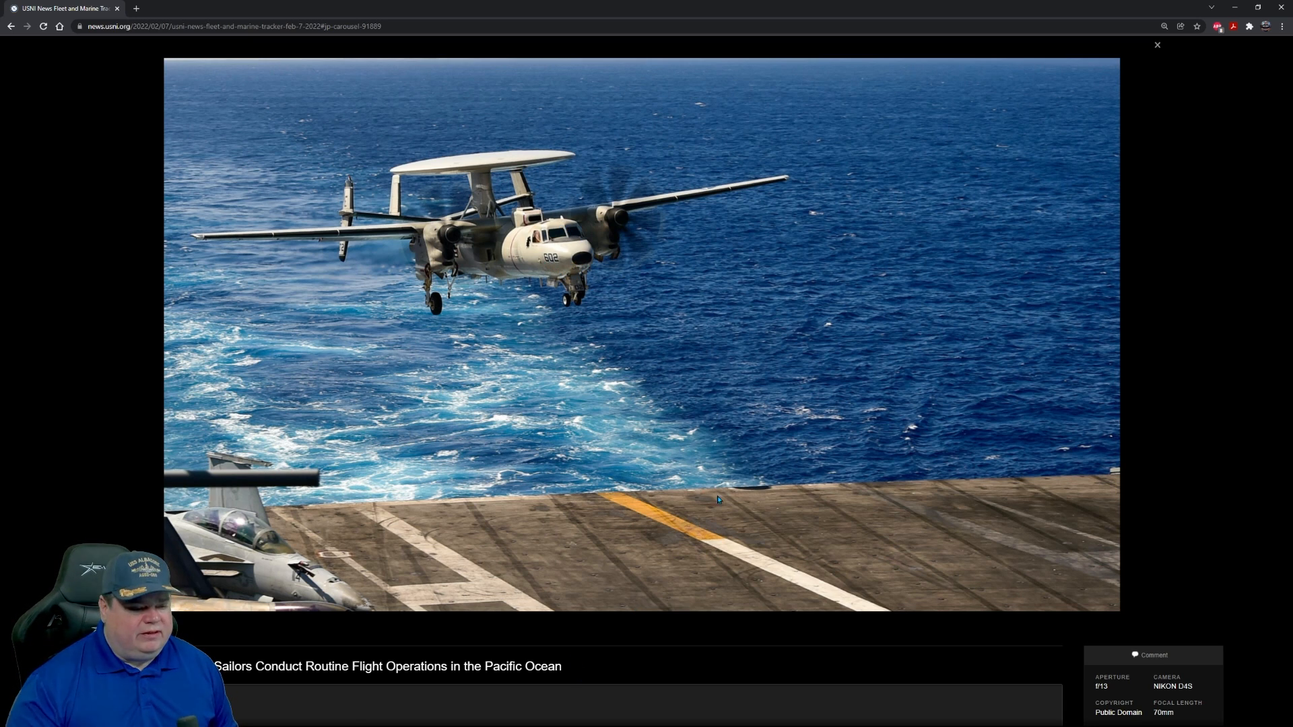
{"action": "mouse_move", "coordinate": [783, 511]}
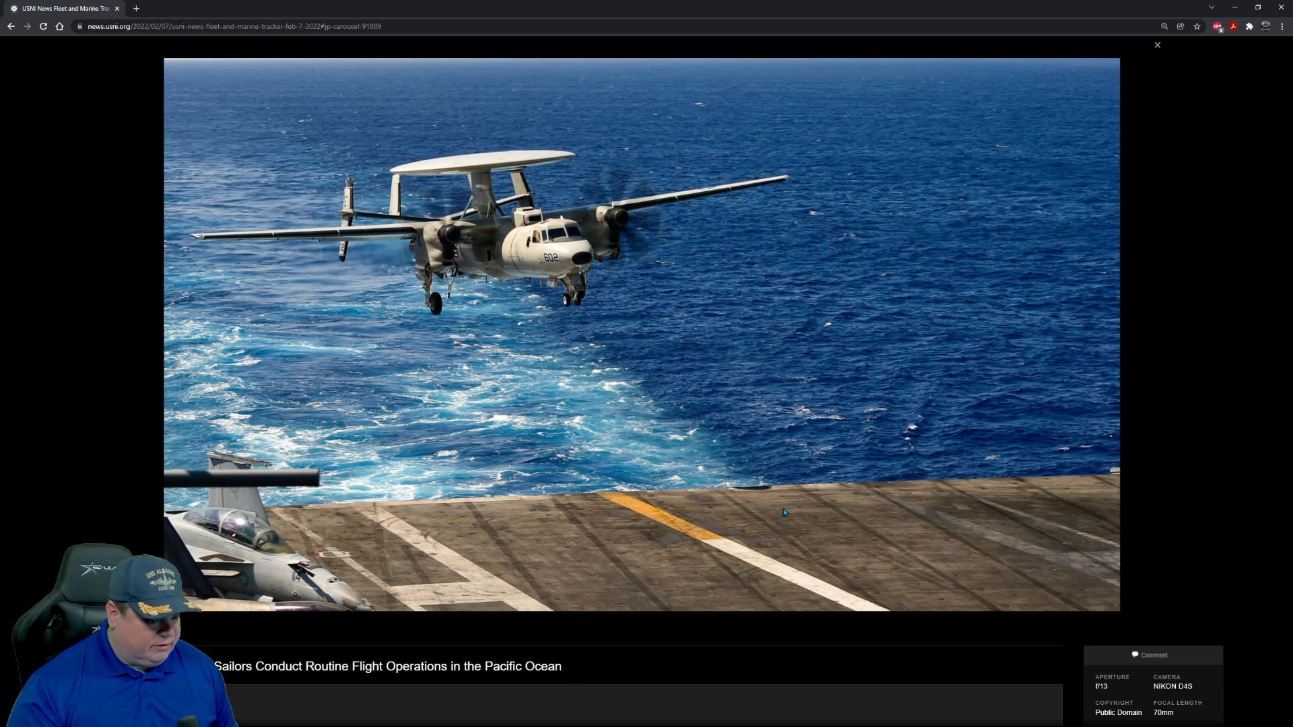
{"action": "mouse_move", "coordinate": [1138, 486]}
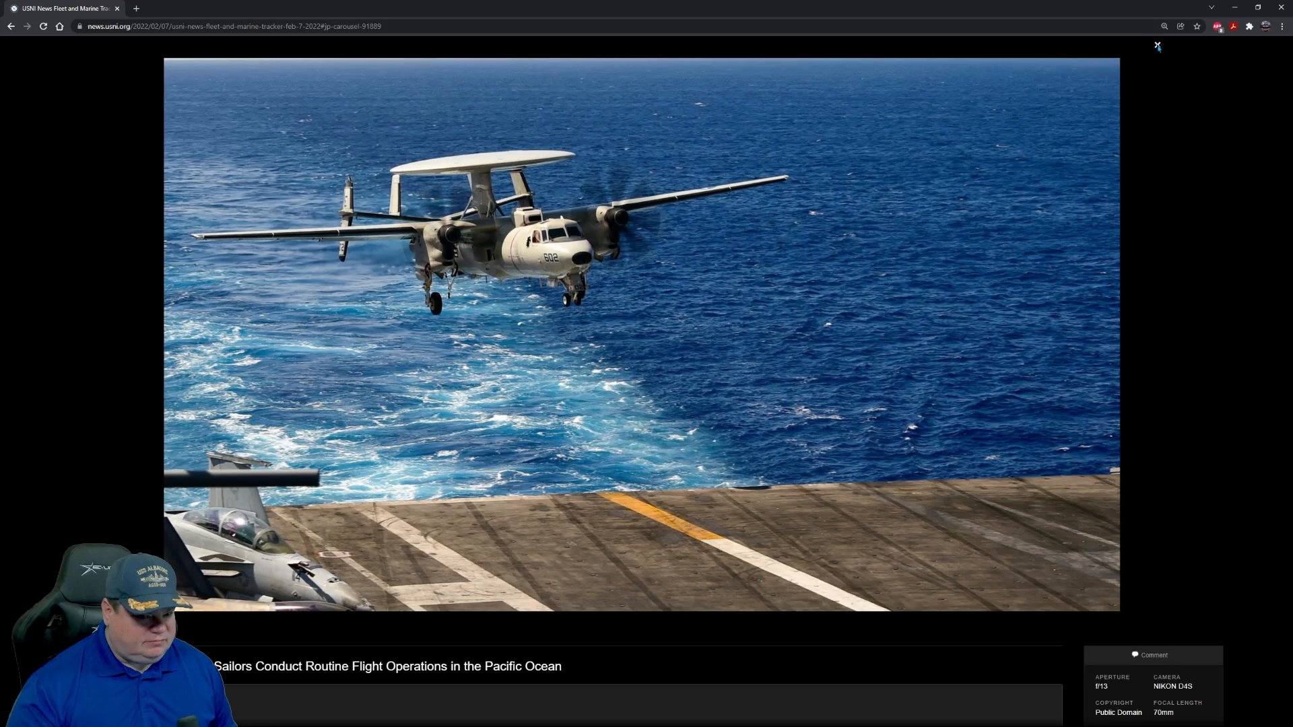
{"action": "left_click", "coordinate": [1157, 45]}
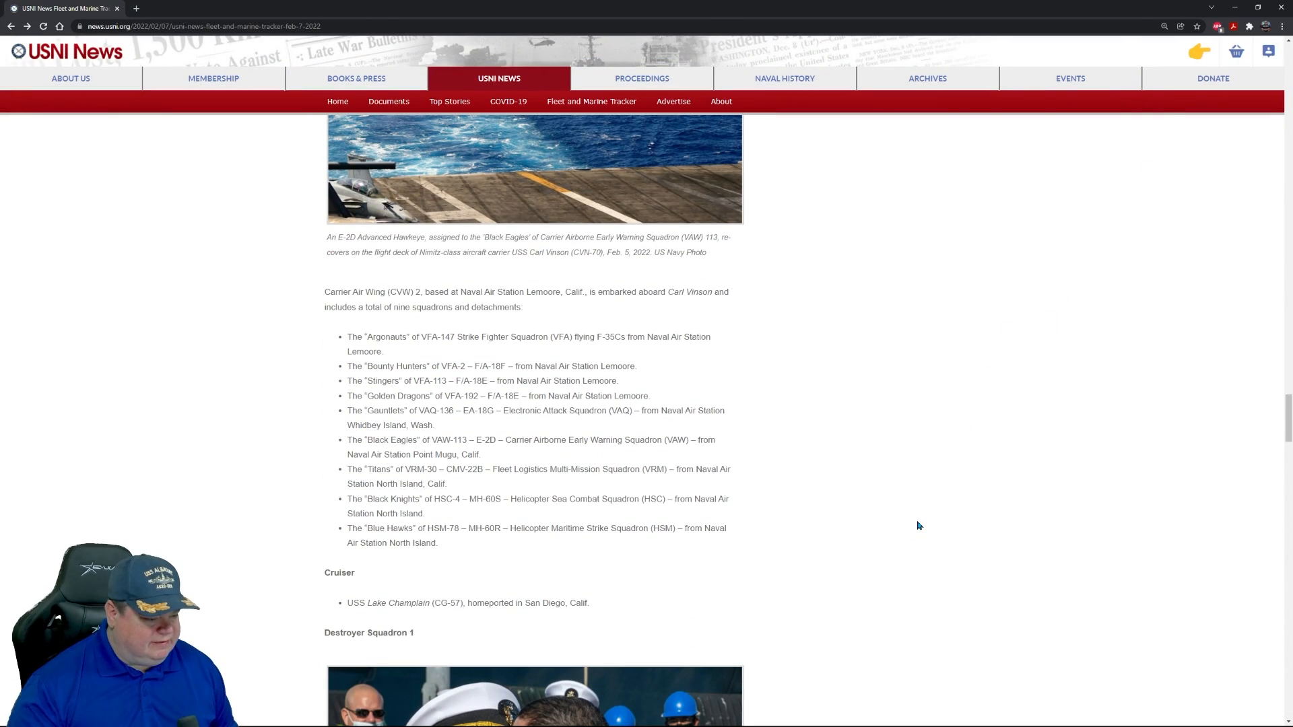
Step: Enlarge the Destroyer Squadron 1 homecoming embrace photo, then close the lightbox
{"action": "scroll", "scroll_direction": "down", "scroll_amount": 3}
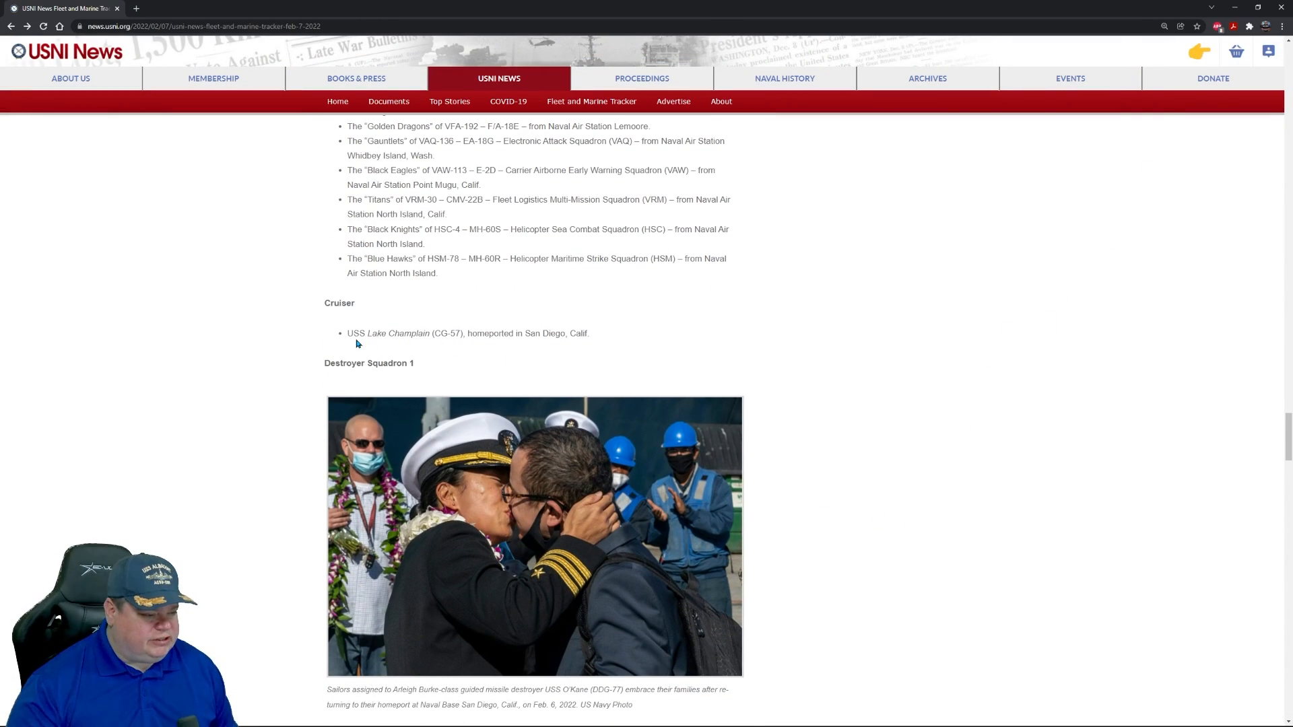
{"action": "scroll", "scroll_direction": "up", "scroll_amount": 3}
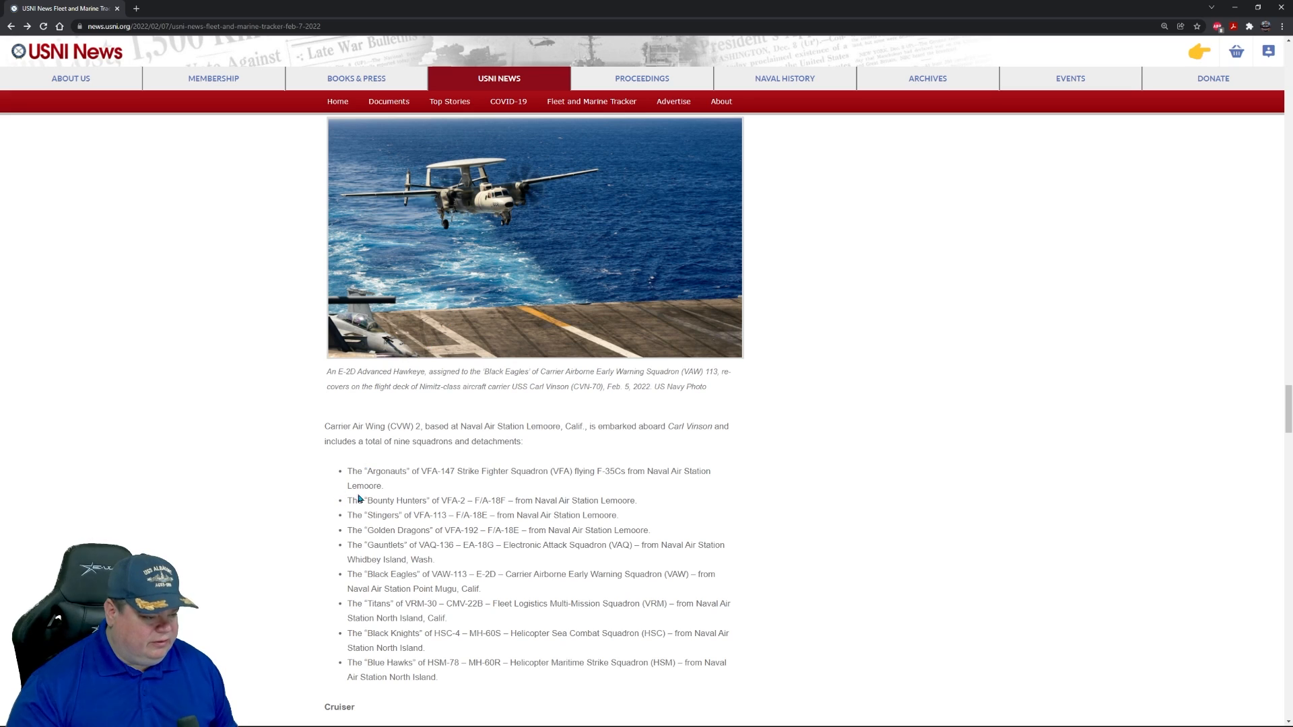
{"action": "scroll", "scroll_direction": "down", "scroll_amount": 3}
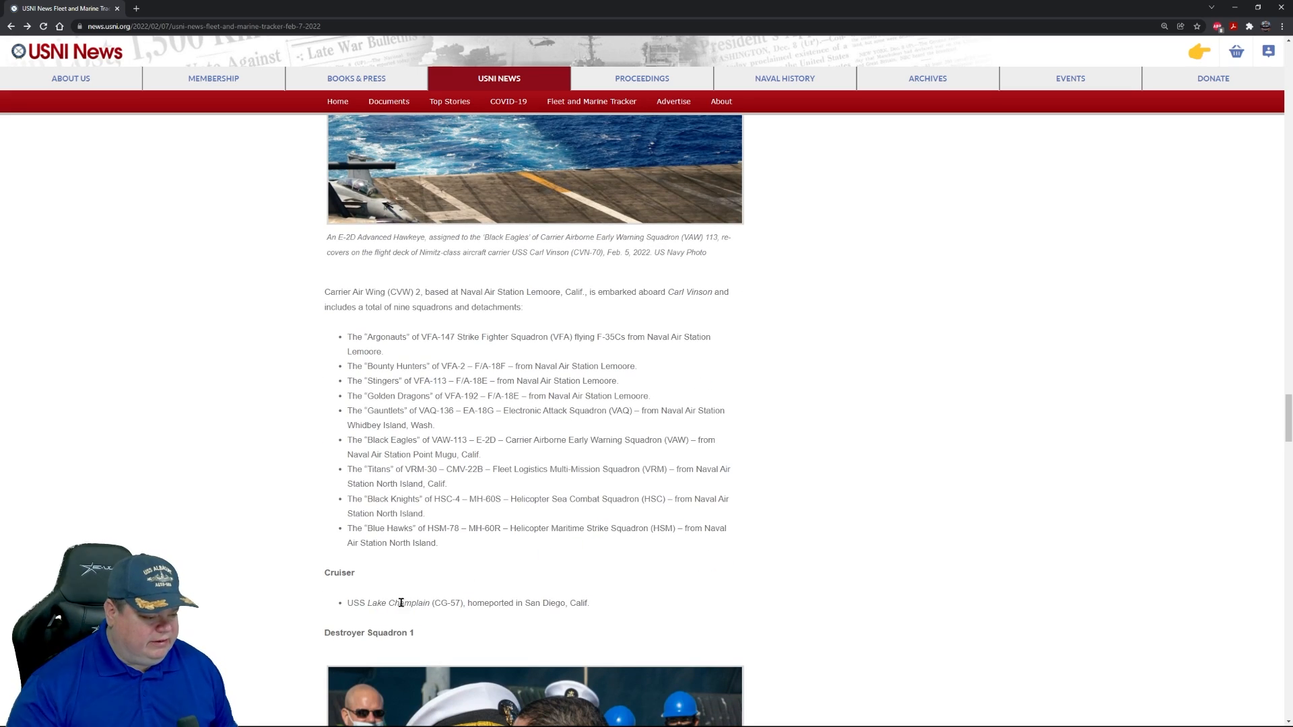
{"action": "scroll", "scroll_direction": "down", "scroll_amount": 3}
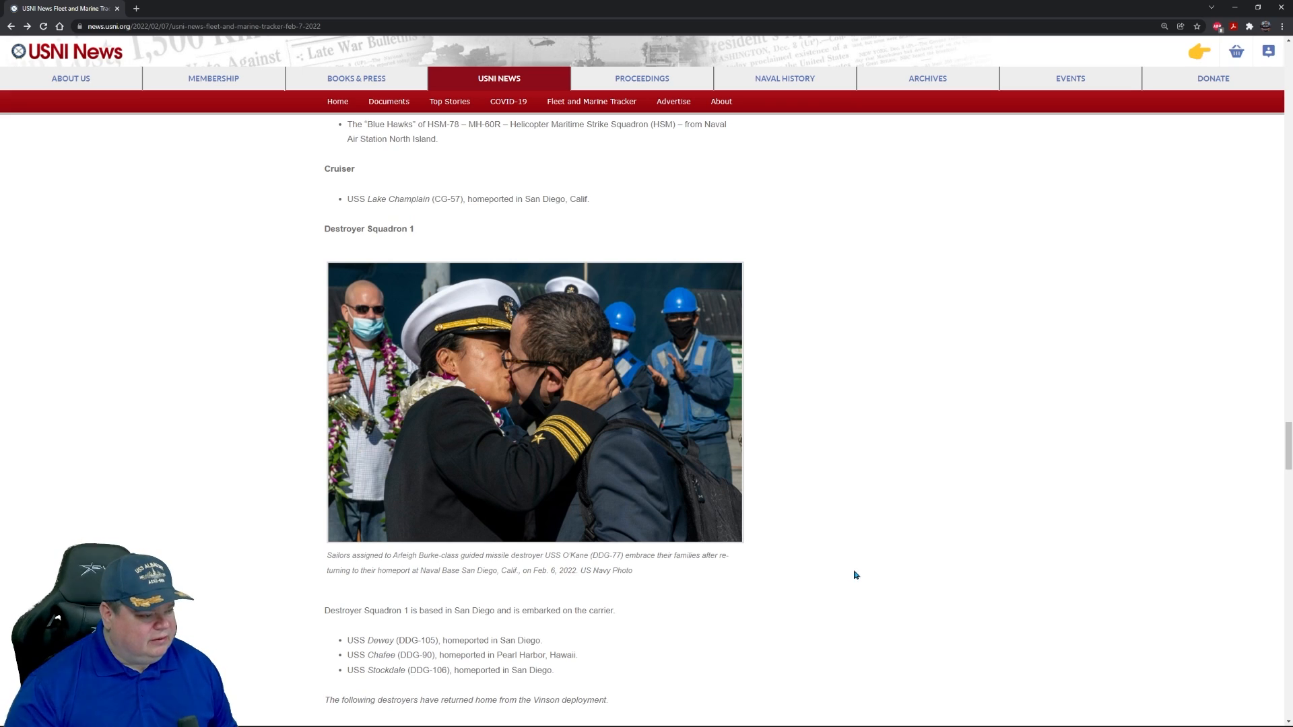
{"action": "mouse_move", "coordinate": [866, 549]}
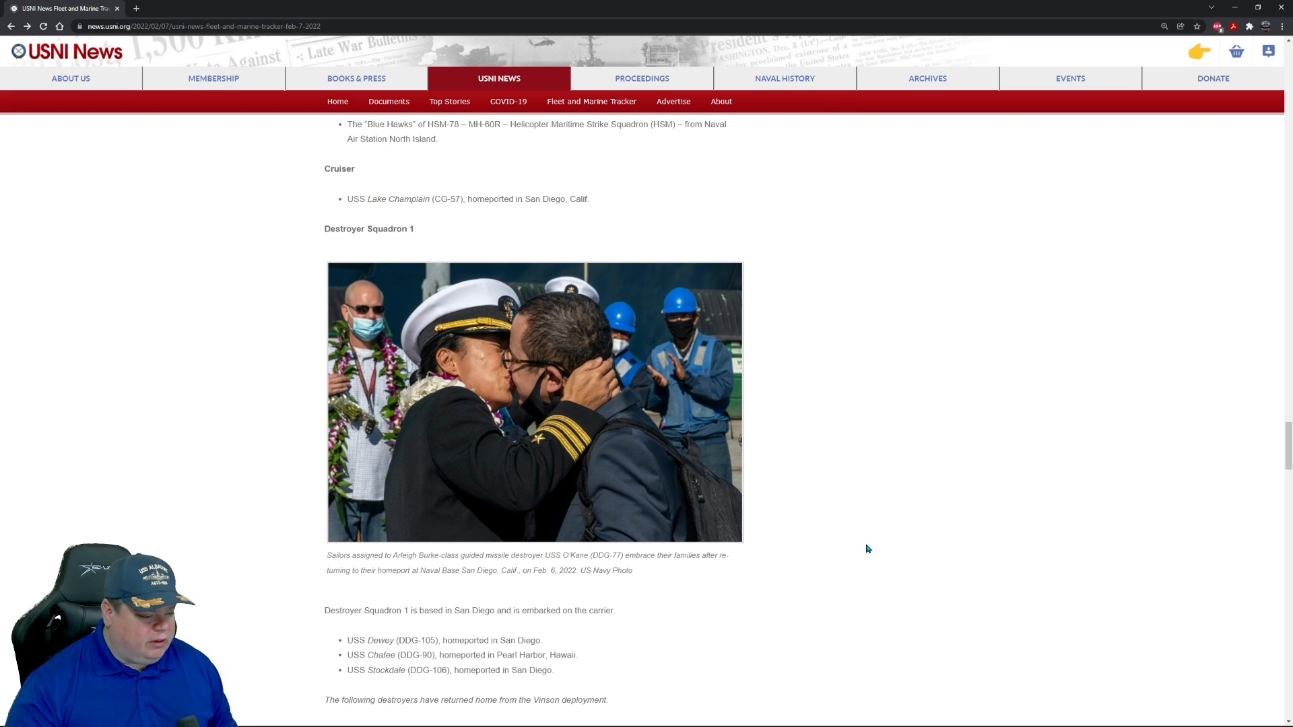
{"action": "mouse_move", "coordinate": [373, 582]}
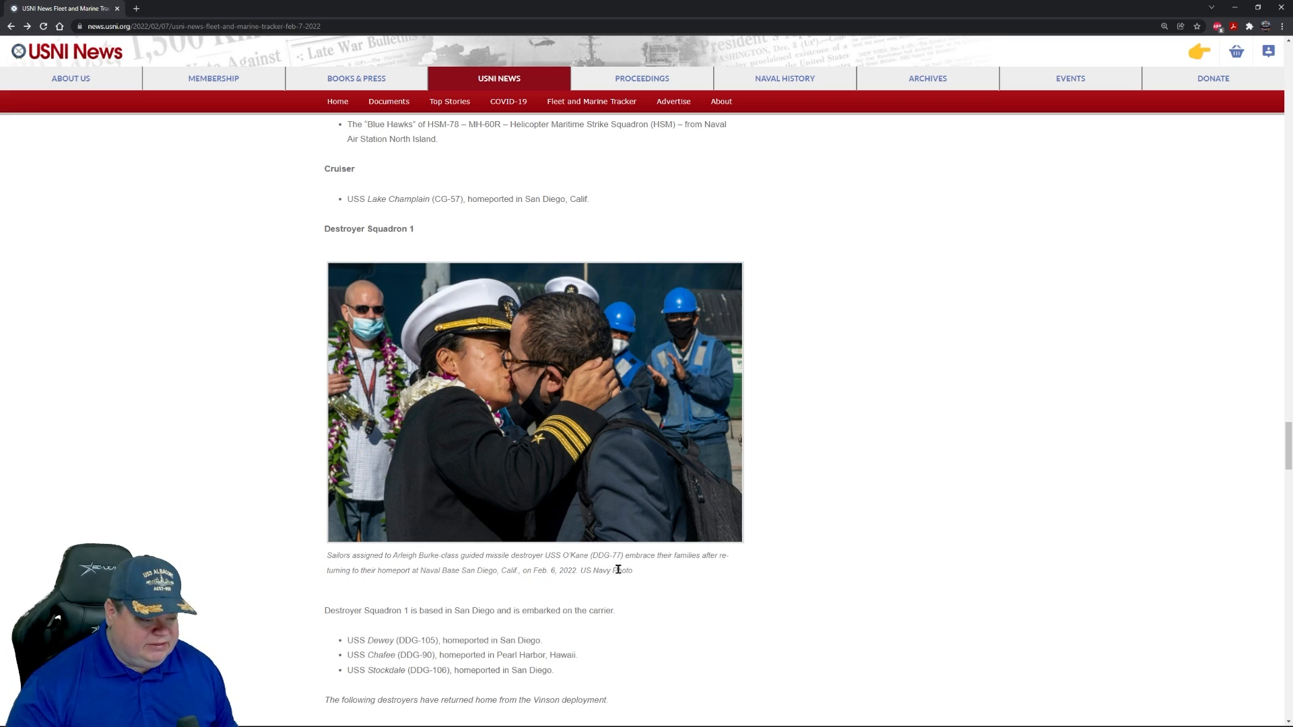
{"action": "mouse_move", "coordinate": [365, 589]}
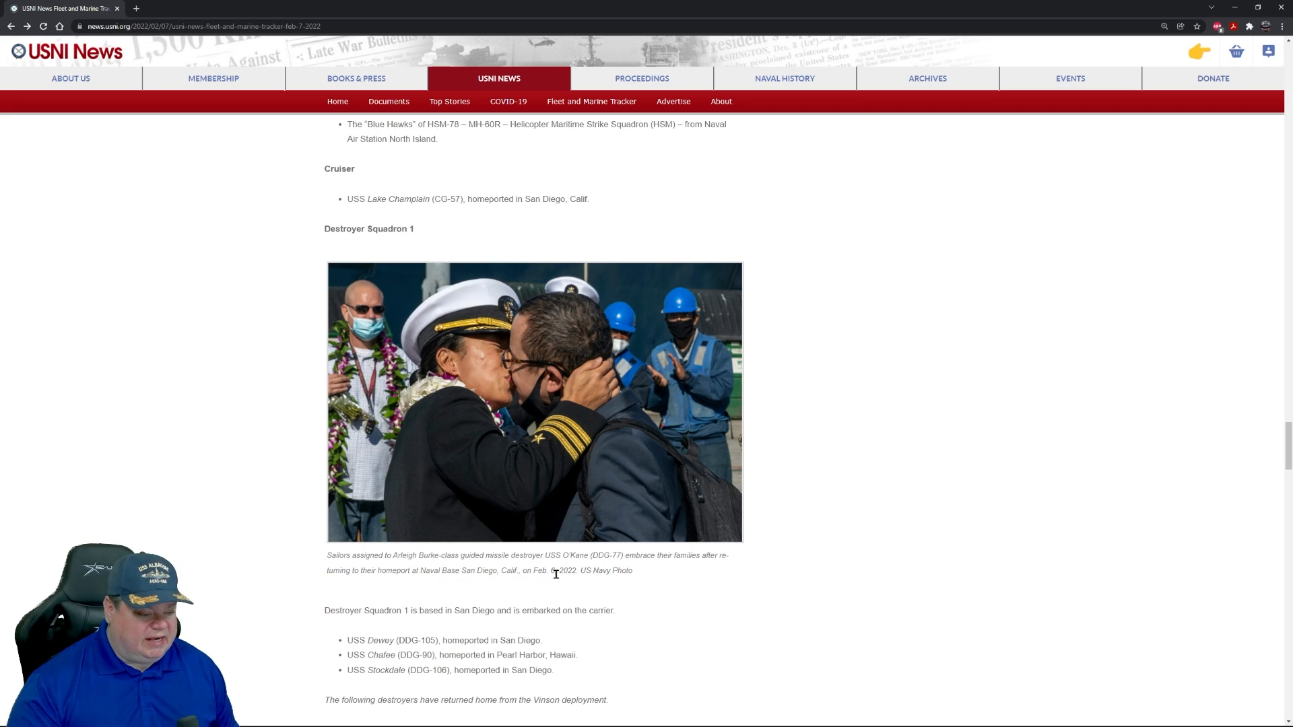
{"action": "left_click", "coordinate": [534, 403]}
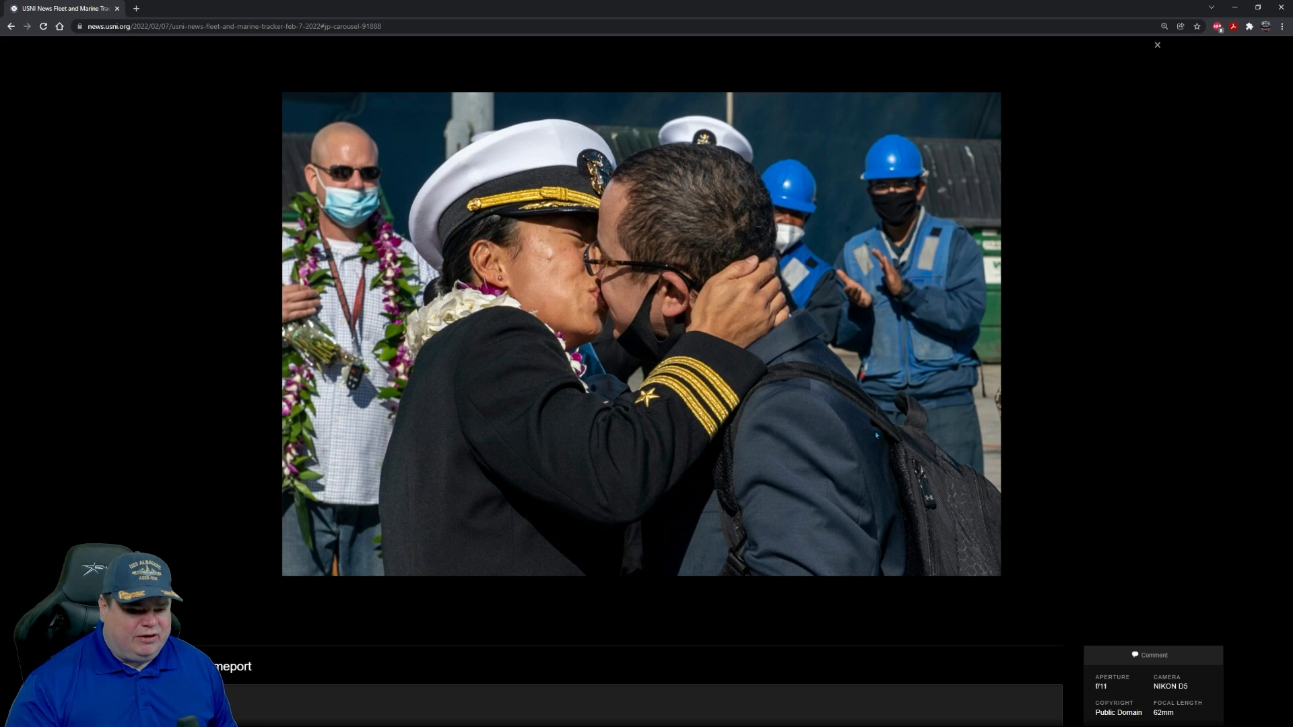
{"action": "mouse_move", "coordinate": [1089, 278]}
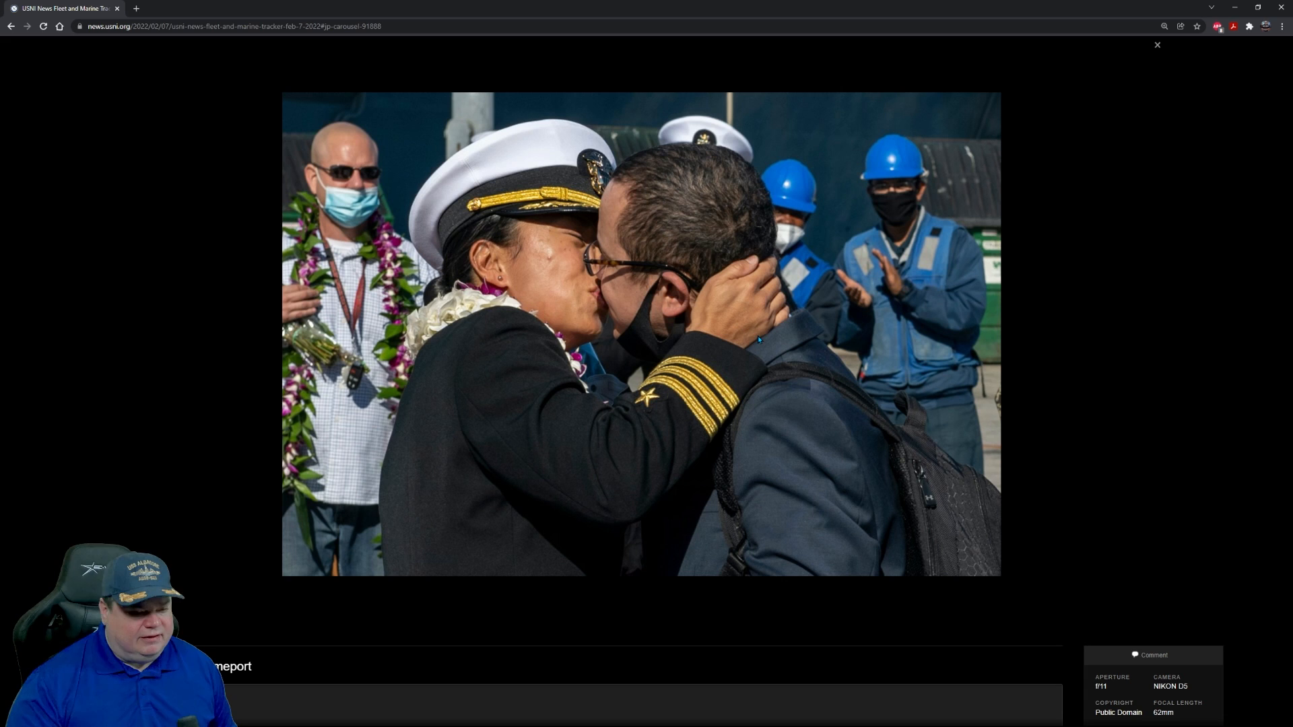
{"action": "left_click", "coordinate": [1157, 45]}
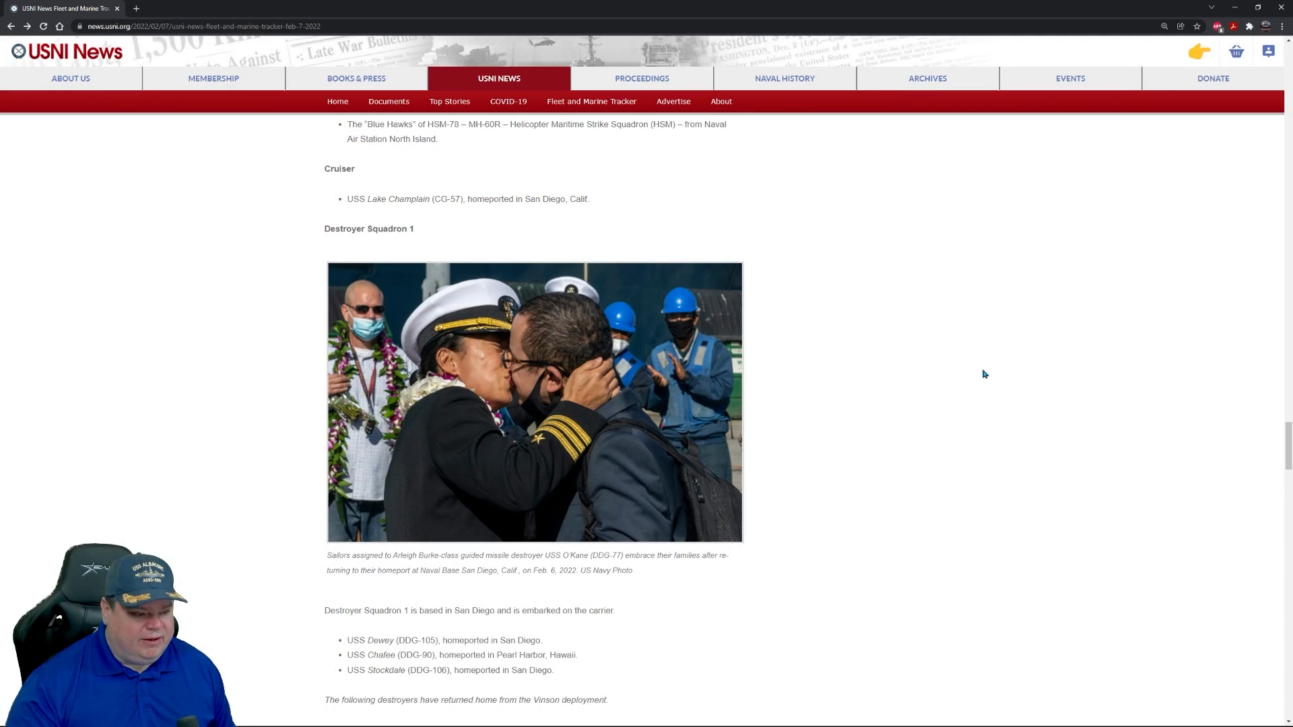
Step: View the Ionian Sea carrier strike group formation photo full size twice, closing it each time
{"action": "scroll", "scroll_direction": "down", "scroll_amount": 3}
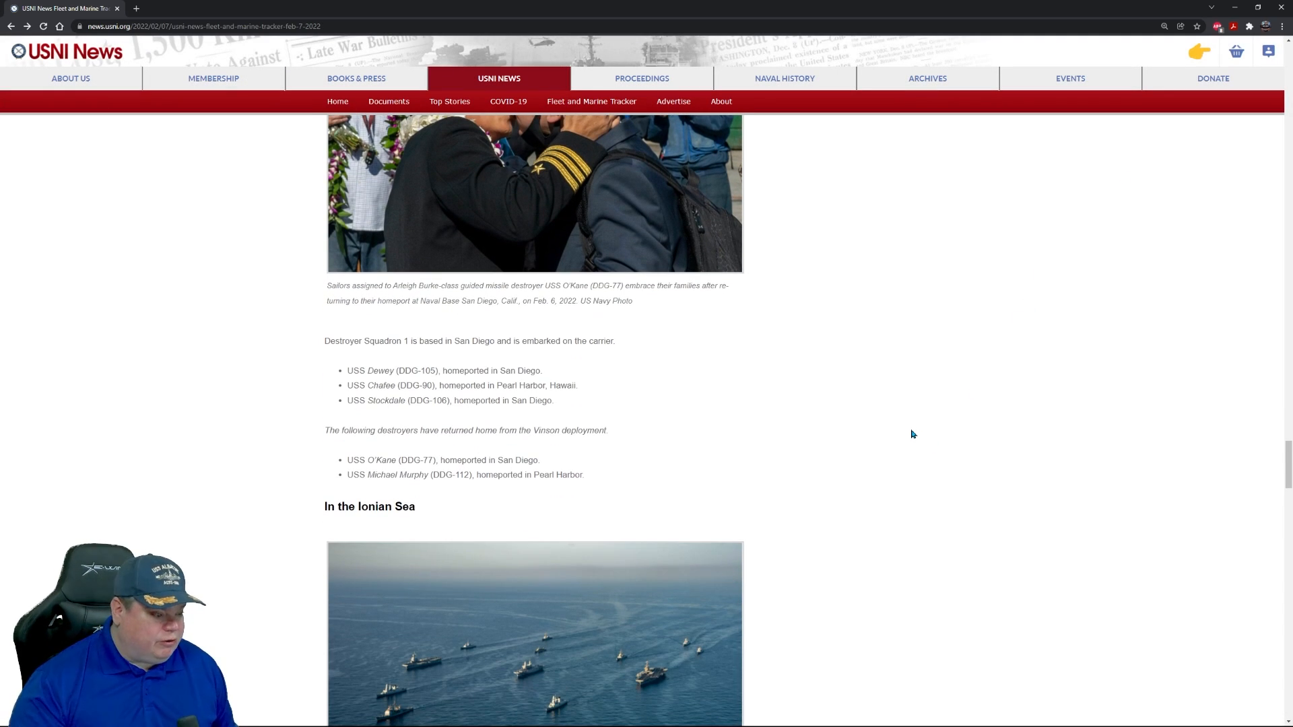
{"action": "scroll", "scroll_direction": "down", "scroll_amount": 3}
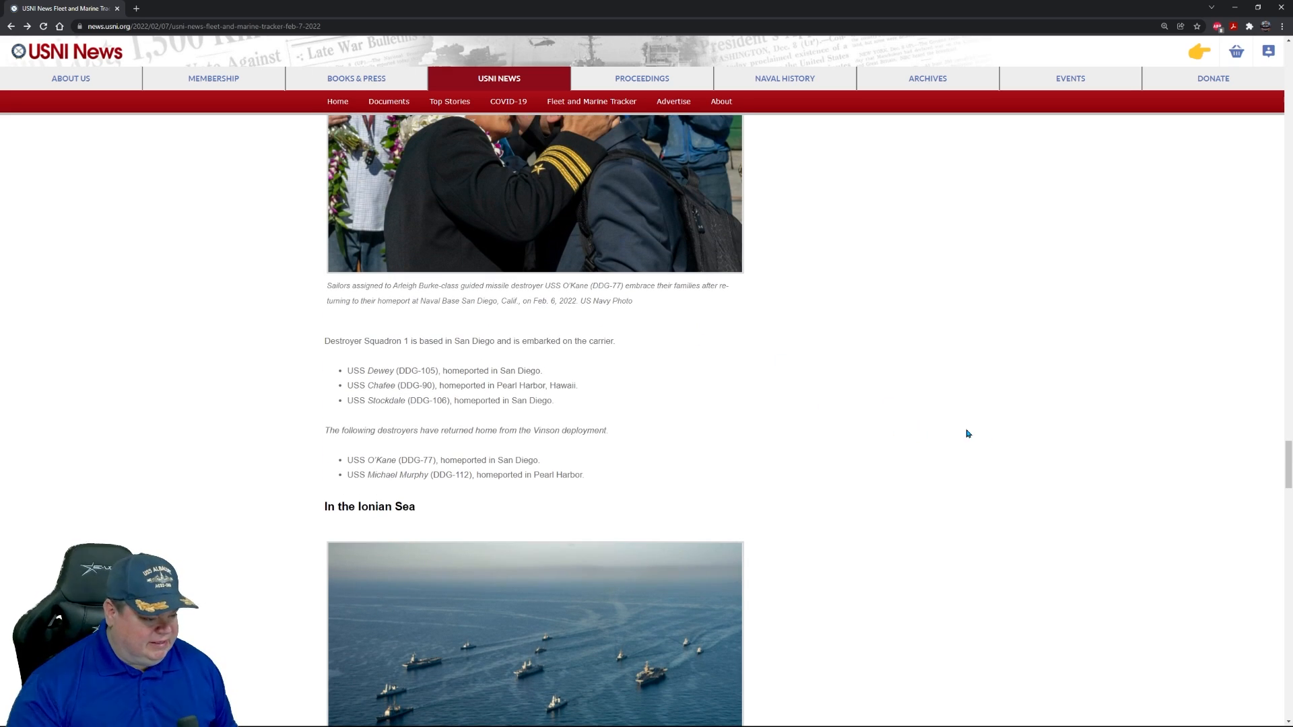
{"action": "scroll", "scroll_direction": "down", "scroll_amount": 3}
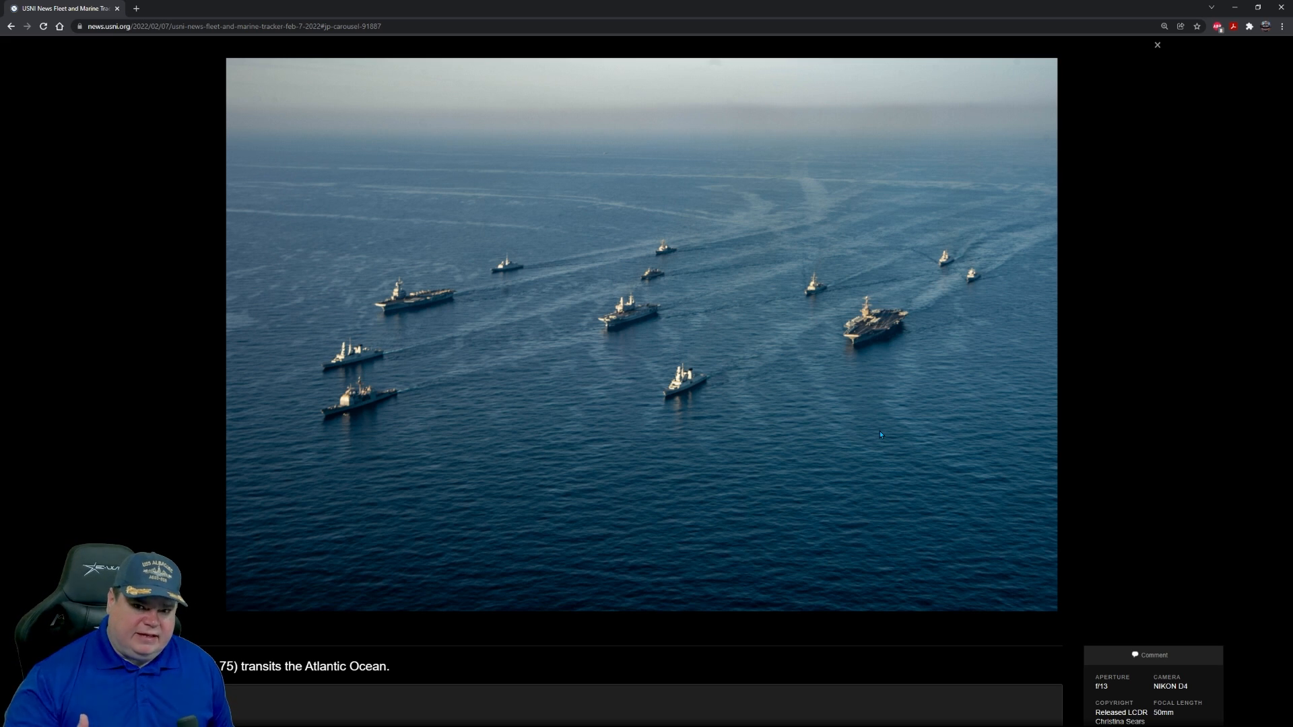
{"action": "mouse_move", "coordinate": [870, 431]}
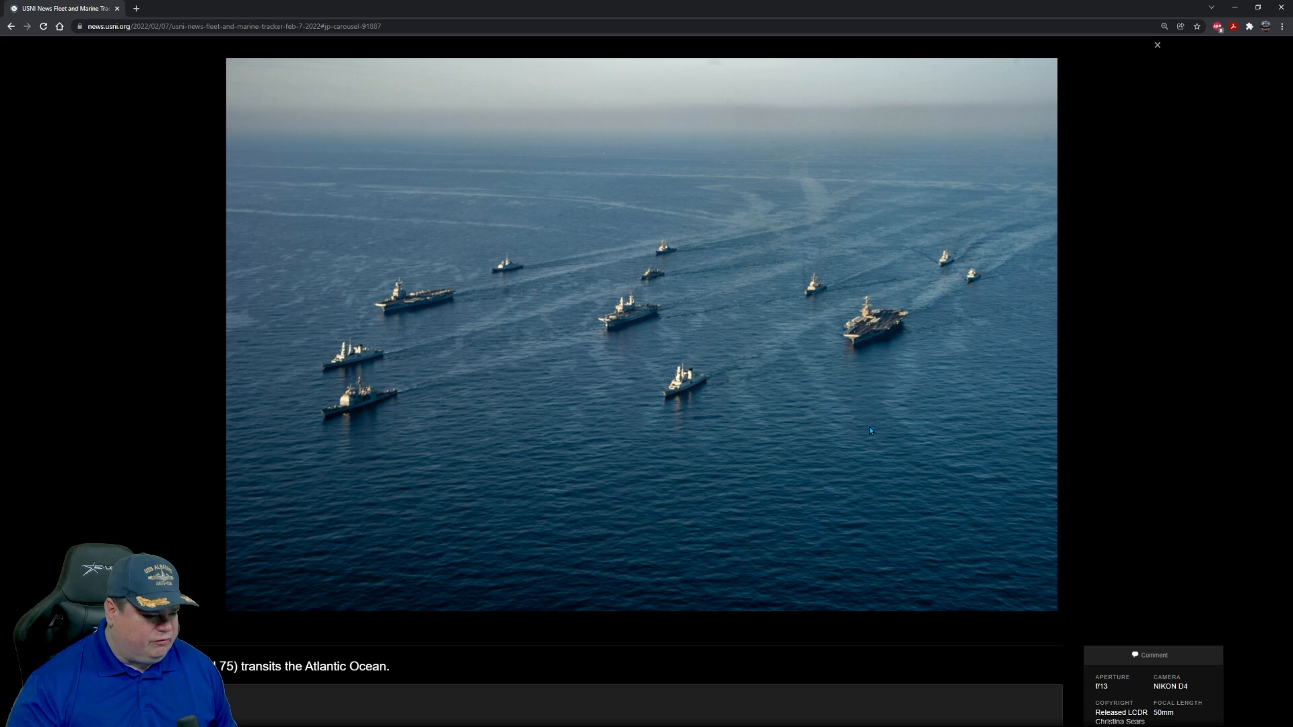
{"action": "mouse_move", "coordinate": [410, 308]}
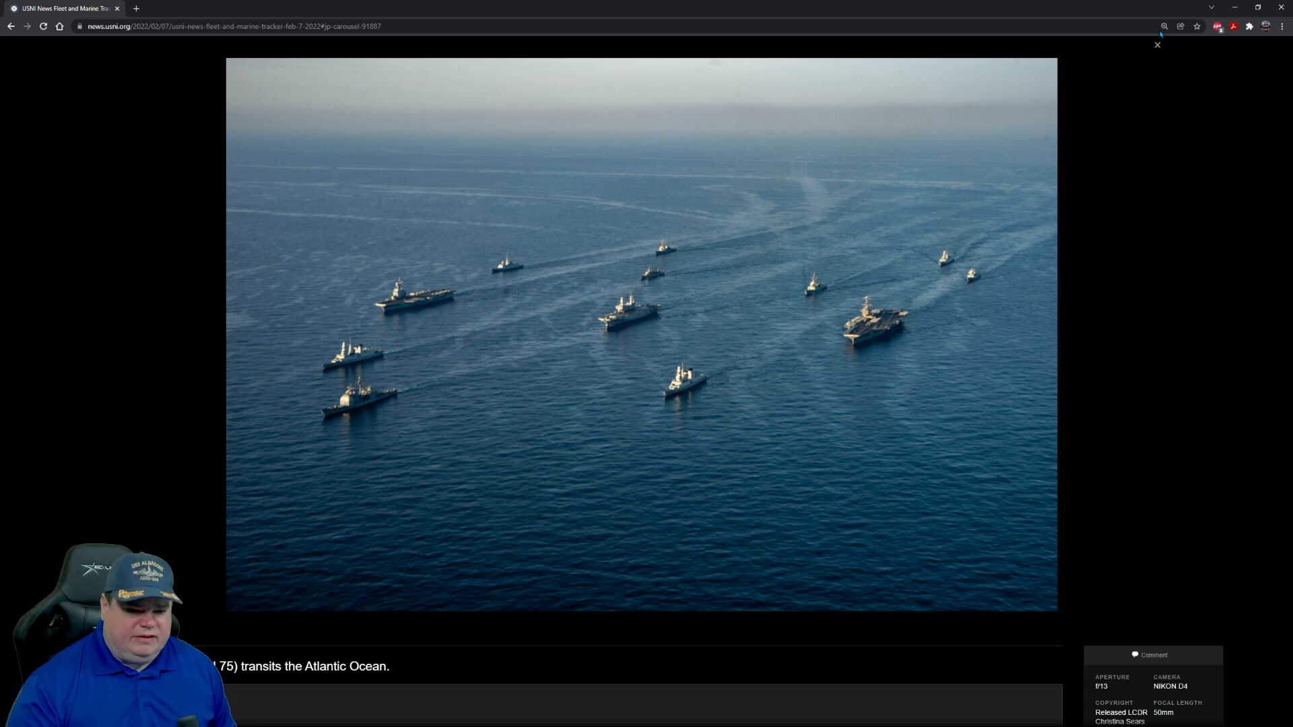
{"action": "left_click", "coordinate": [1158, 45]}
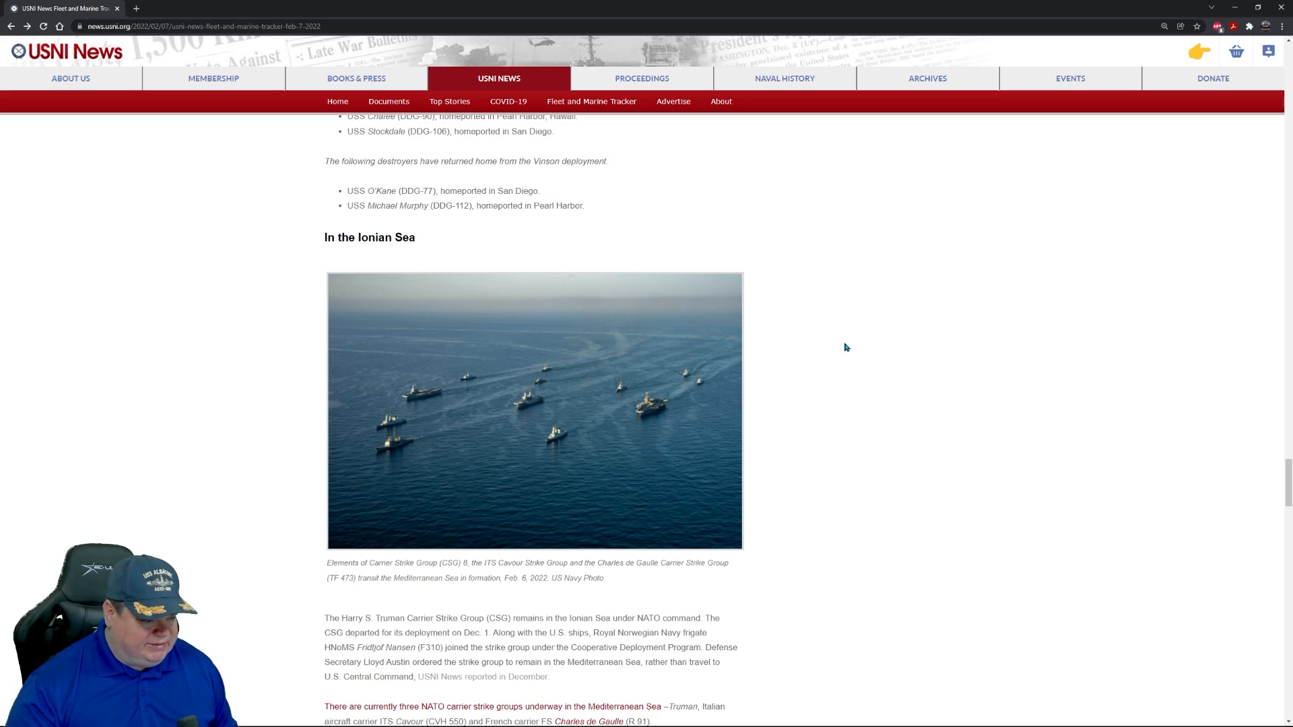
{"action": "scroll", "scroll_direction": "down", "scroll_amount": 3}
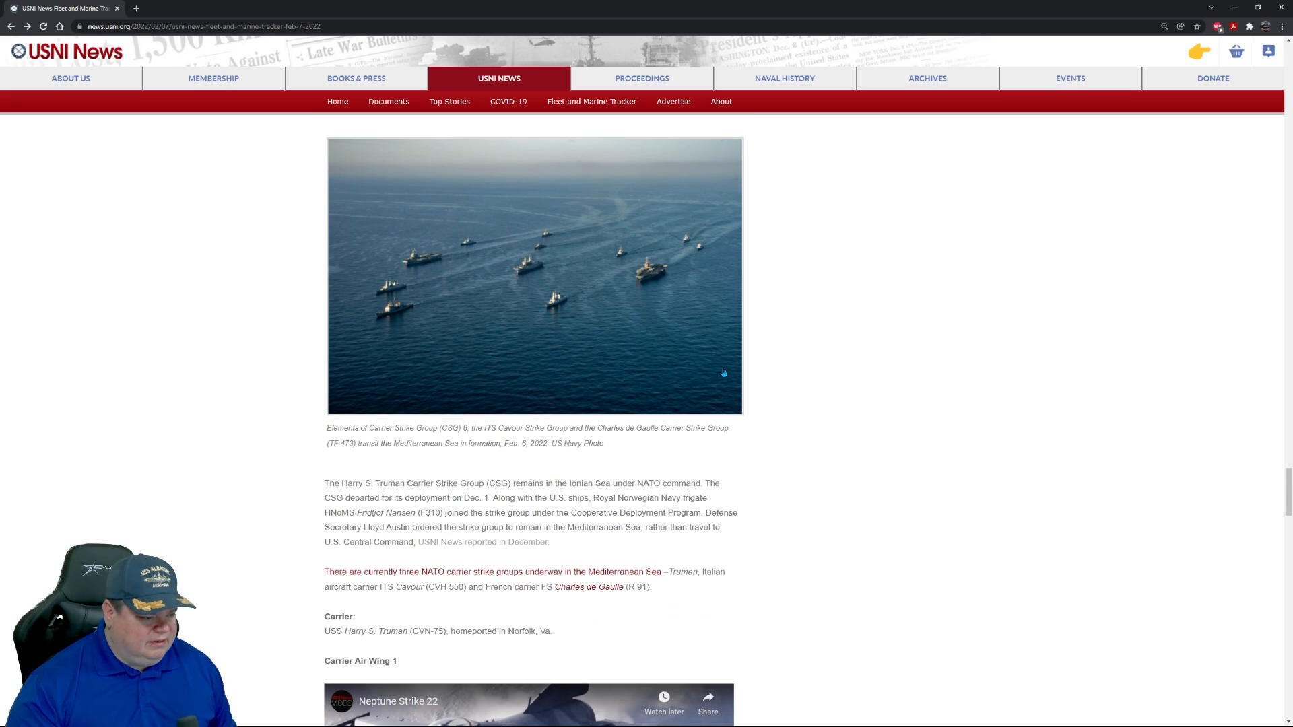
{"action": "left_click", "coordinate": [534, 276]}
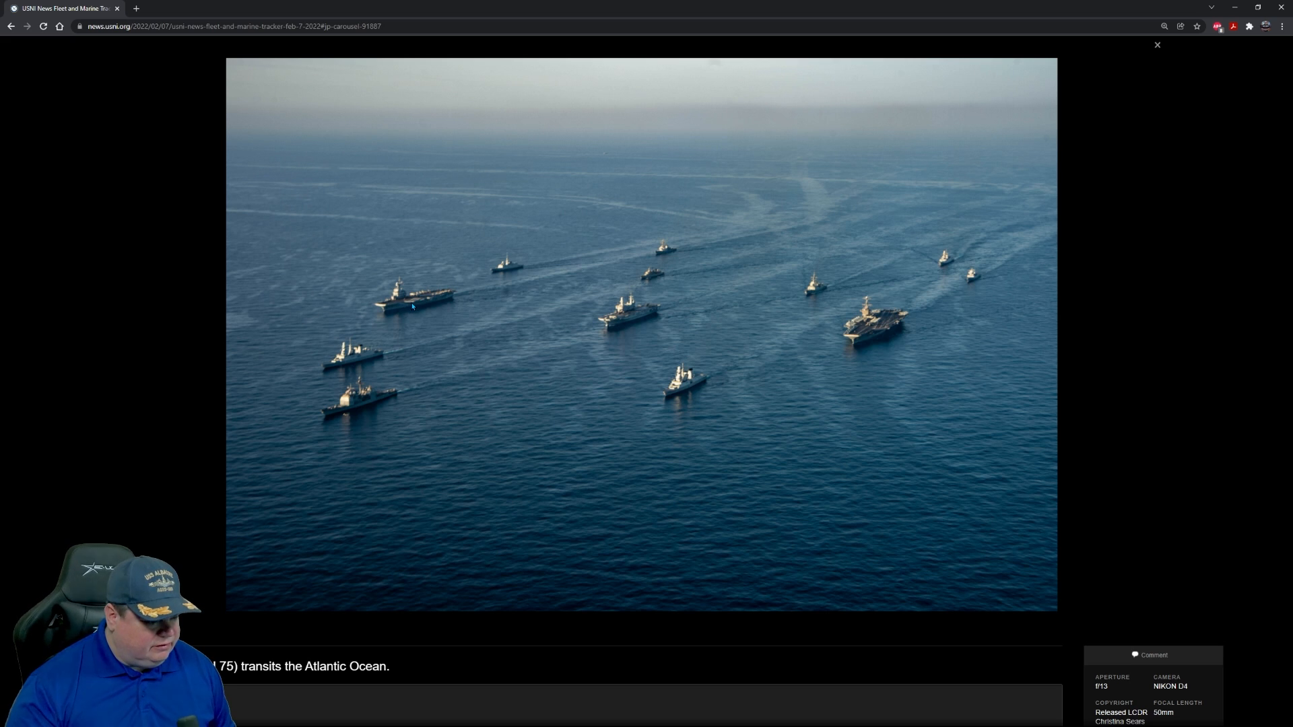
{"action": "mouse_move", "coordinate": [843, 327]}
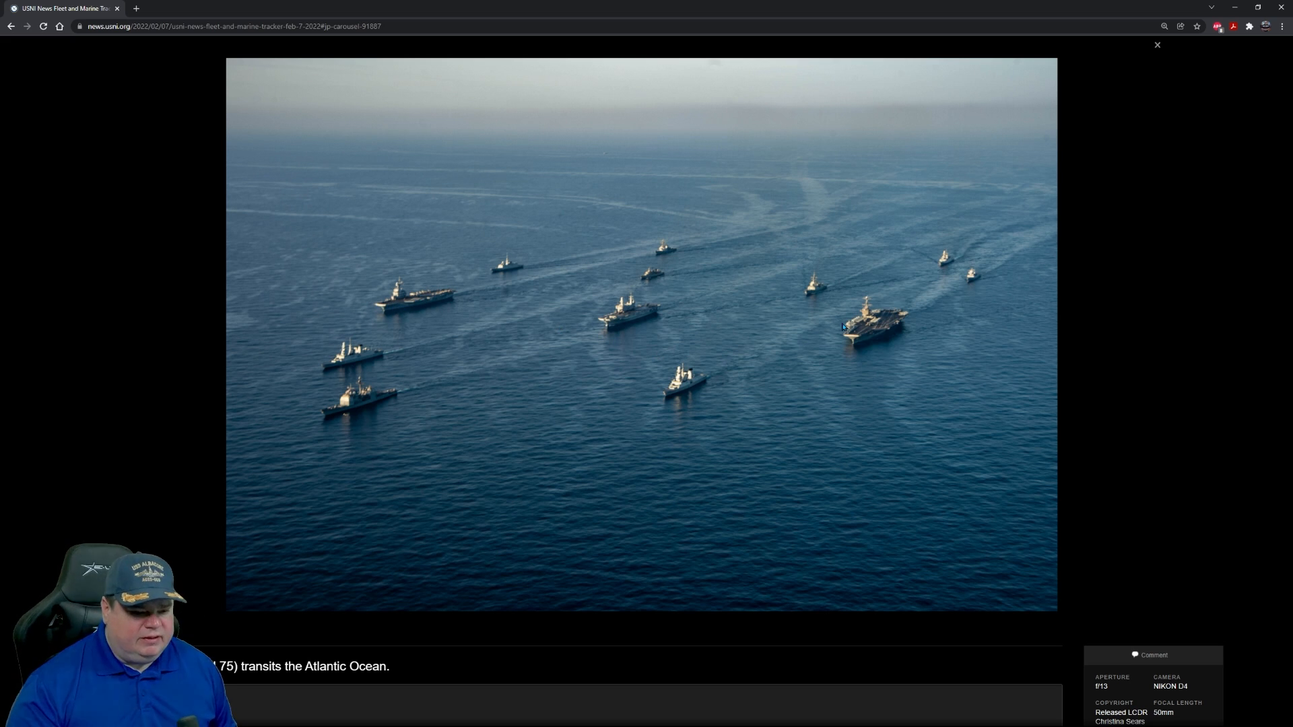
{"action": "left_click", "coordinate": [1157, 45]}
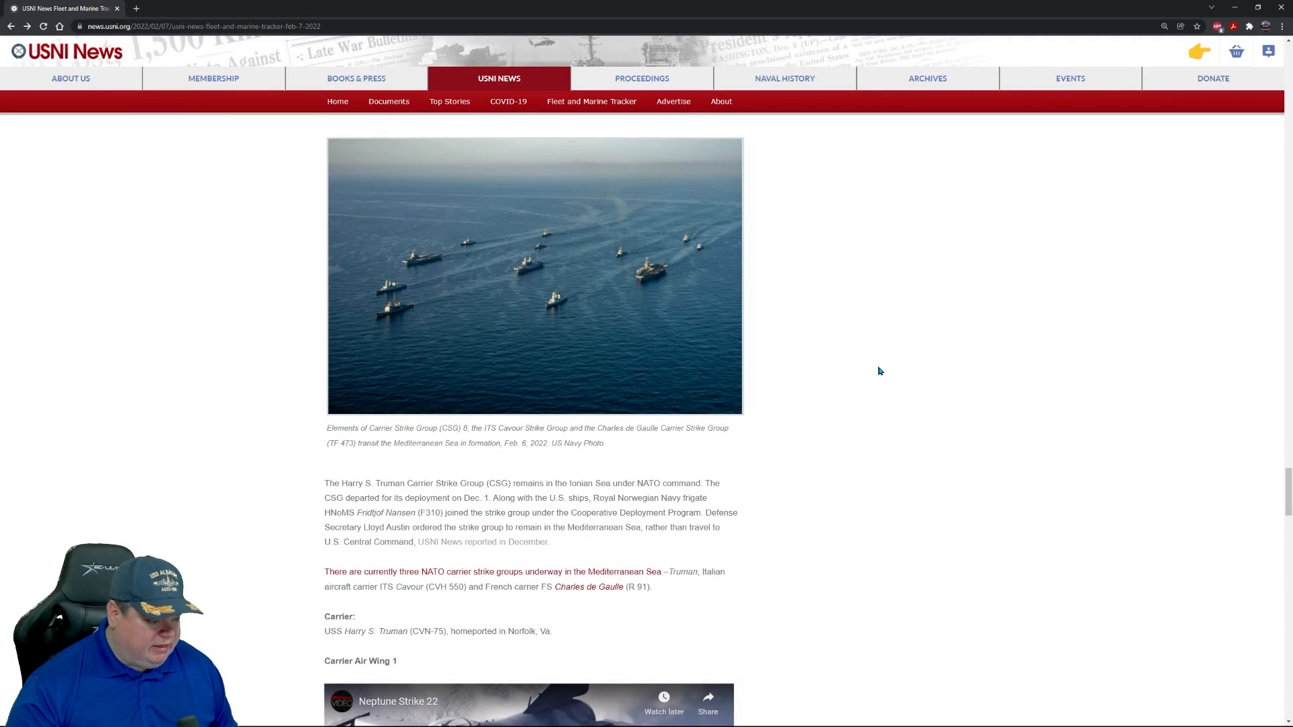
{"action": "scroll", "scroll_direction": "down", "scroll_amount": 3}
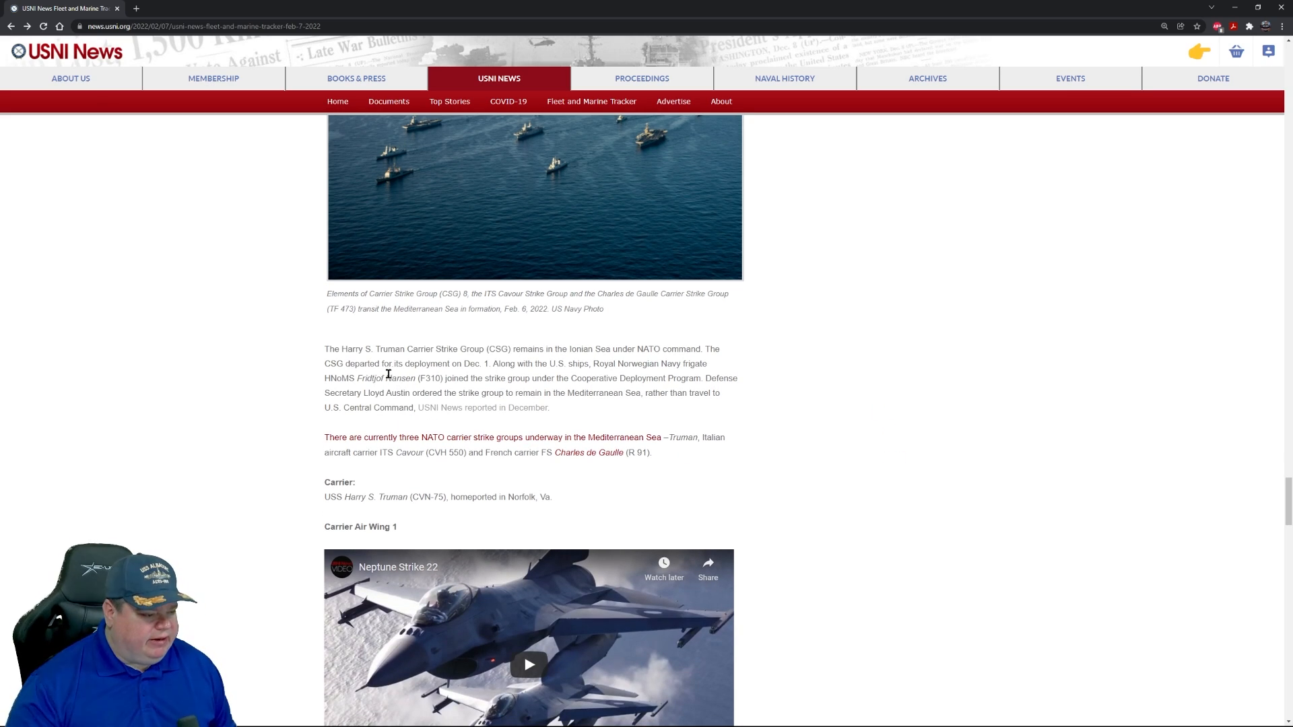
{"action": "mouse_move", "coordinate": [588, 392]}
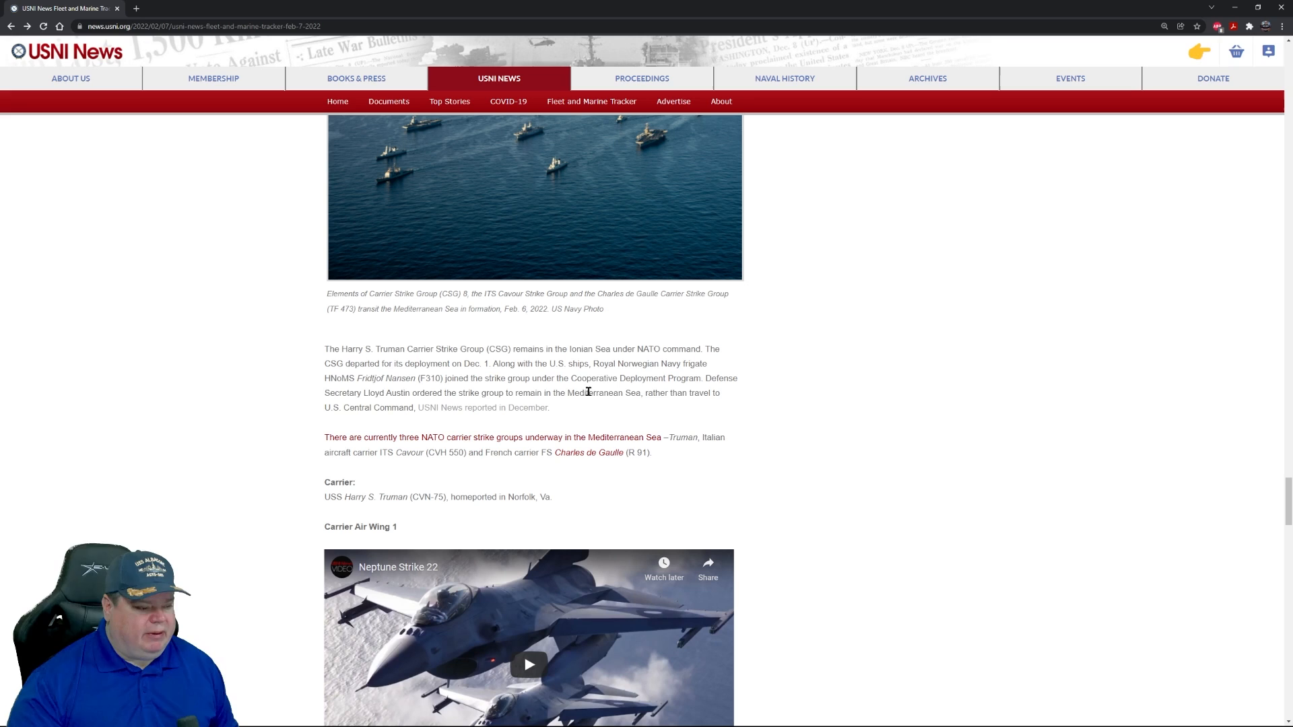
{"action": "mouse_move", "coordinate": [671, 380]}
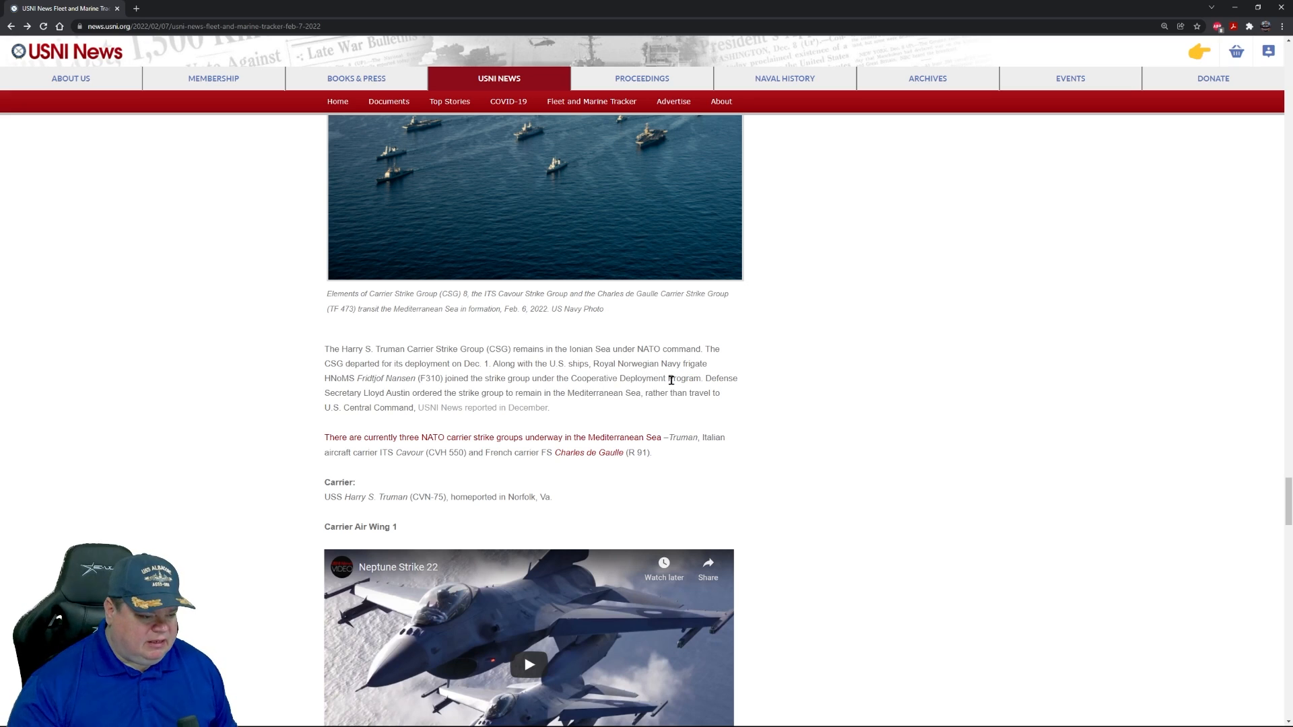
{"action": "mouse_move", "coordinate": [424, 389]}
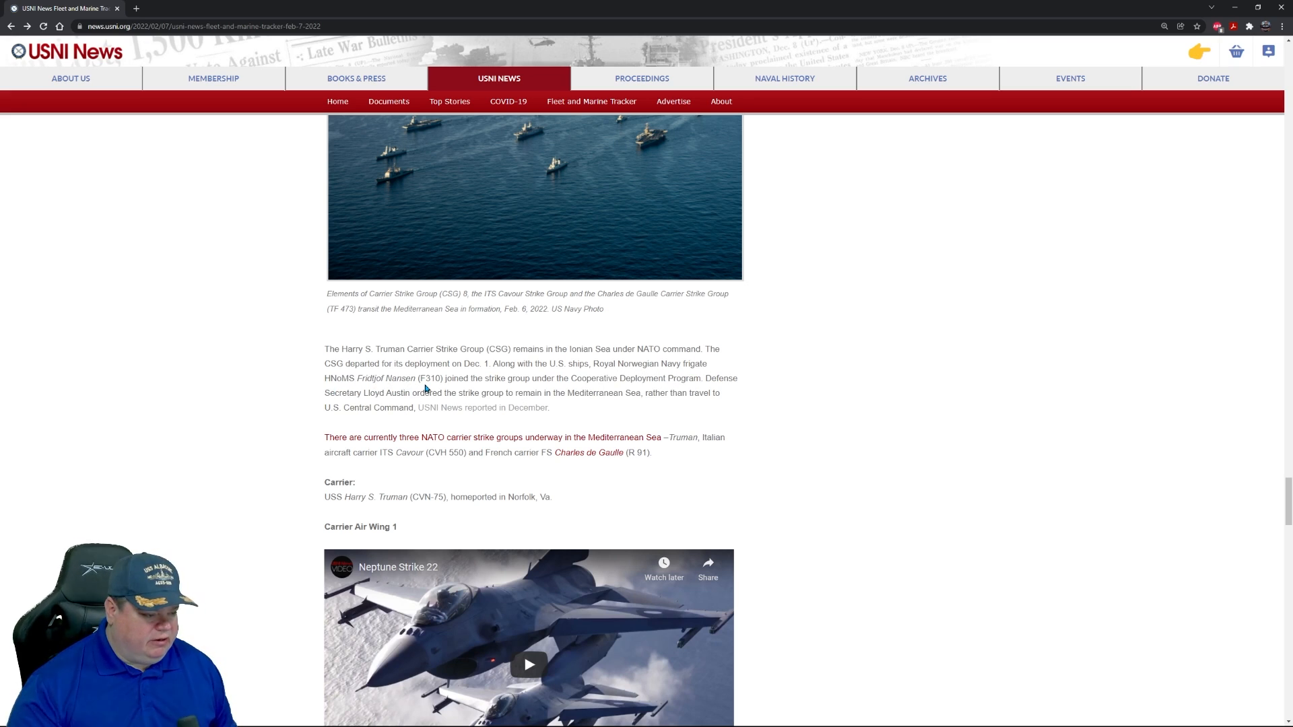
{"action": "mouse_move", "coordinate": [866, 434]}
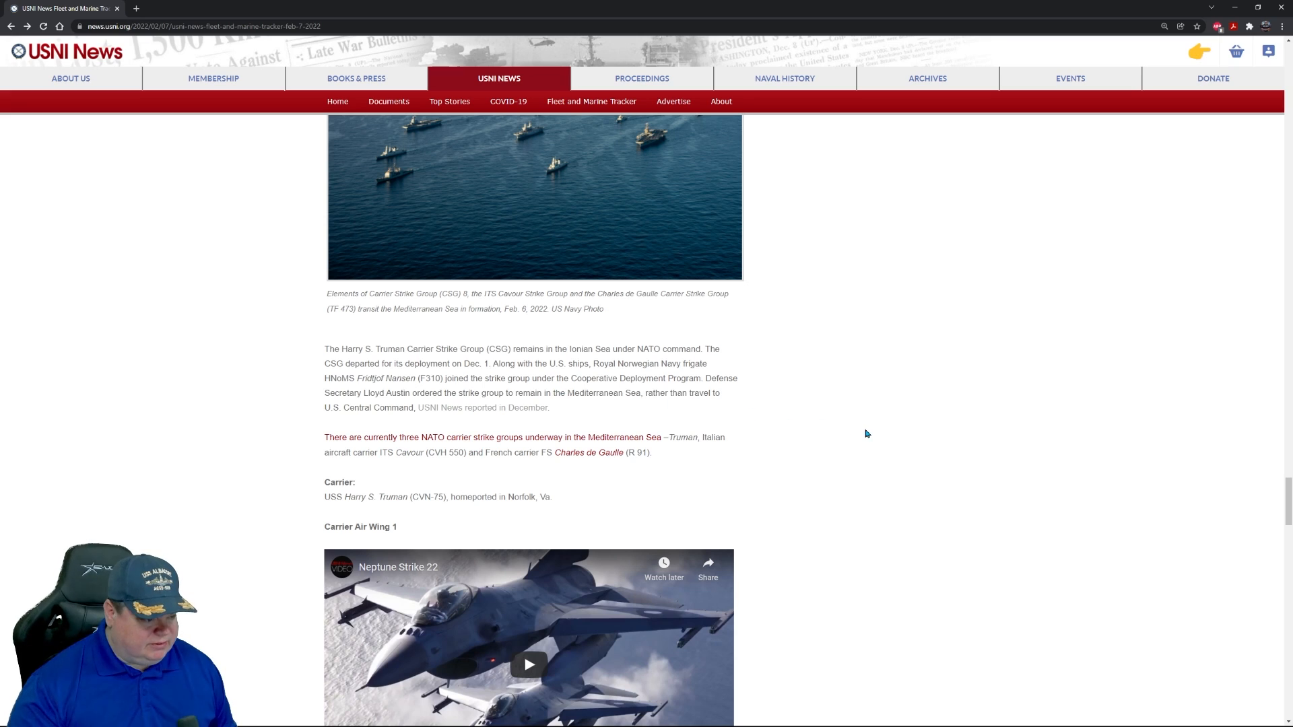
{"action": "mouse_move", "coordinate": [609, 380]}
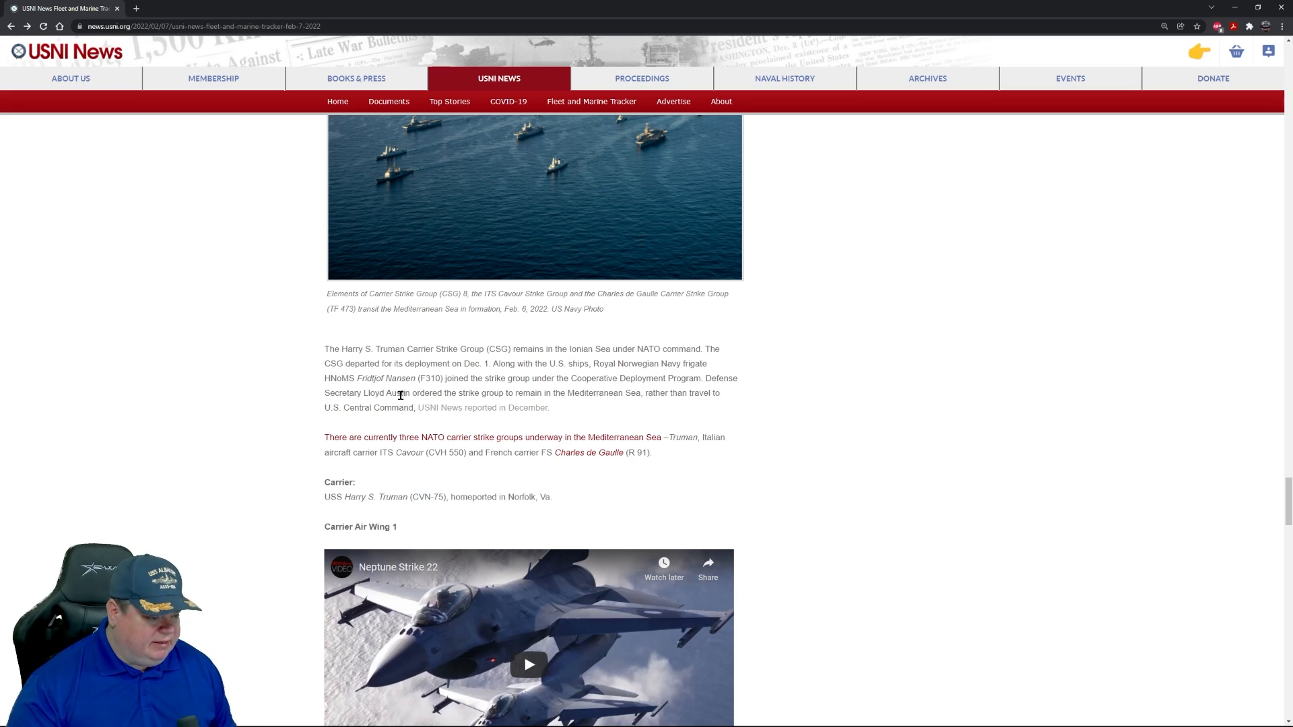
{"action": "mouse_move", "coordinate": [725, 408]}
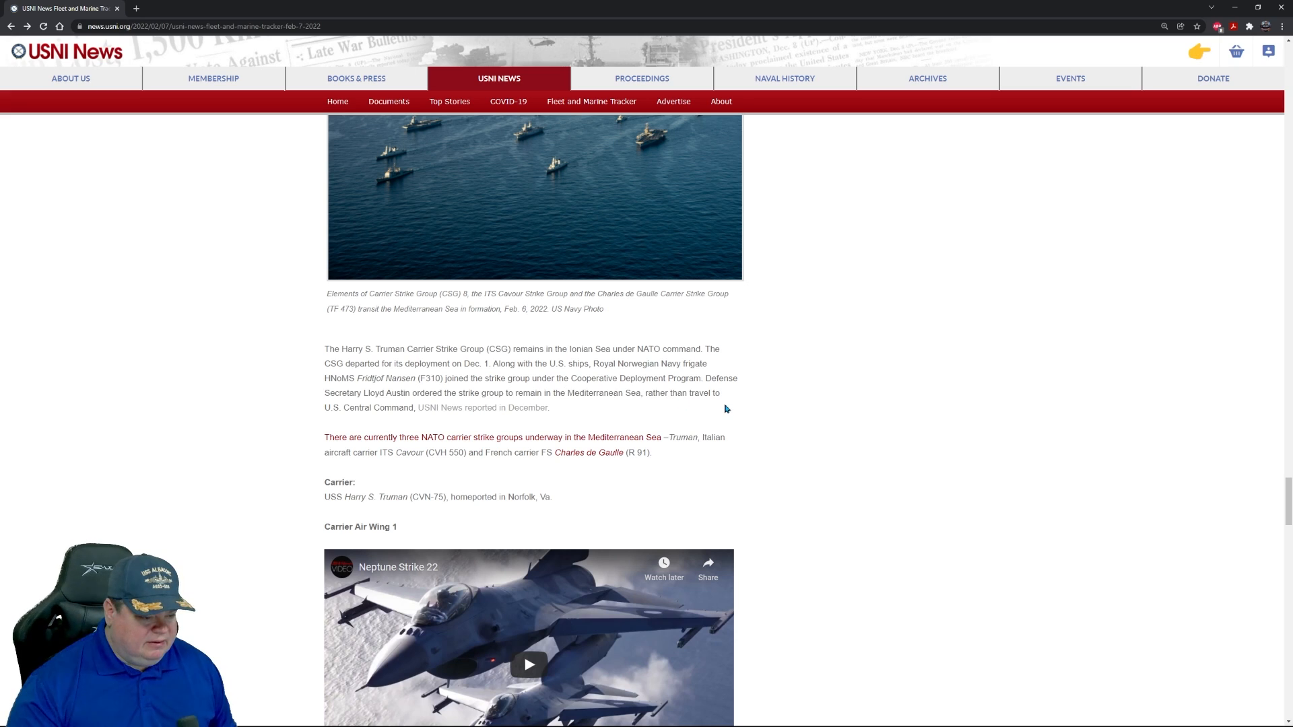
{"action": "mouse_move", "coordinate": [499, 449]}
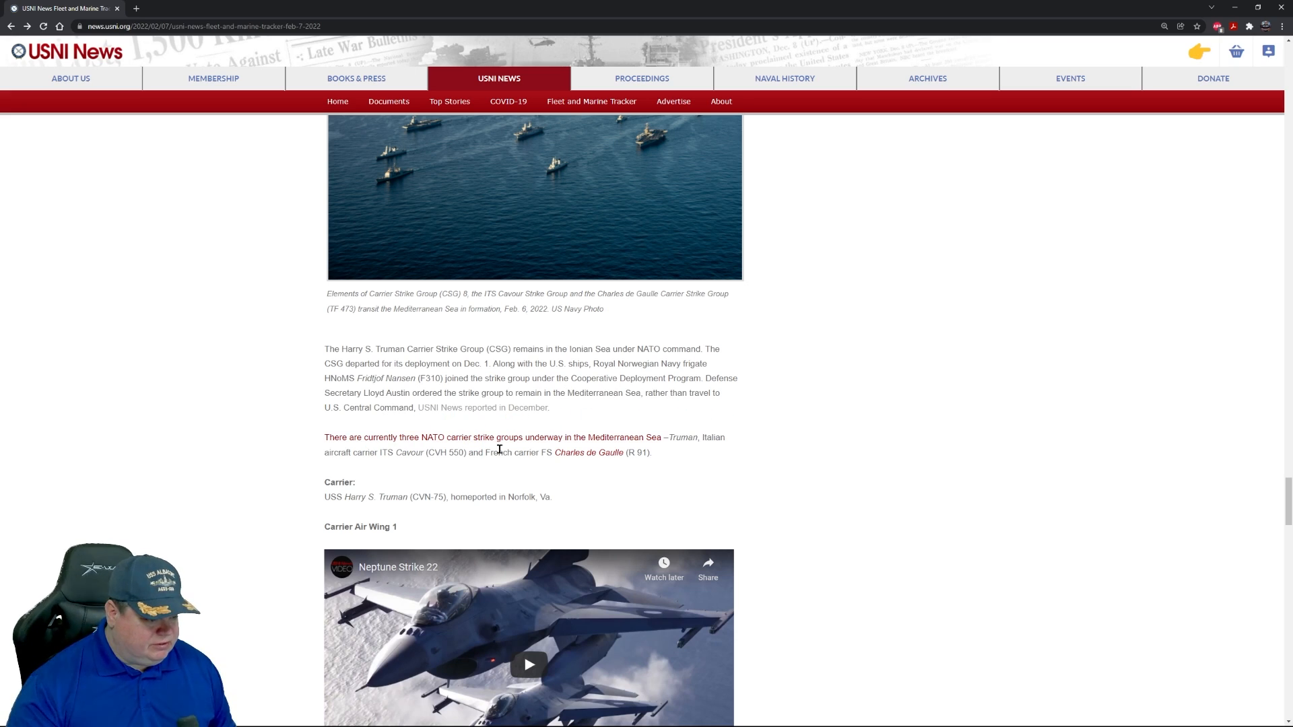
{"action": "mouse_move", "coordinate": [875, 466]}
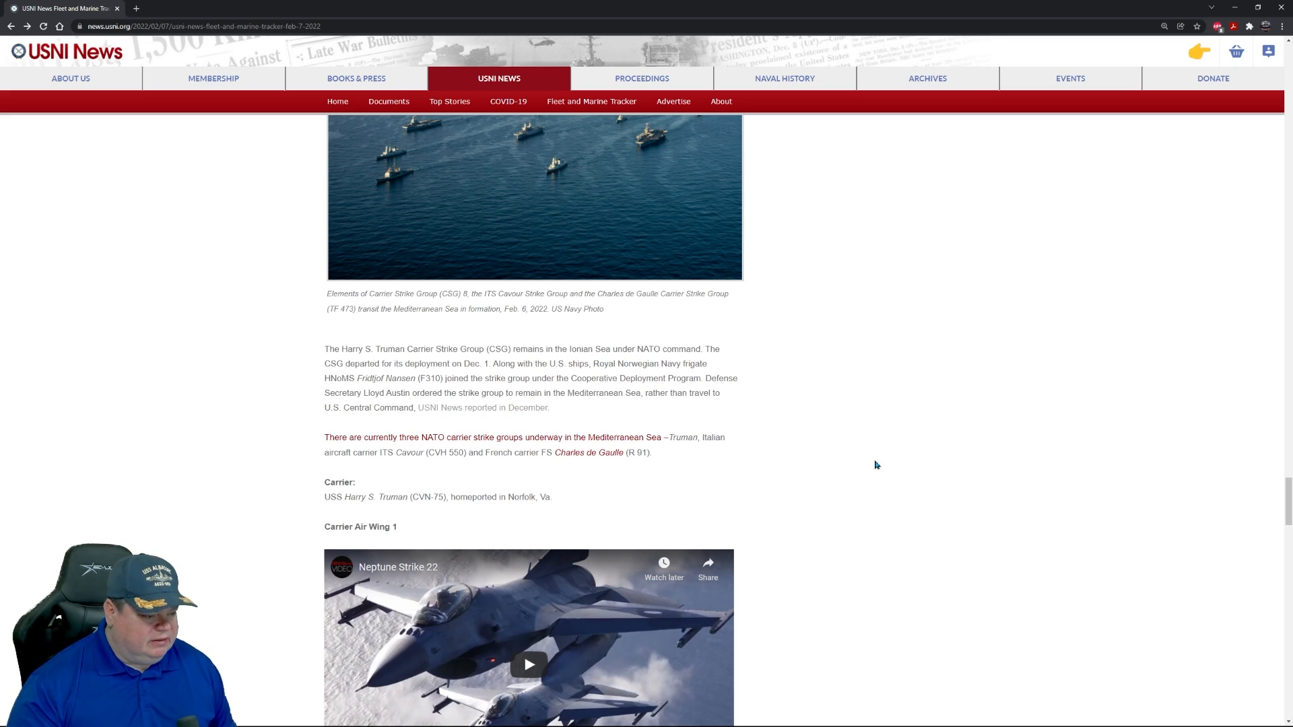
Step: Scroll past the Harry S. Truman paragraph to the Carrier Air Wing 1 squadron list
{"action": "scroll", "scroll_direction": "down", "scroll_amount": 3}
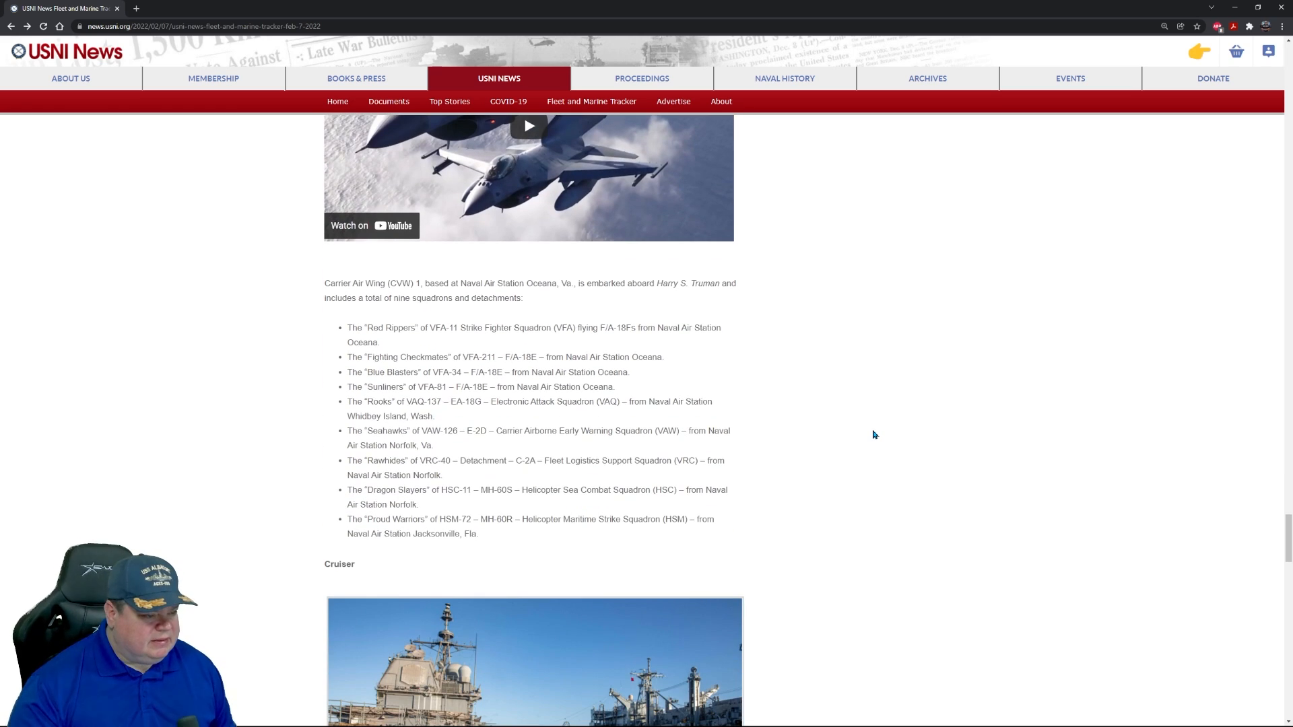
Step: Scroll to the Cruiser section and enlarge the USS San Jacinto replenishment-at-sea photo
{"action": "scroll", "scroll_direction": "down", "scroll_amount": 3}
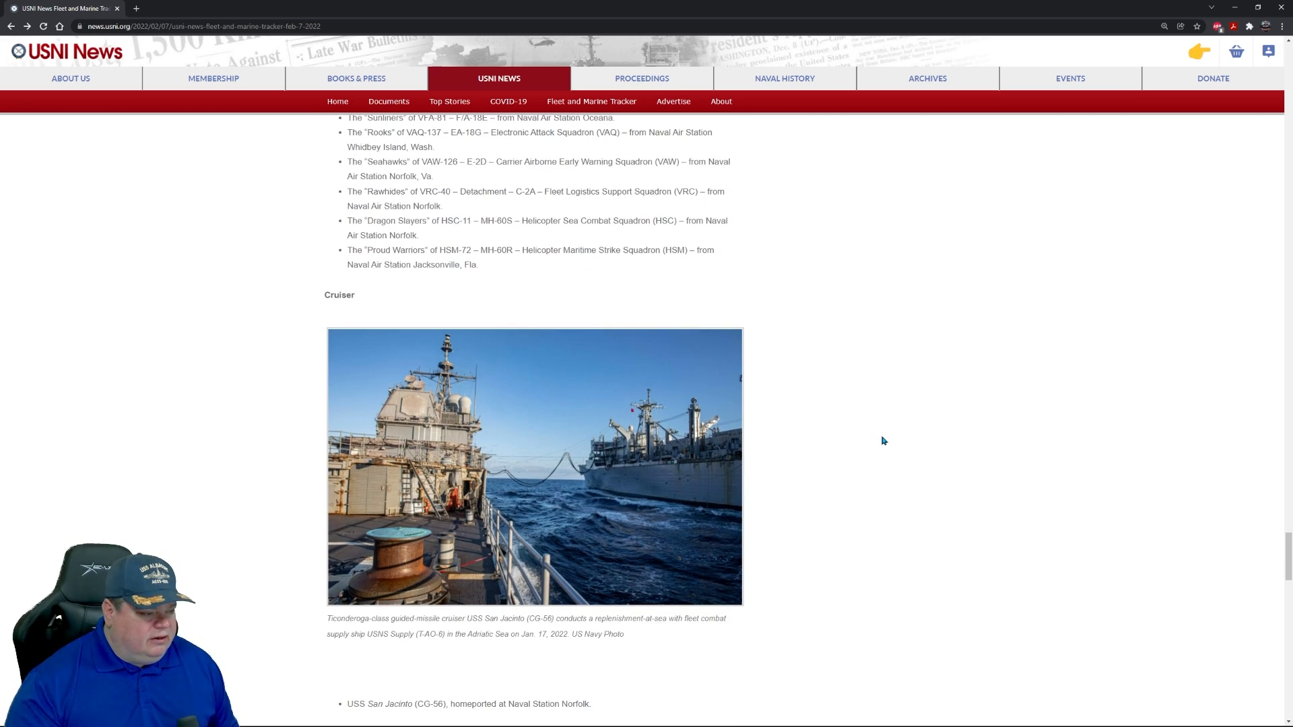
{"action": "mouse_move", "coordinate": [536, 645]}
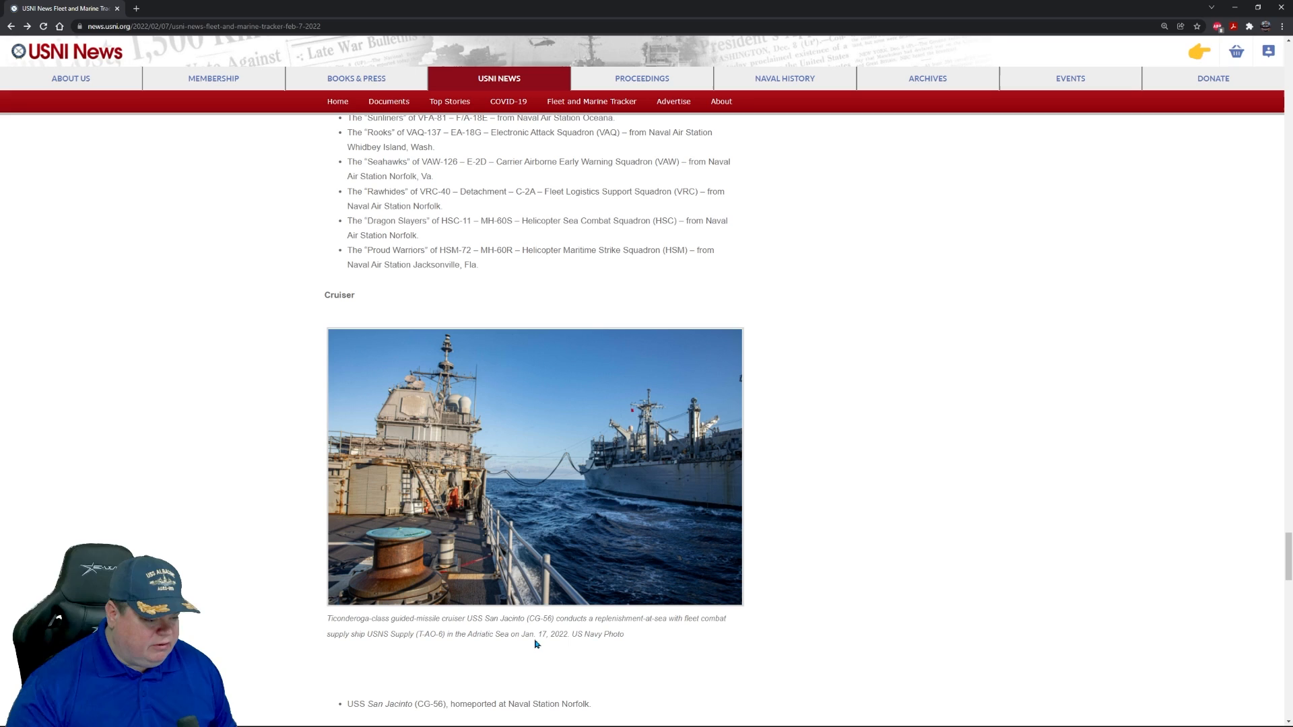
{"action": "mouse_move", "coordinate": [534, 446]}
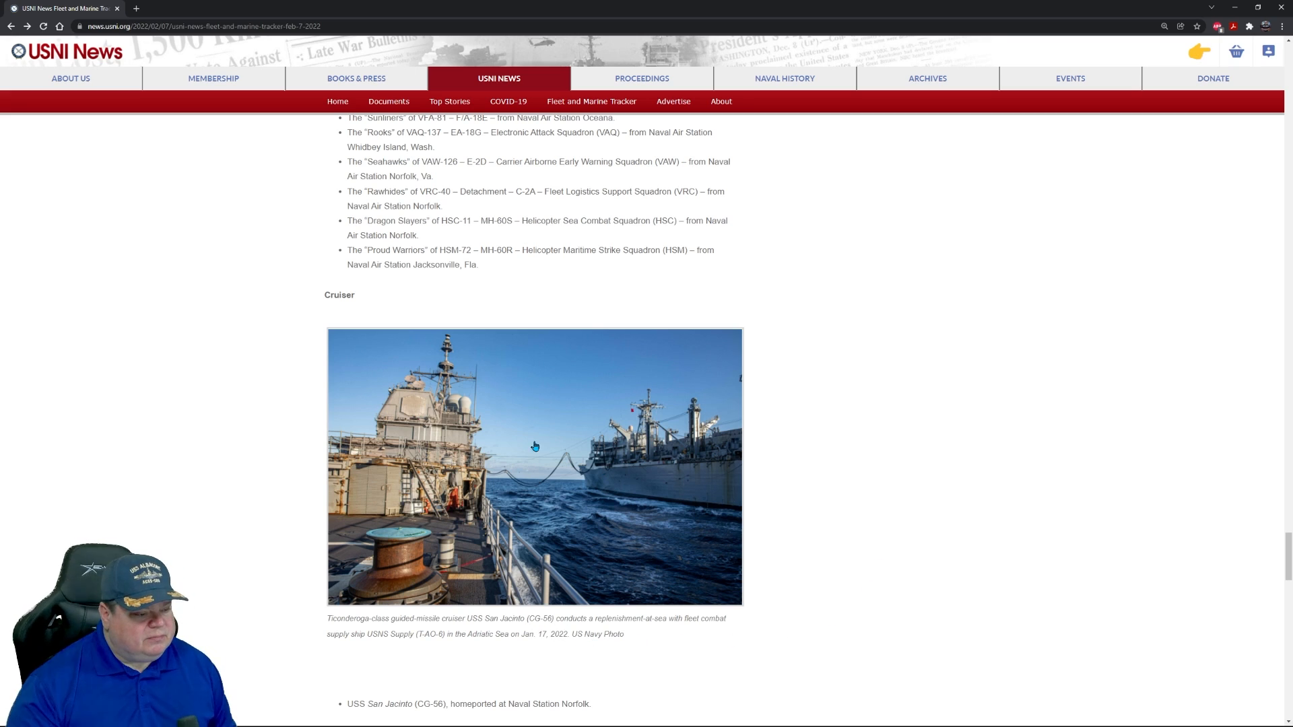
{"action": "mouse_move", "coordinate": [374, 651]}
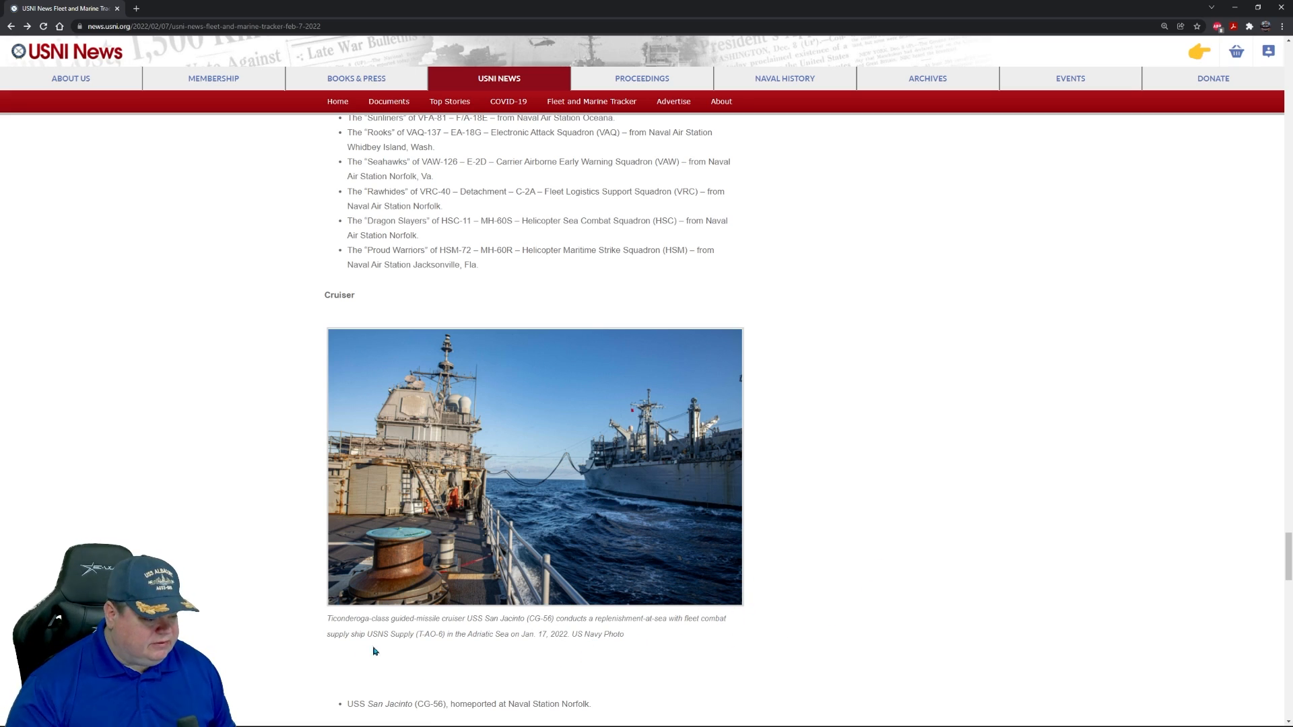
{"action": "scroll", "scroll_direction": "up", "scroll_amount": 3}
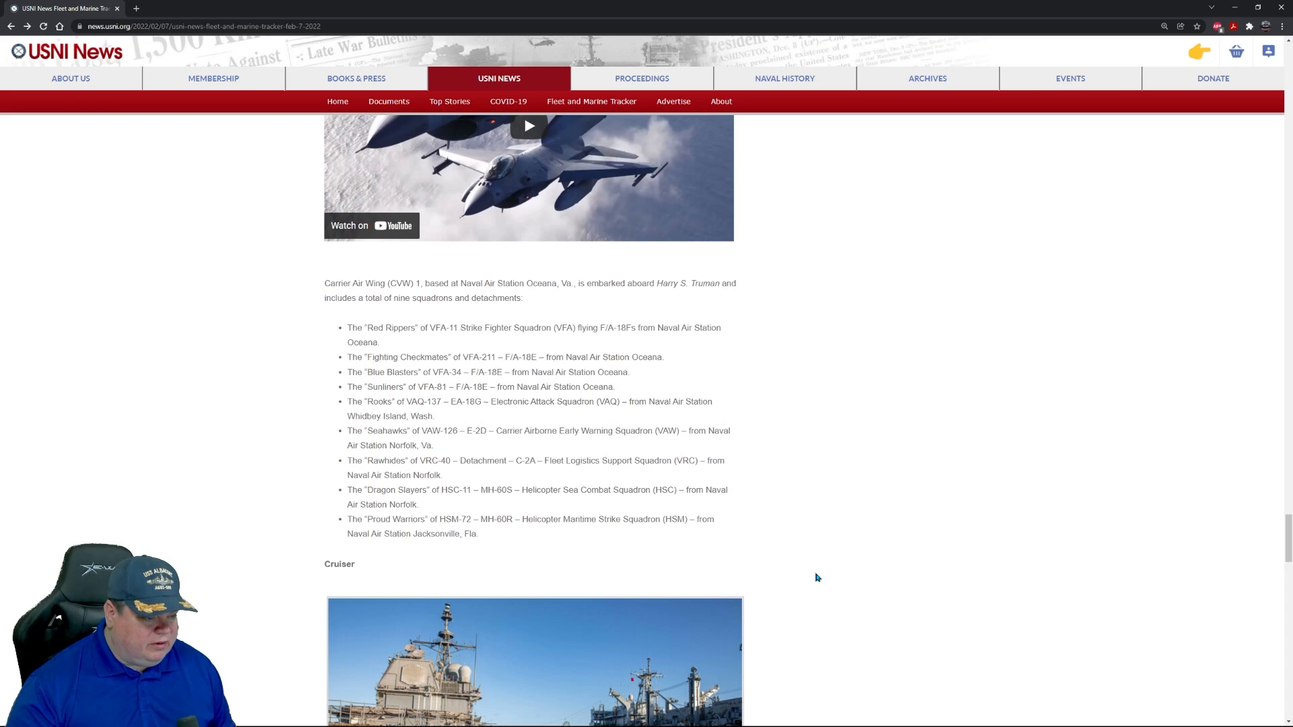
{"action": "scroll", "scroll_direction": "down", "scroll_amount": 3}
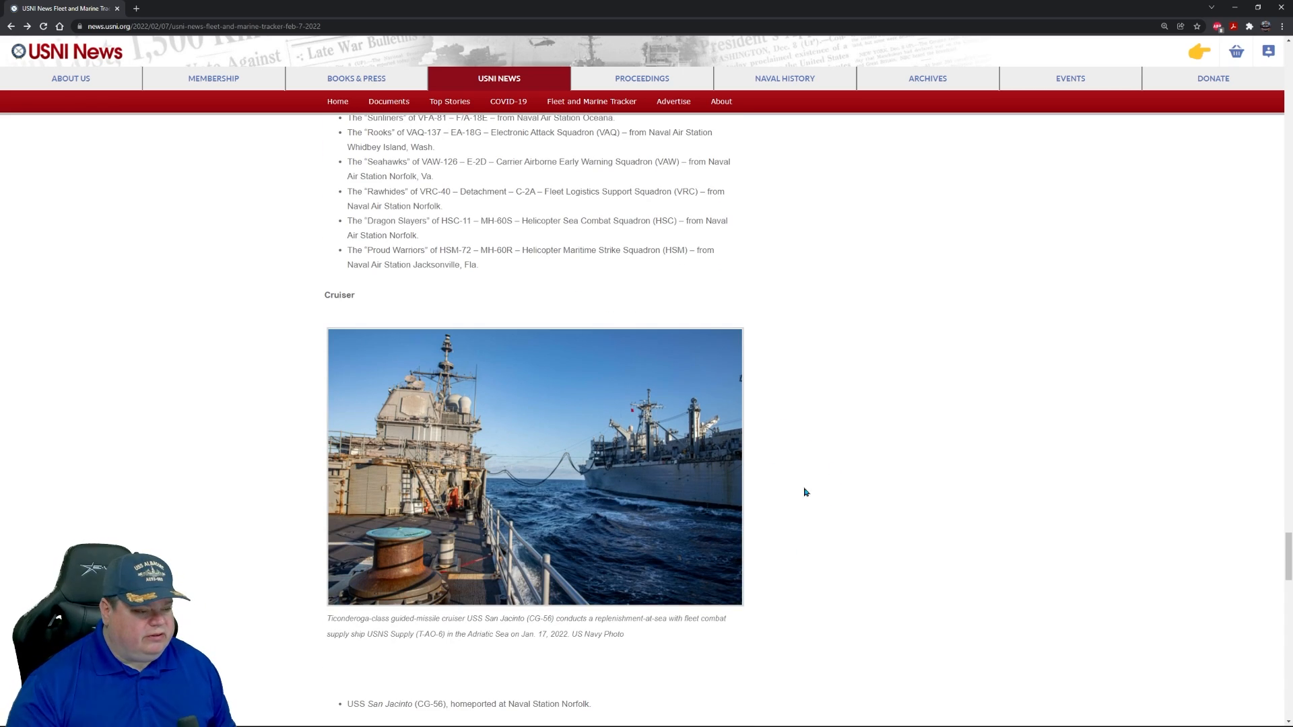
{"action": "left_click", "coordinate": [534, 466]}
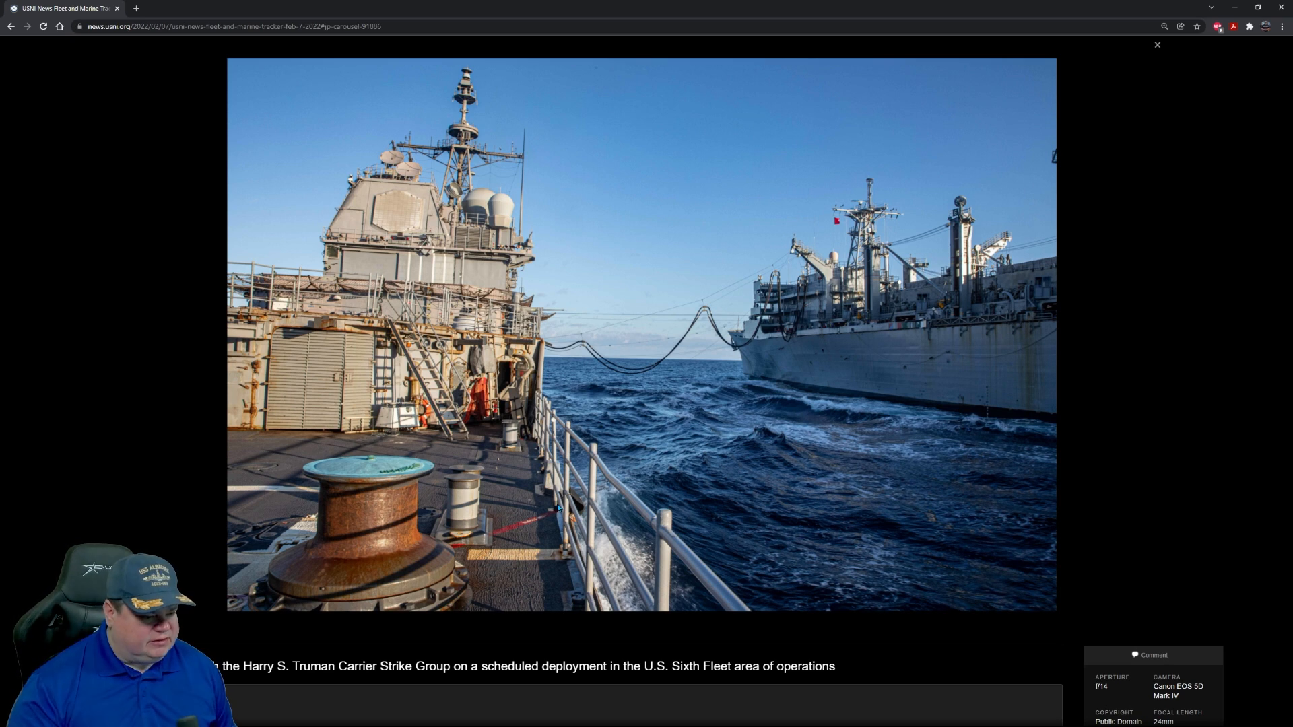
{"action": "mouse_move", "coordinate": [322, 558]}
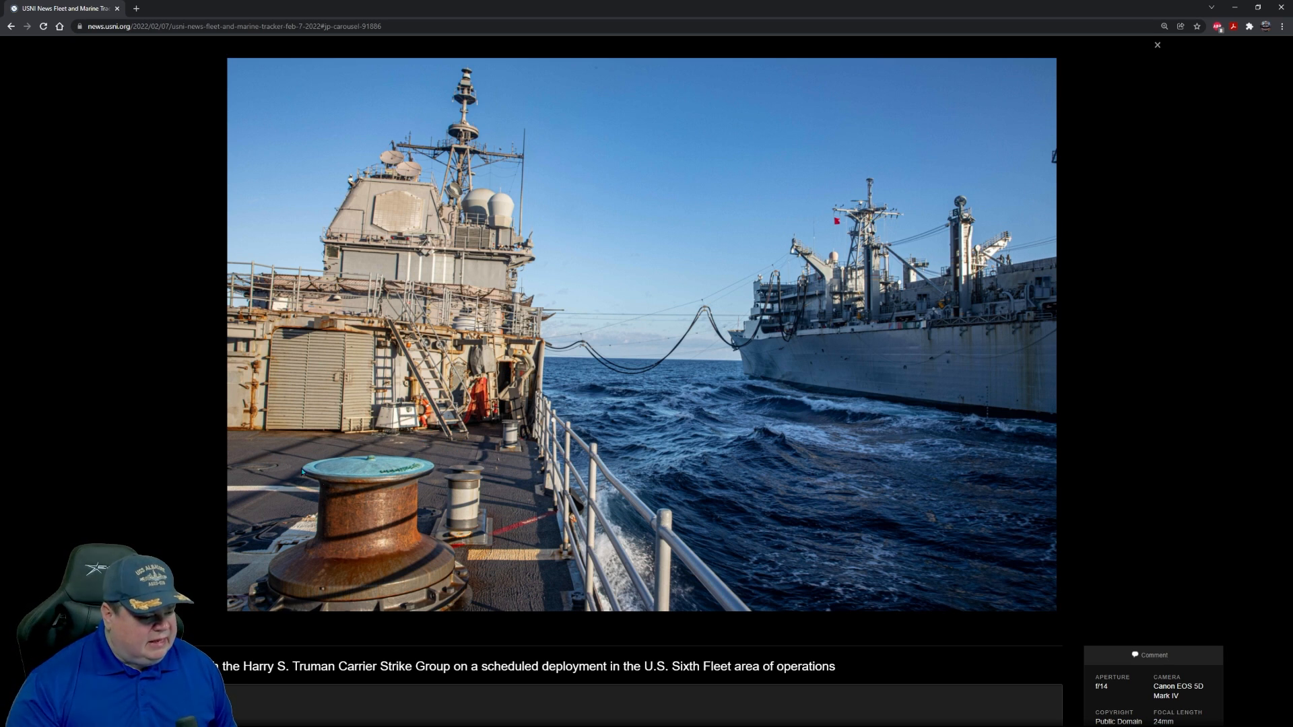
{"action": "mouse_move", "coordinate": [486, 478]}
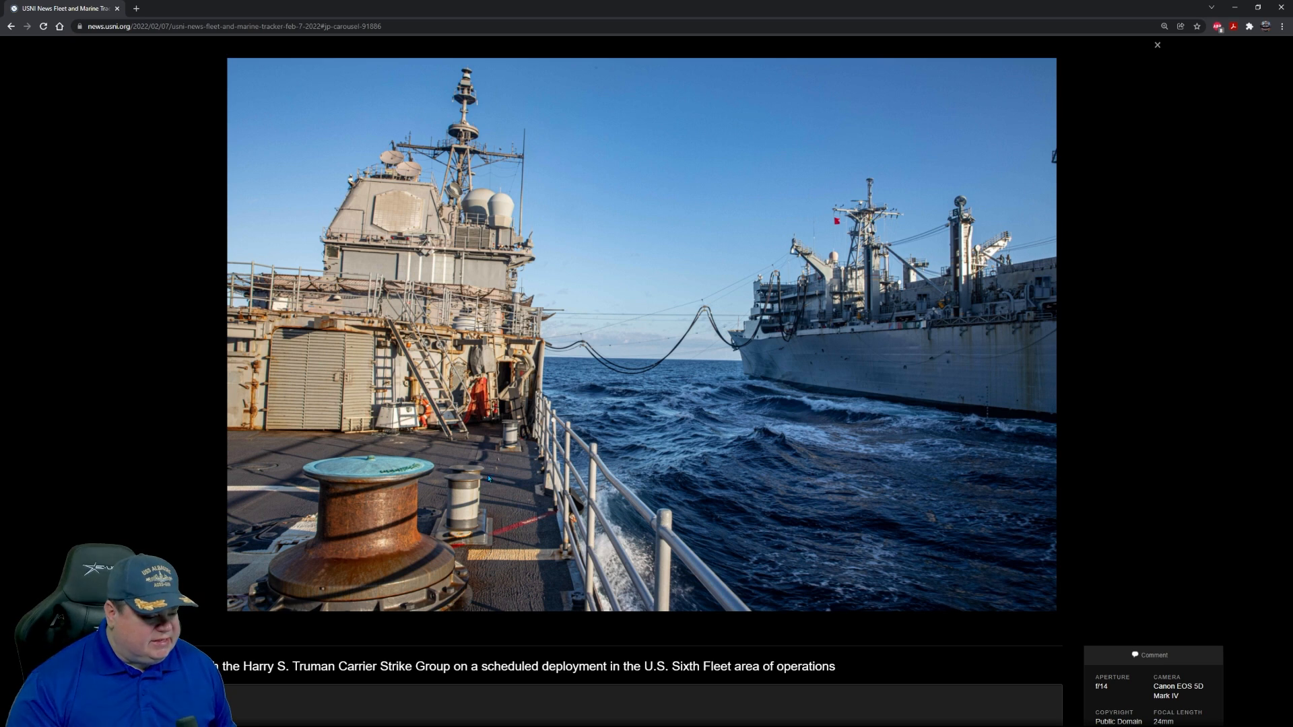
{"action": "mouse_move", "coordinate": [253, 421]}
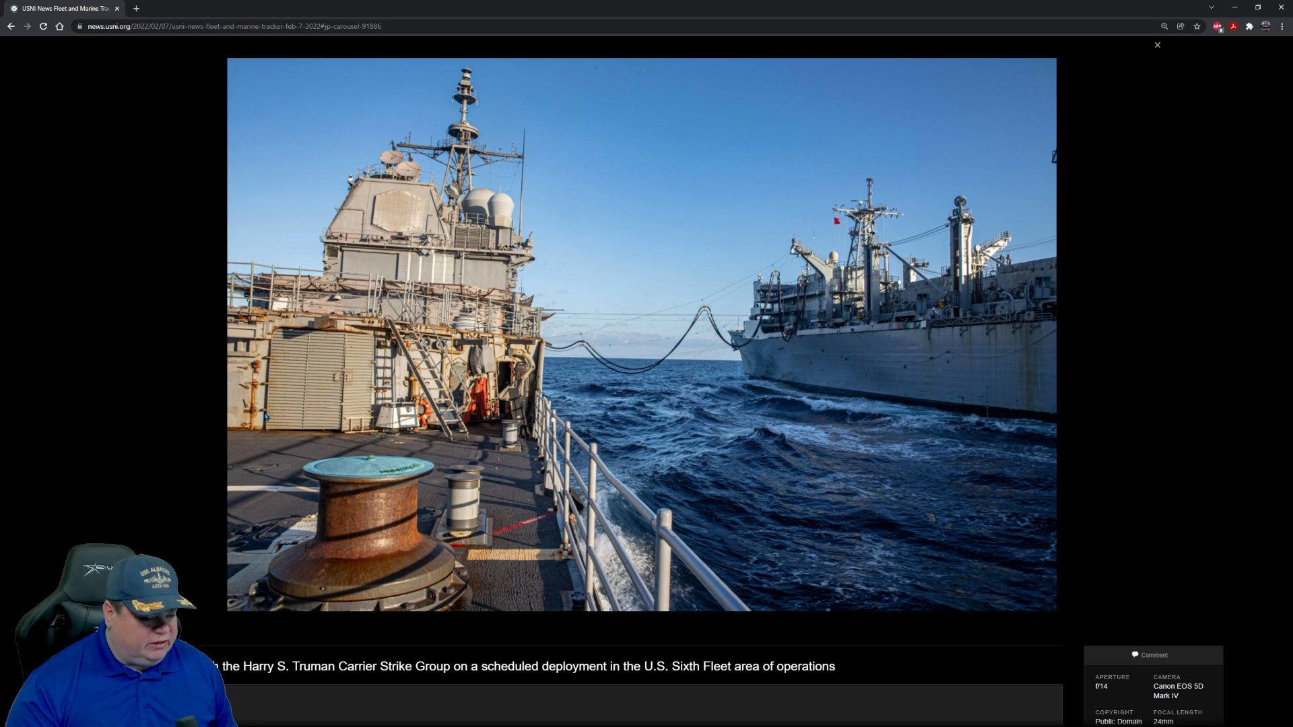
{"action": "mouse_move", "coordinate": [470, 282]}
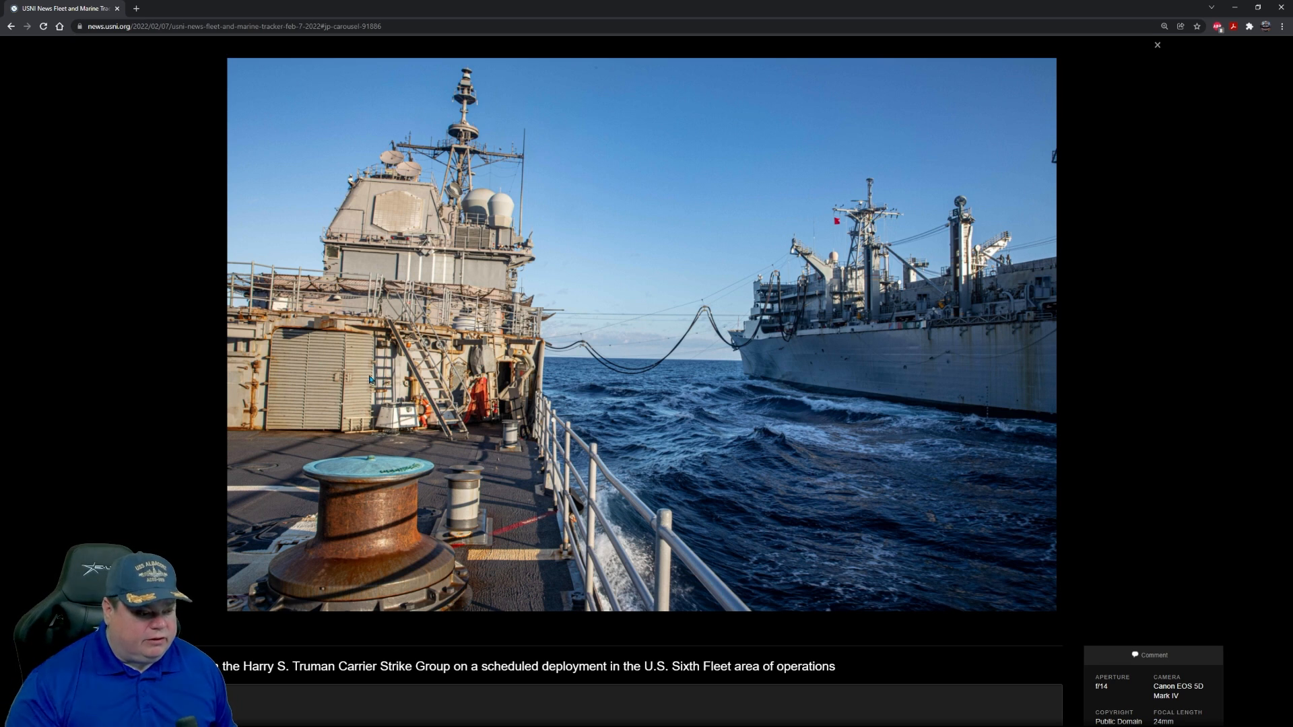
{"action": "mouse_move", "coordinate": [385, 445]}
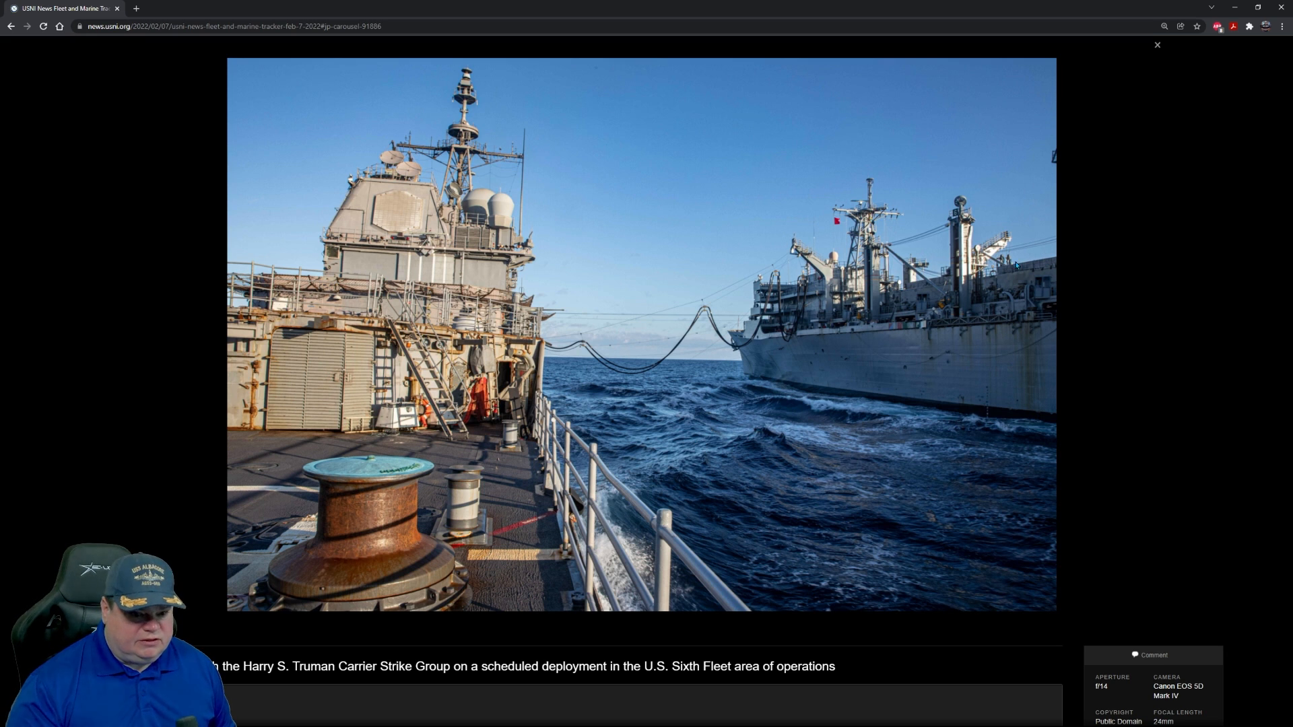
Step: Close the San Jacinto photo lightbox to return to the Cruiser section caption
{"action": "left_click", "coordinate": [1157, 44]}
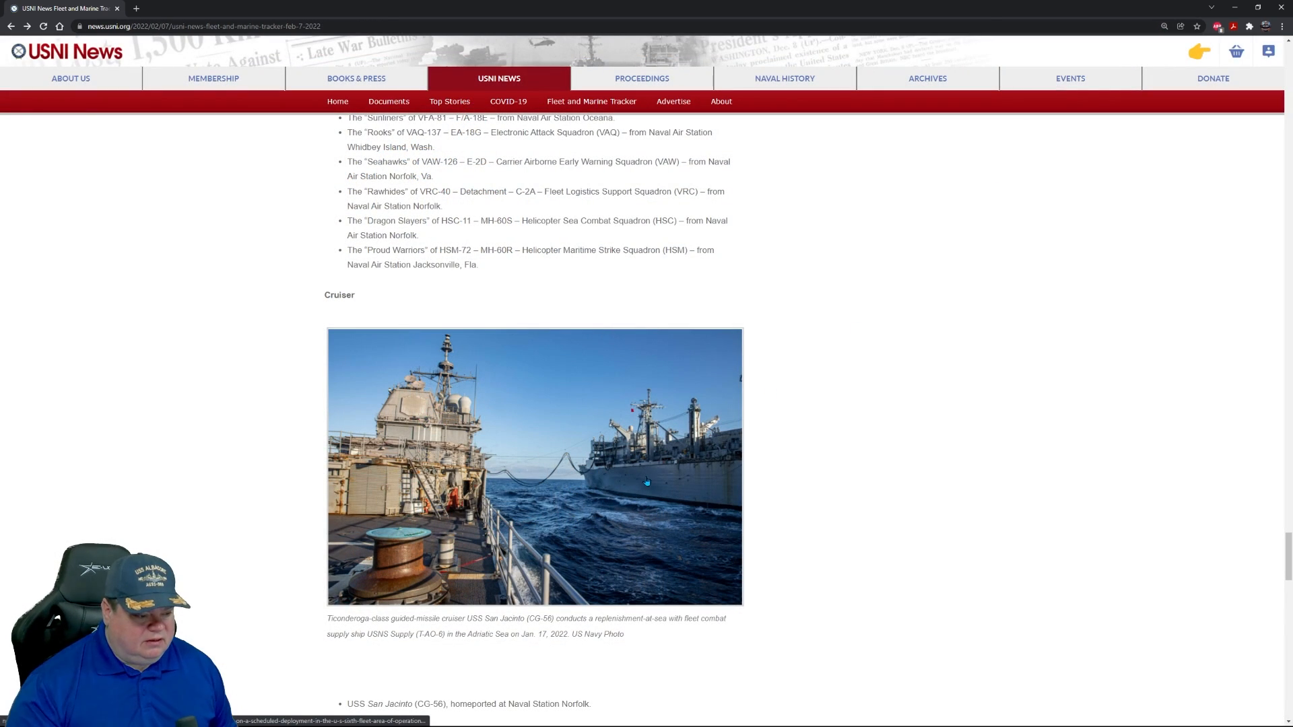
Step: Scroll to Destroyer Squadron 28 and enlarge the USS Bainbridge photo
{"action": "scroll", "scroll_direction": "down", "scroll_amount": 3}
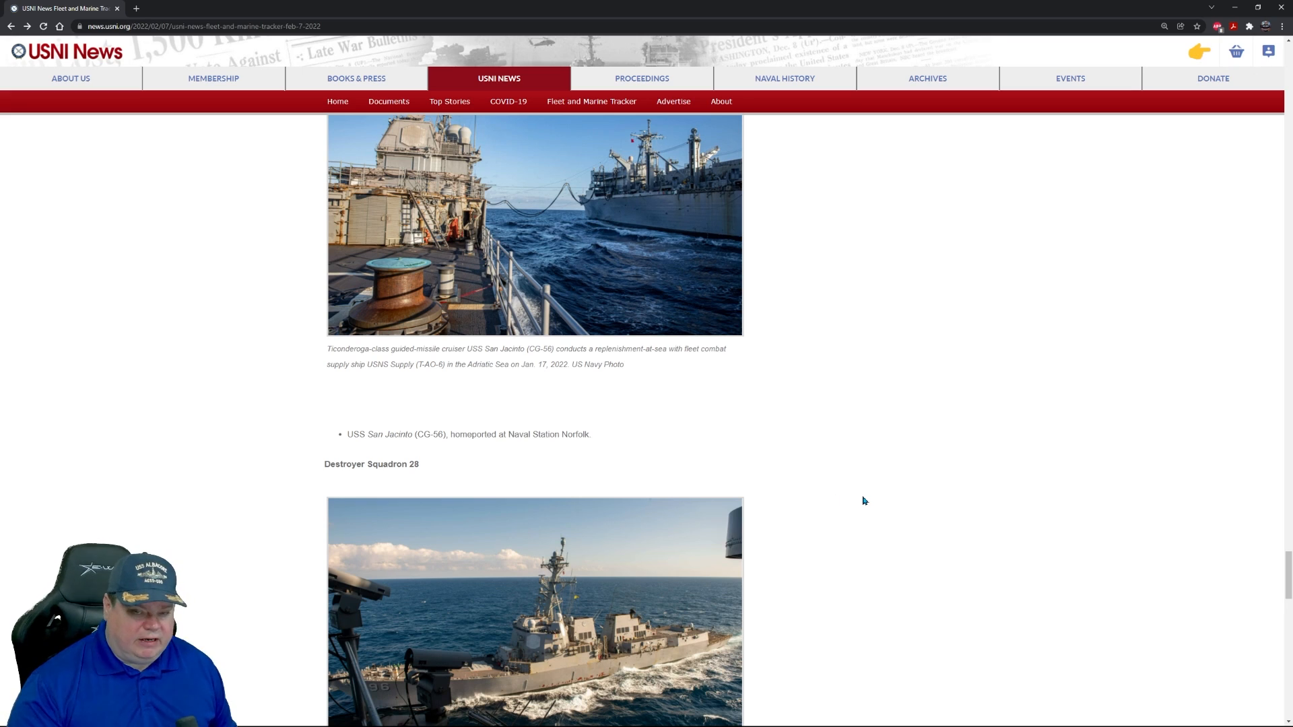
{"action": "scroll", "scroll_direction": "down", "scroll_amount": 3}
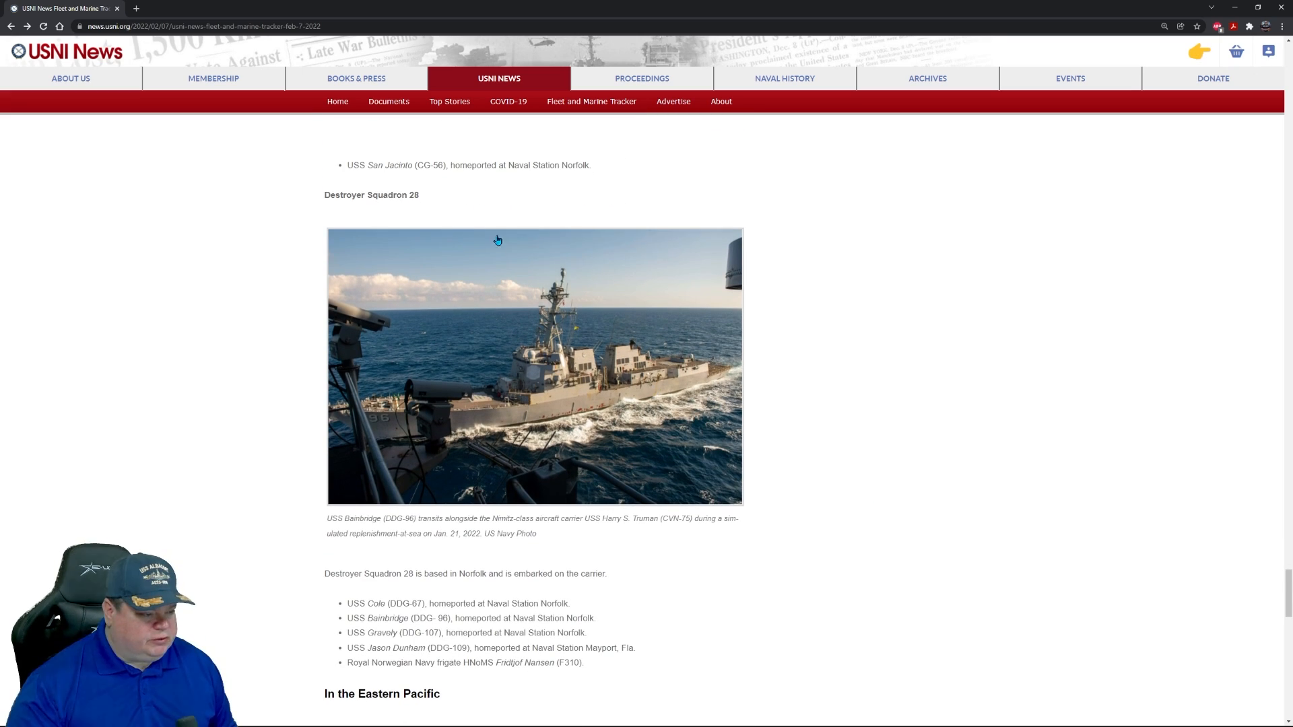
{"action": "mouse_move", "coordinate": [759, 507]}
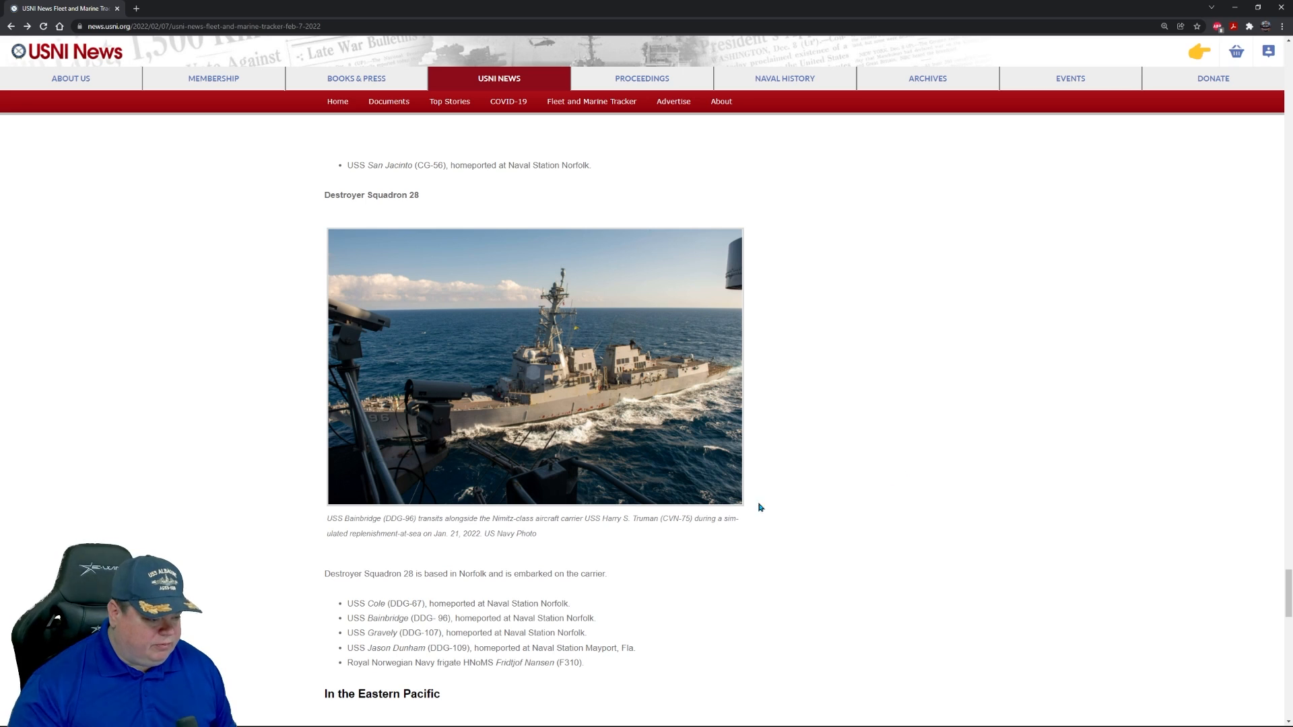
{"action": "left_click", "coordinate": [534, 366]}
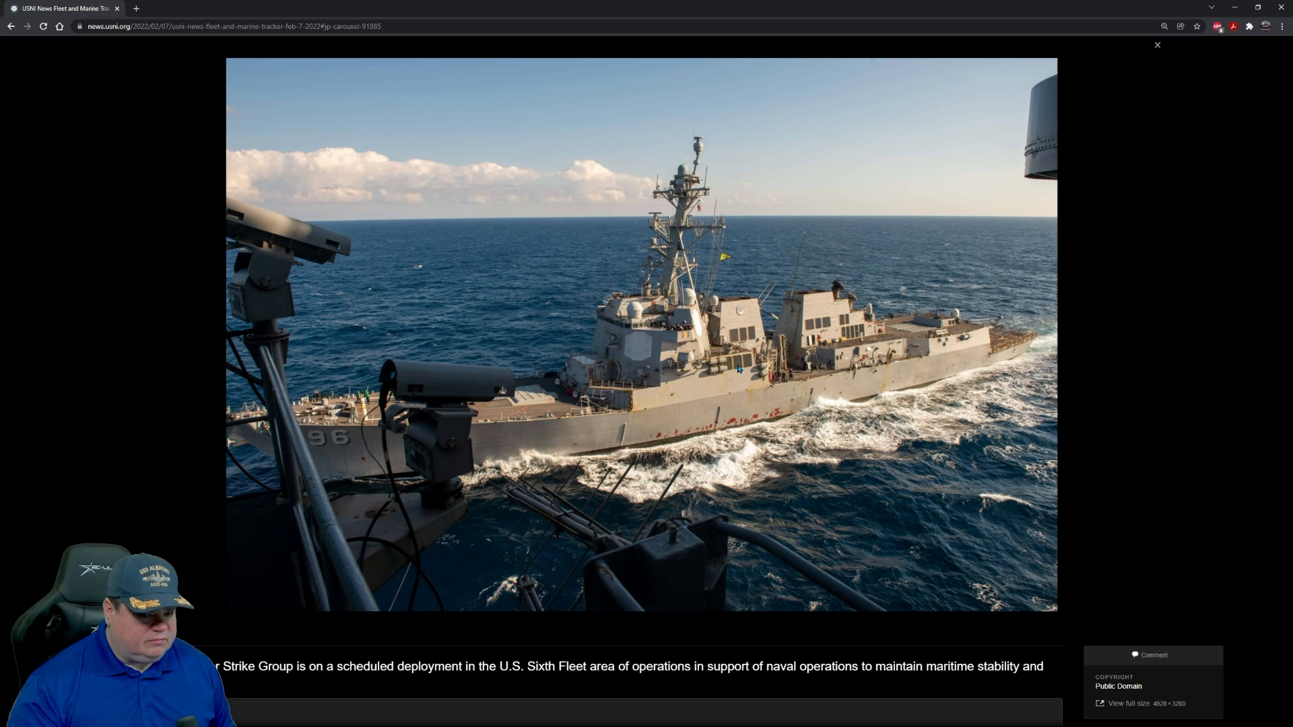
{"action": "mouse_move", "coordinate": [809, 381]}
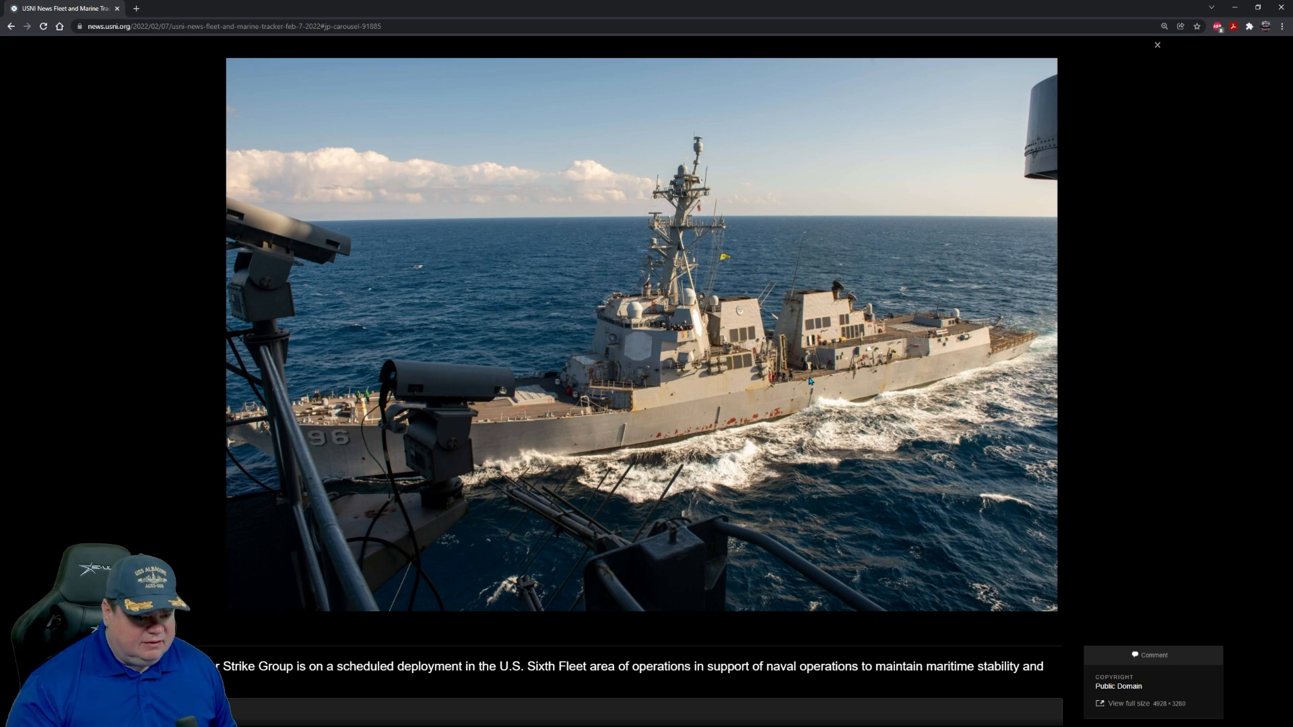
Step: Close the USS Bainbridge lightbox to return to the Destroyer Squadron 28 ship list
{"action": "left_click", "coordinate": [1157, 45]}
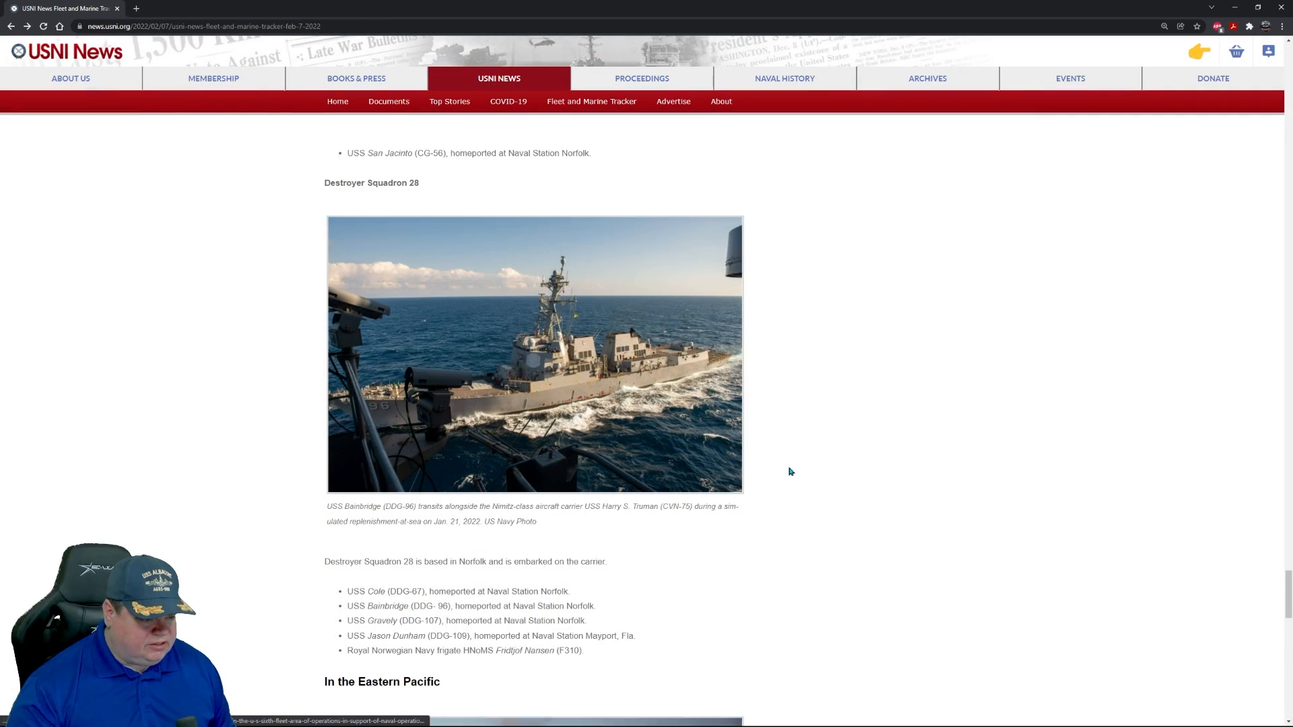
Step: Scroll through the Destroyer Squadron 28 ship list down to In the Eastern Pacific
{"action": "scroll", "scroll_direction": "down", "scroll_amount": 3}
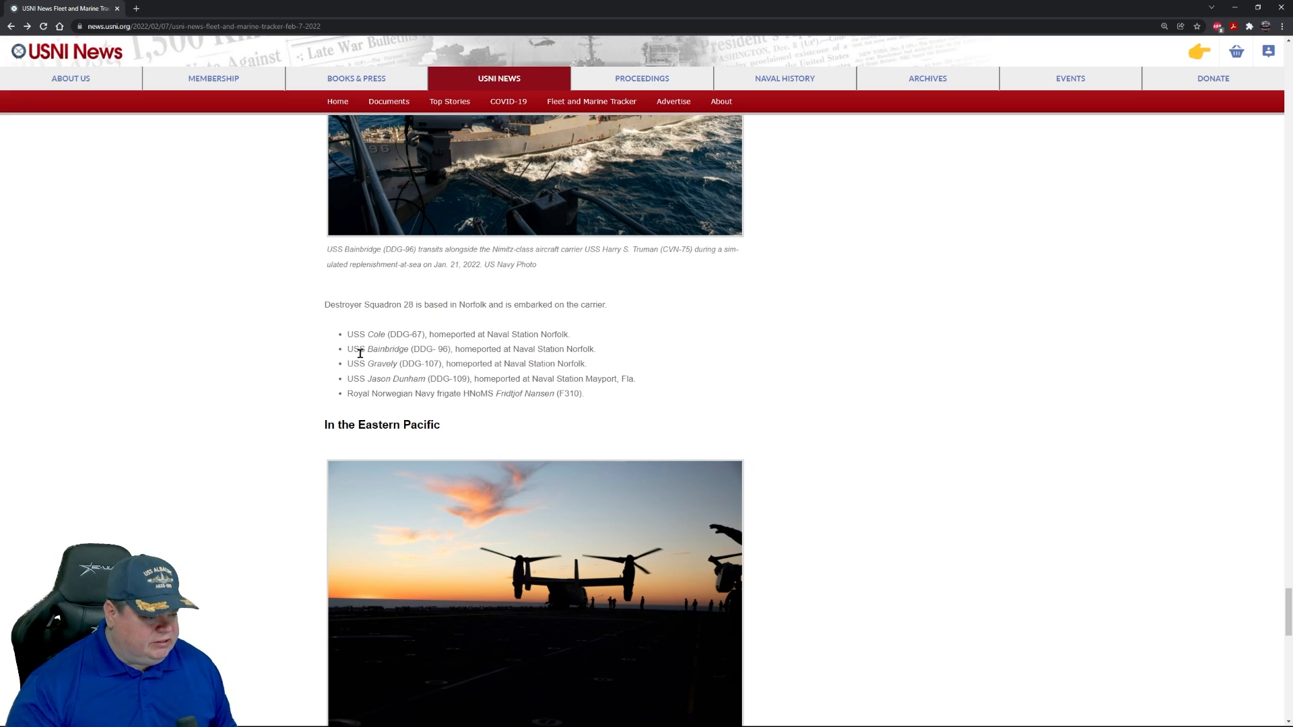
{"action": "mouse_move", "coordinate": [382, 420]}
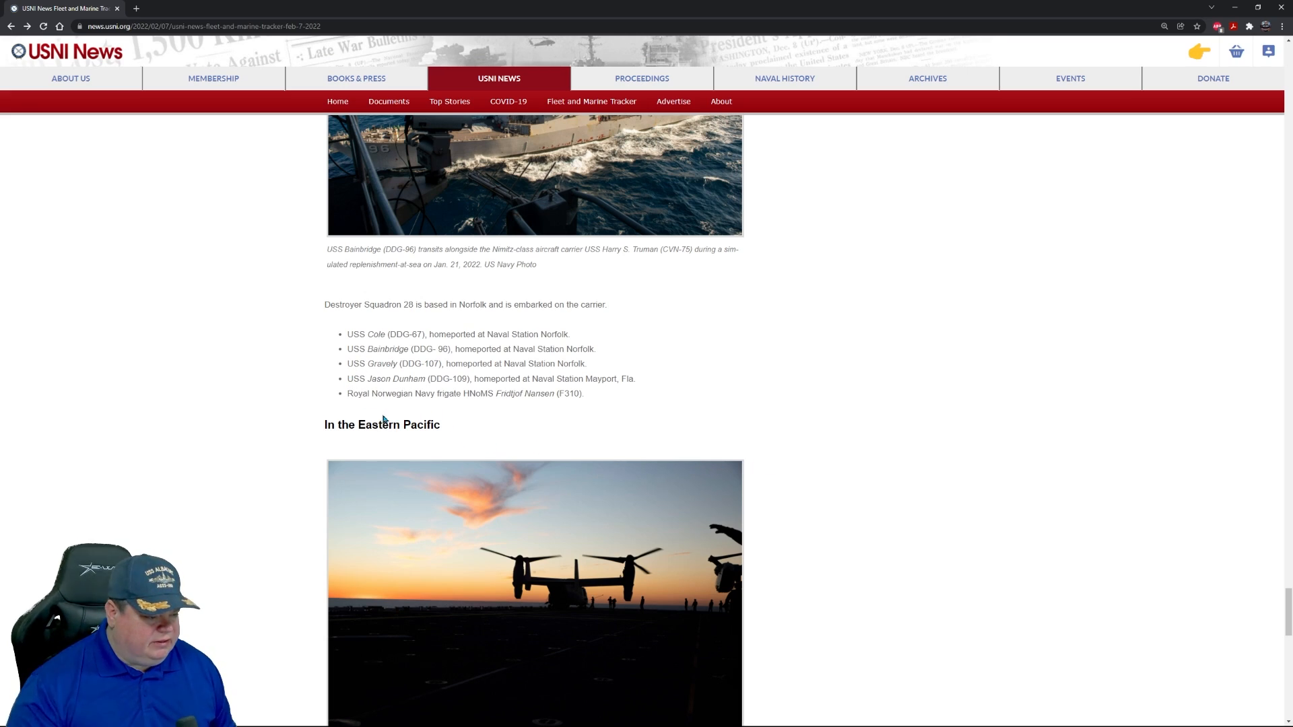
{"action": "mouse_move", "coordinate": [453, 404]}
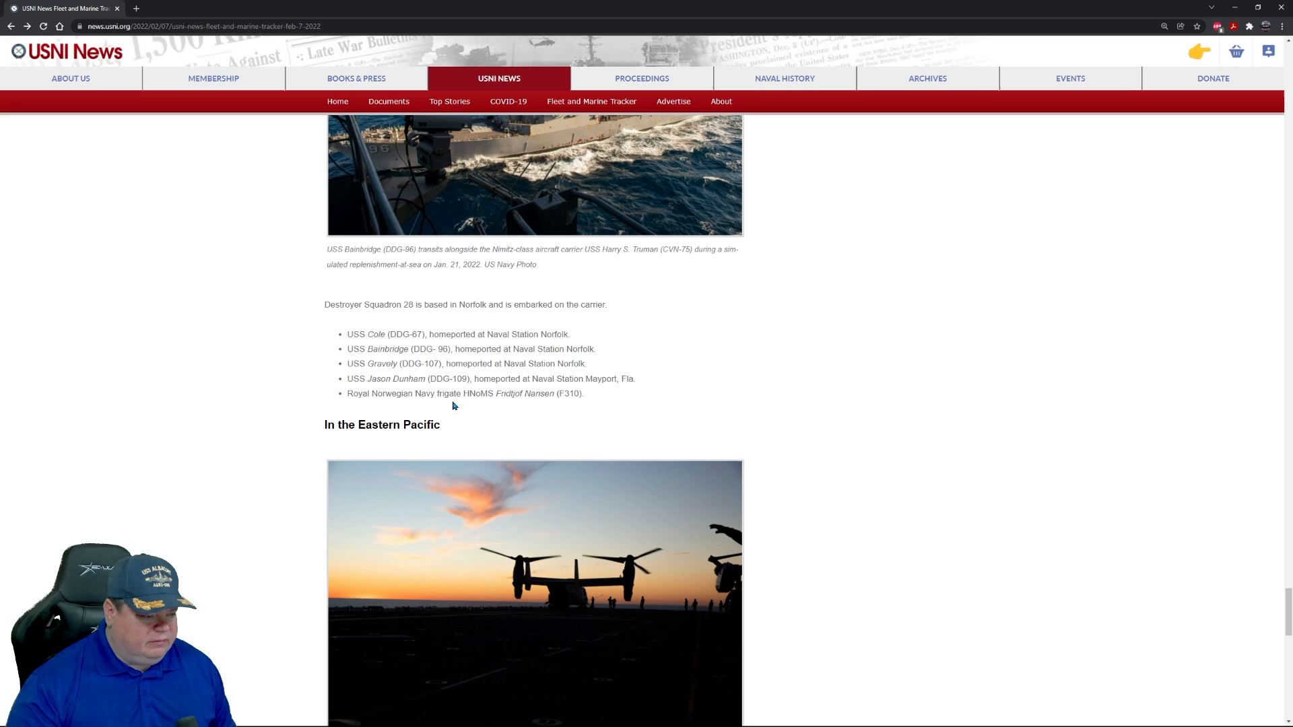
{"action": "scroll", "scroll_direction": "up", "scroll_amount": 3}
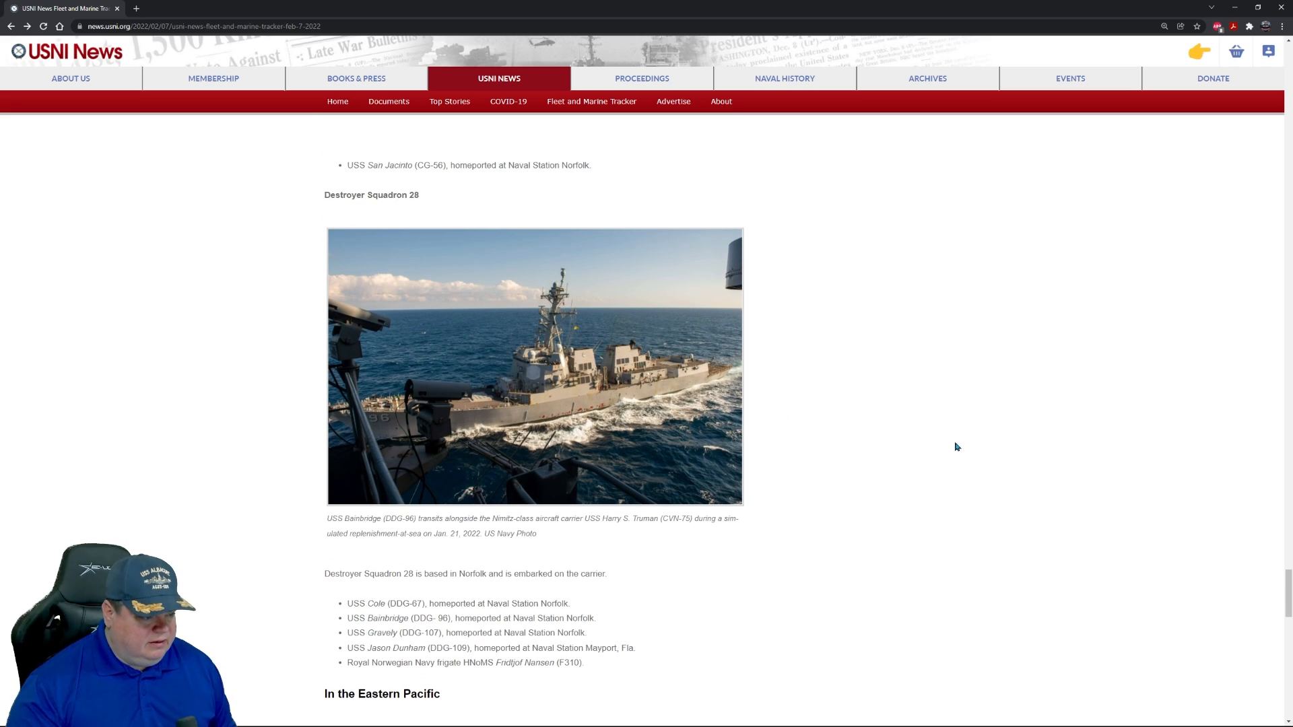
{"action": "scroll", "scroll_direction": "down", "scroll_amount": 3}
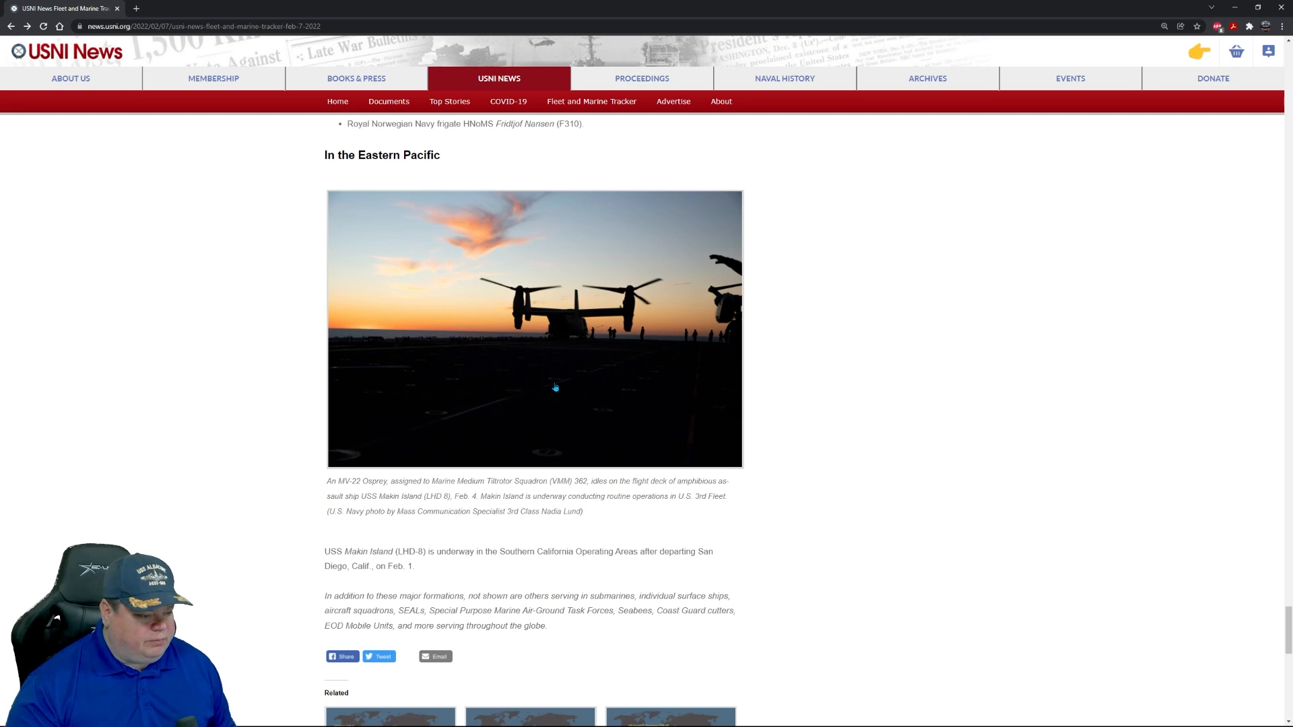
{"action": "mouse_move", "coordinate": [346, 504]}
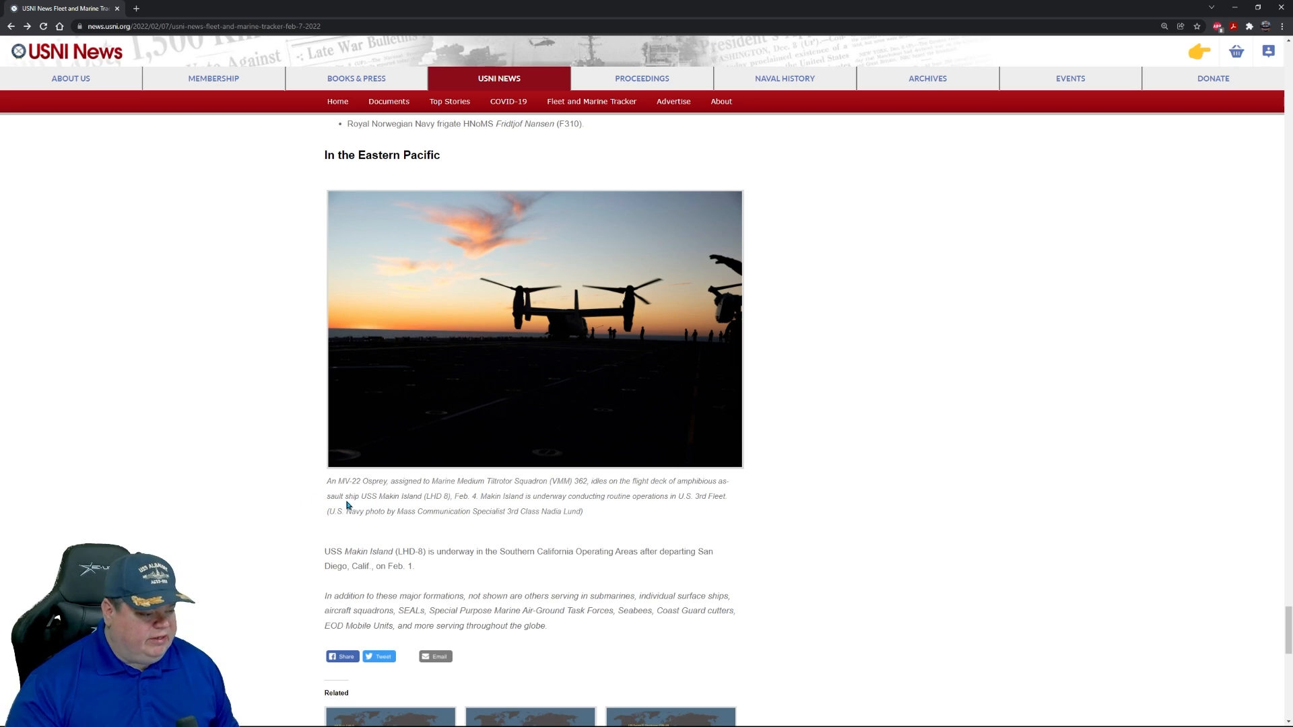
{"action": "mouse_move", "coordinate": [533, 514]}
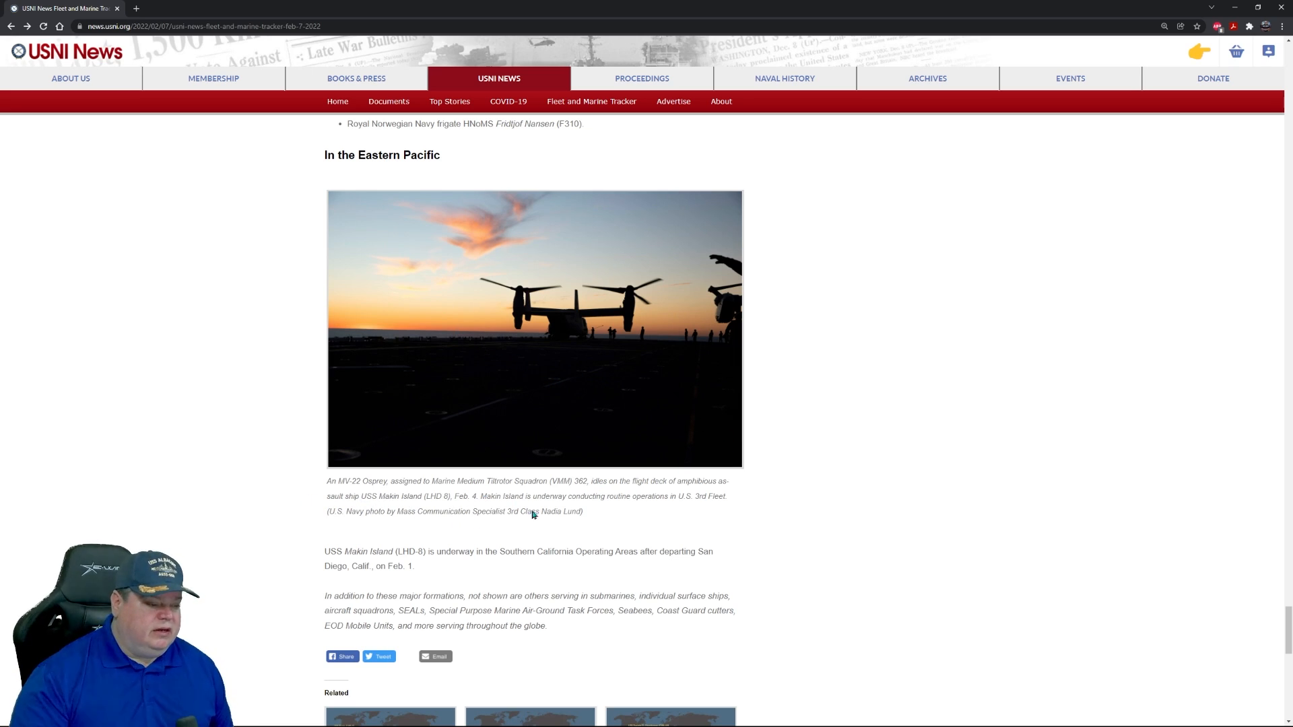
{"action": "mouse_move", "coordinate": [579, 521]}
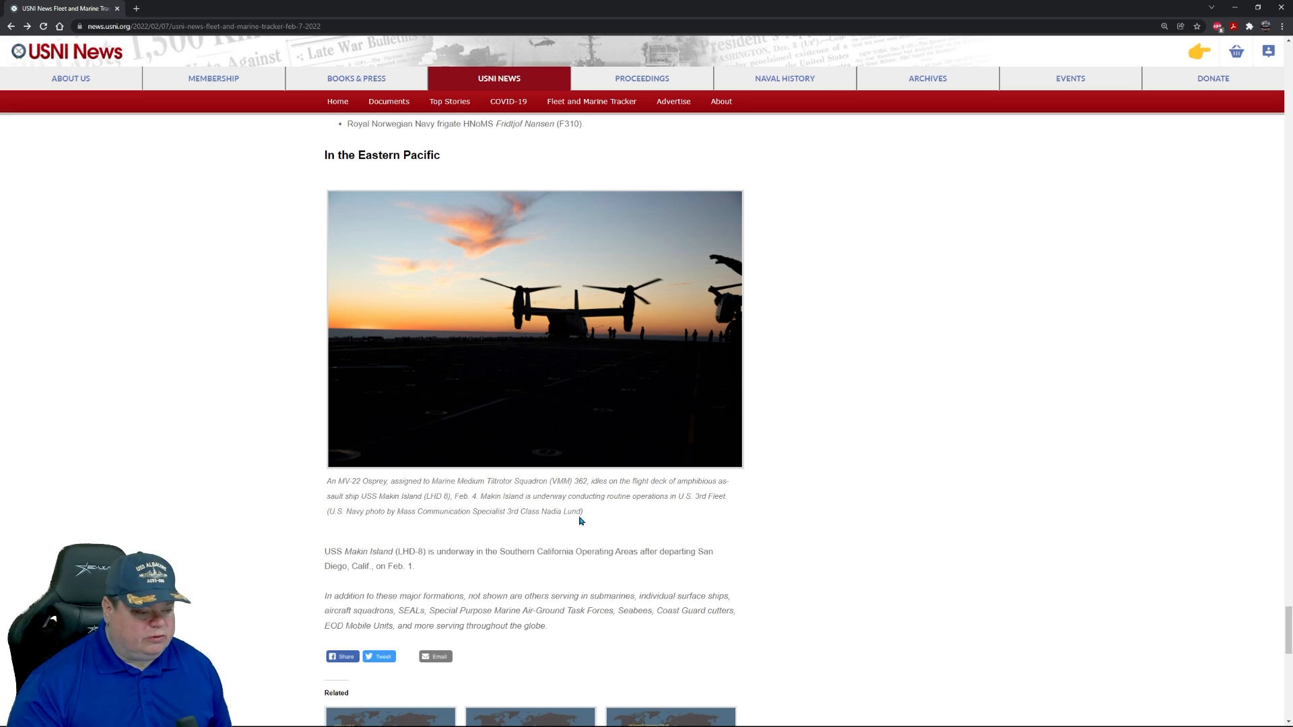
{"action": "mouse_move", "coordinate": [632, 506]}
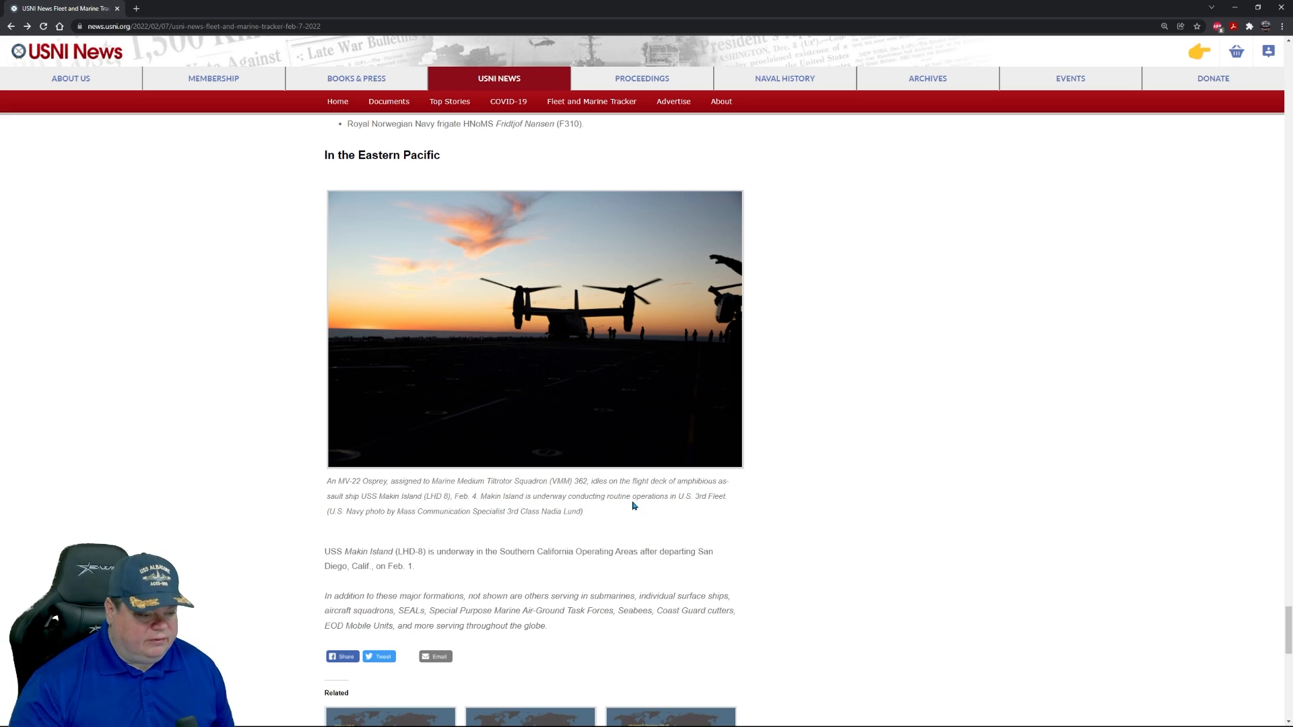
{"action": "mouse_move", "coordinate": [640, 513]}
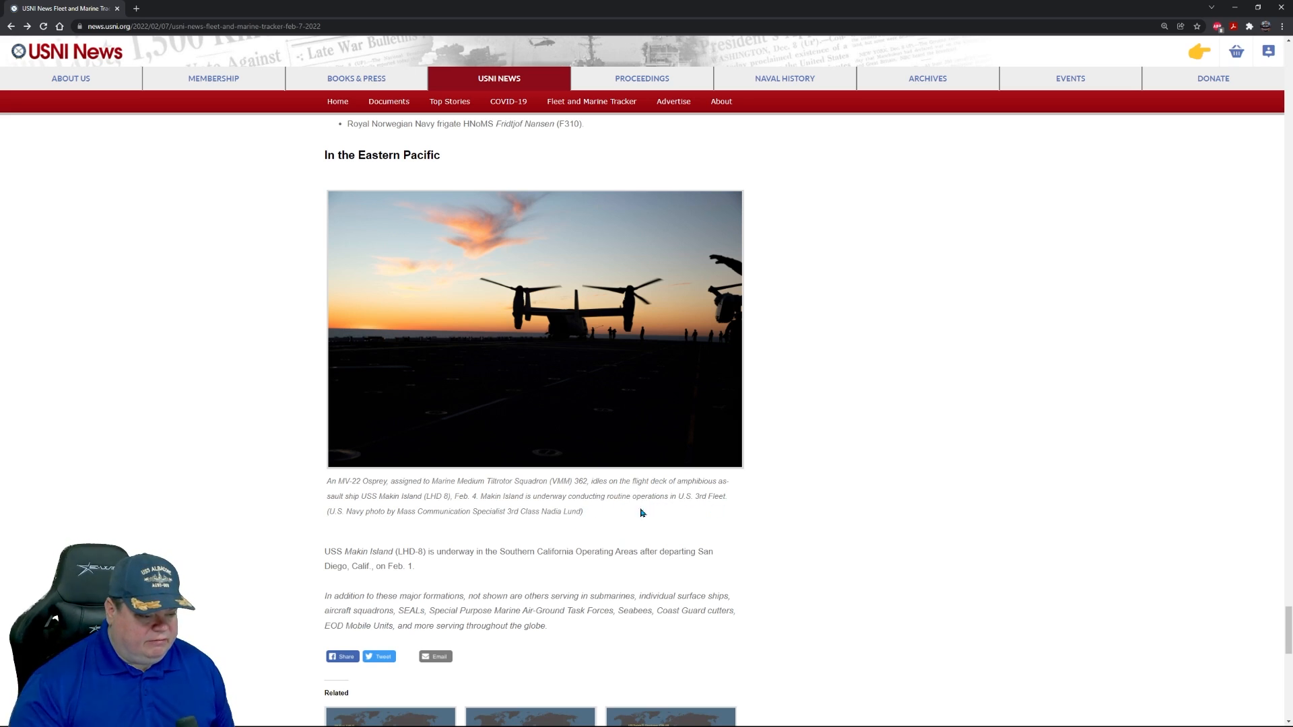
{"action": "mouse_move", "coordinate": [554, 525]}
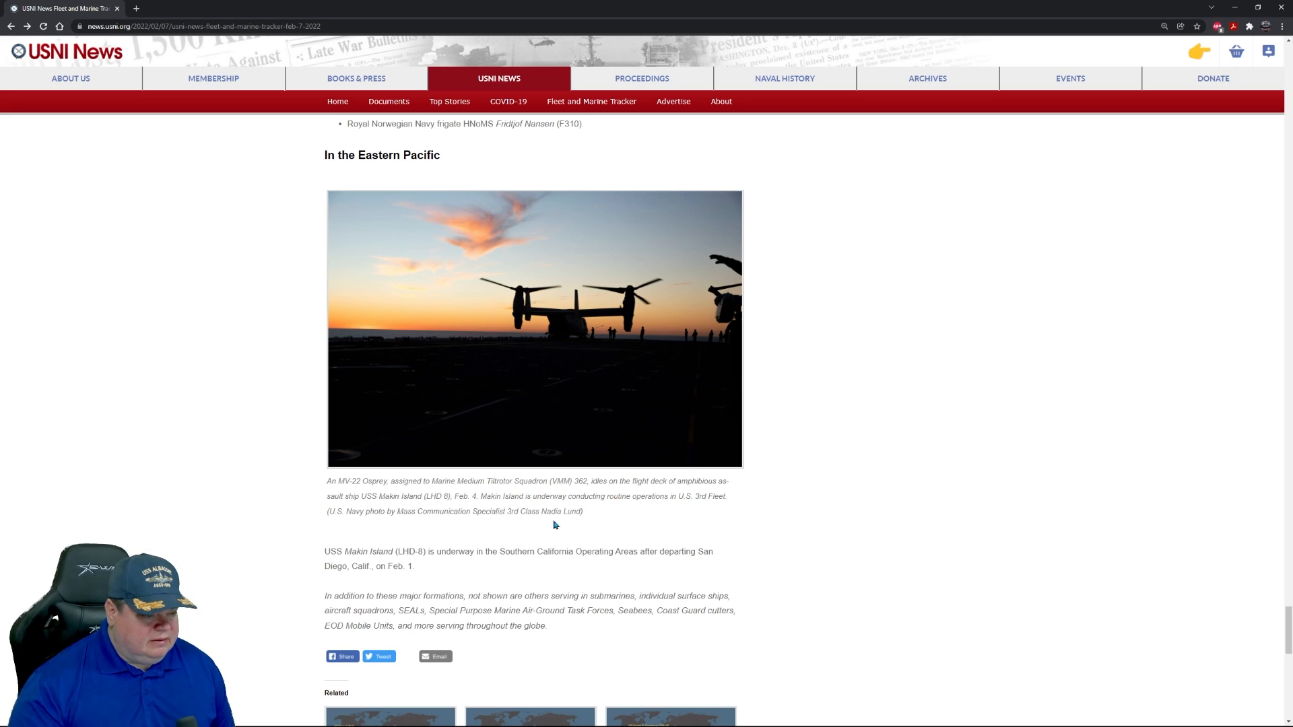
Step: Enlarge the Eastern Pacific MV-22 Osprey sunset photo, then close it
{"action": "scroll", "scroll_direction": "down", "scroll_amount": 3}
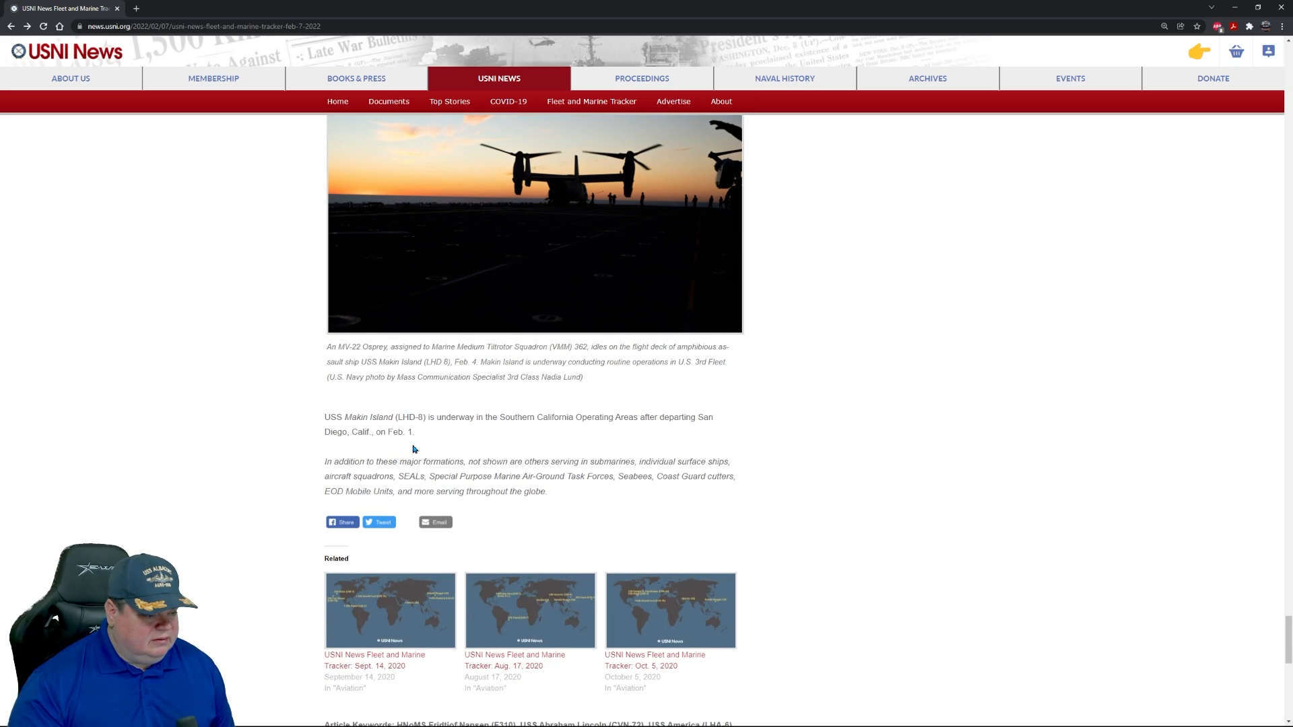
{"action": "mouse_move", "coordinate": [665, 422]}
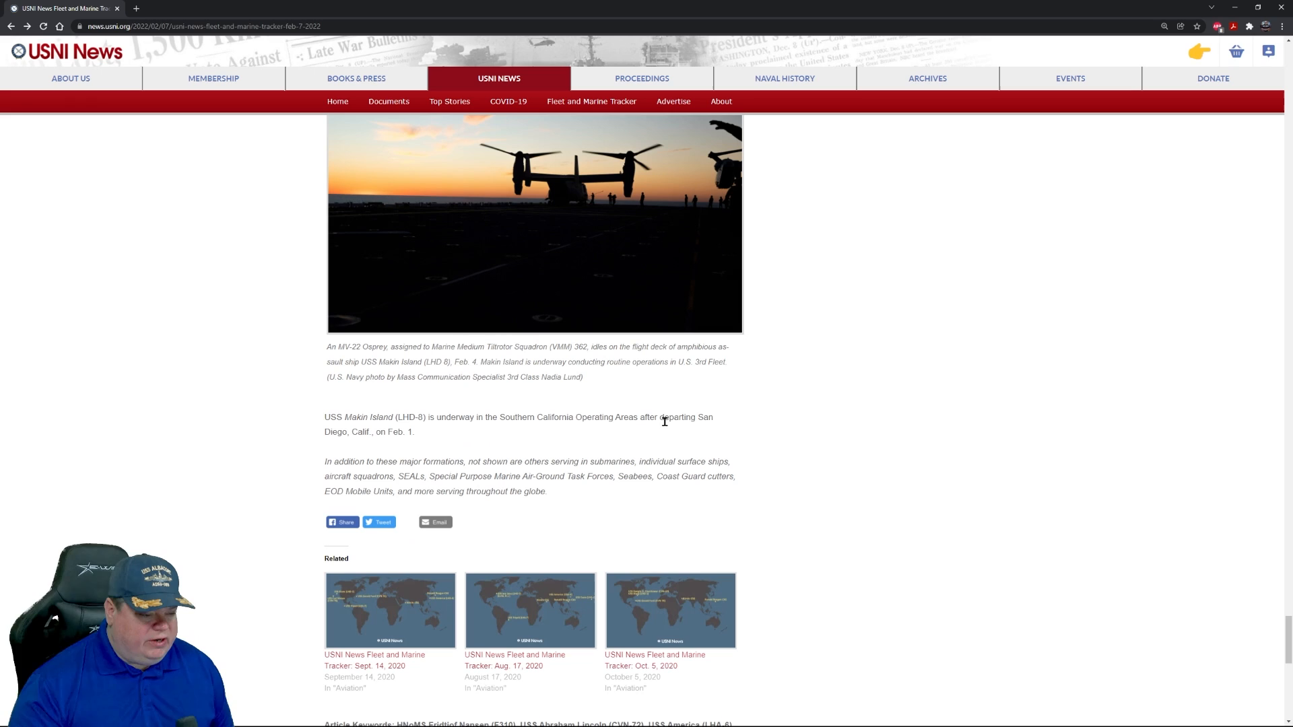
{"action": "mouse_move", "coordinate": [441, 448]}
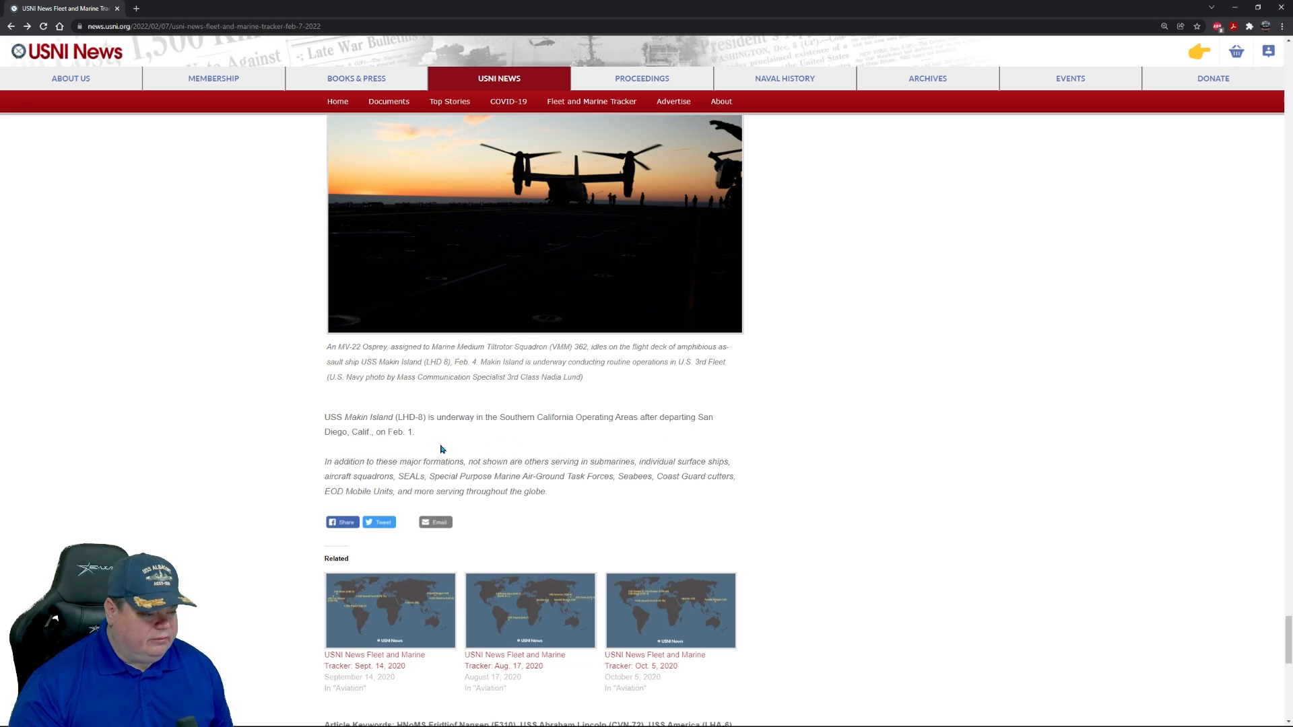
{"action": "left_click", "coordinate": [534, 224]}
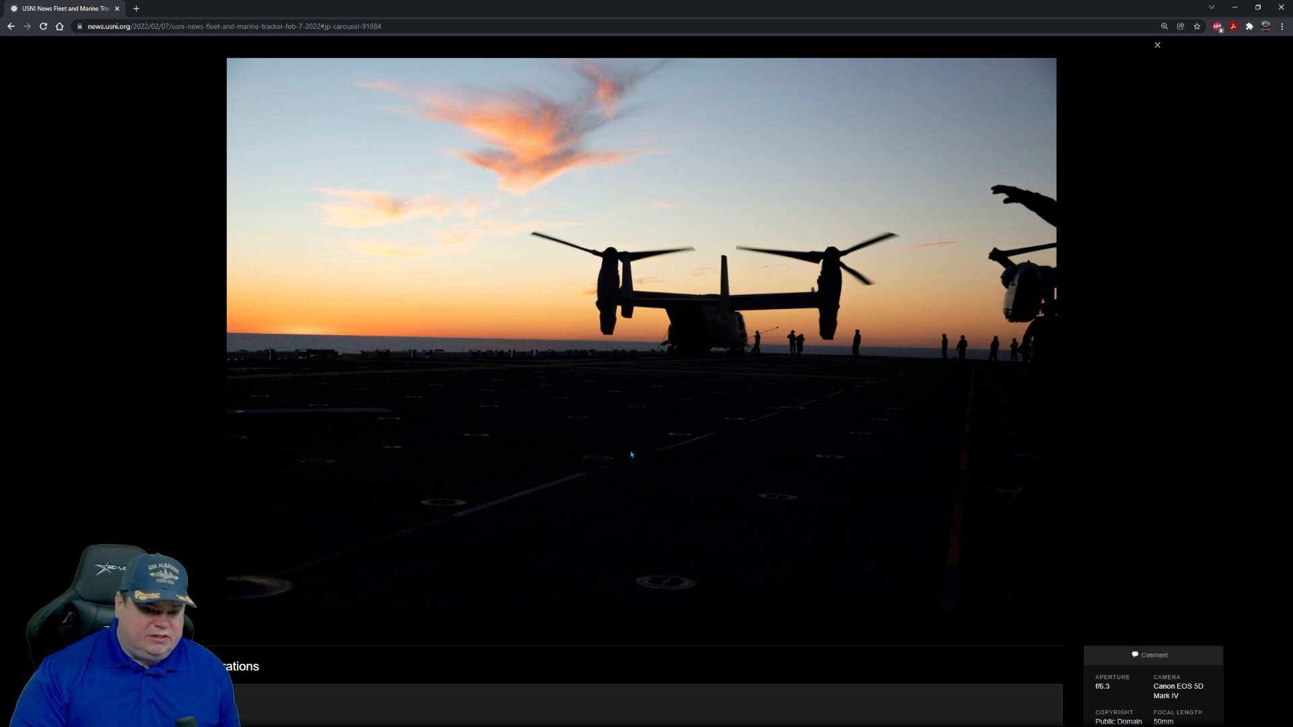
{"action": "left_click", "coordinate": [1157, 44]}
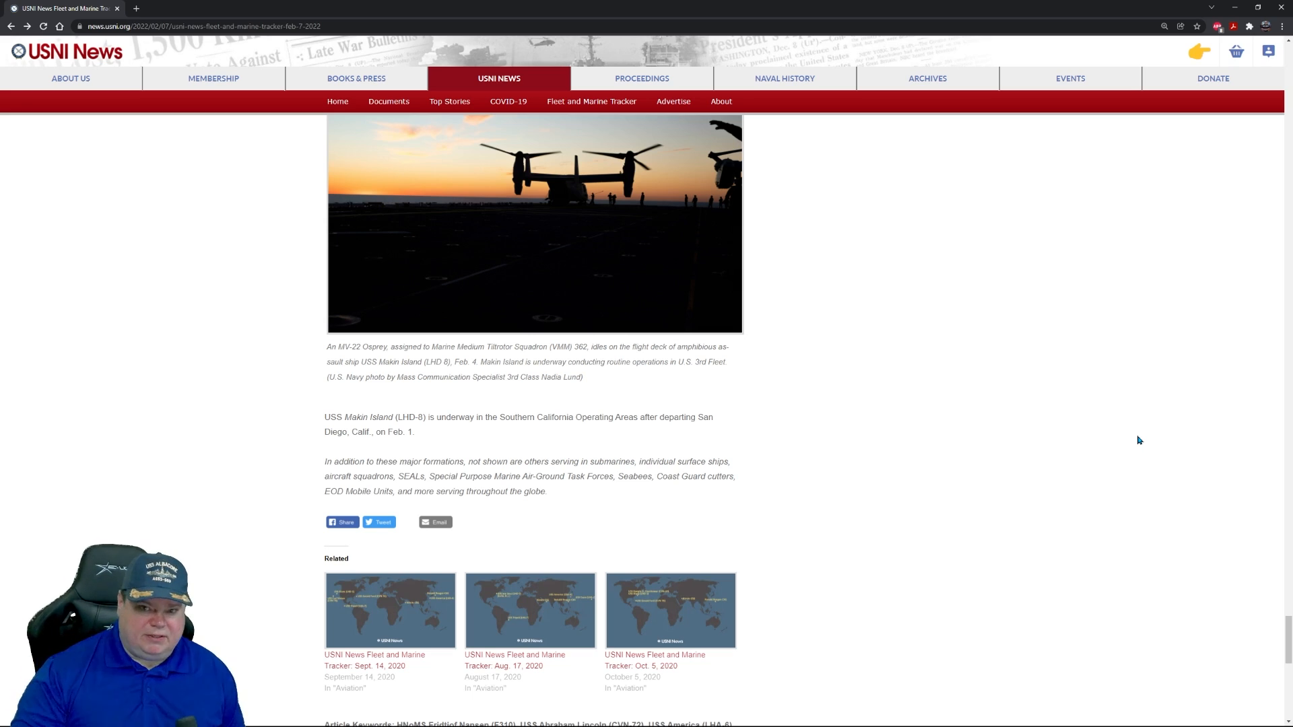
{"action": "mouse_move", "coordinate": [983, 467]}
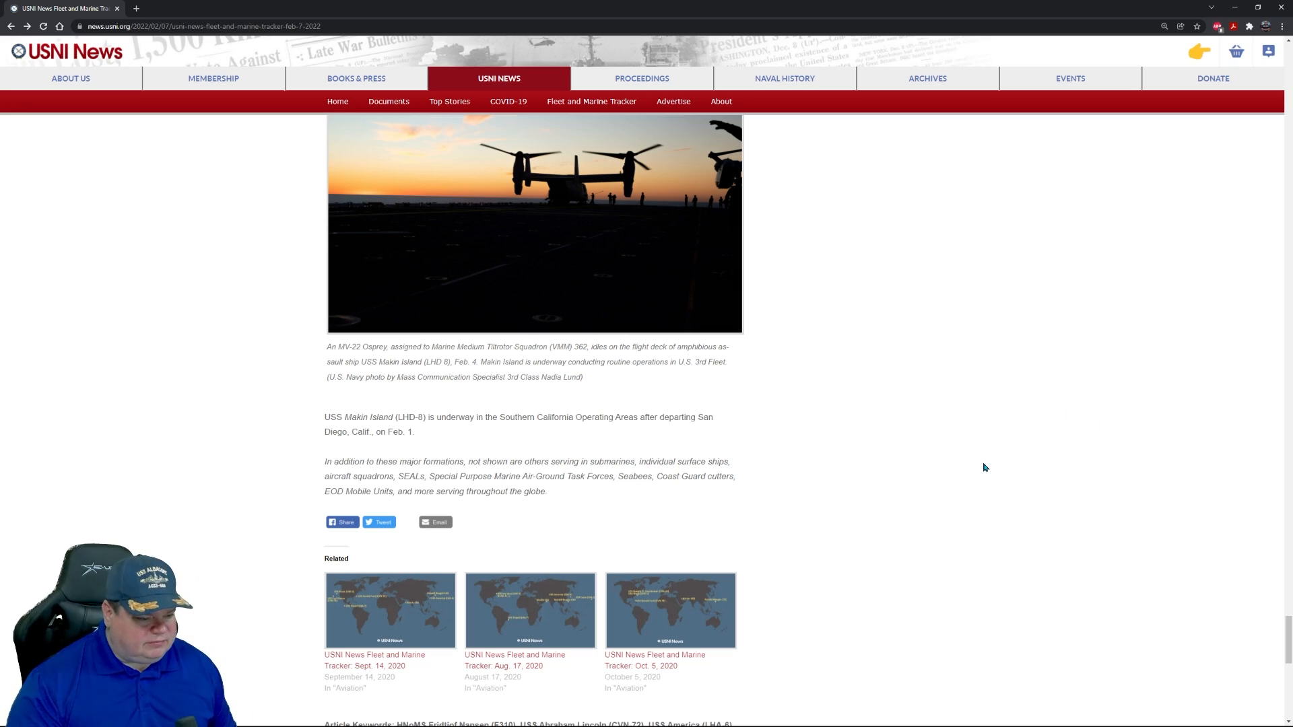
{"action": "mouse_move", "coordinate": [934, 460]}
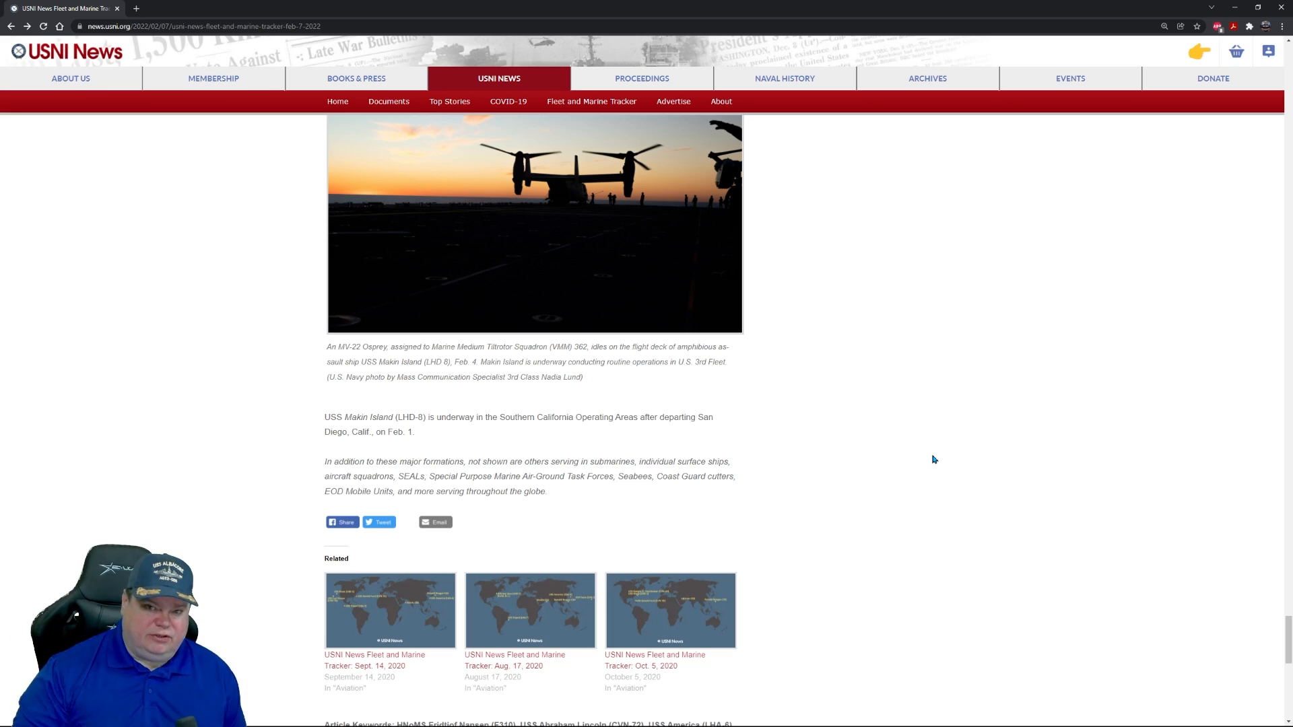
Step: Scroll back up to the In the Eastern Pacific heading above the Osprey photo
{"action": "scroll", "scroll_direction": "up", "scroll_amount": 3}
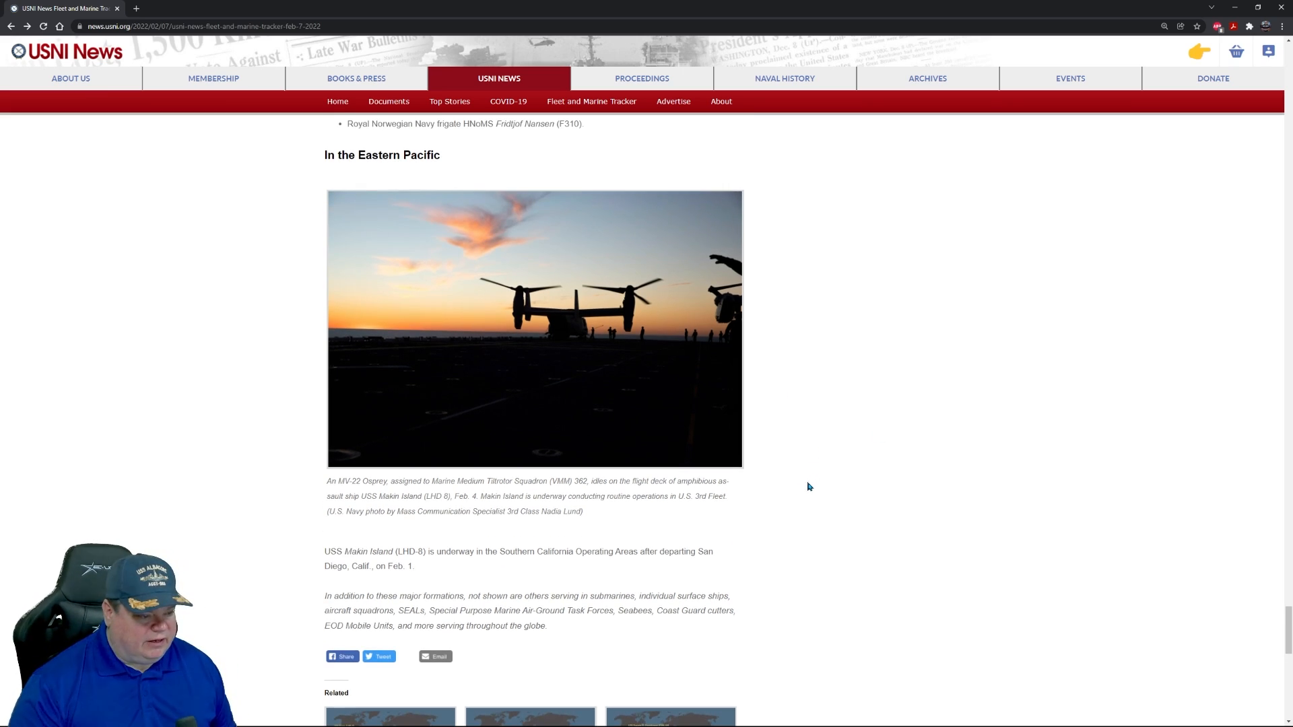
{"action": "scroll", "scroll_direction": "up", "scroll_amount": 3}
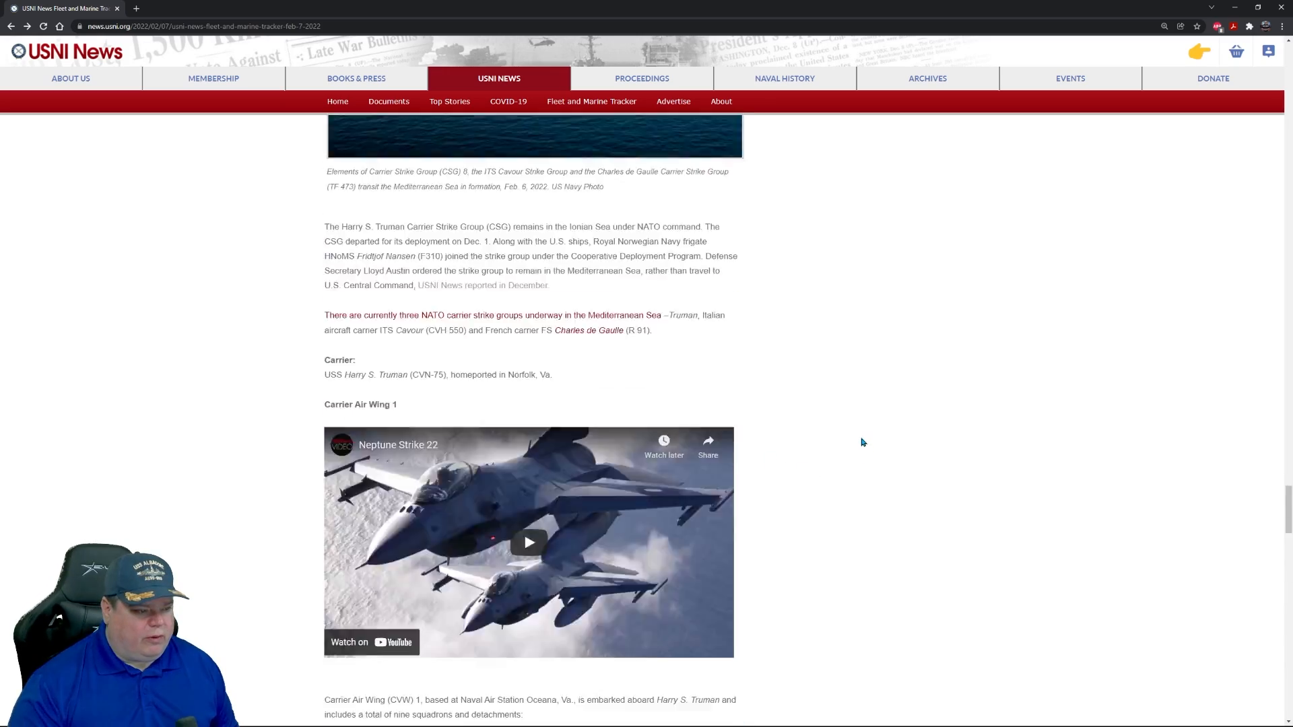
{"action": "scroll", "scroll_direction": "down", "scroll_amount": 3}
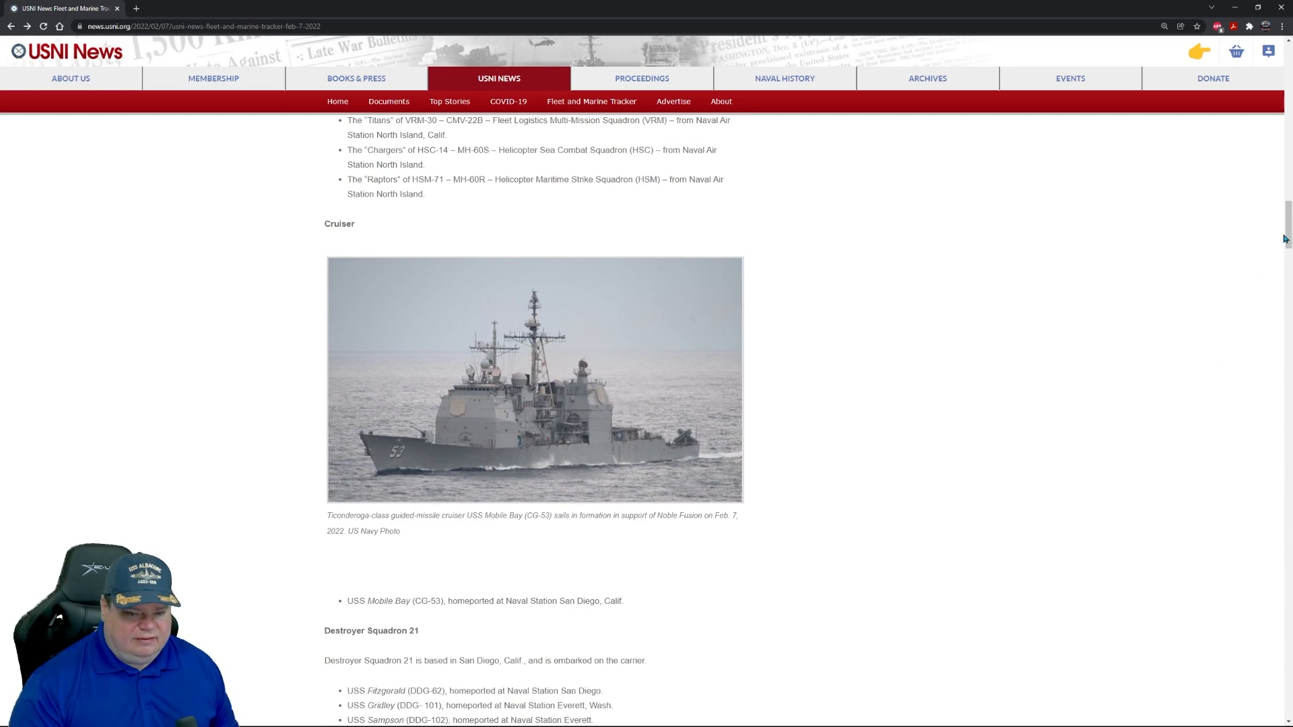
{"action": "scroll", "scroll_direction": "up", "scroll_amount": 3}
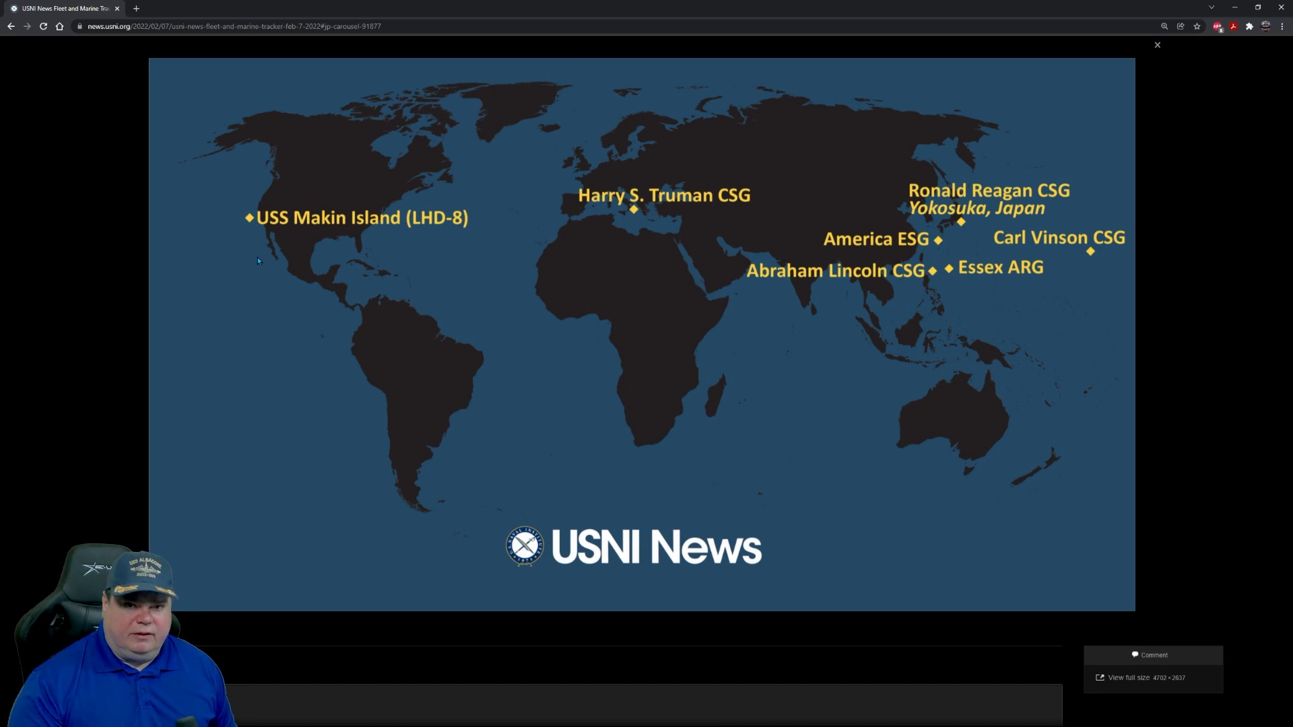
{"action": "mouse_move", "coordinate": [1084, 279]}
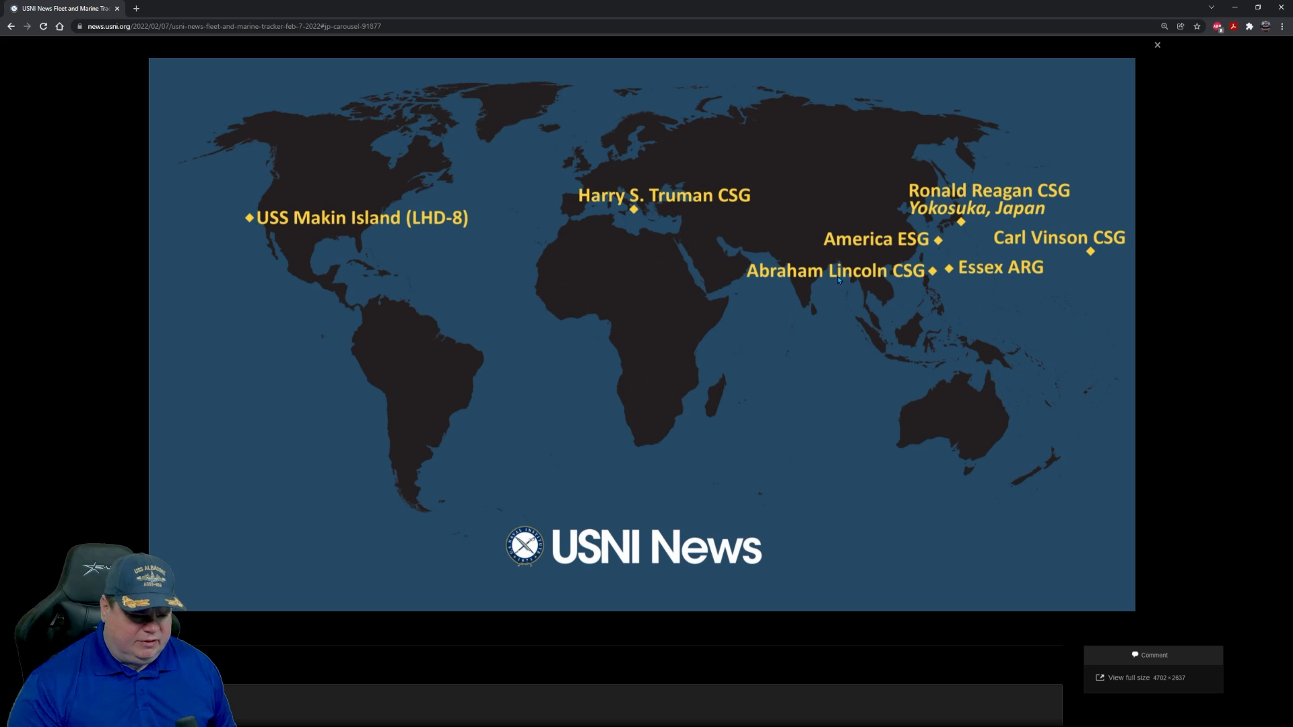
{"action": "mouse_move", "coordinate": [887, 308]}
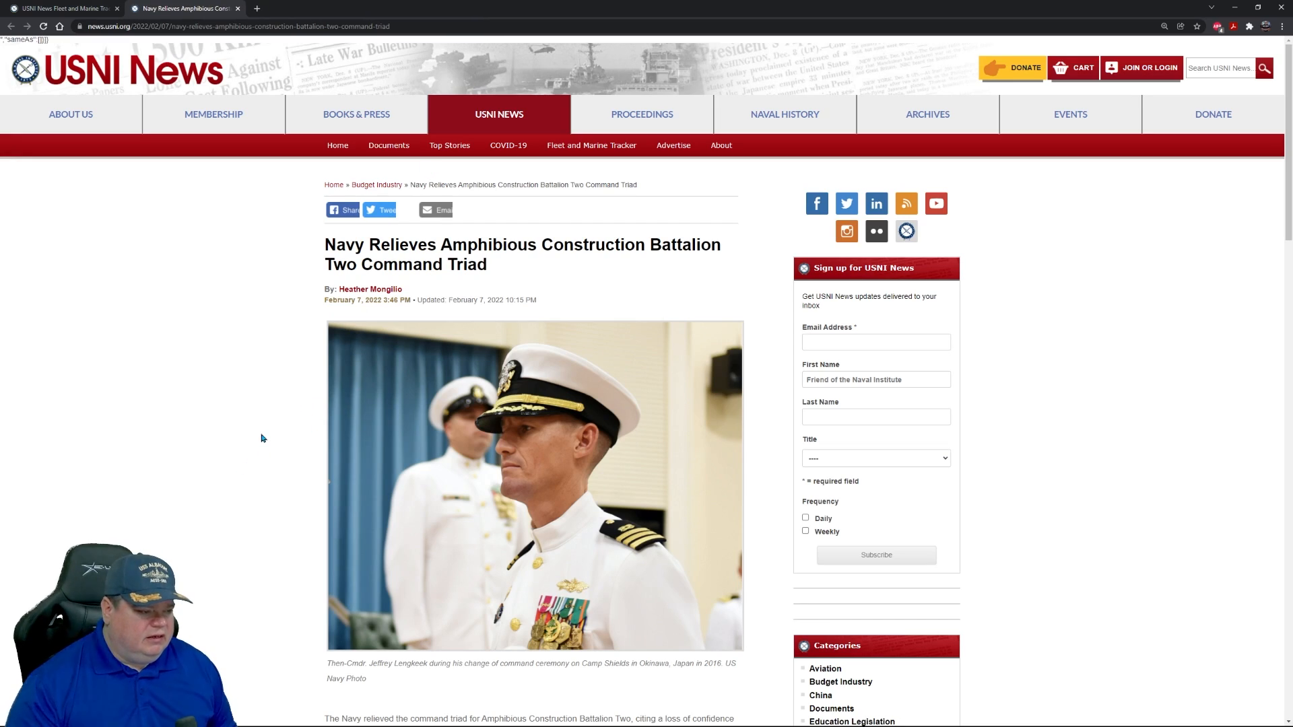
{"action": "mouse_move", "coordinate": [144, 484]}
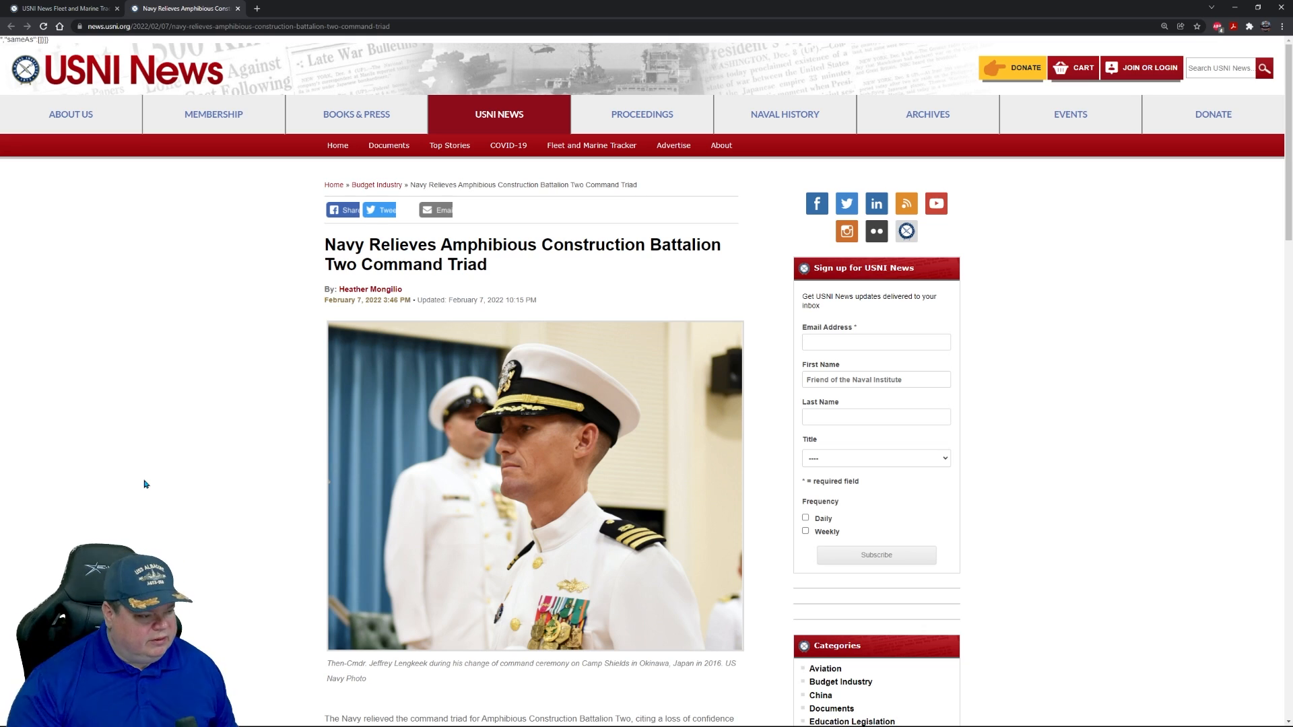
{"action": "mouse_move", "coordinate": [343, 345]}
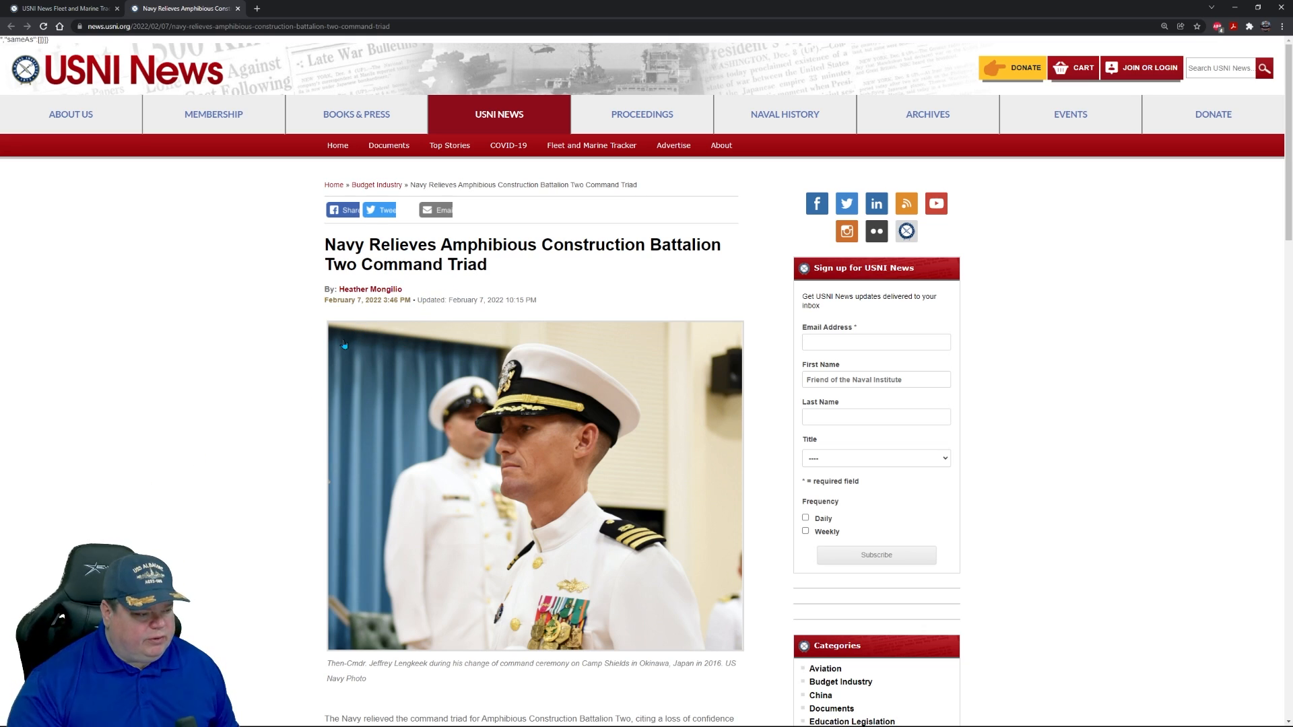
{"action": "mouse_move", "coordinate": [302, 401]}
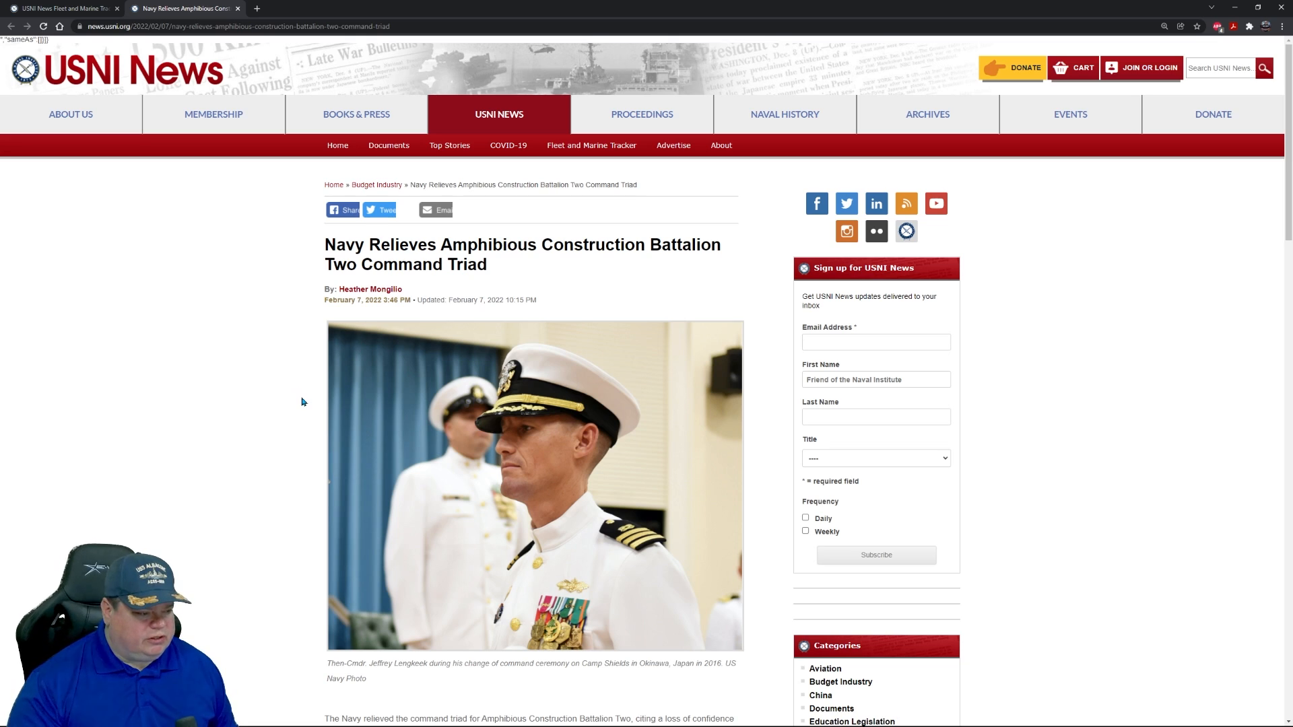
{"action": "mouse_move", "coordinate": [312, 396]}
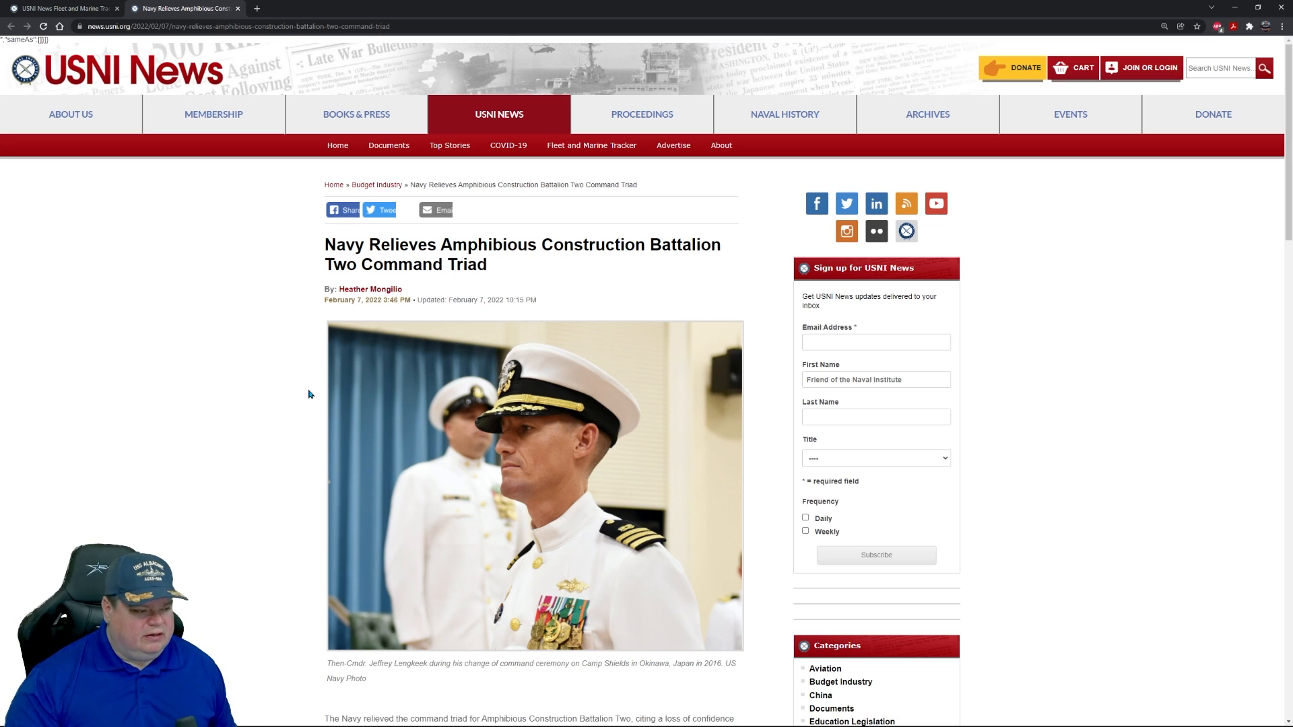
{"action": "mouse_move", "coordinate": [361, 370]}
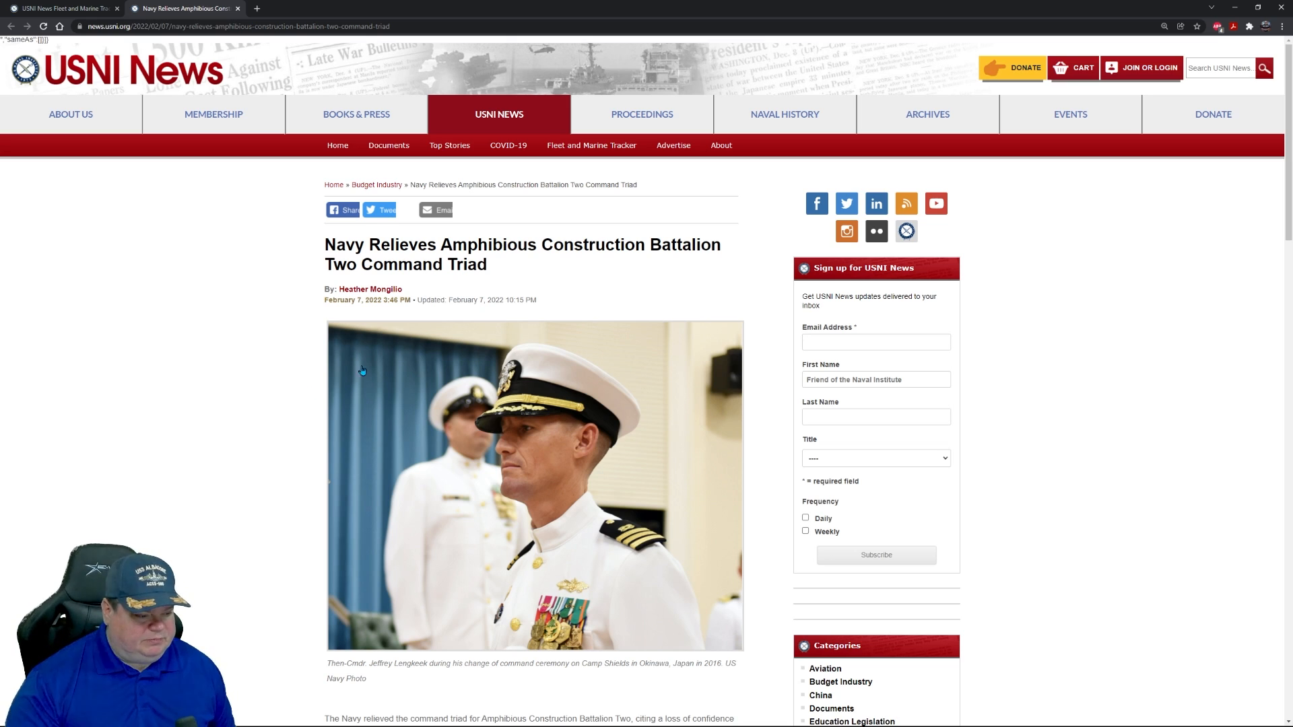
Step: Scroll down the command triad article to its opening body paragraphs
{"action": "scroll", "scroll_direction": "down", "scroll_amount": 3}
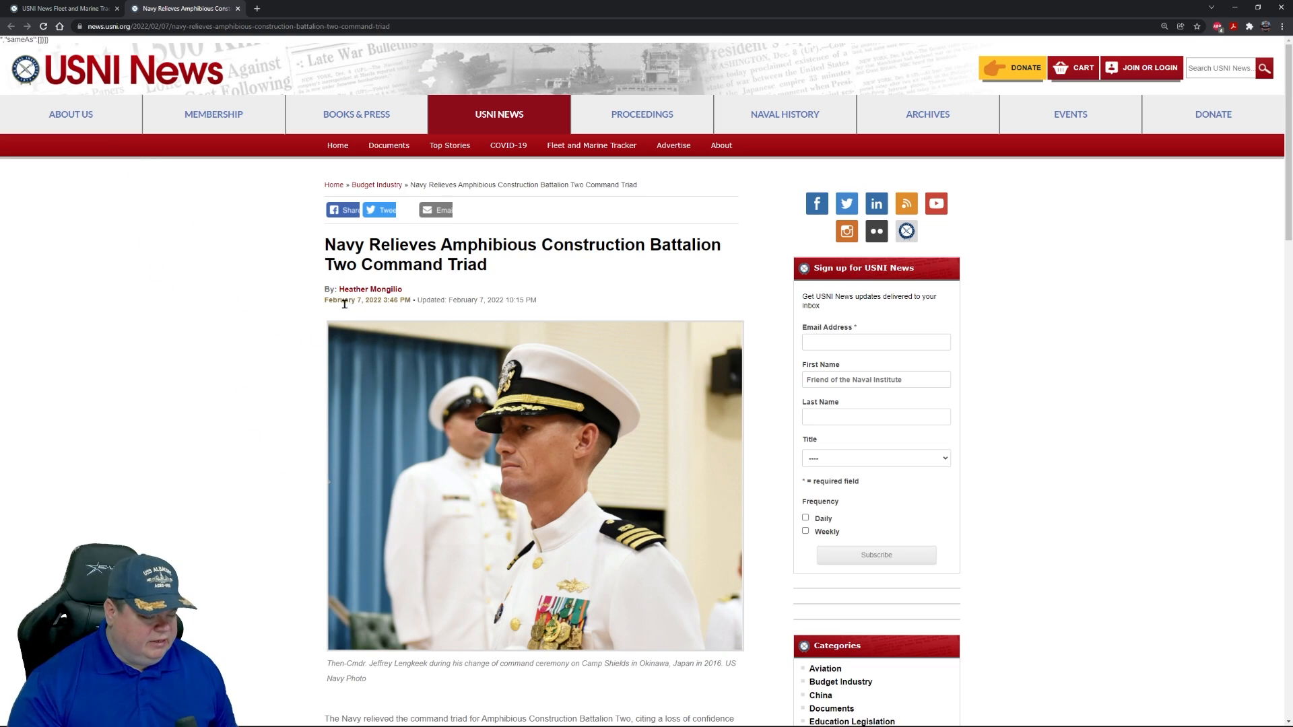
{"action": "mouse_move", "coordinate": [198, 474]}
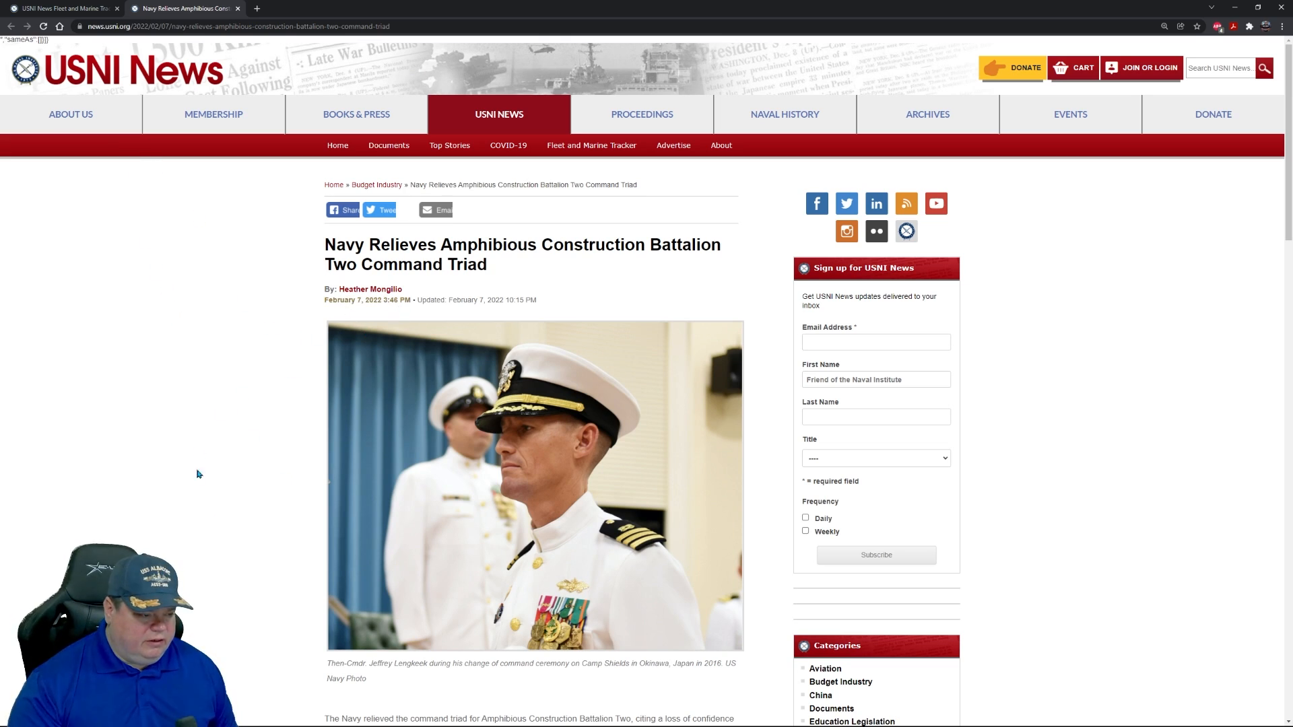
{"action": "scroll", "scroll_direction": "down", "scroll_amount": 3}
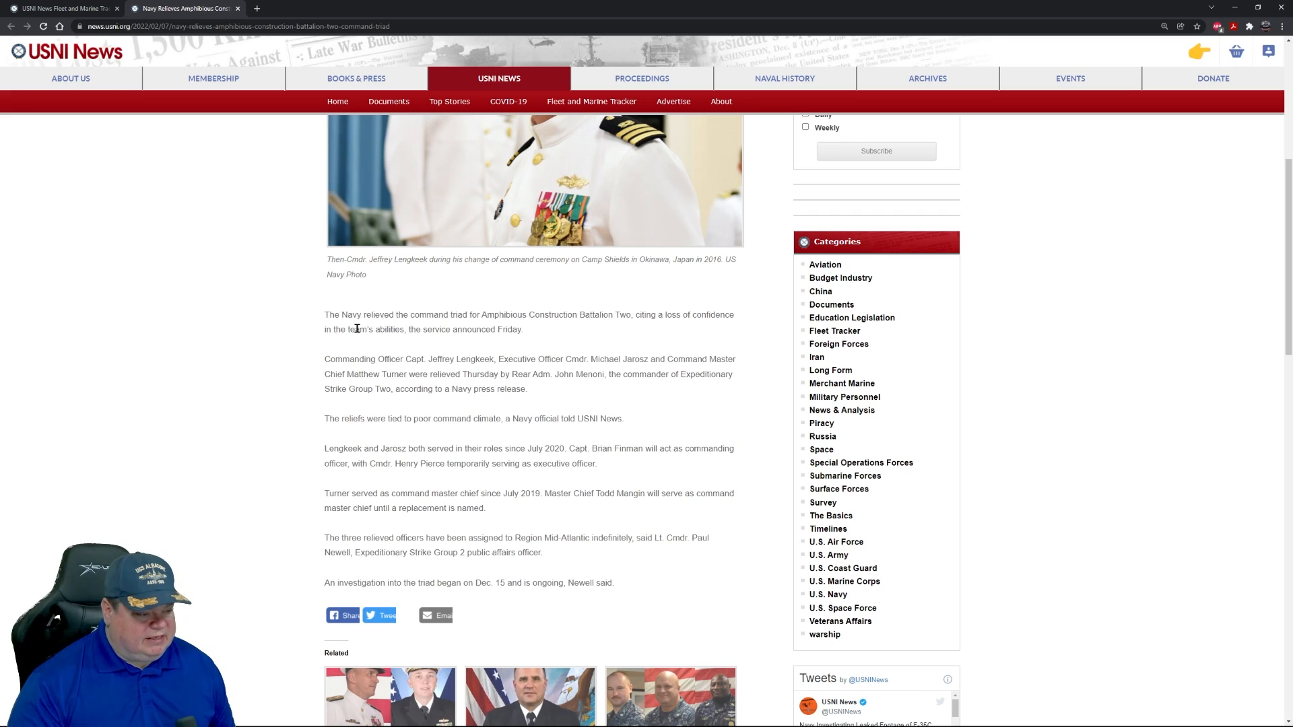
Step: Select the phrase 'team's abilities' in the first paragraph
{"action": "double_click", "coordinate": [376, 329]}
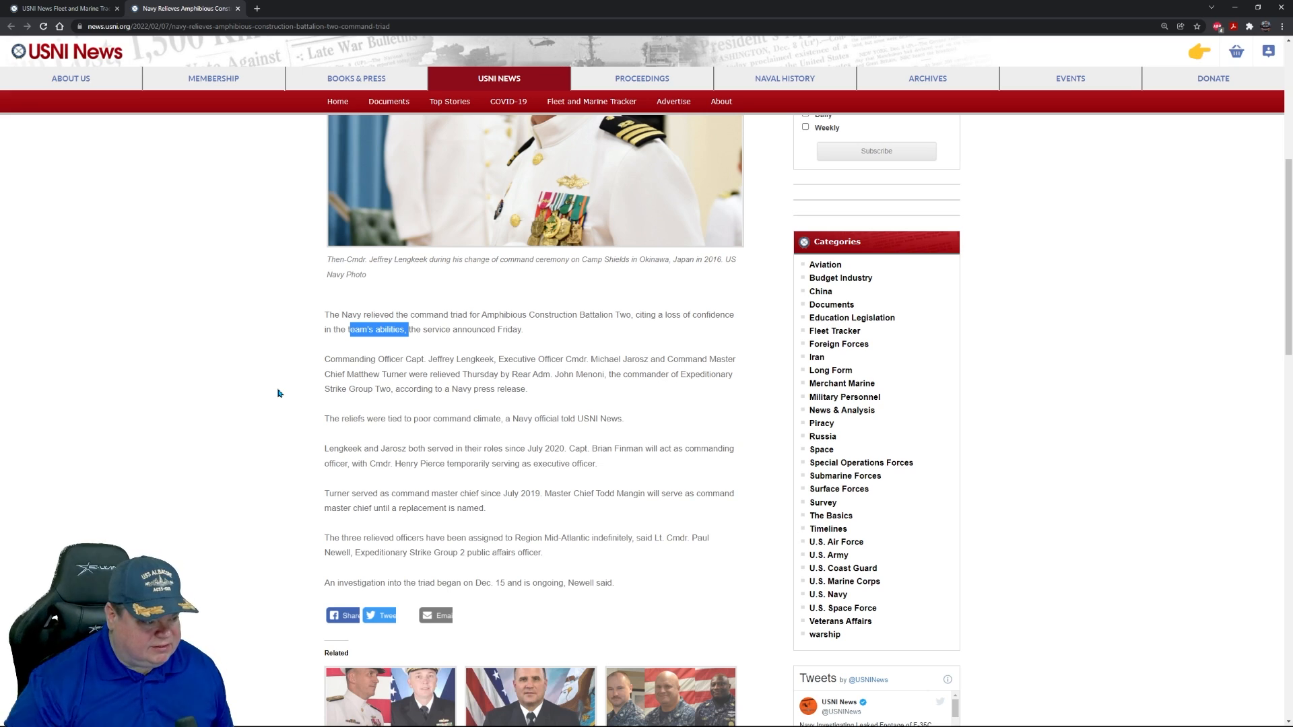
{"action": "mouse_move", "coordinate": [453, 388]}
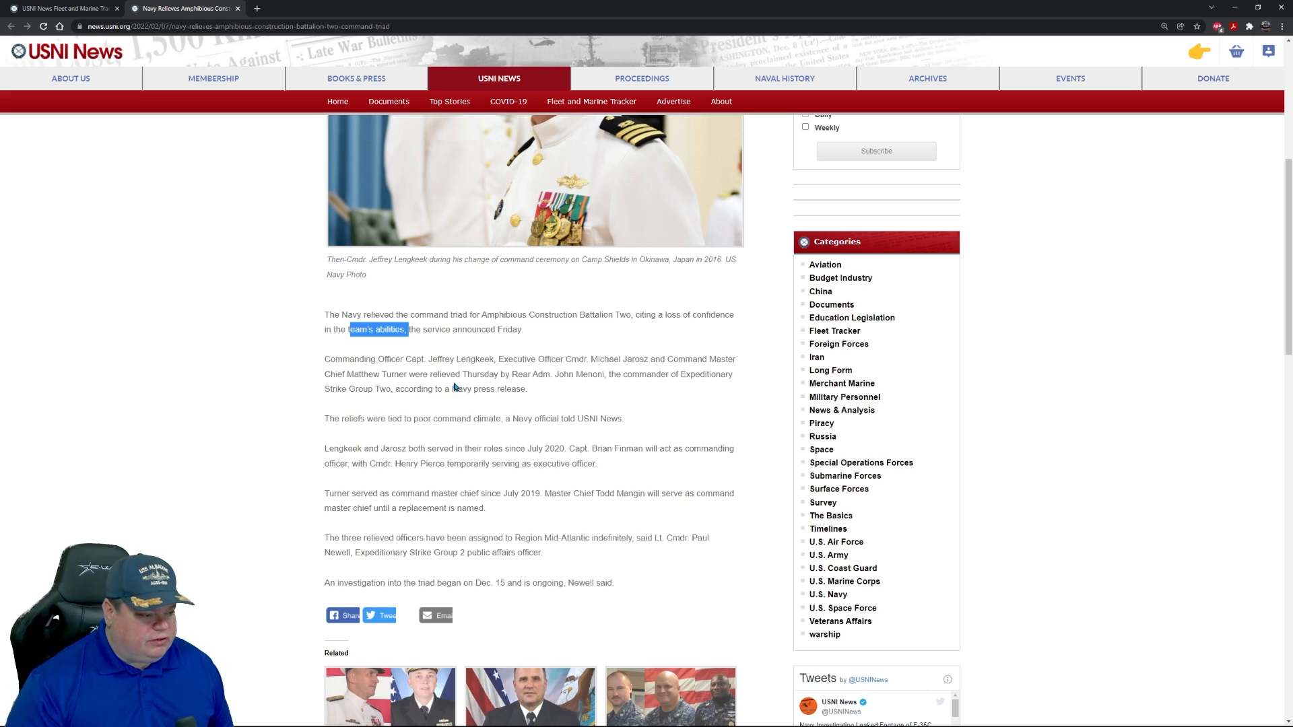
{"action": "mouse_move", "coordinate": [550, 386]}
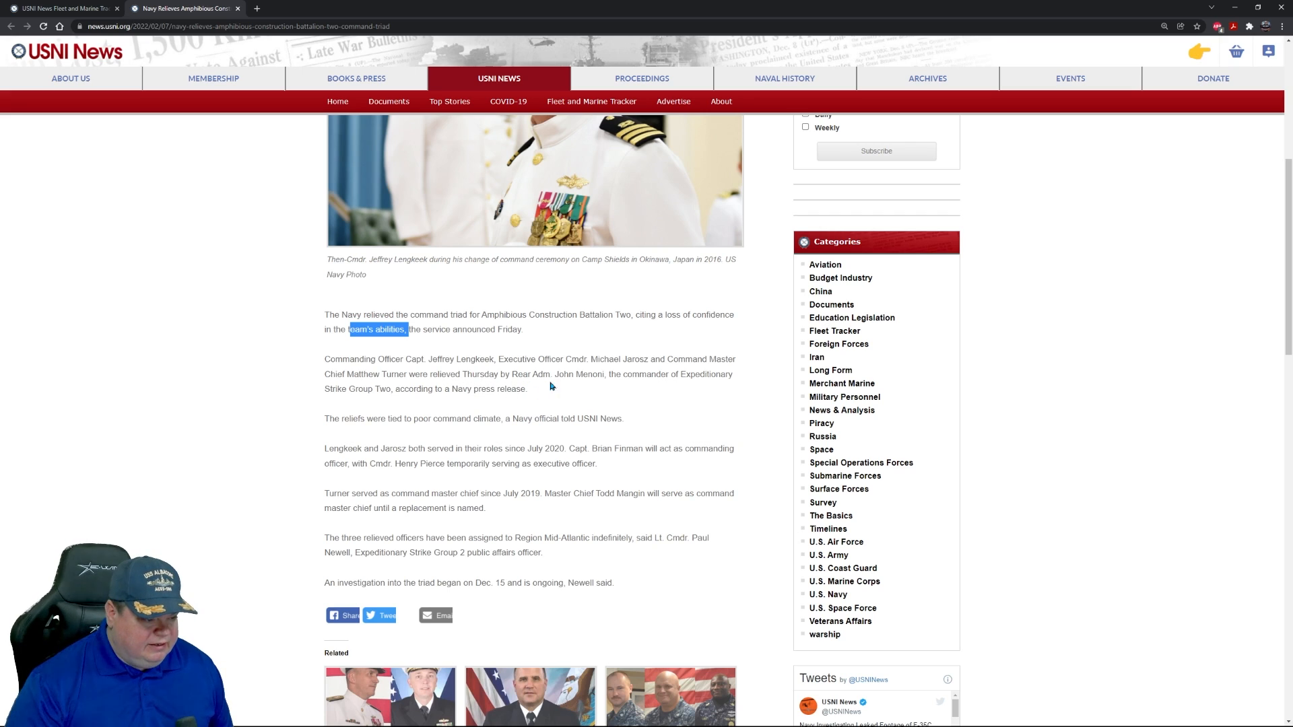
{"action": "mouse_move", "coordinate": [633, 375]}
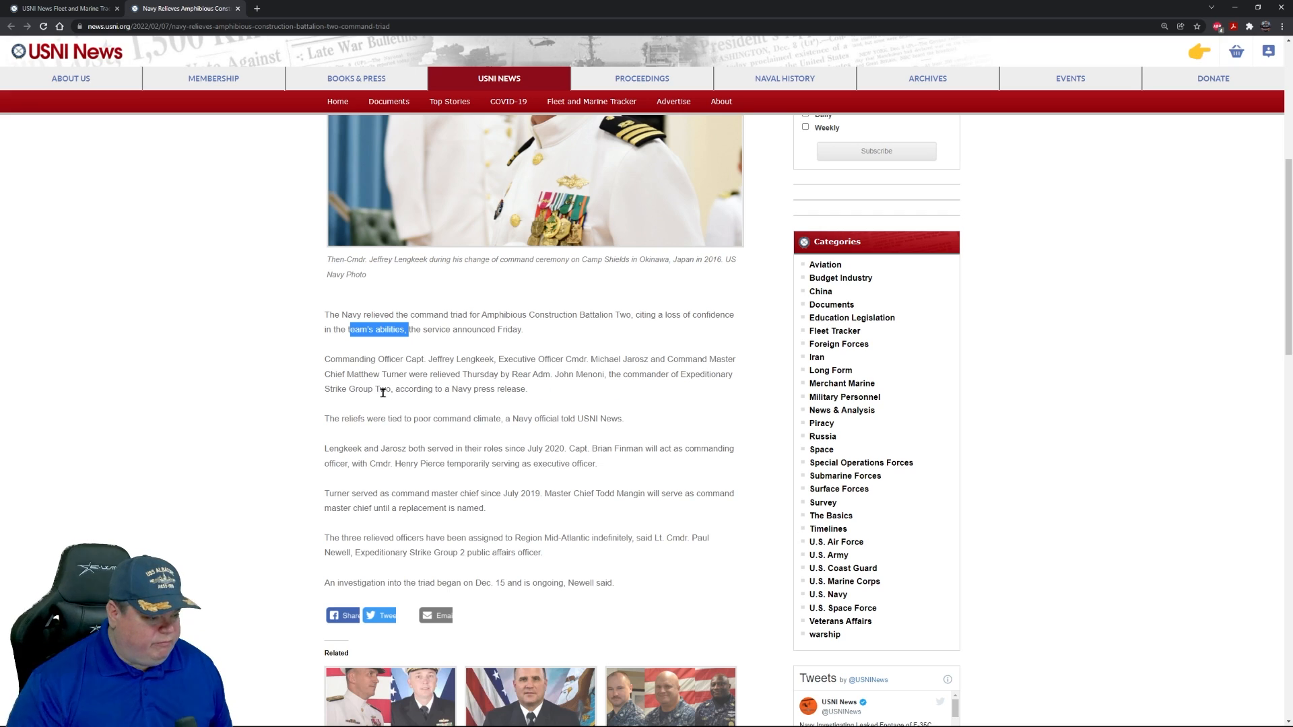
{"action": "mouse_move", "coordinate": [509, 390]}
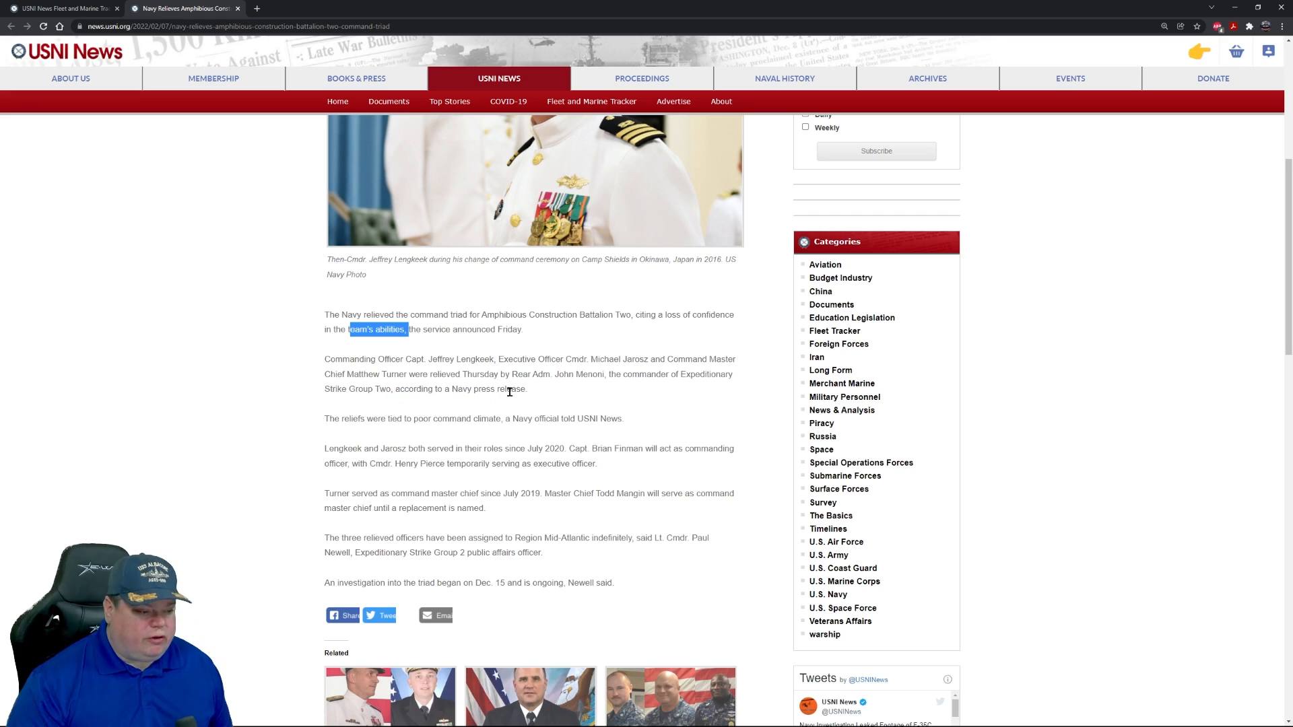
{"action": "mouse_move", "coordinate": [595, 385]}
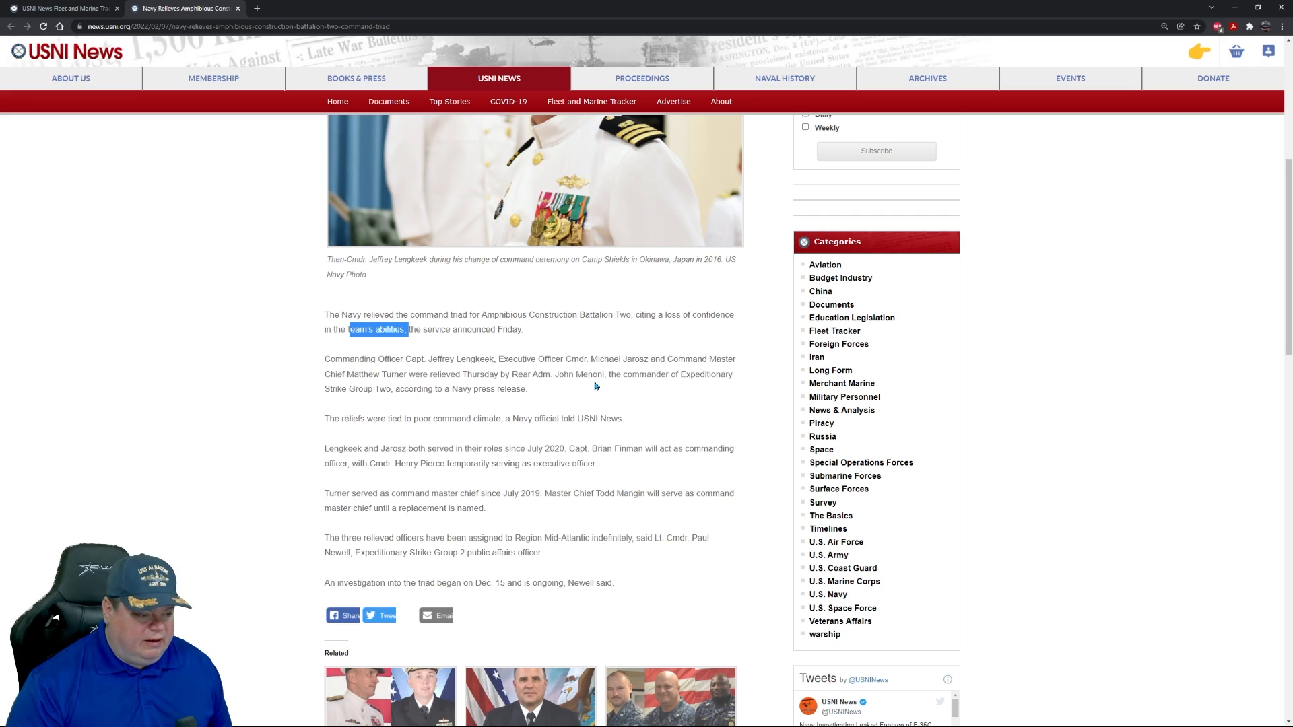
{"action": "mouse_move", "coordinate": [647, 389]}
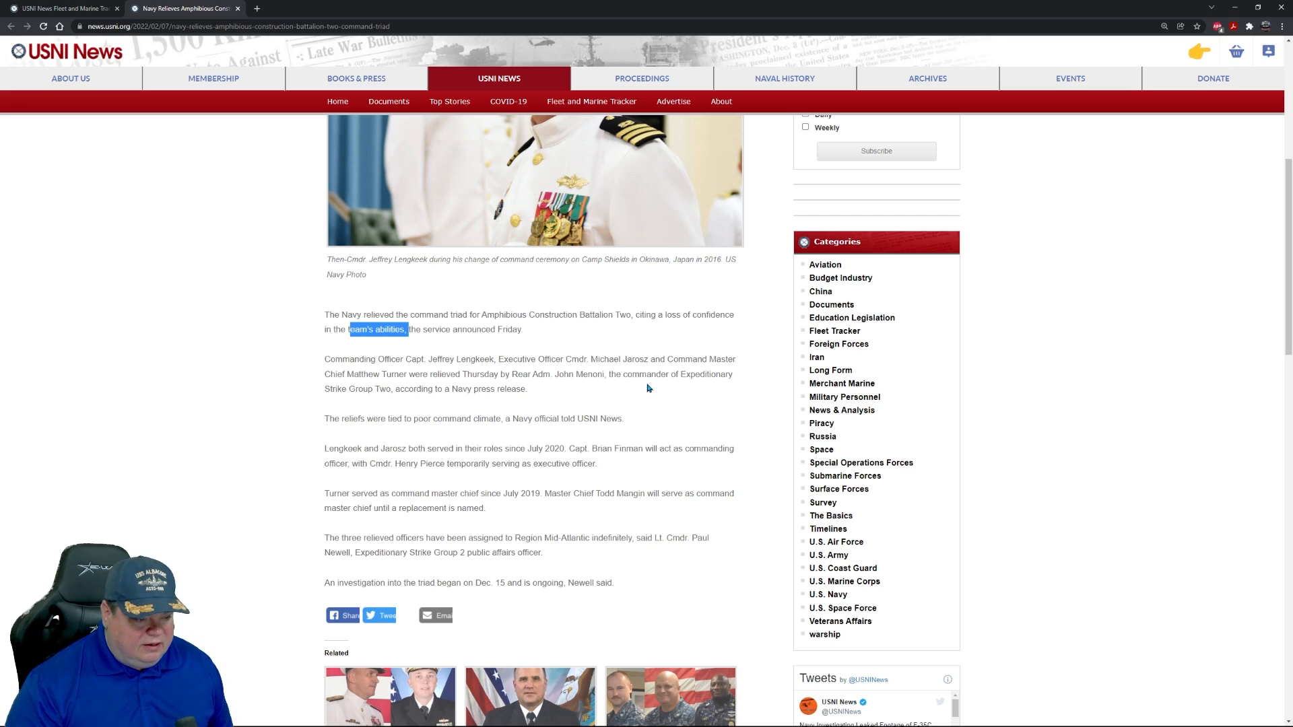
{"action": "mouse_move", "coordinate": [478, 410]}
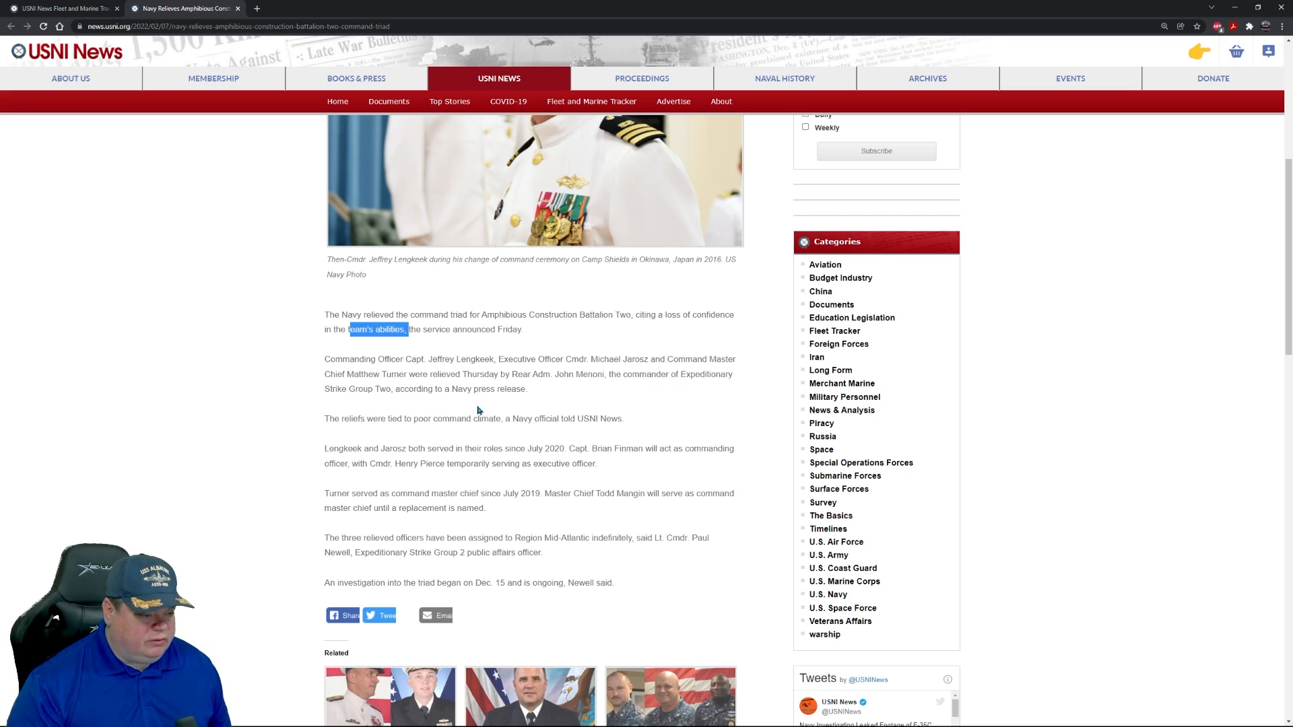
{"action": "mouse_move", "coordinate": [530, 375]}
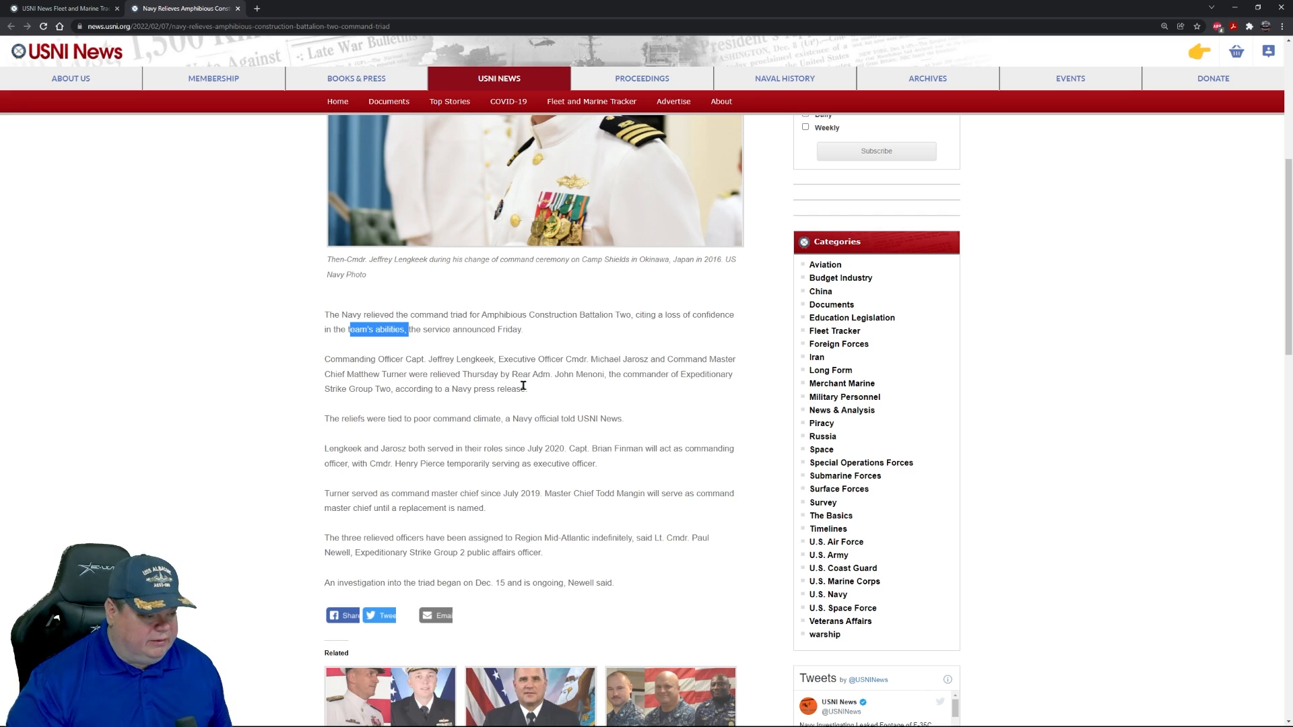
{"action": "mouse_move", "coordinate": [371, 448]}
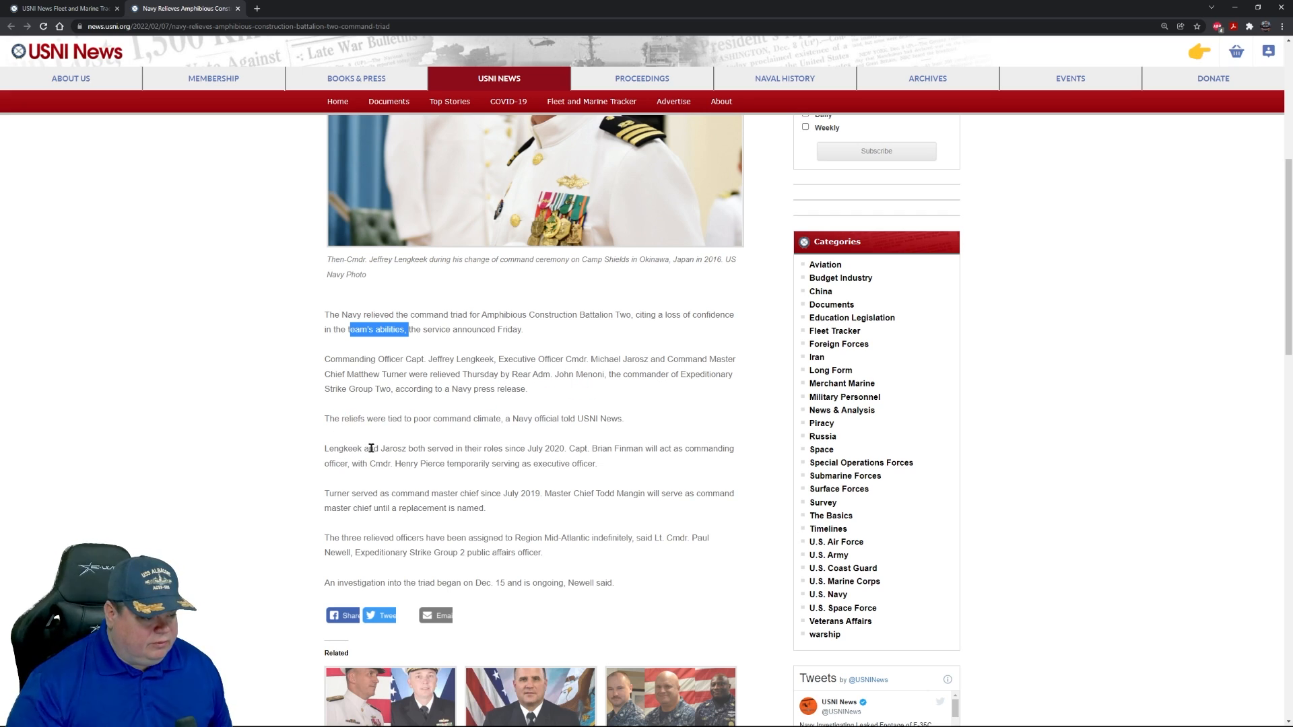
{"action": "mouse_move", "coordinate": [383, 437]}
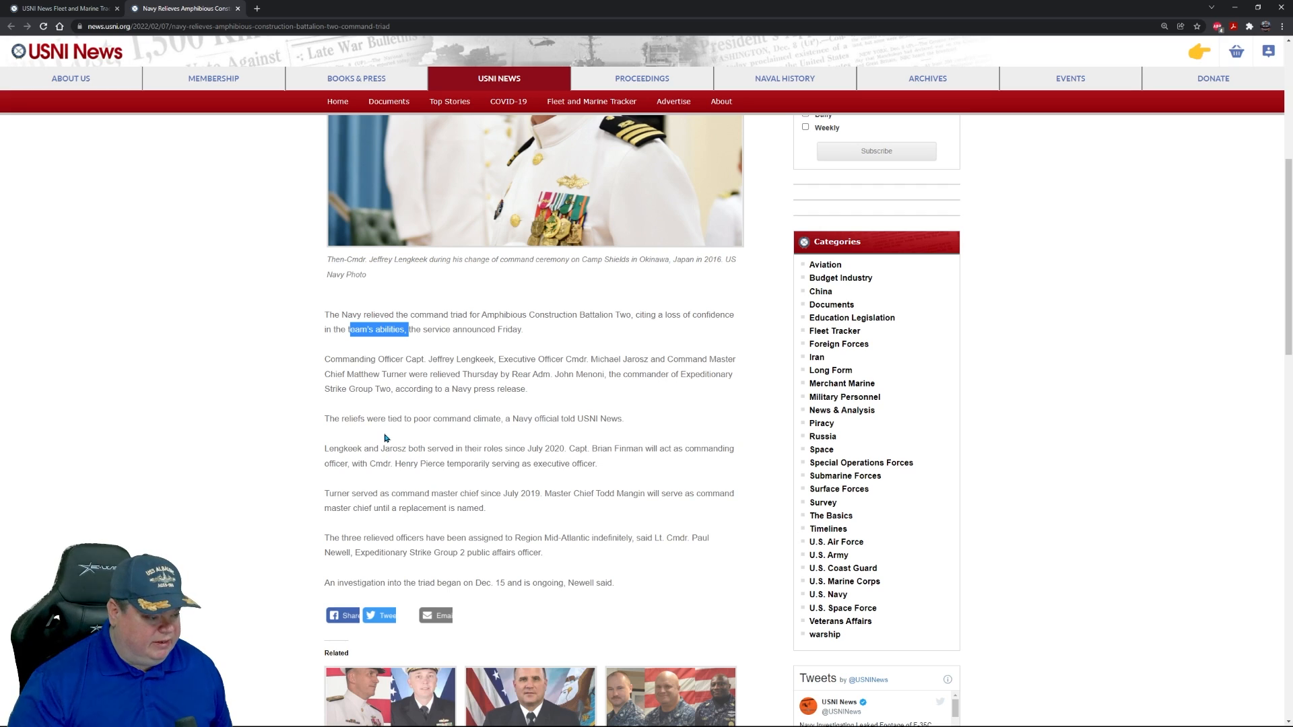
{"action": "mouse_move", "coordinate": [423, 418]}
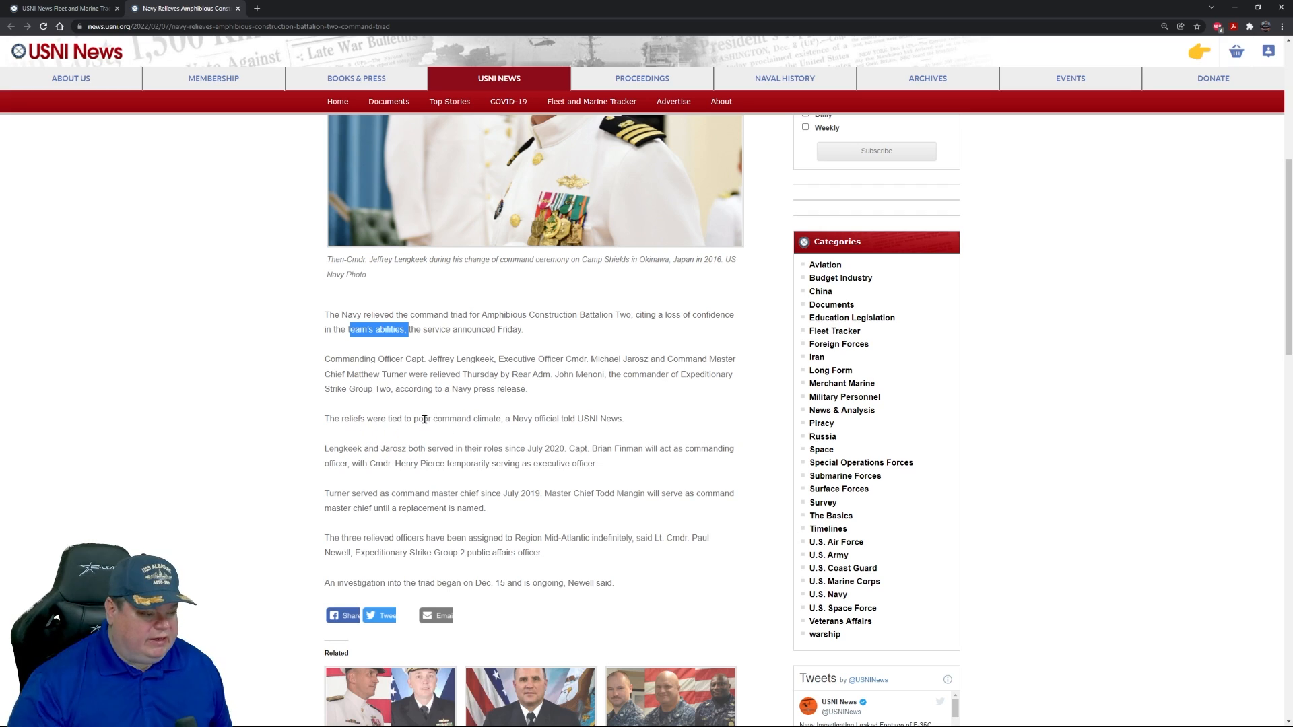
Step: Select 'poor command climate', then scroll to the related articles and back up
{"action": "double_click", "coordinate": [462, 418]}
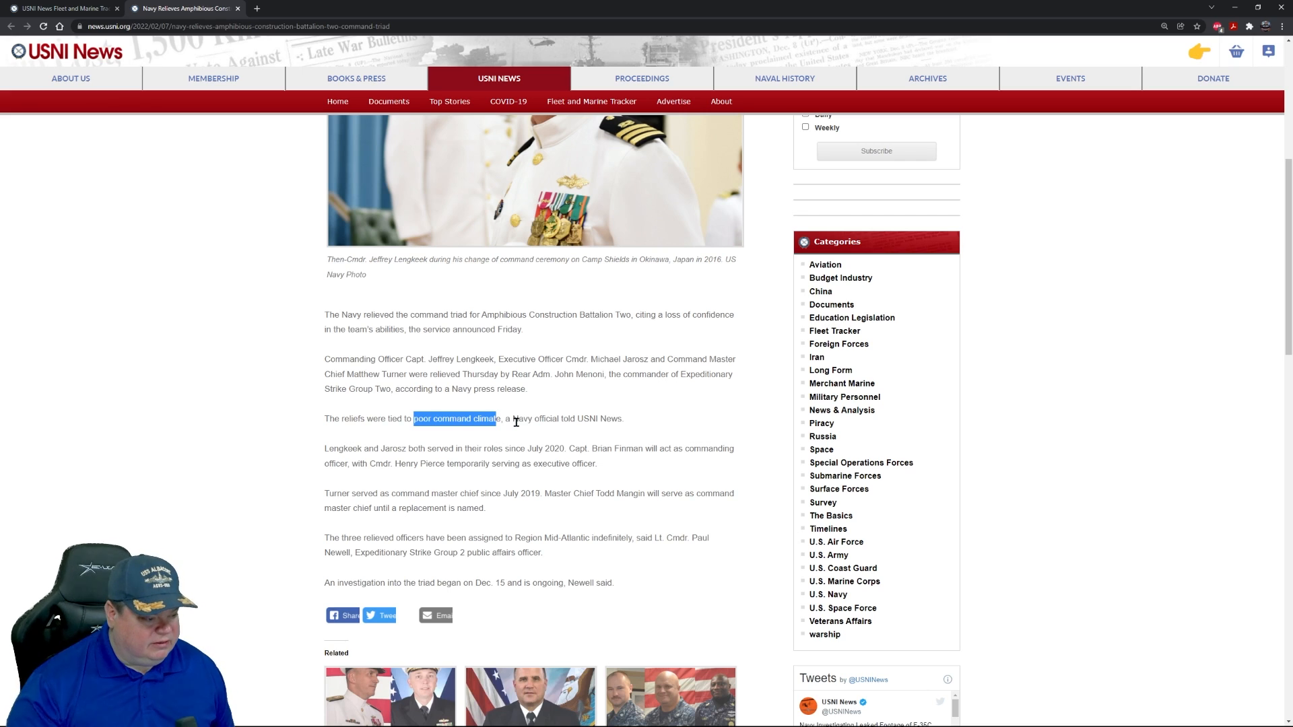
{"action": "mouse_move", "coordinate": [488, 496]}
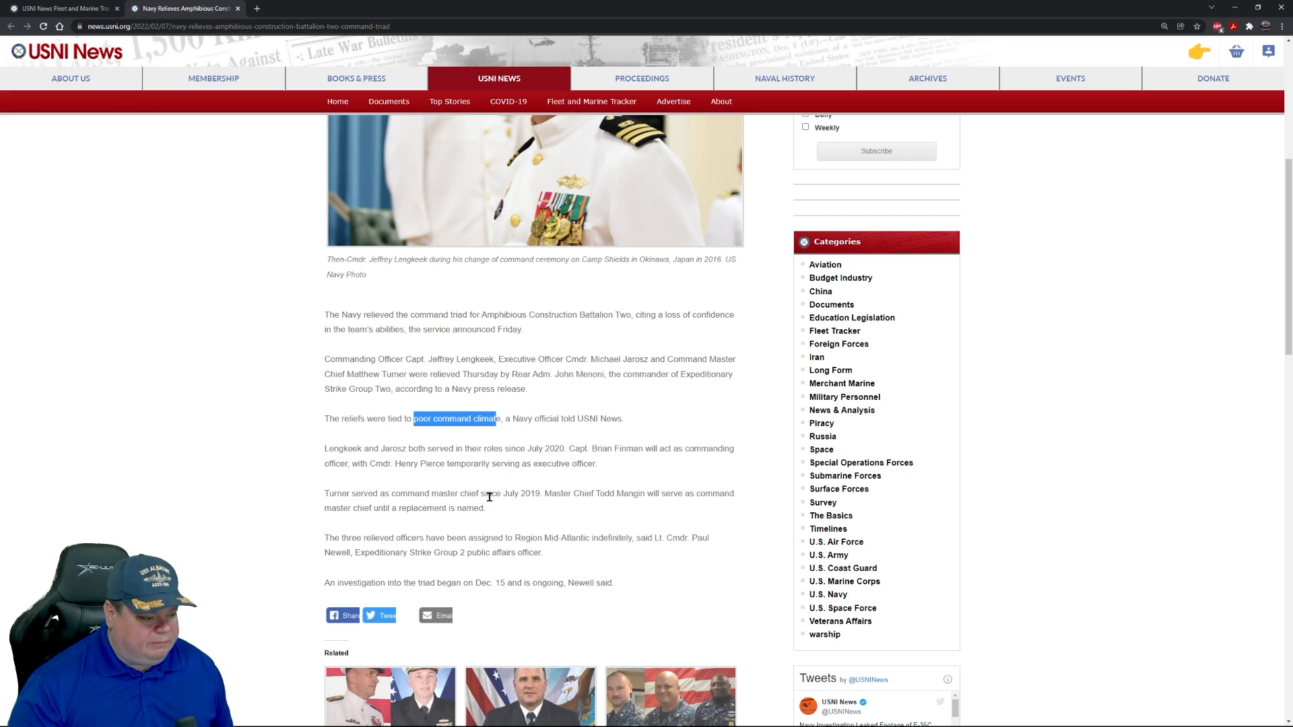
{"action": "scroll", "scroll_direction": "down", "scroll_amount": 3}
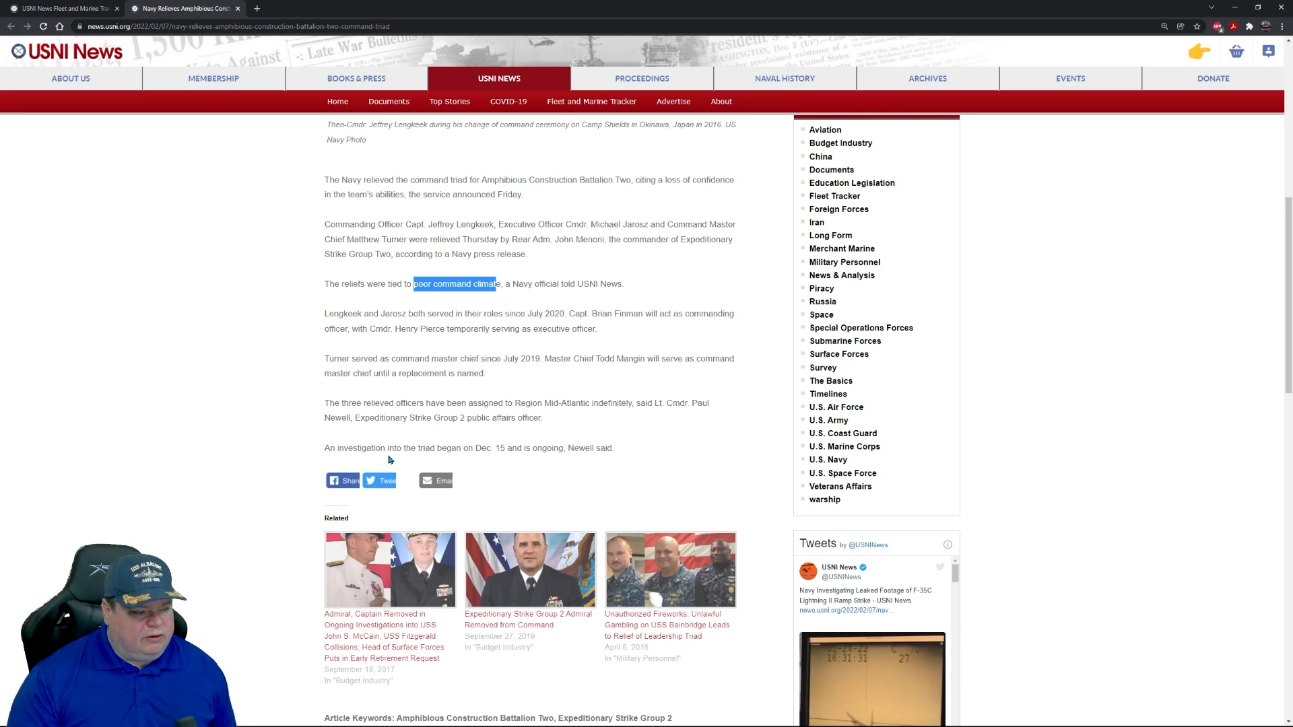
{"action": "scroll", "scroll_direction": "up", "scroll_amount": 3}
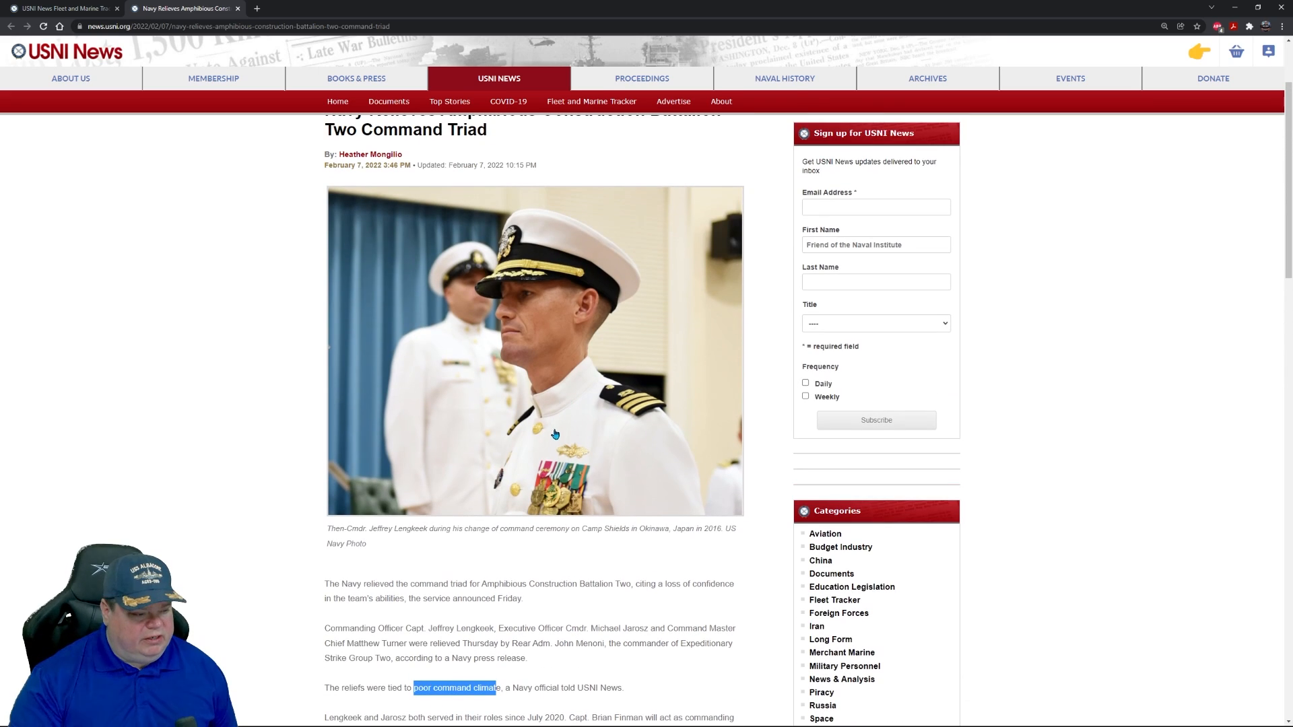
{"action": "mouse_move", "coordinate": [247, 482]}
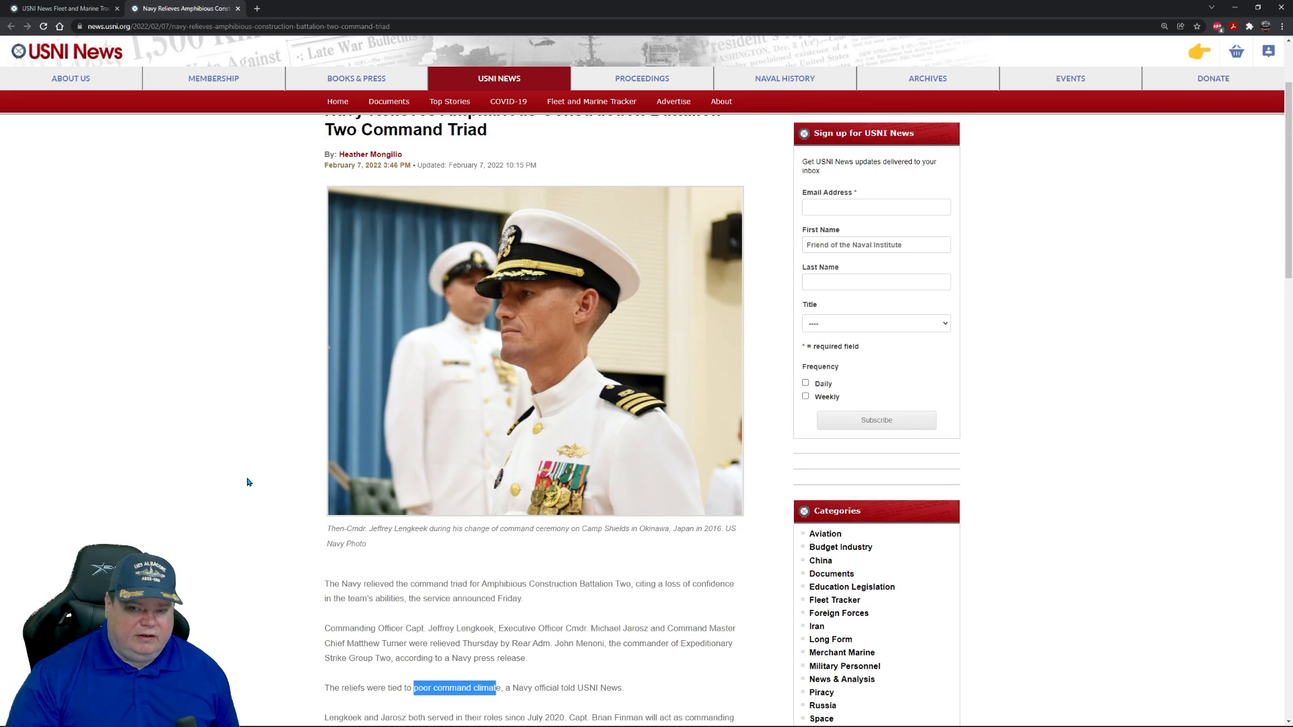